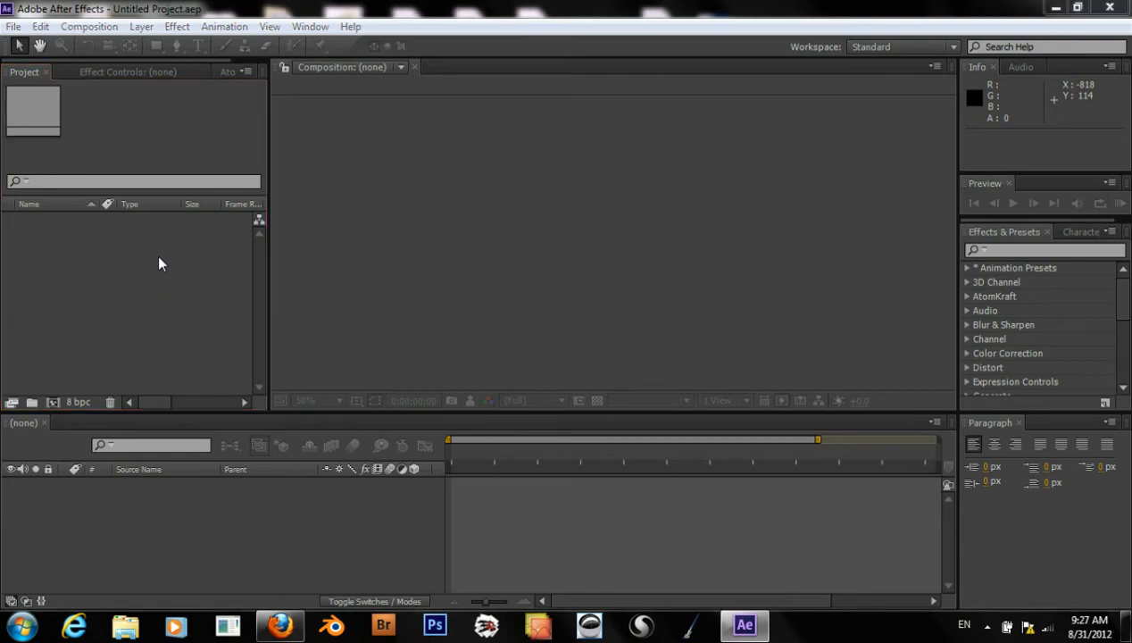
pyautogui.moveTo(14, 27)
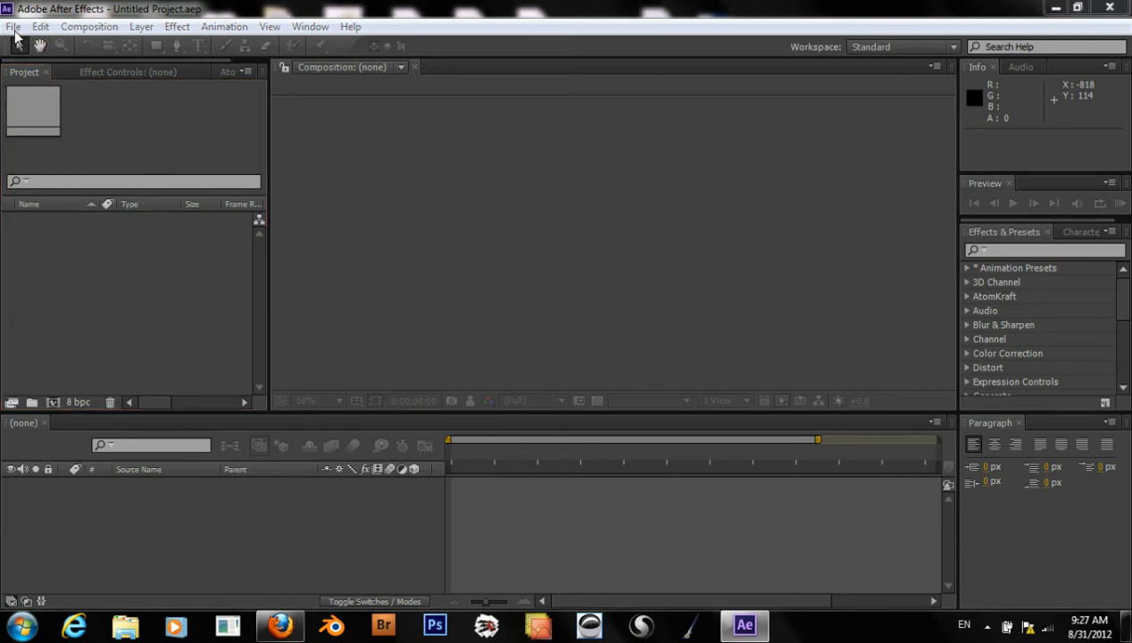
# Browse the Import dialog to the Photoshop 3D Objects folder, dismissing the unsupported PSB error
pyautogui.click(15, 27)
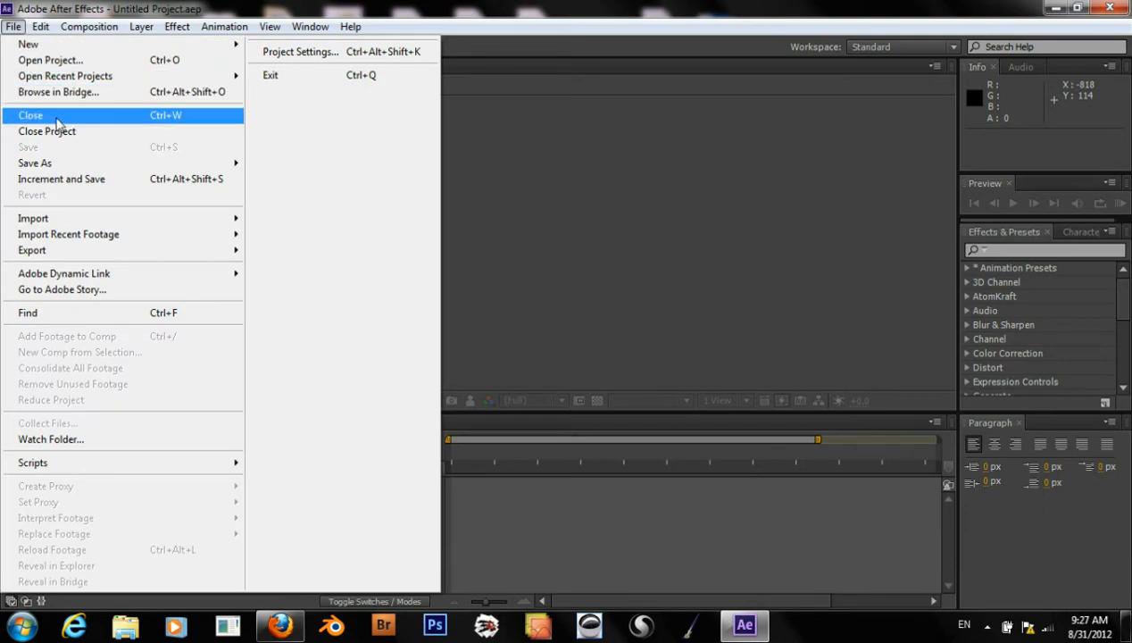
pyautogui.moveTo(67, 218)
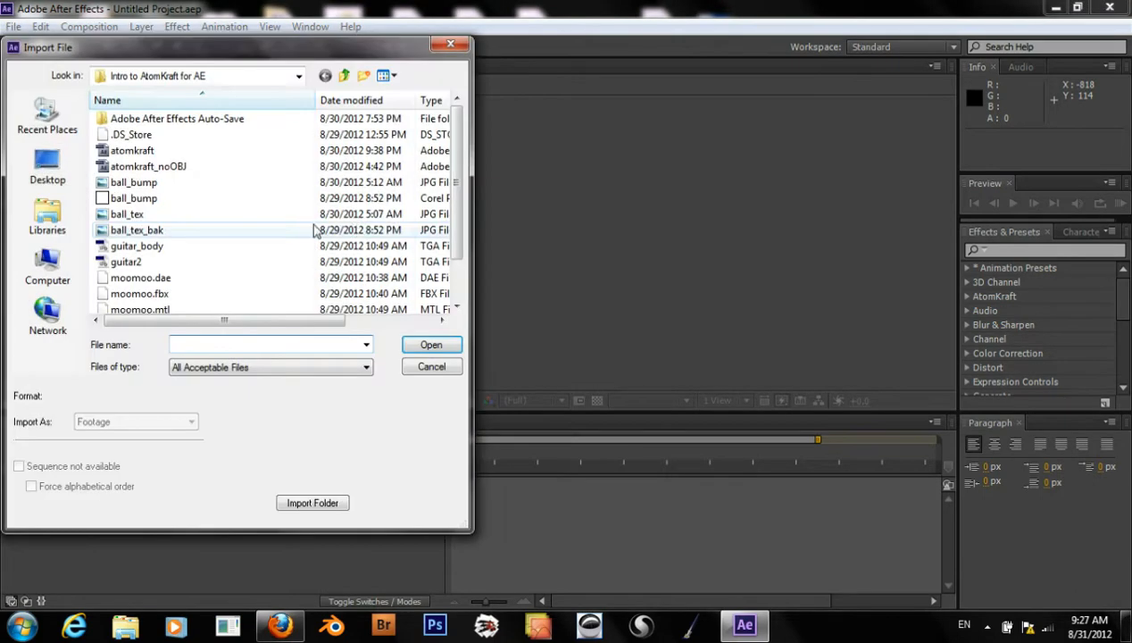
pyautogui.click(343, 75)
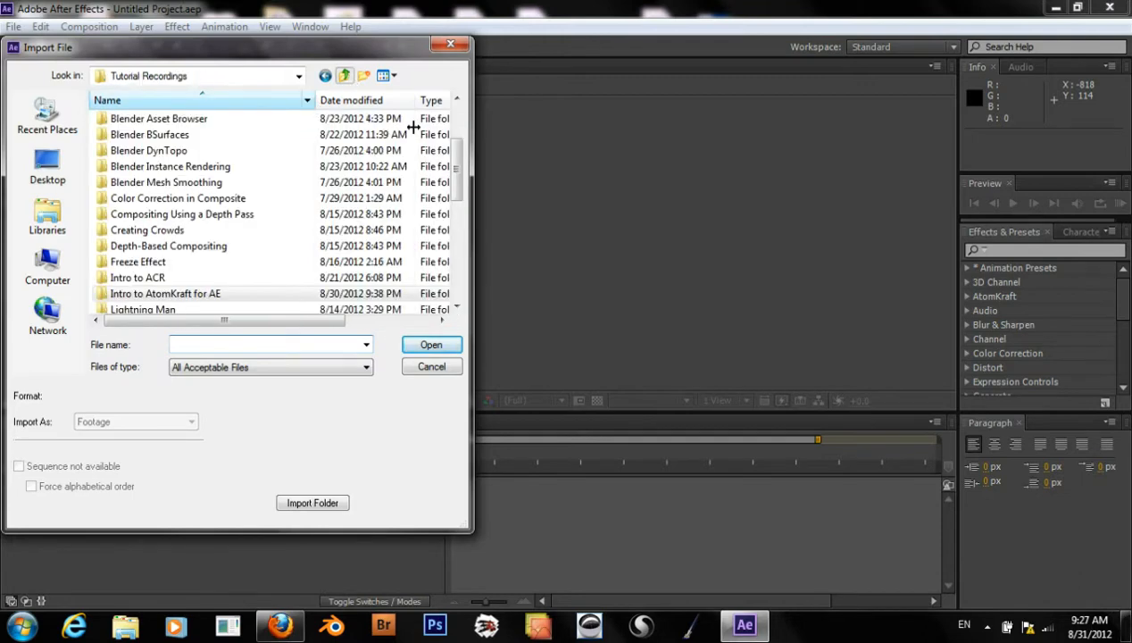
pyautogui.moveTo(461, 240)
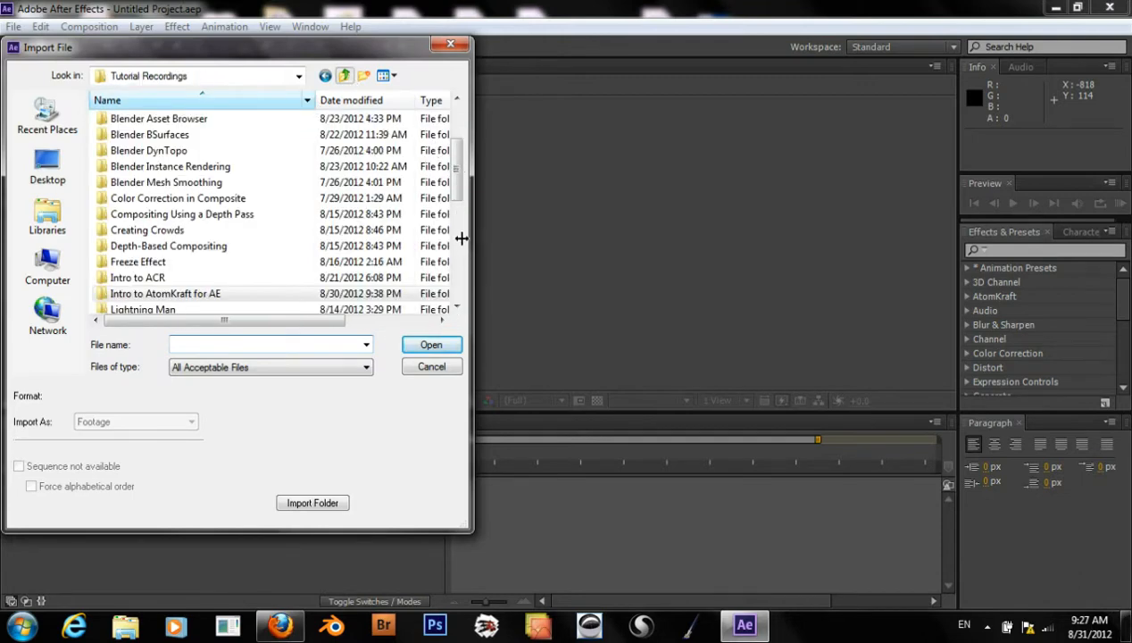
pyautogui.scroll(-3)
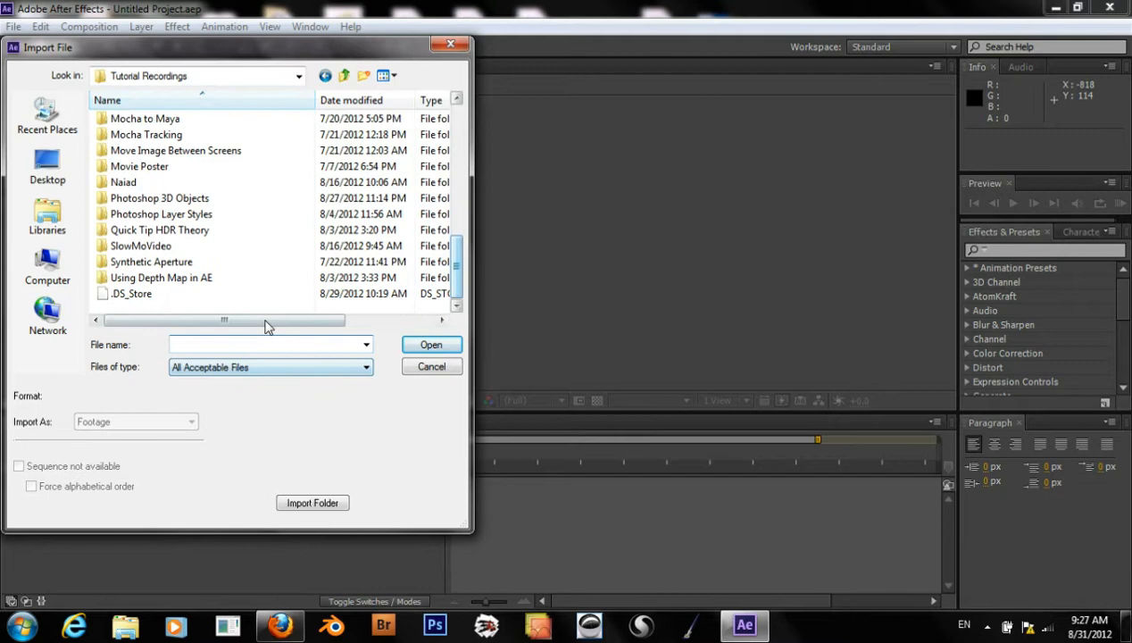
pyautogui.doubleClick(159, 197)
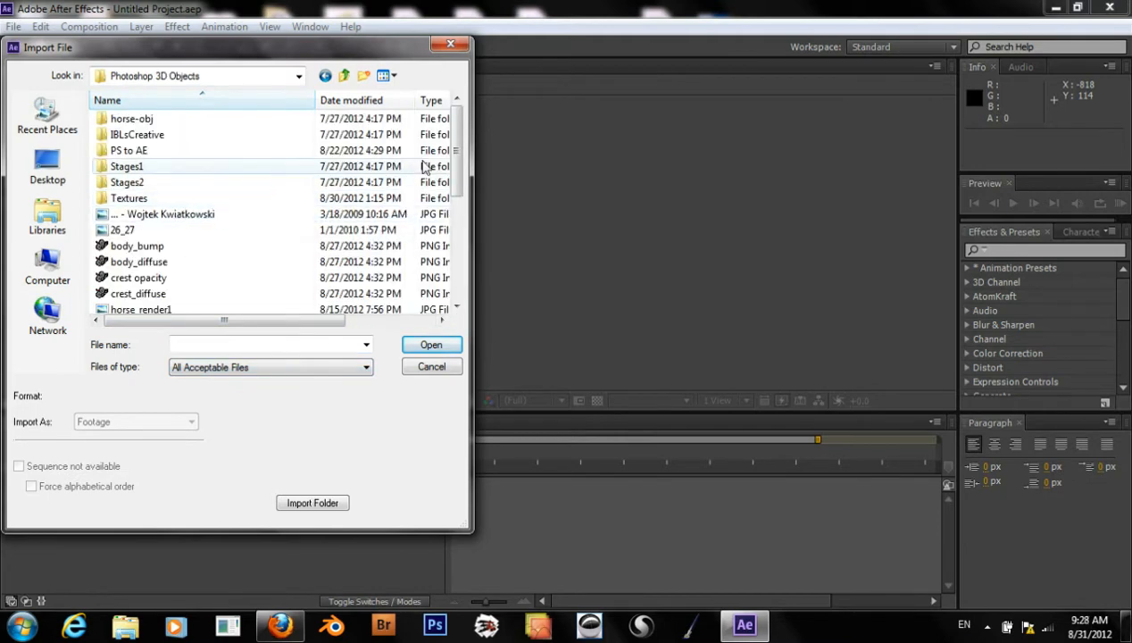
pyautogui.scroll(-3)
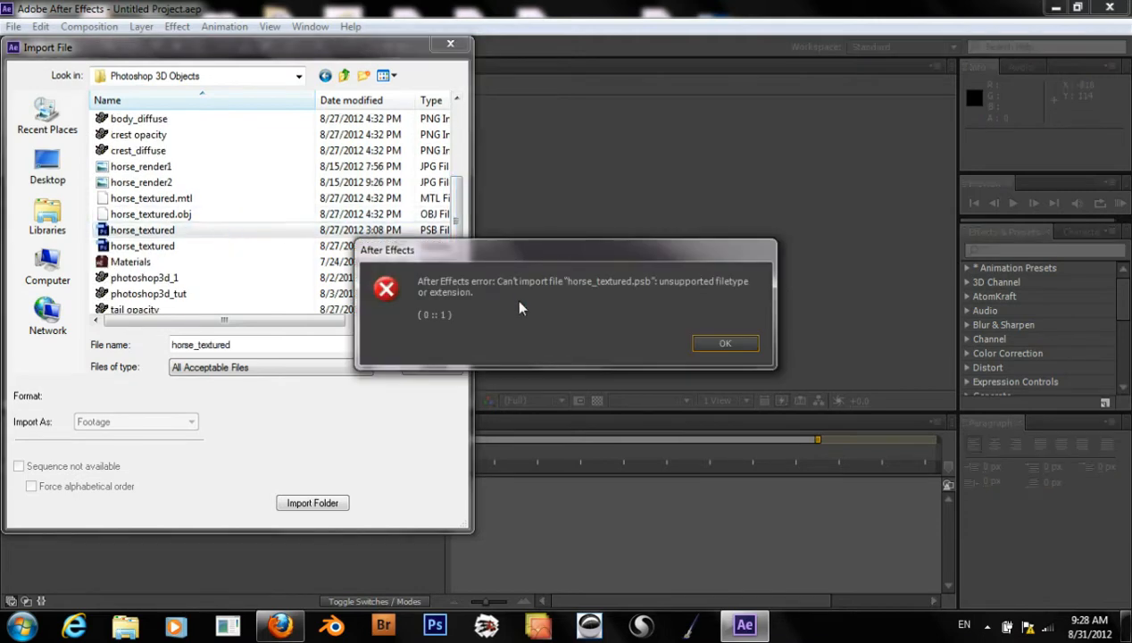
pyautogui.click(725, 343)
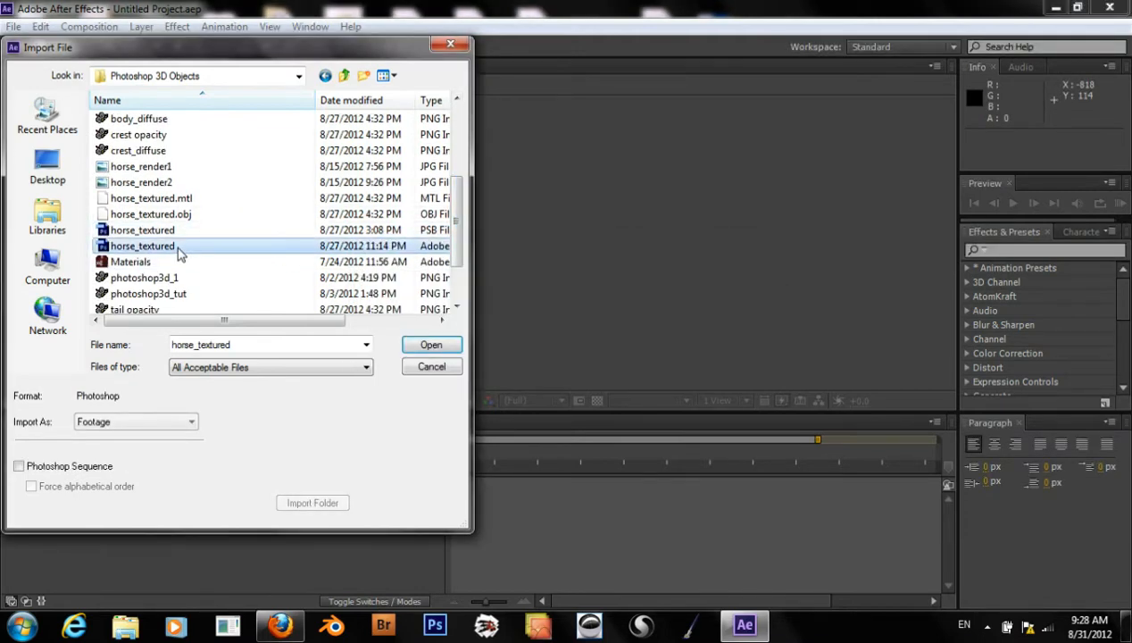
# After the MTL file is rejected, import horse_textured.obj into the project
pyautogui.scroll(-3)
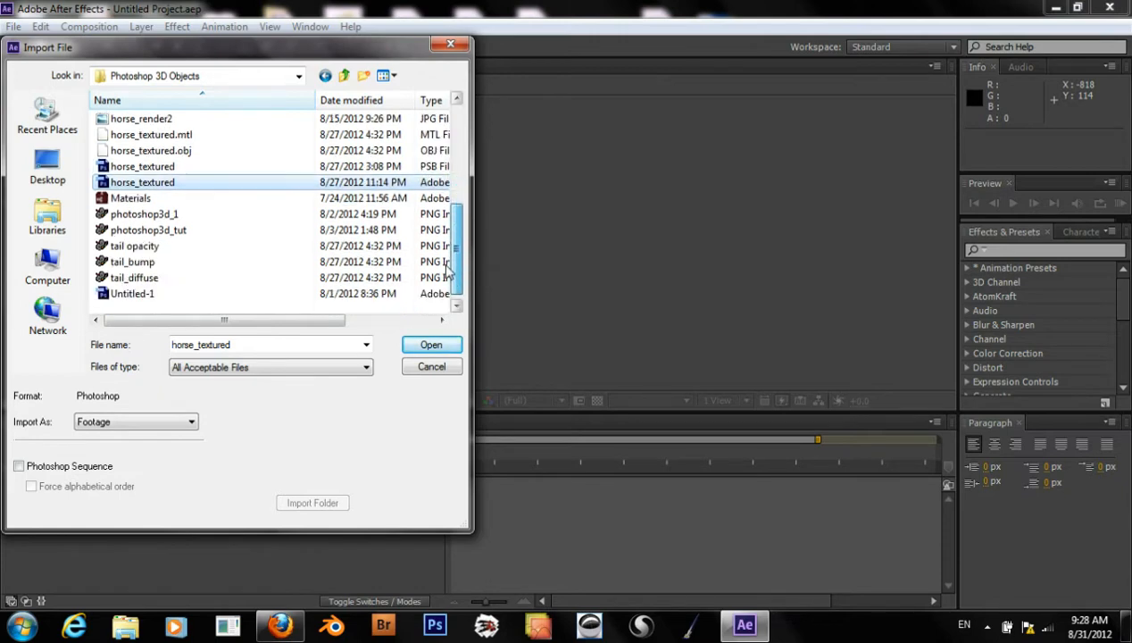
pyautogui.scroll(3)
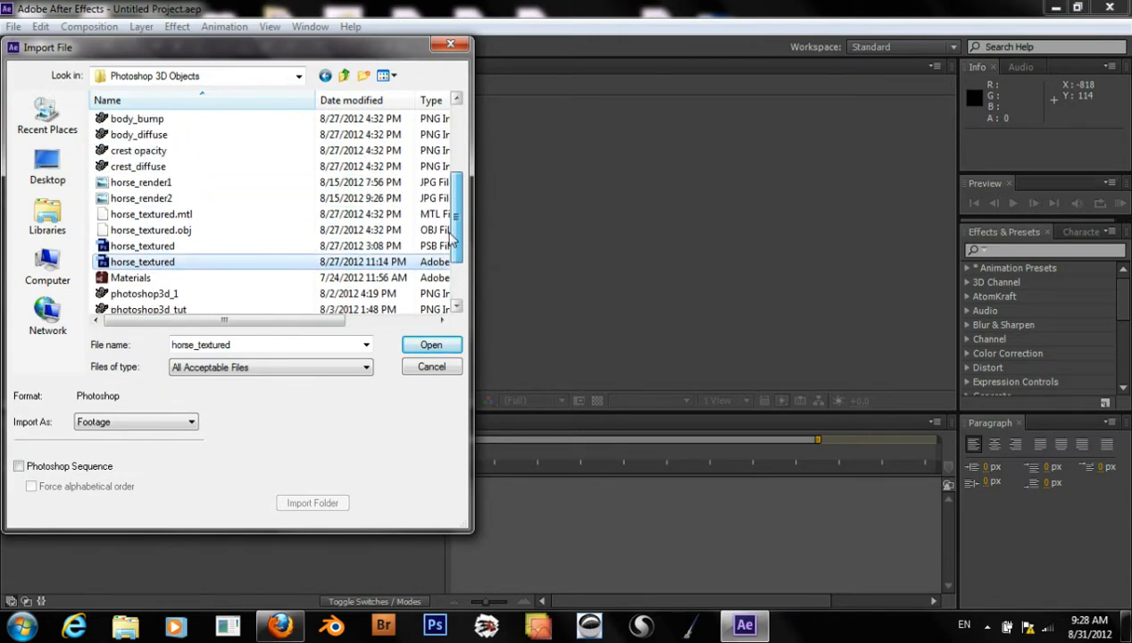
pyautogui.click(430, 345)
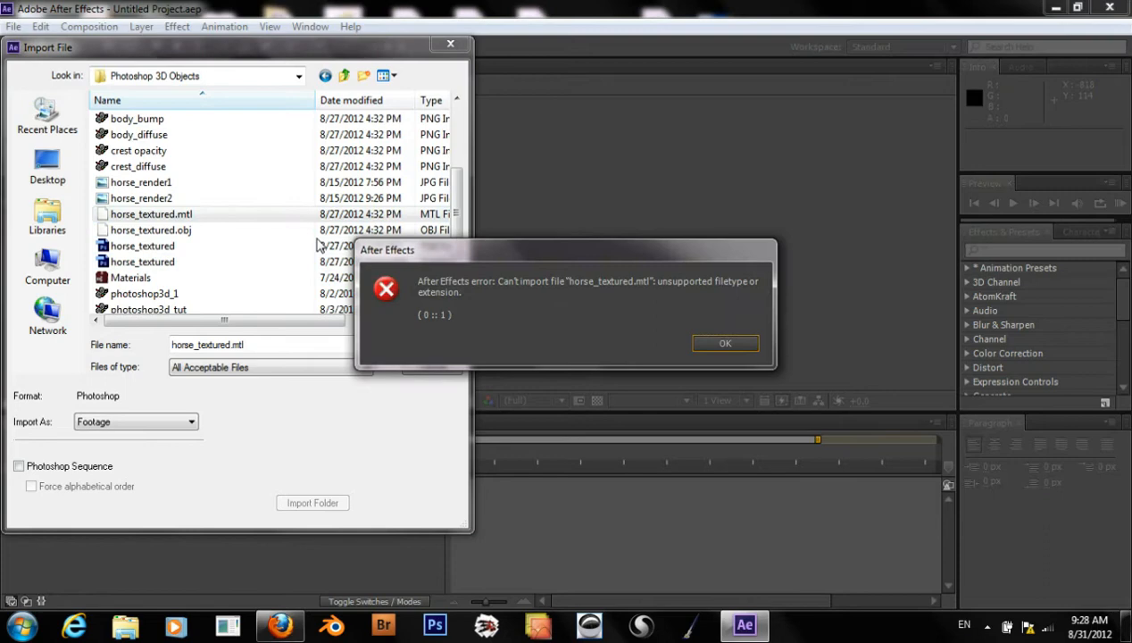
pyautogui.click(725, 342)
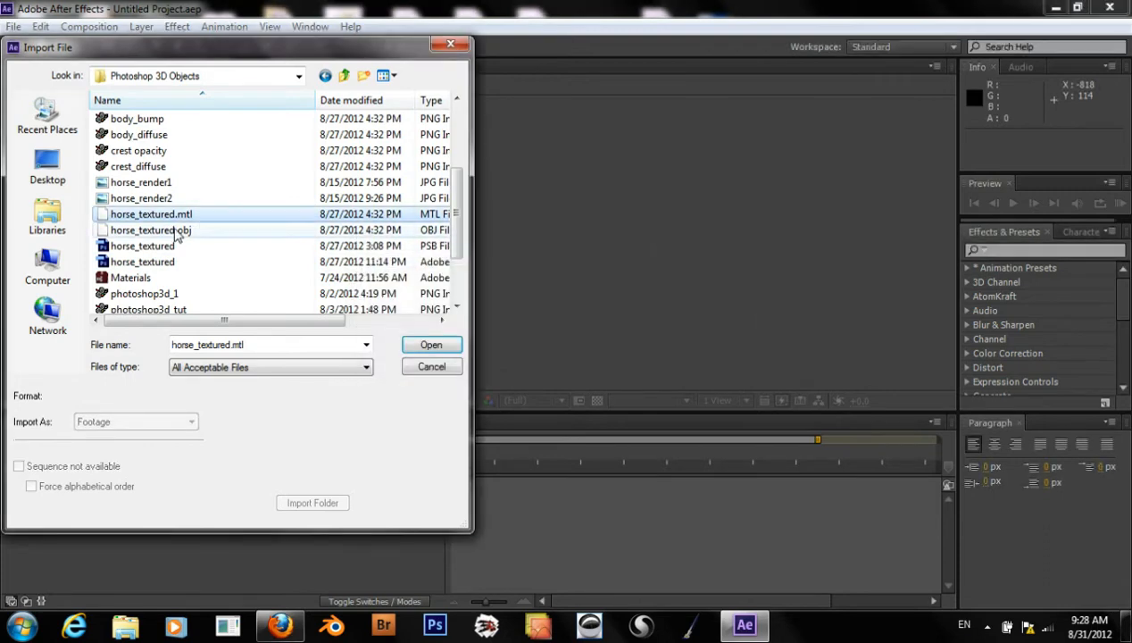
pyautogui.click(150, 228)
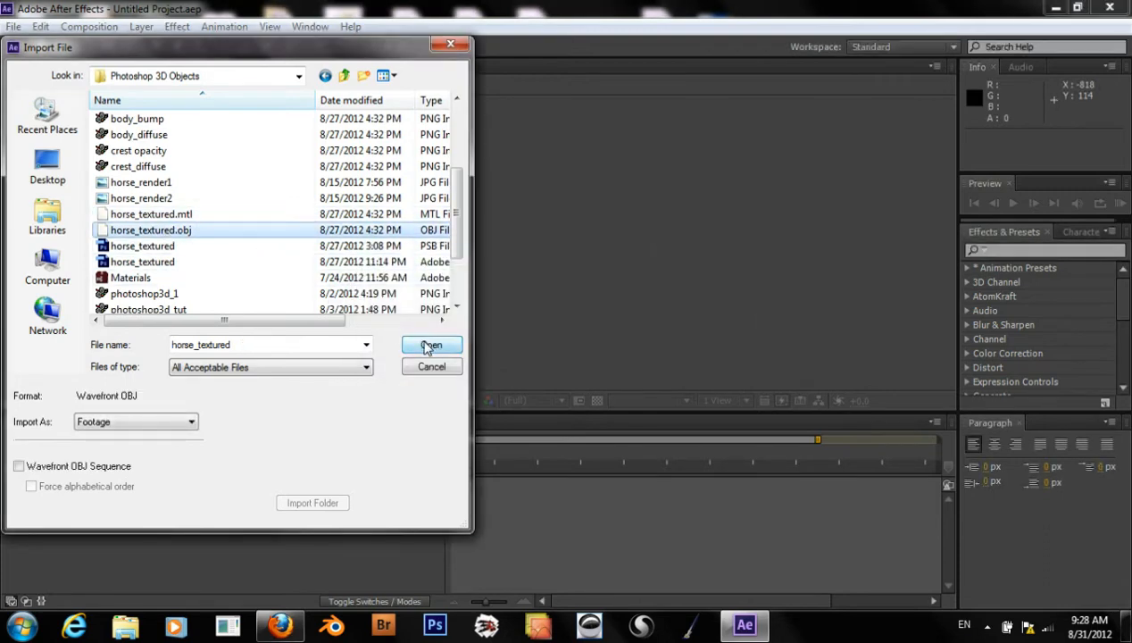
pyautogui.moveTo(432, 366)
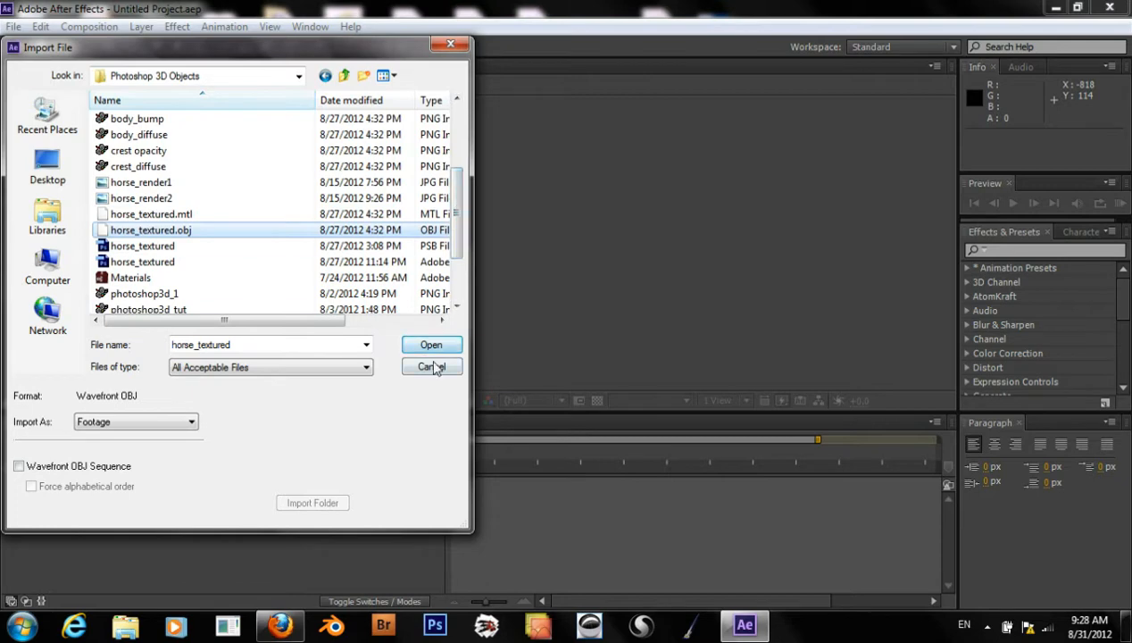
pyautogui.click(432, 345)
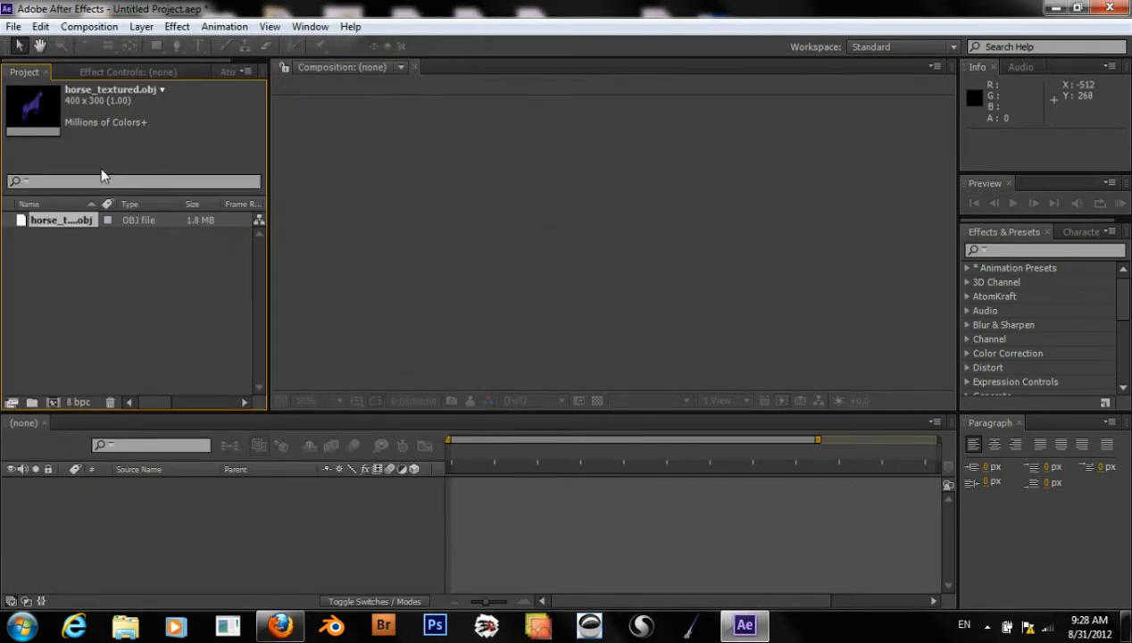
pyautogui.click(90, 26)
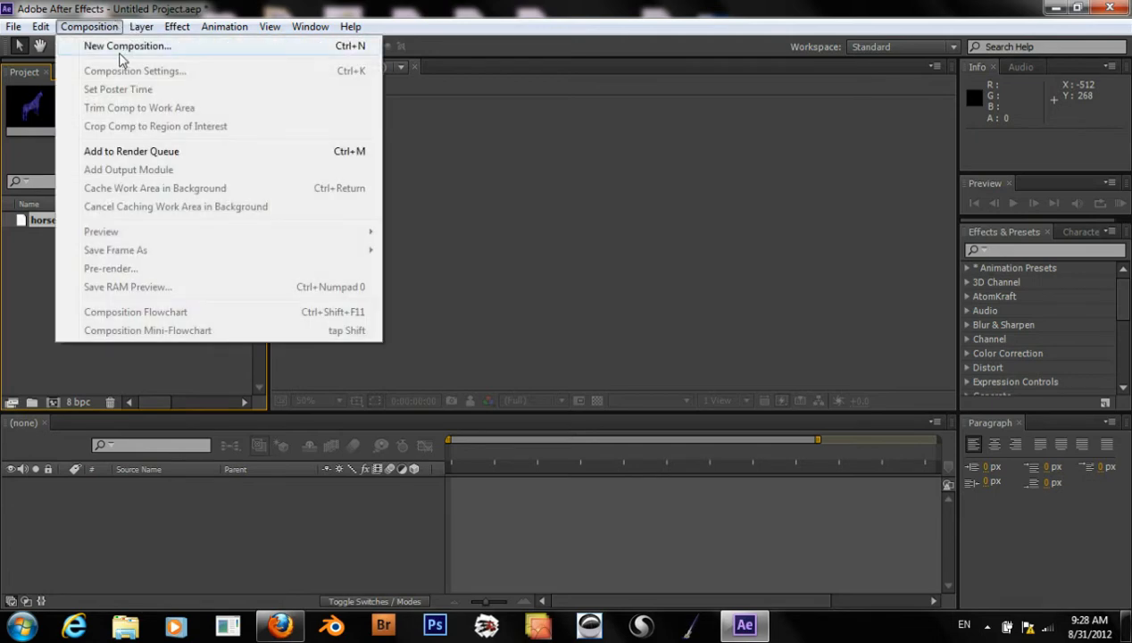
pyautogui.rightClick(44, 220)
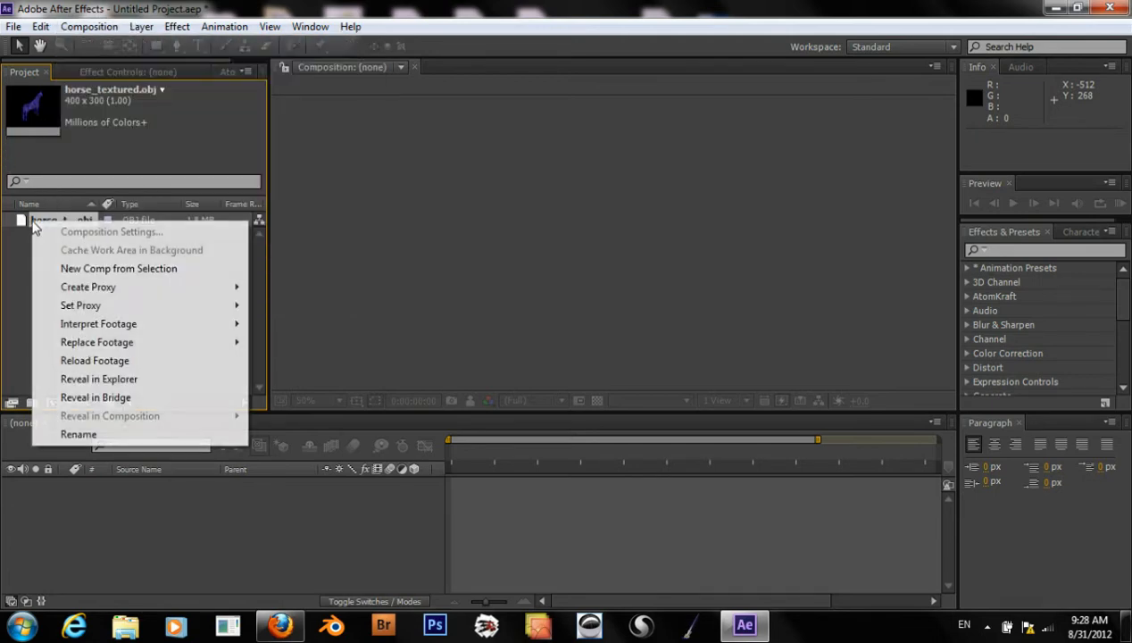
pyautogui.moveTo(98, 323)
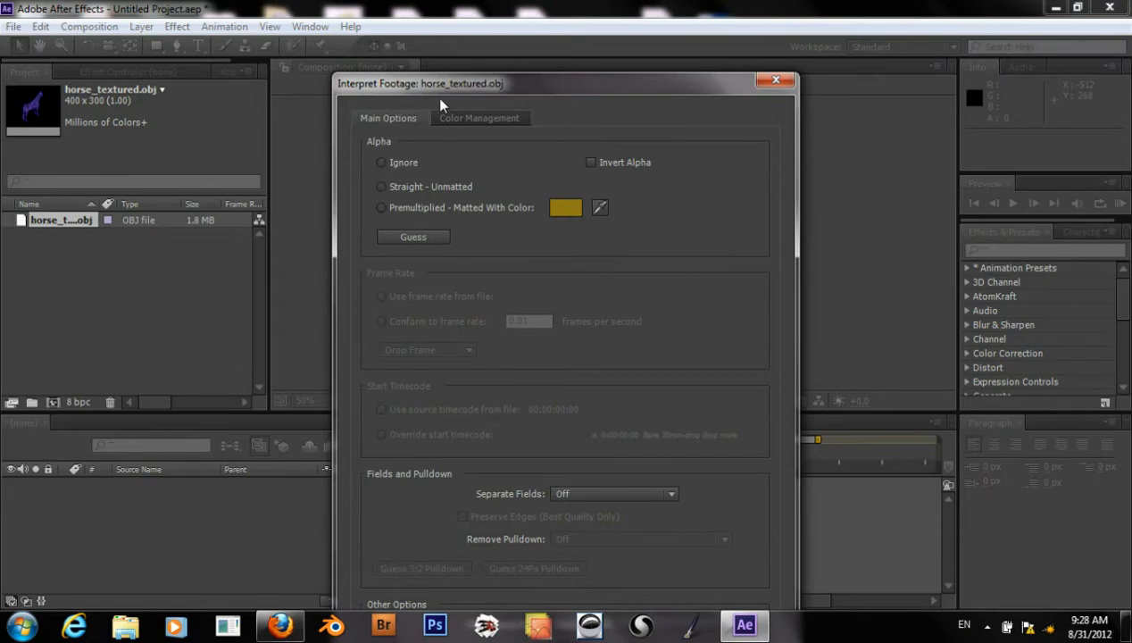
pyautogui.click(478, 117)
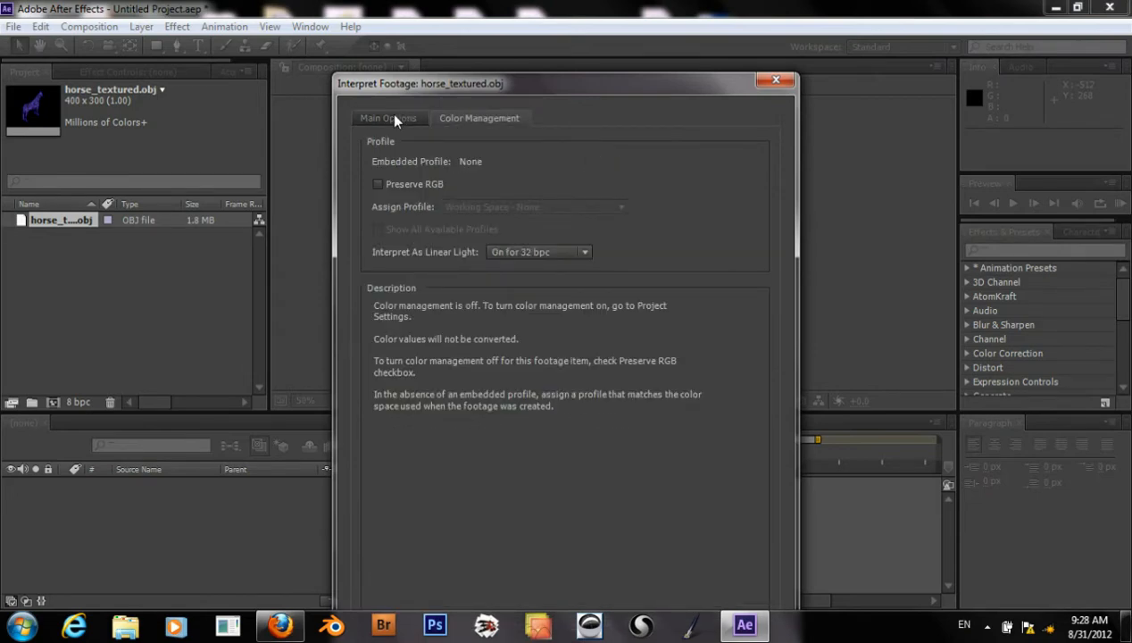
pyautogui.click(387, 118)
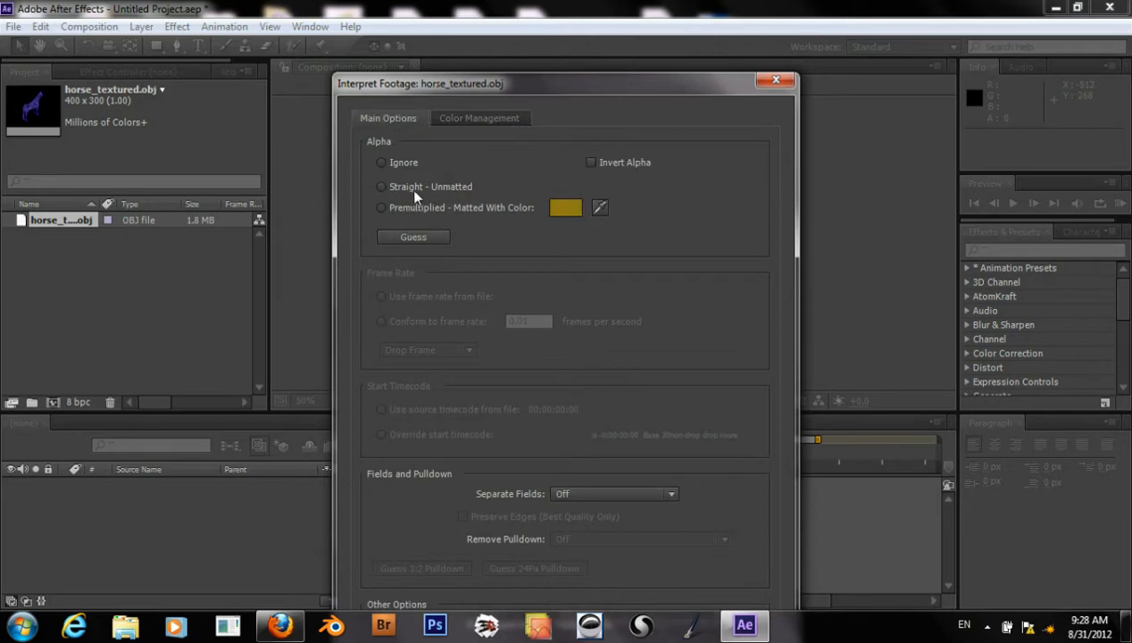
pyautogui.moveTo(683, 509)
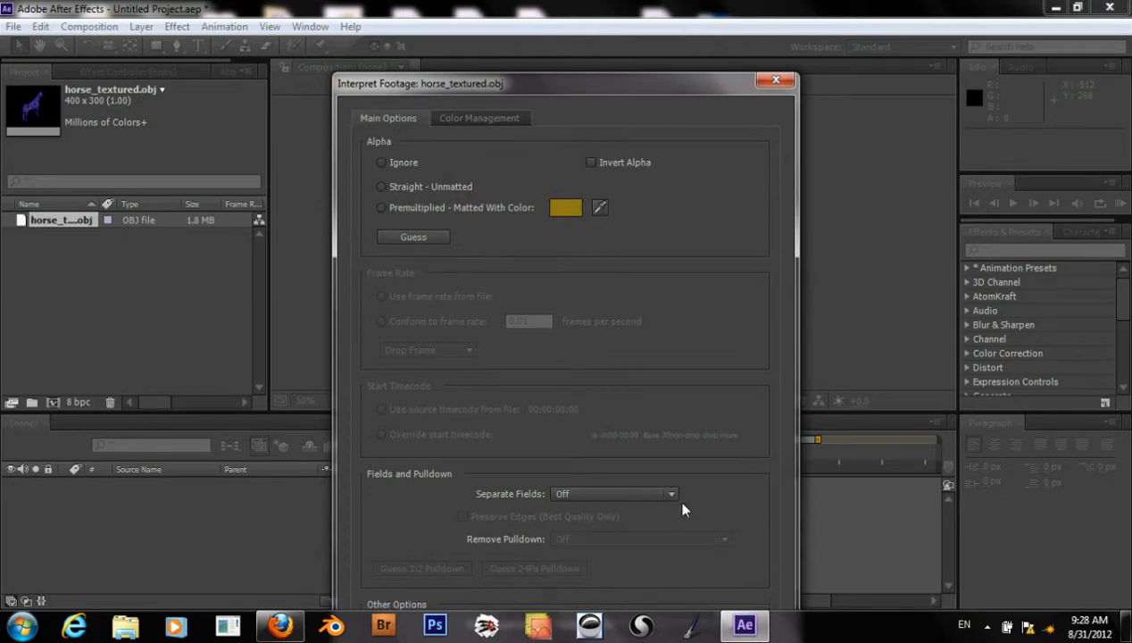
pyautogui.moveTo(550, 84)
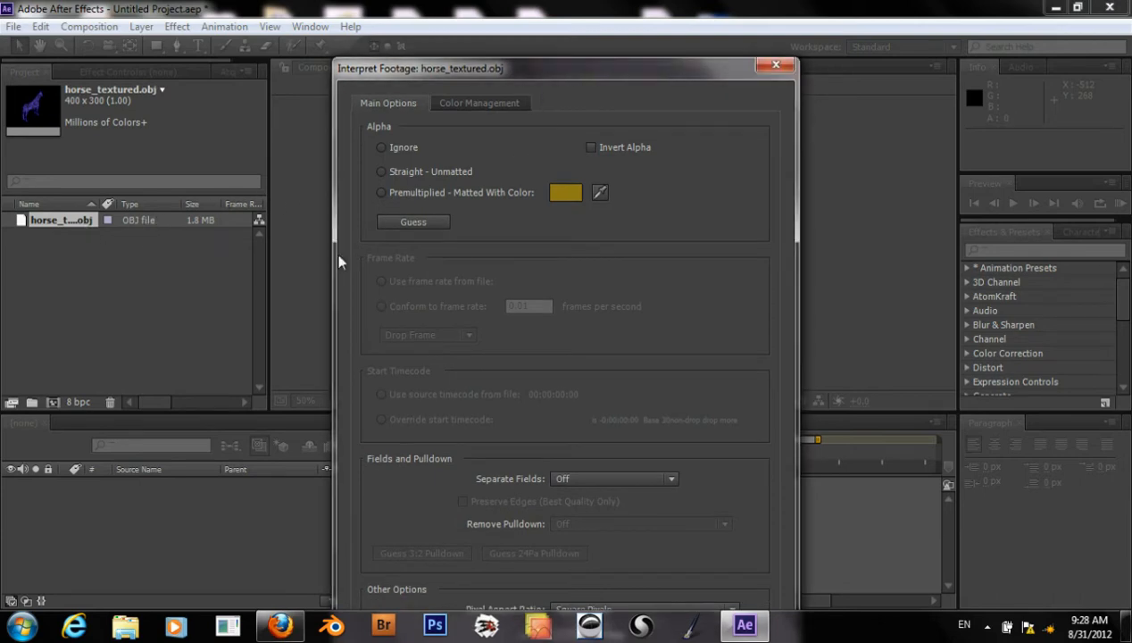
pyautogui.click(775, 64)
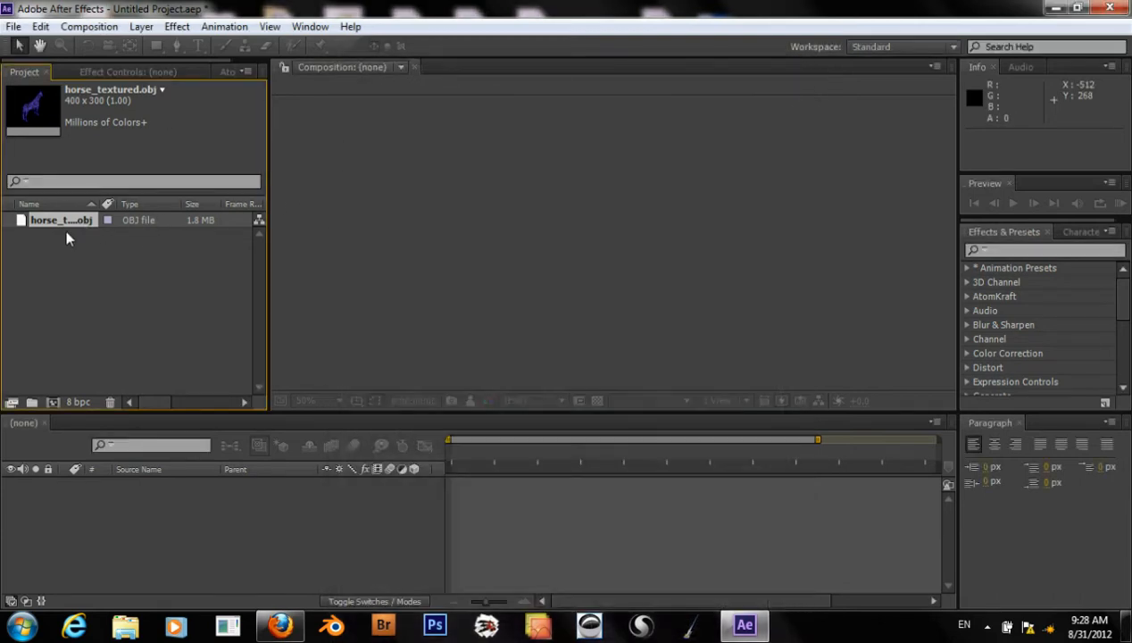
pyautogui.rightClick(61, 220)
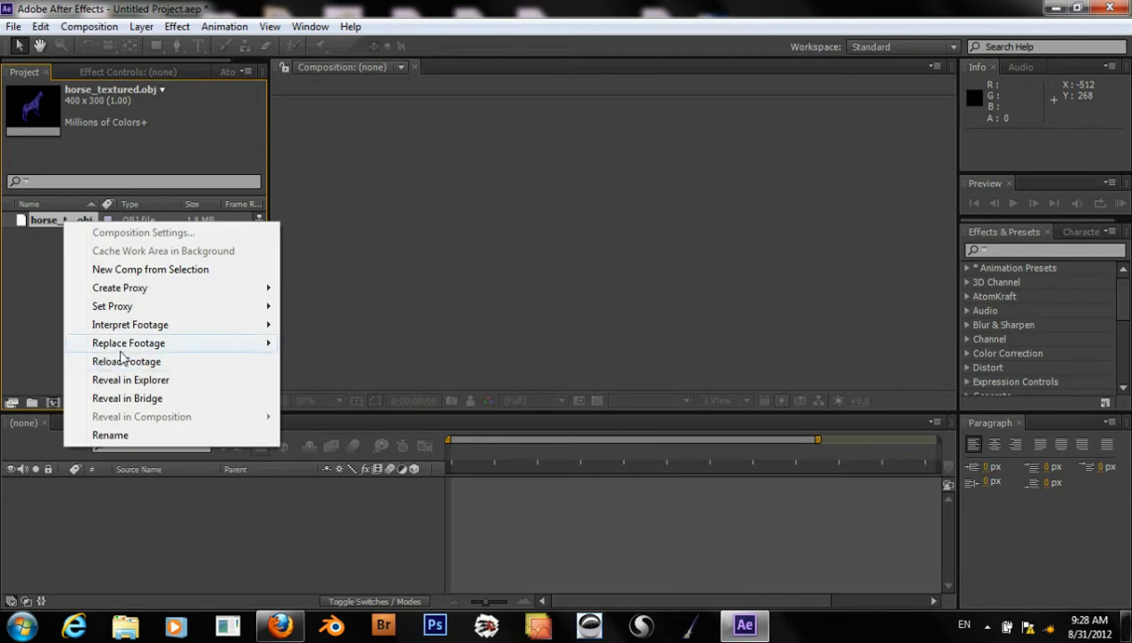
pyautogui.moveTo(111, 307)
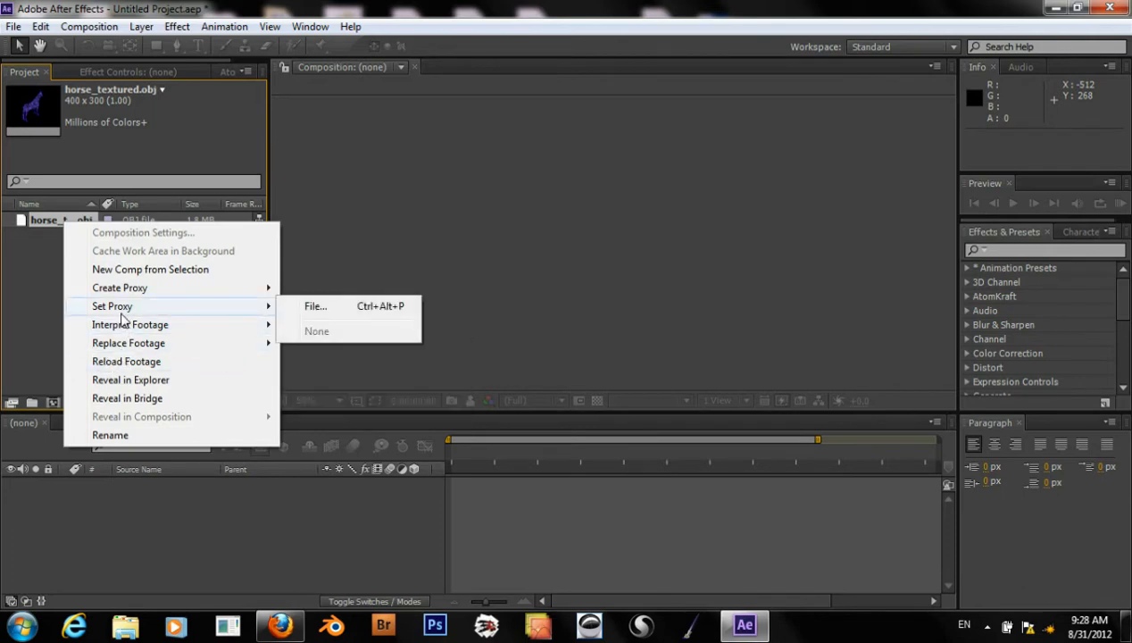
pyautogui.moveTo(128, 343)
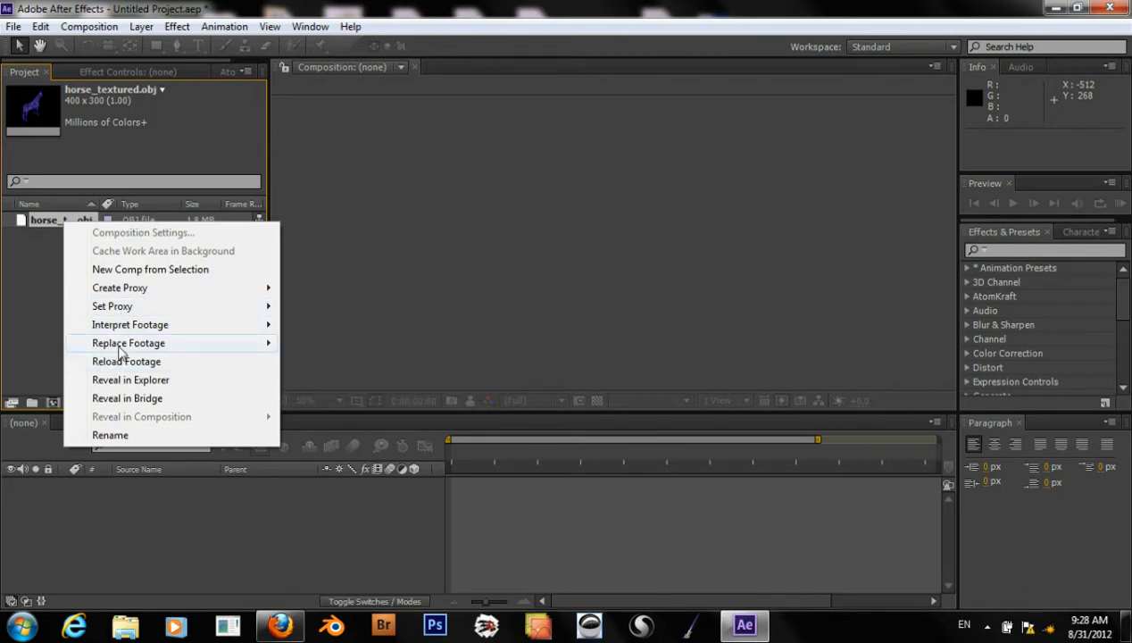
pyautogui.moveTo(129, 325)
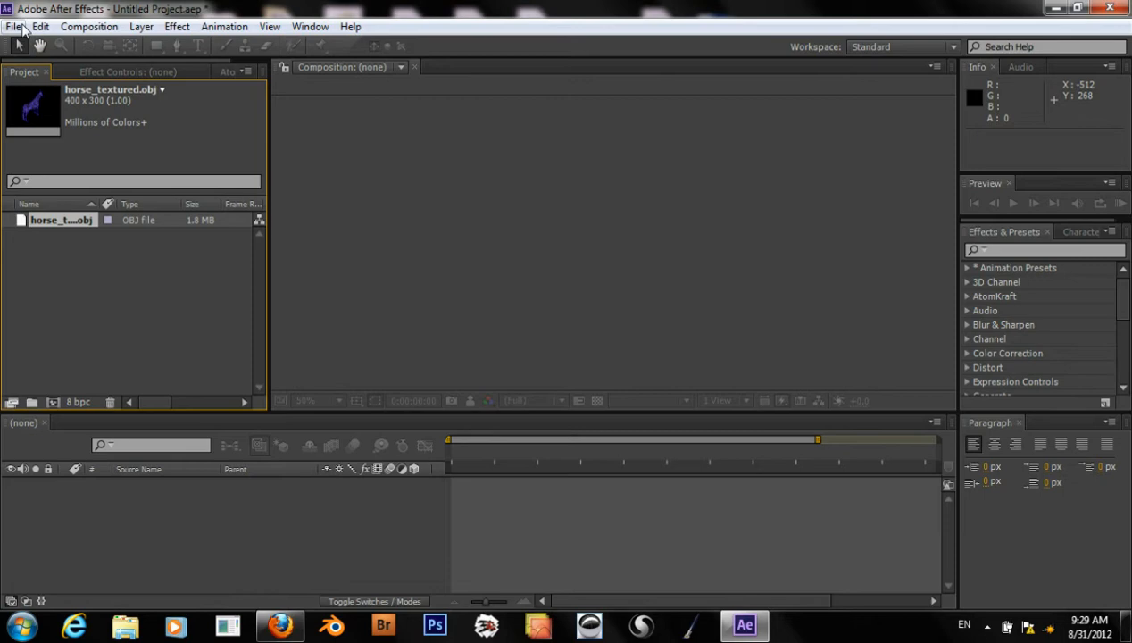
# Import body_bumpJPG and body_diffuseJPG from the Textures folder, then select the horse model
pyautogui.click(14, 27)
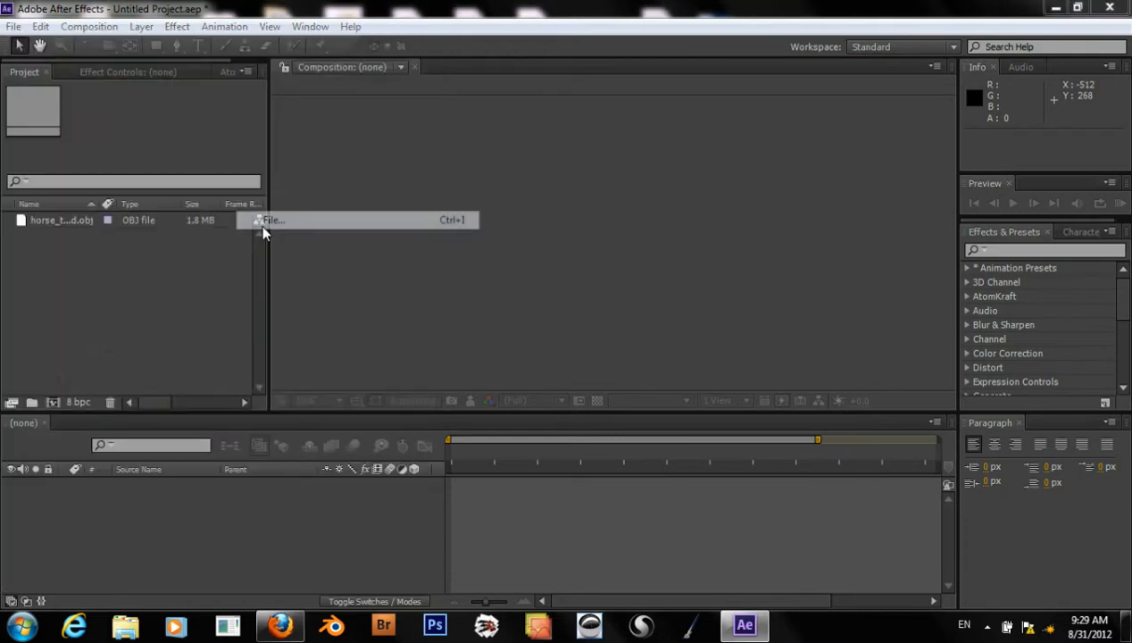
pyautogui.click(271, 219)
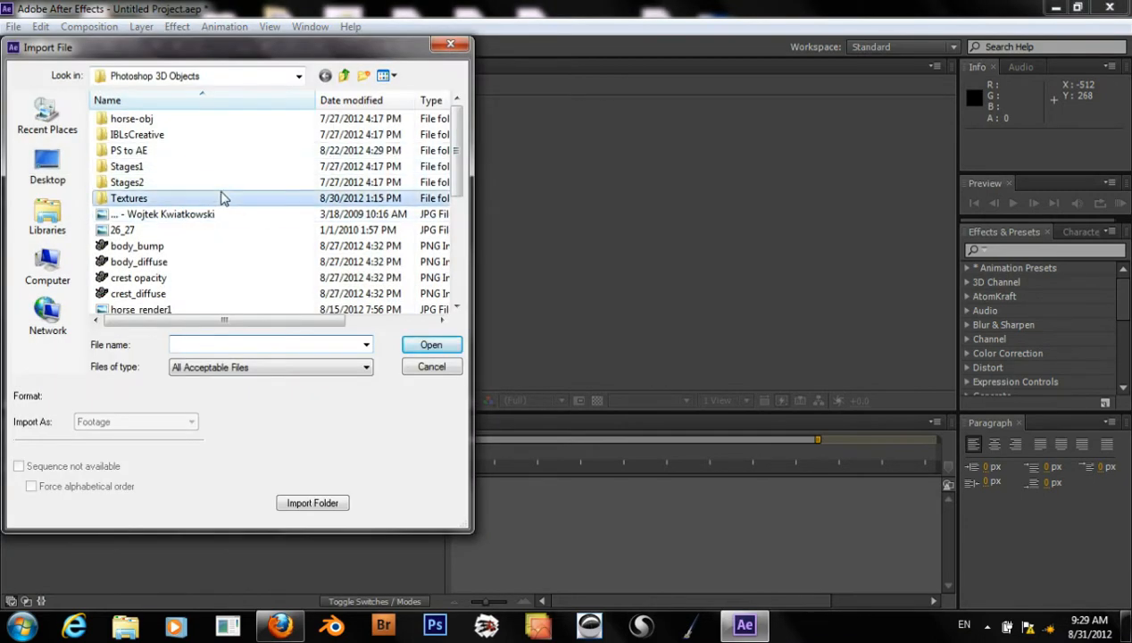
pyautogui.doubleClick(129, 197)
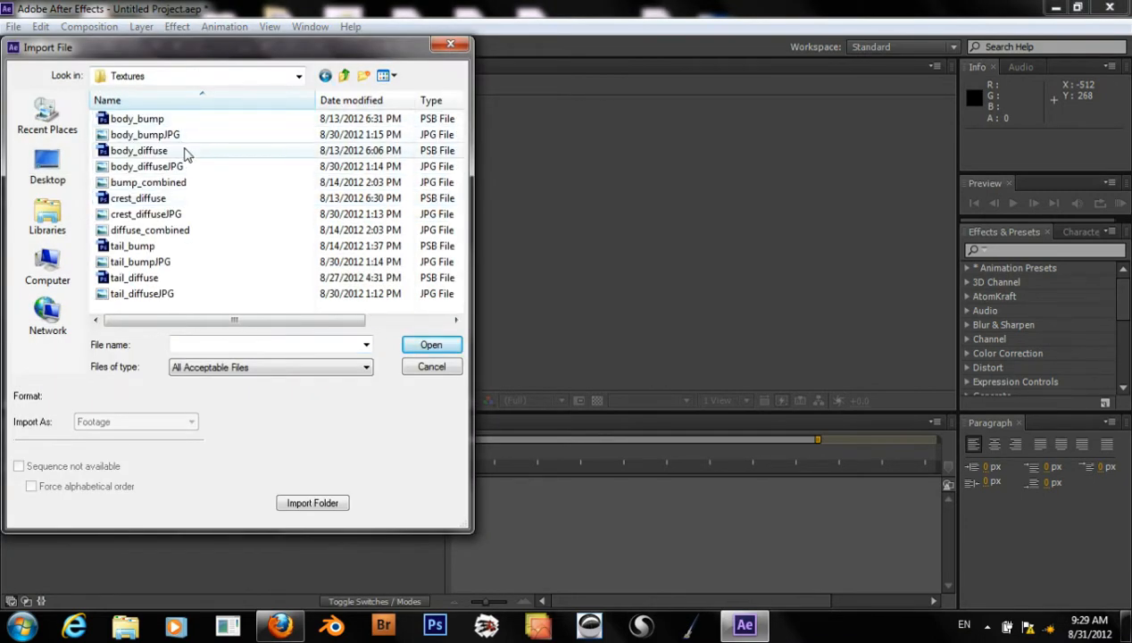
pyautogui.click(144, 134)
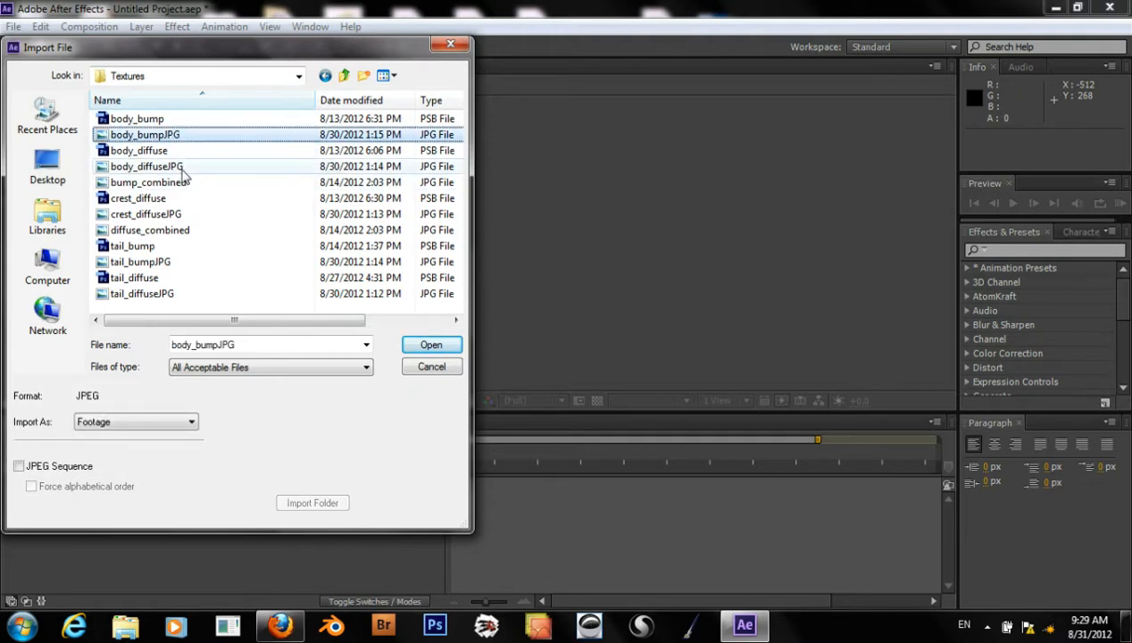
pyautogui.click(147, 166)
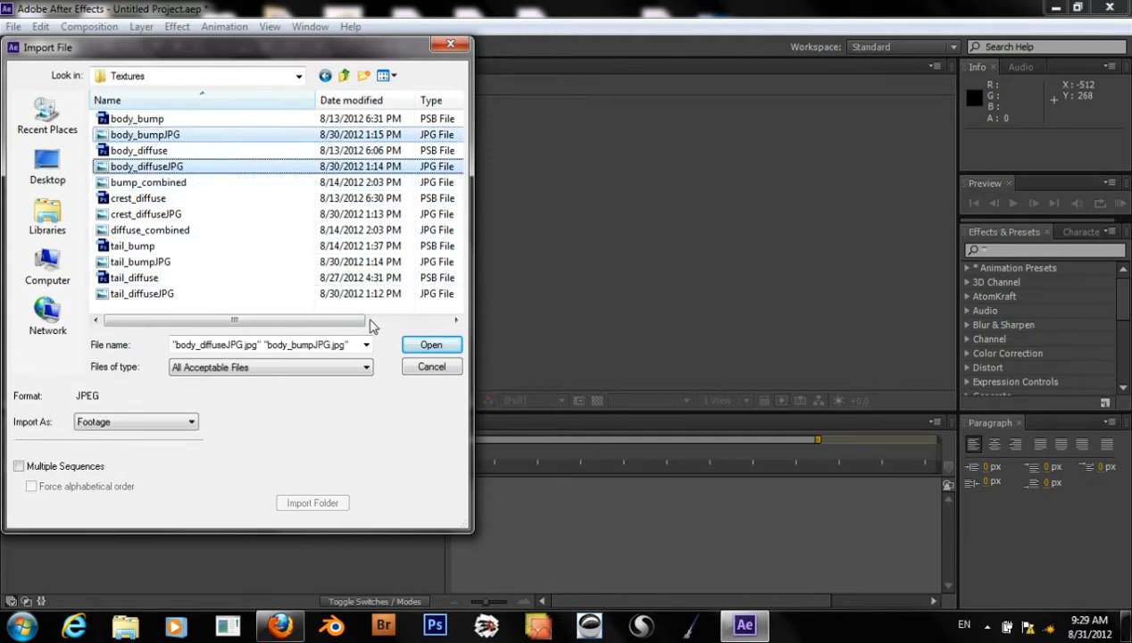
pyautogui.click(430, 345)
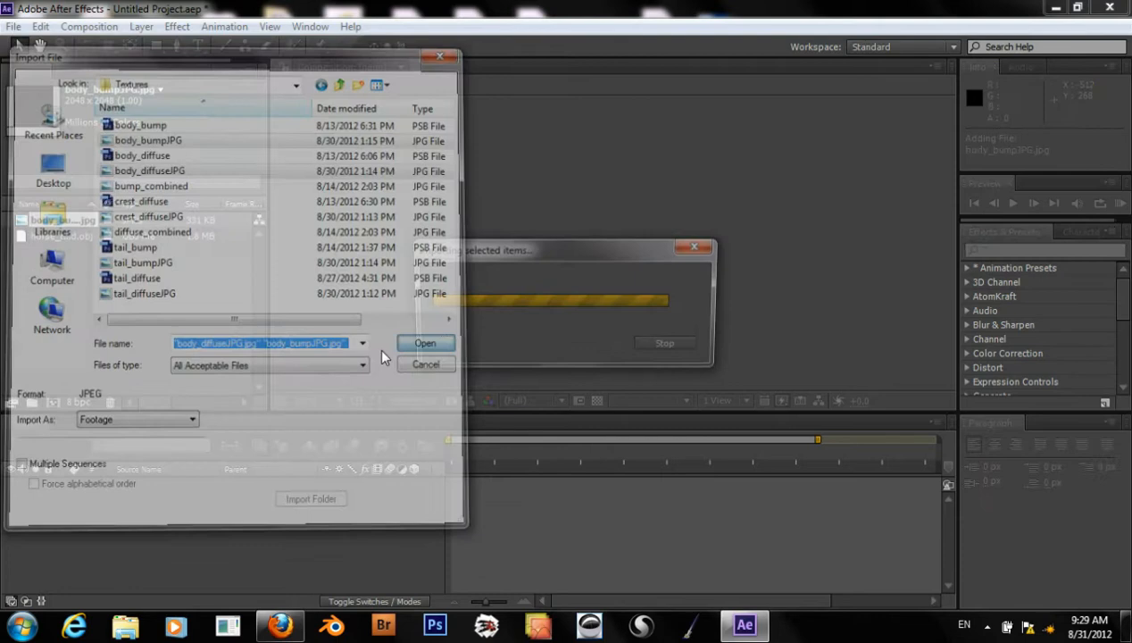
pyautogui.click(424, 343)
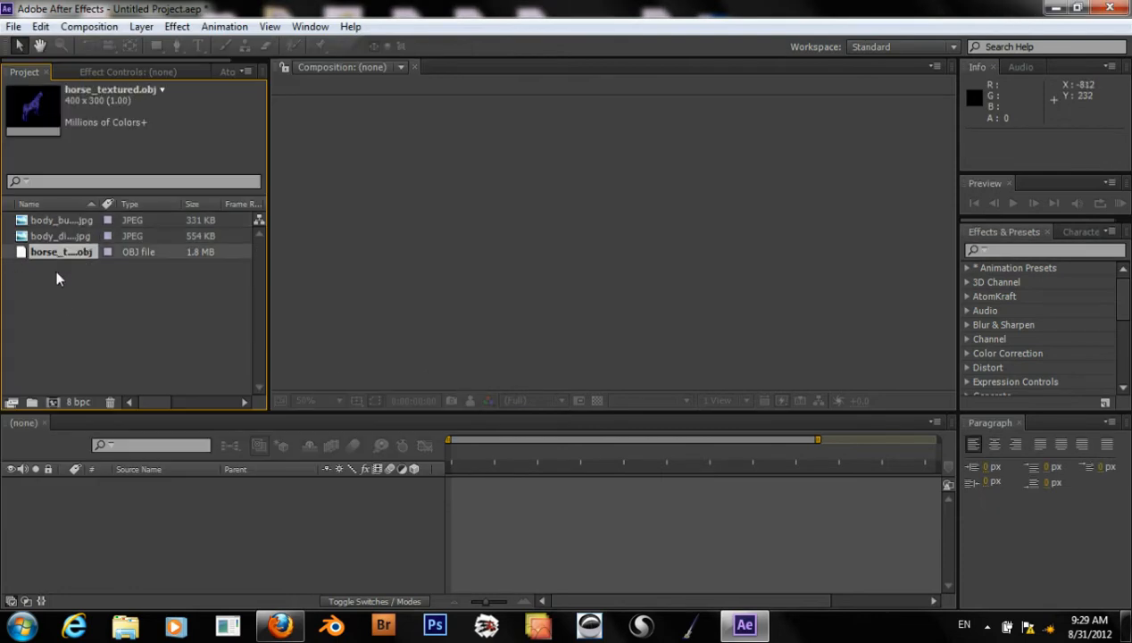
# Create Comp 1 at 1280×720, 24 fps, confirming the AtomKraft renderer under Advanced
pyautogui.click(89, 26)
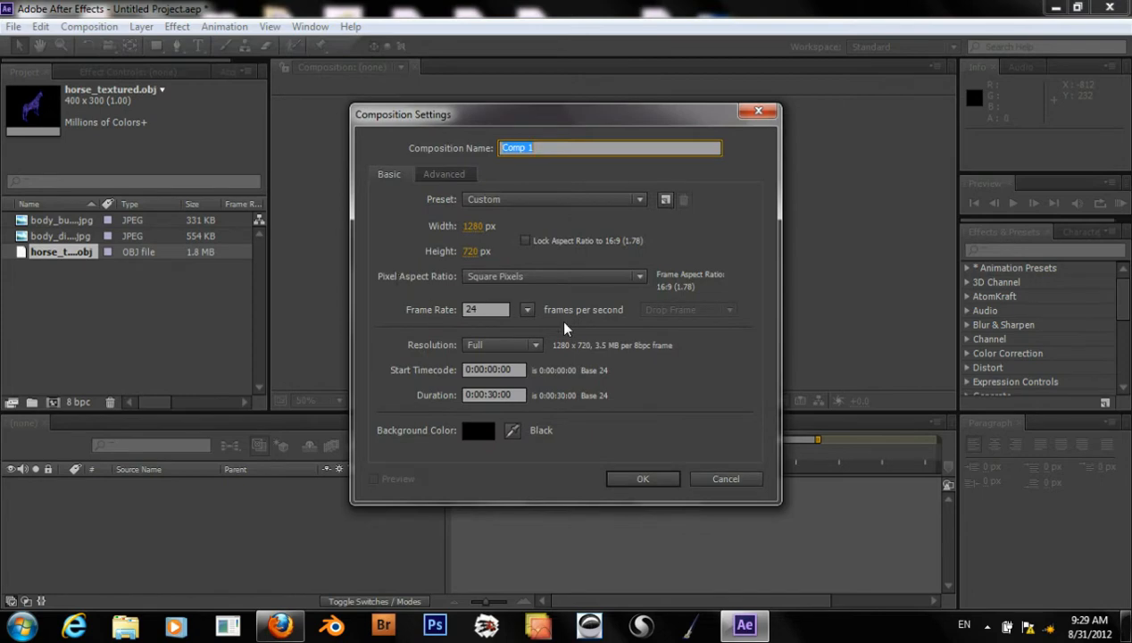
pyautogui.moveTo(437, 187)
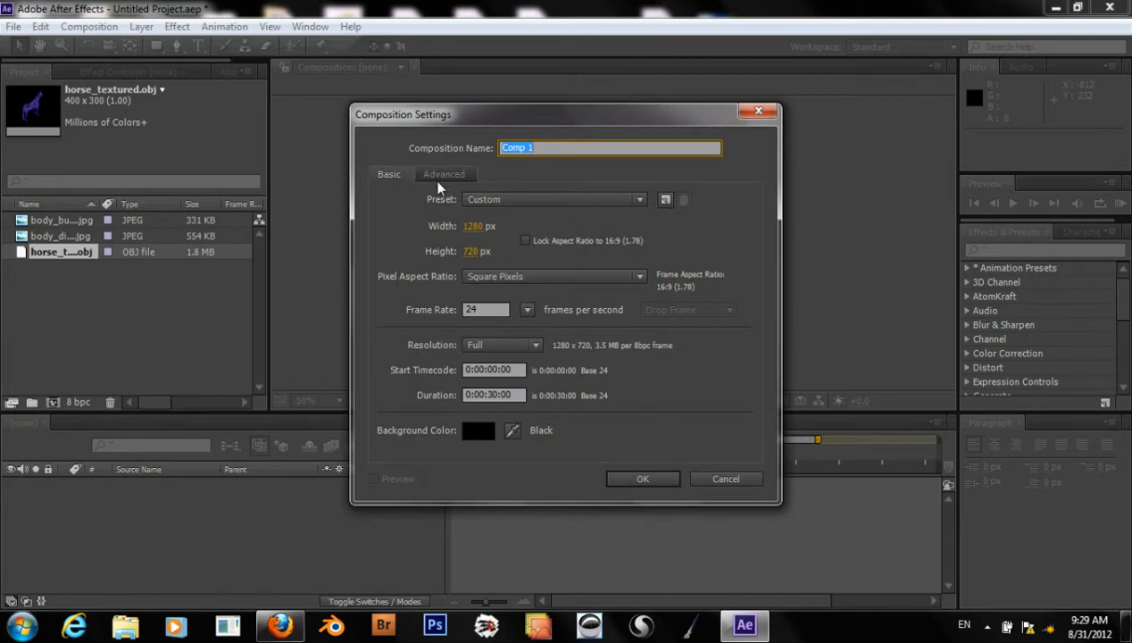
pyautogui.click(443, 175)
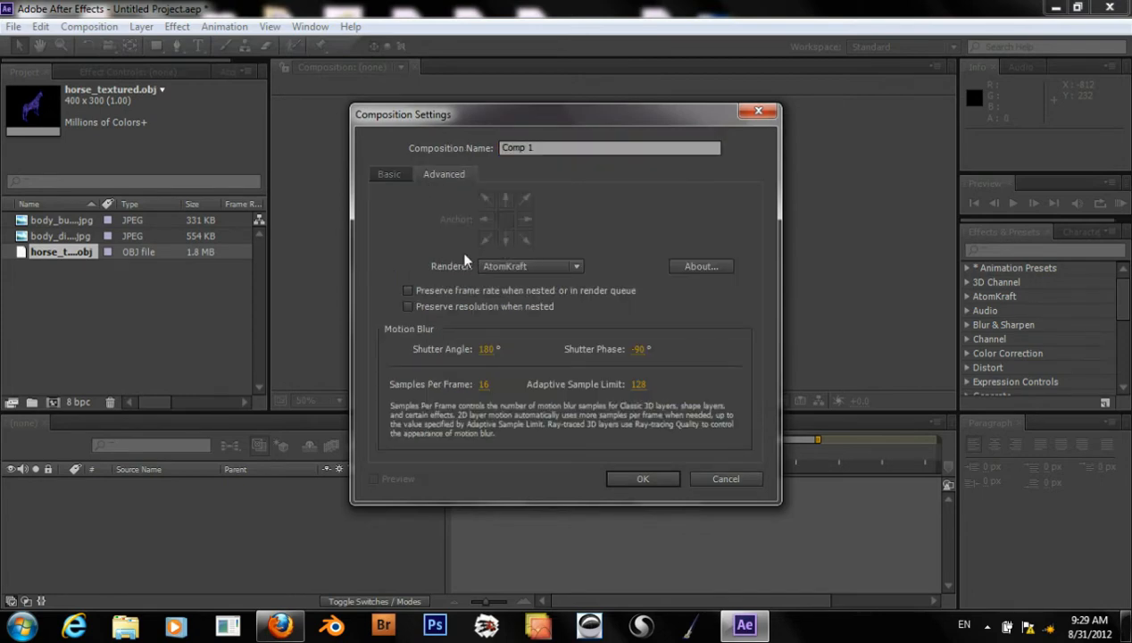
pyautogui.click(531, 266)
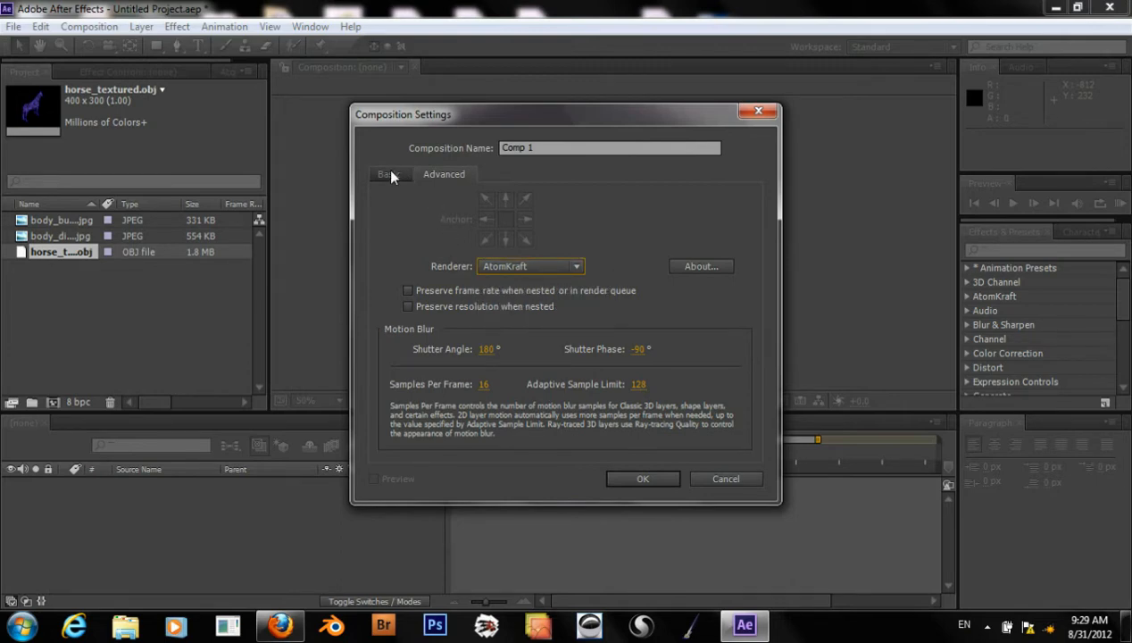
pyautogui.click(388, 175)
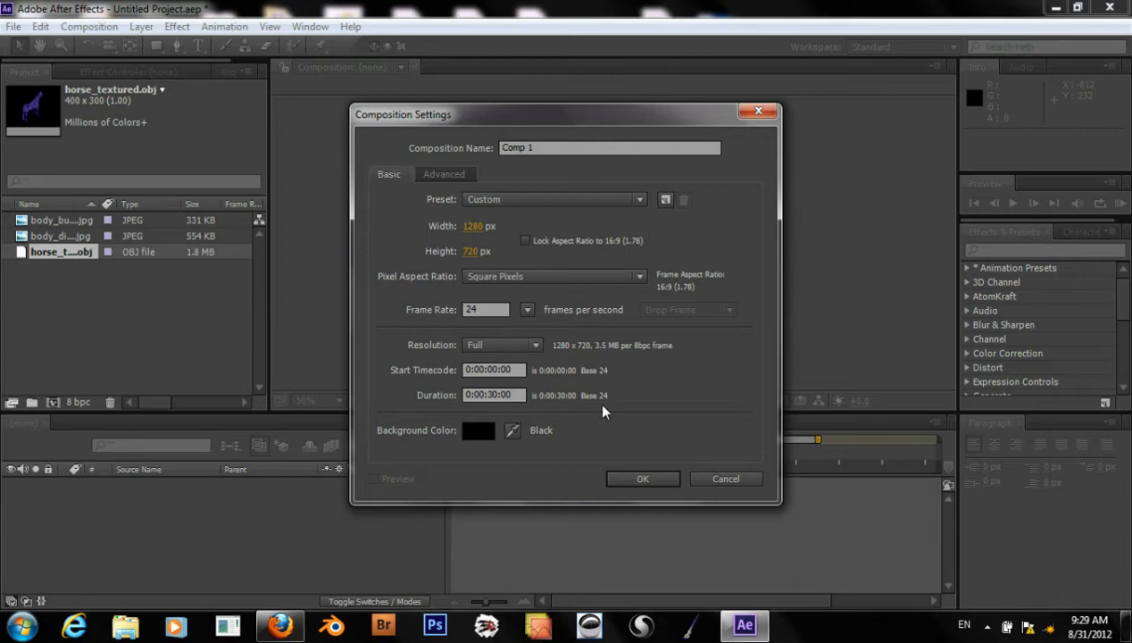
pyautogui.click(643, 478)
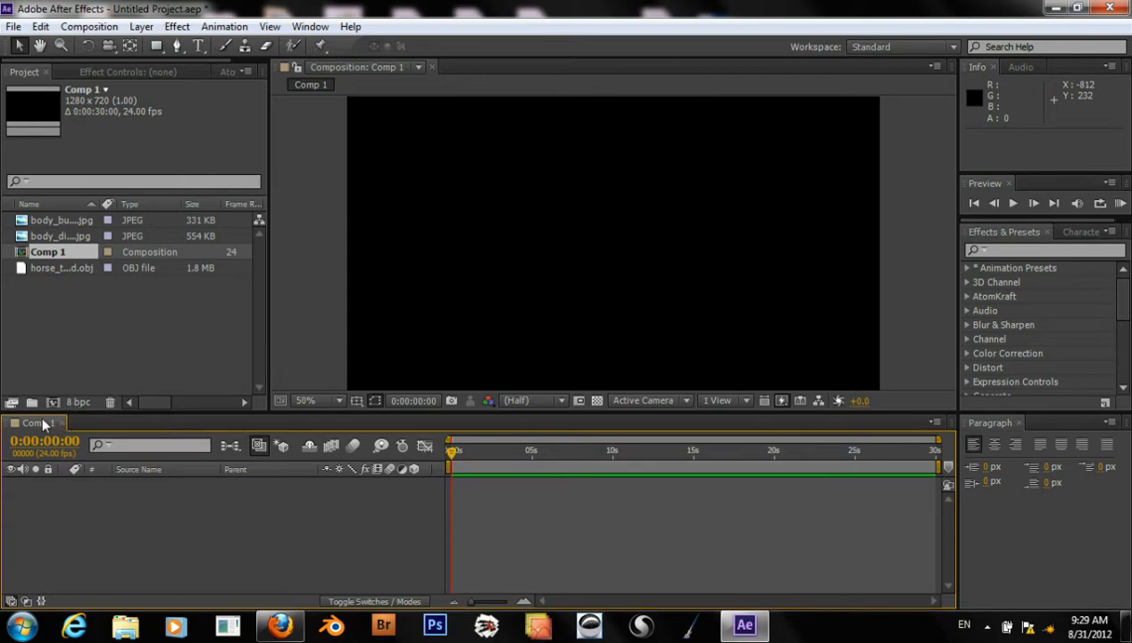
# Add horse_textured.obj as a layer in Comp 1 and peek at its Transform properties
pyautogui.click(61, 268)
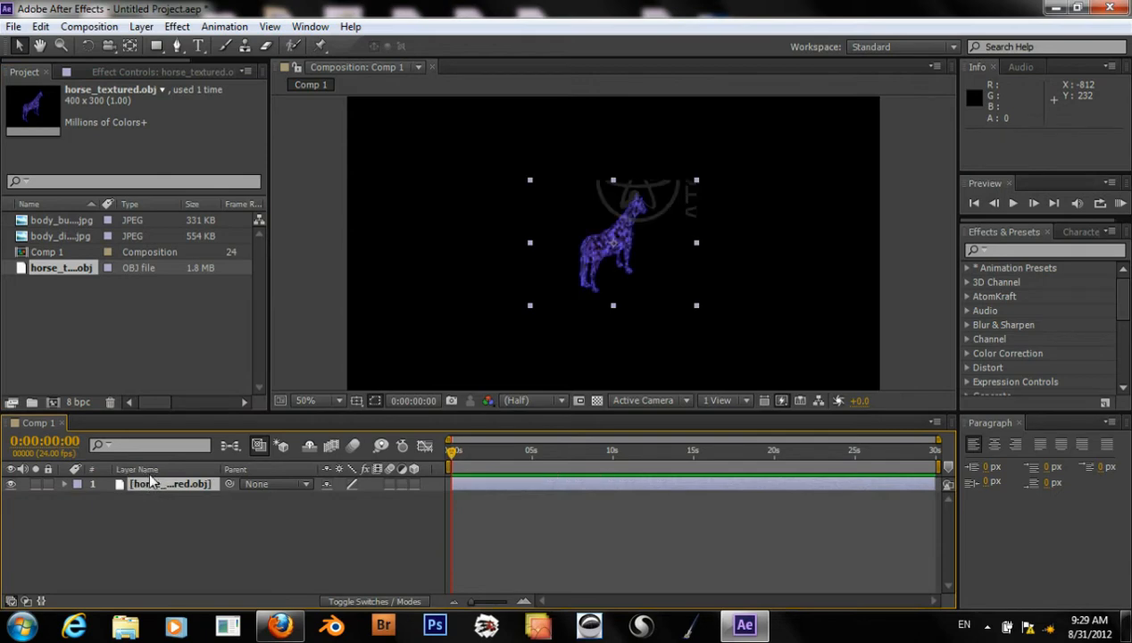
pyautogui.moveTo(425, 300)
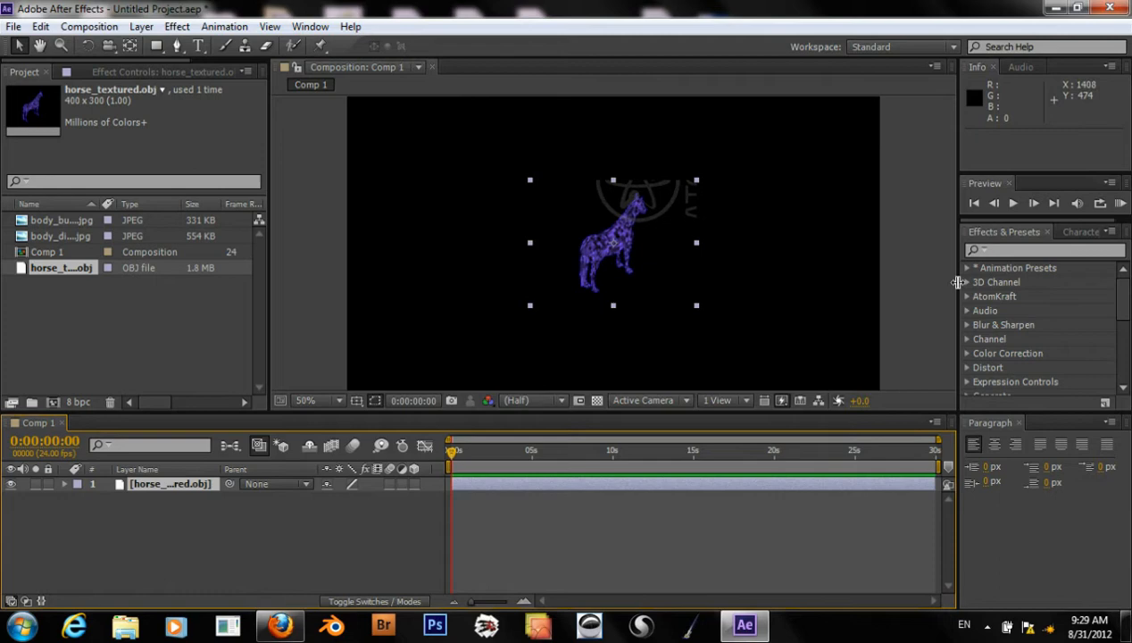
pyautogui.scroll(-3)
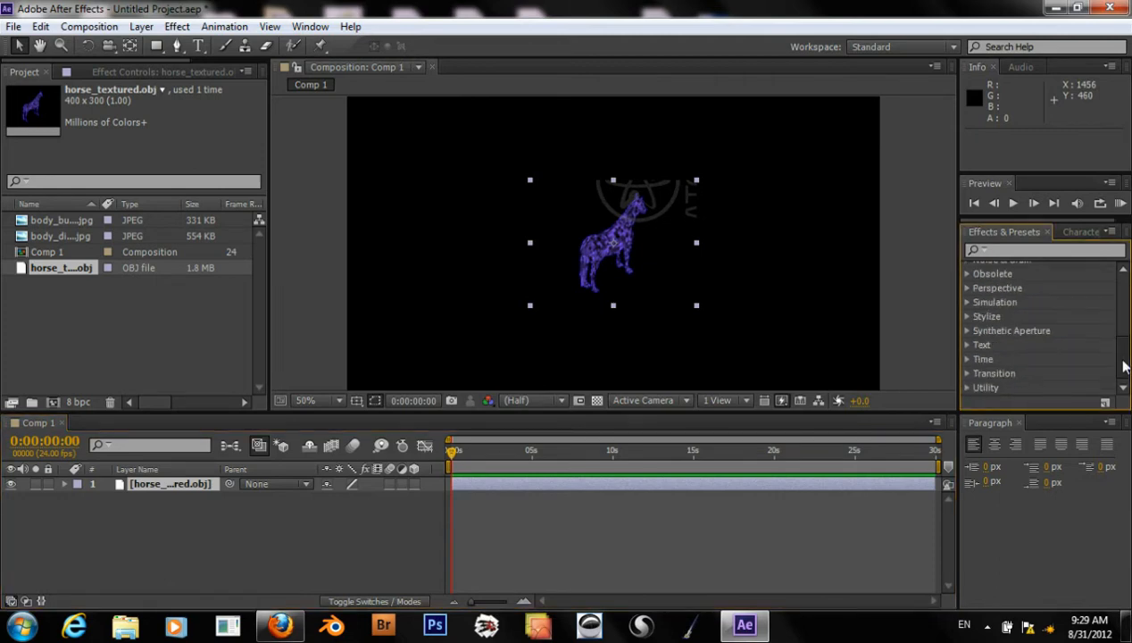
pyautogui.scroll(3)
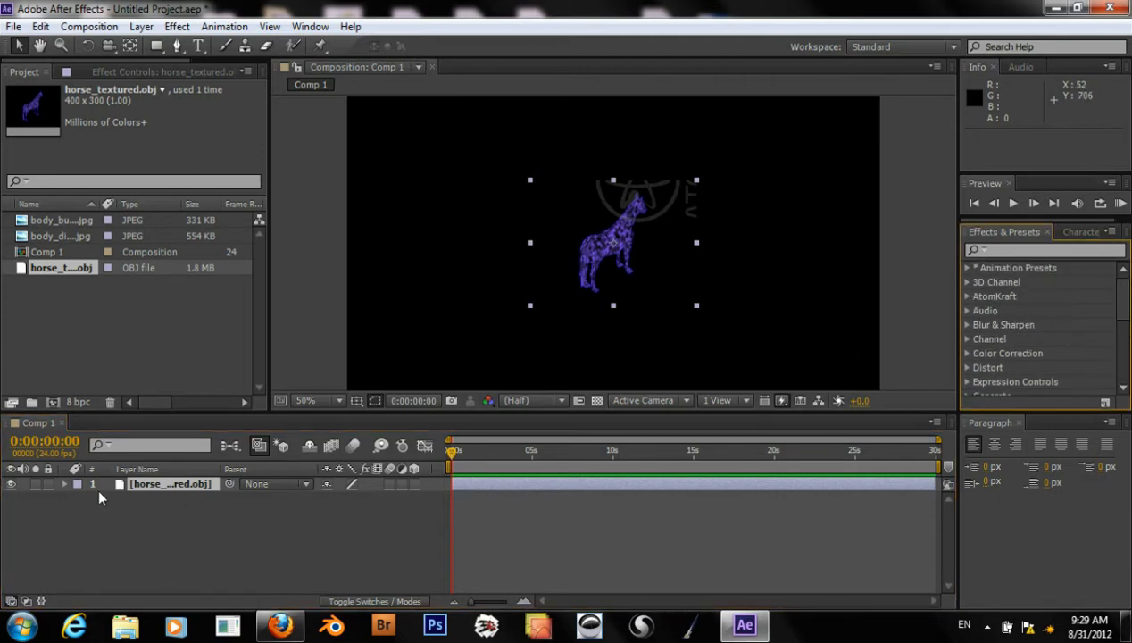
pyautogui.click(64, 484)
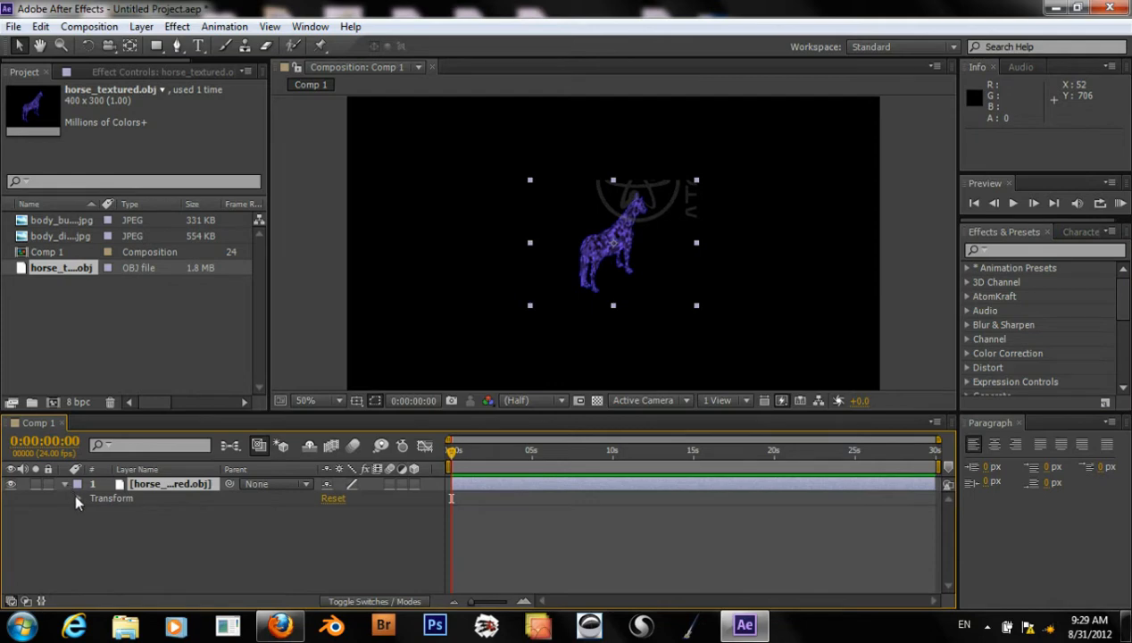
pyautogui.click(79, 498)
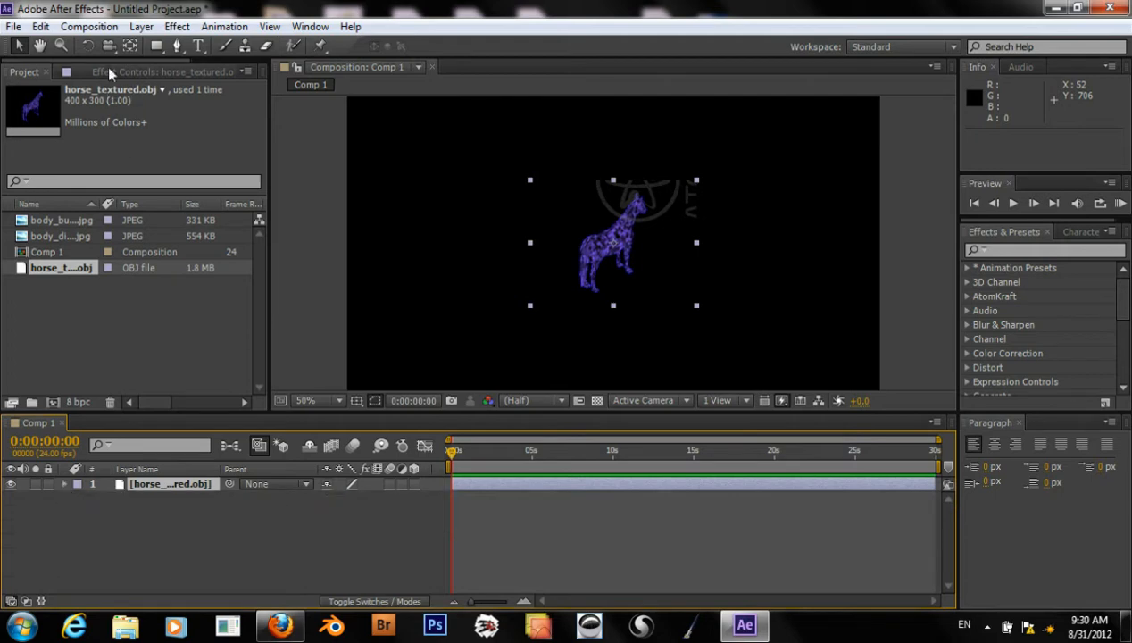
pyautogui.moveTo(52, 402)
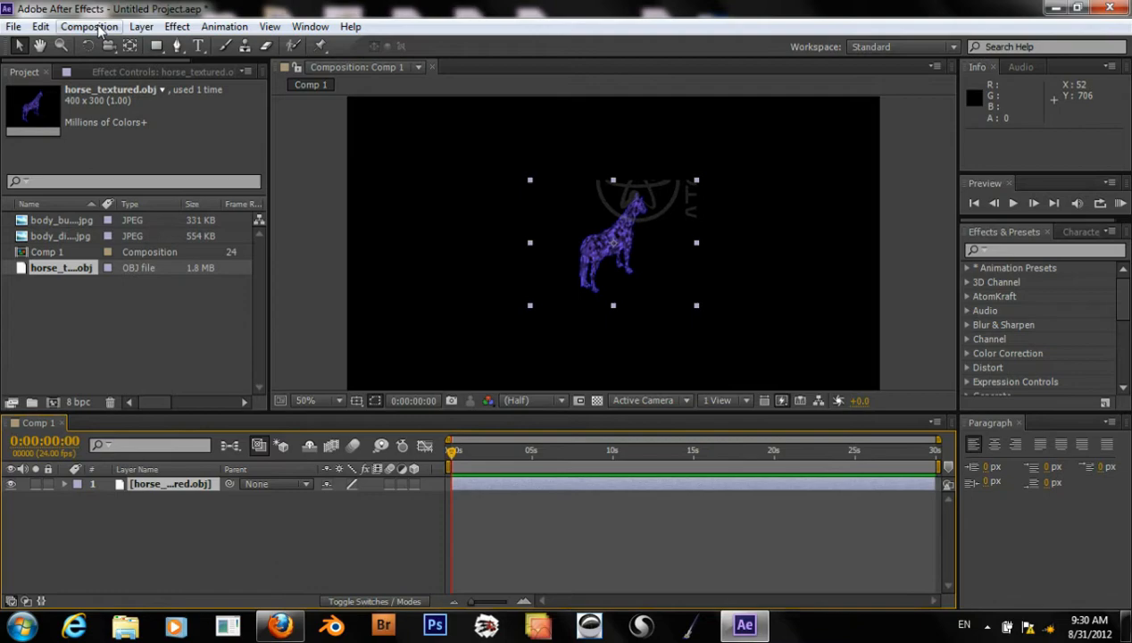
# Import the horse_in_yard_bg footage from Photoshop 3D Objects > PS to AE
pyautogui.click(14, 26)
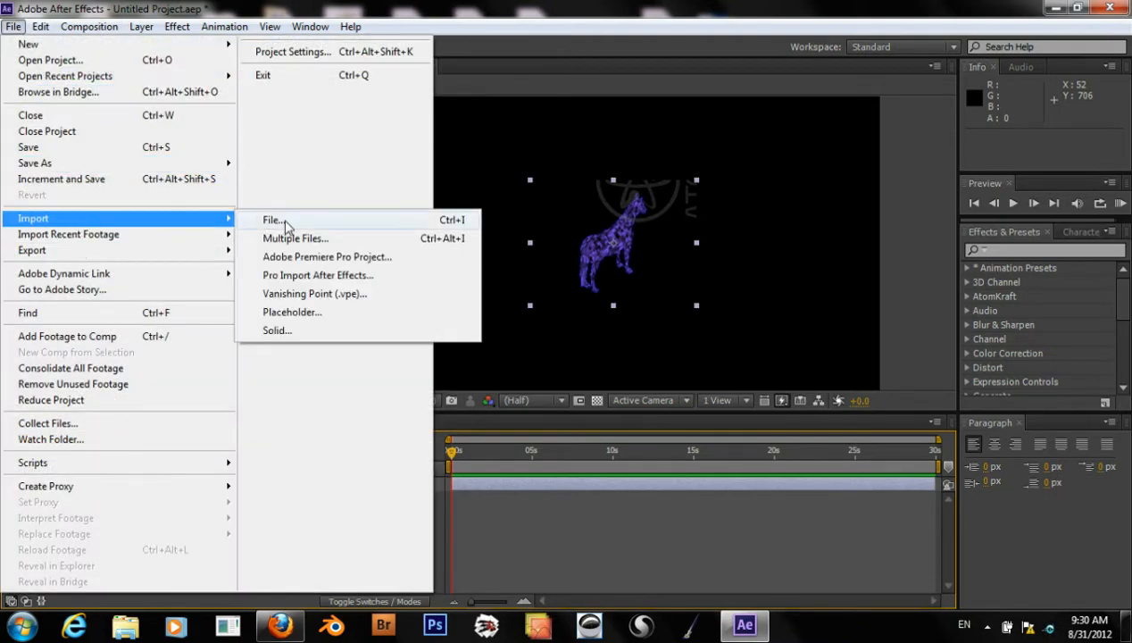
pyautogui.click(271, 220)
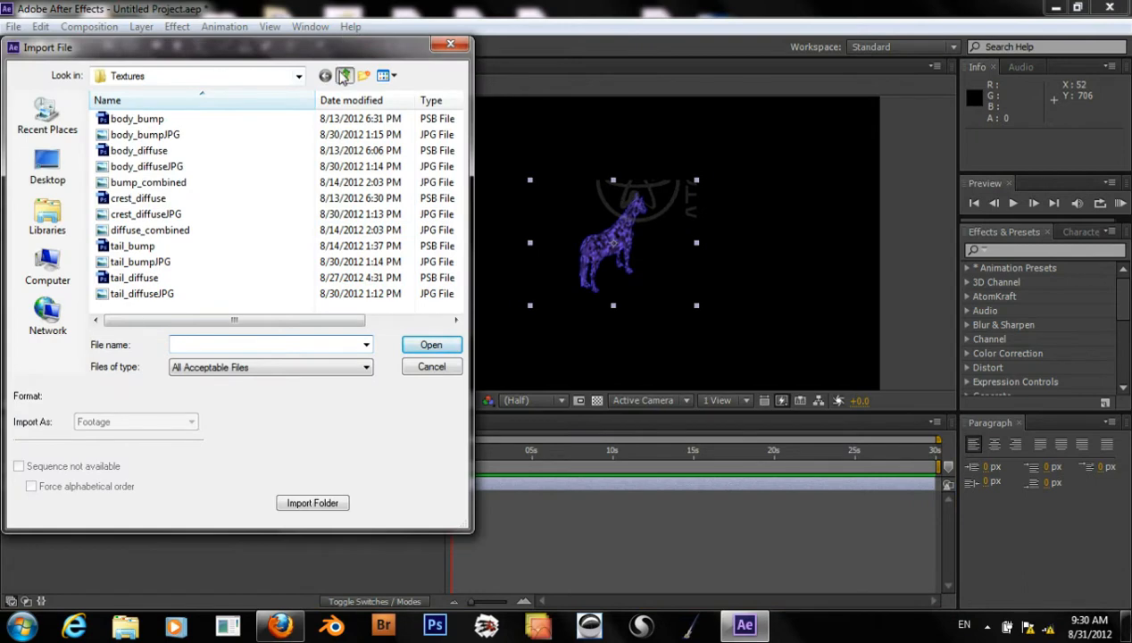
pyautogui.click(344, 75)
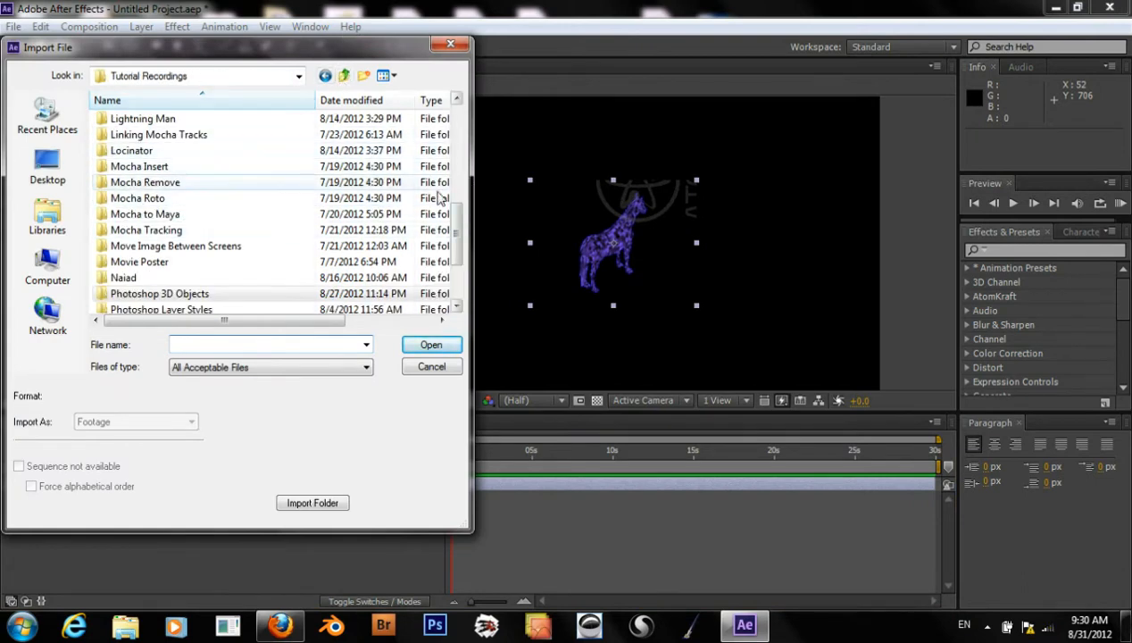
pyautogui.scroll(-3)
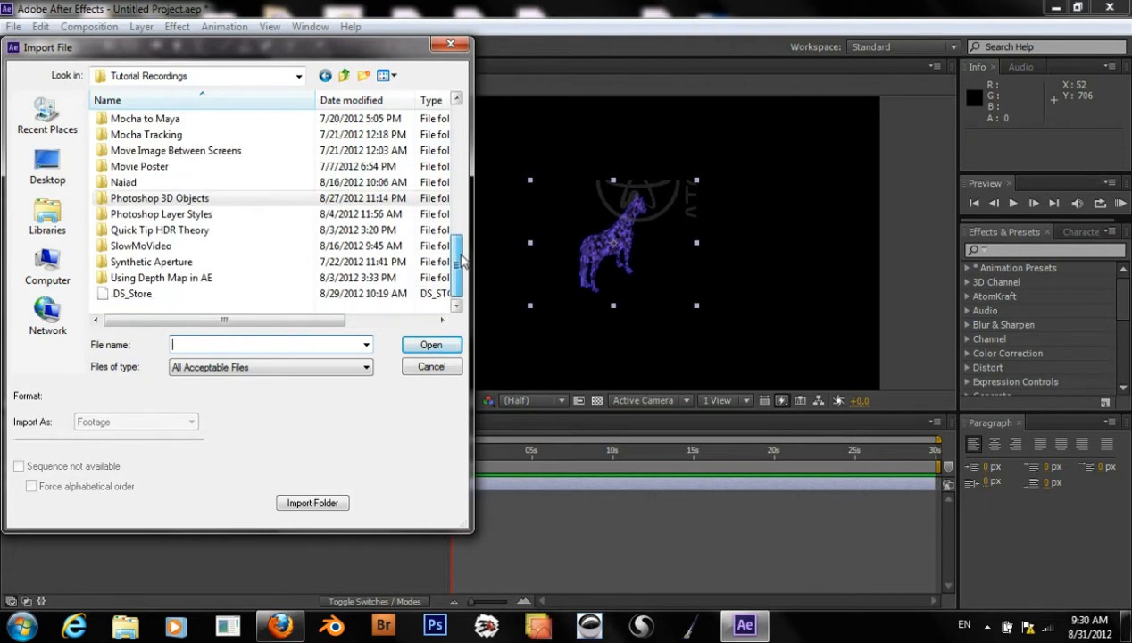
pyautogui.click(159, 197)
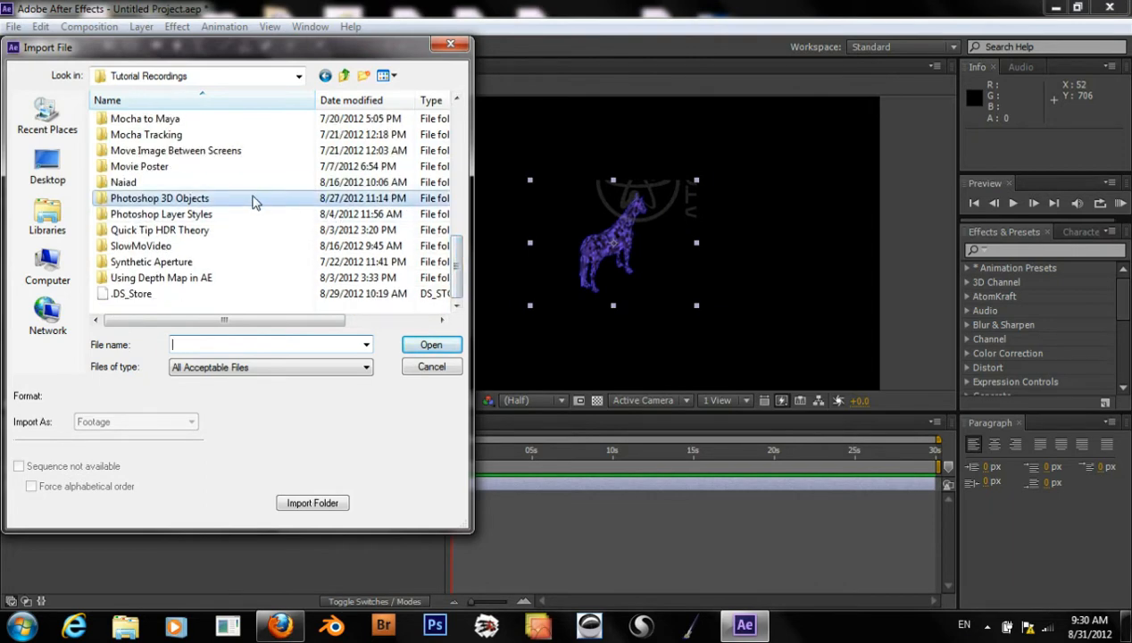
pyautogui.doubleClick(159, 197)
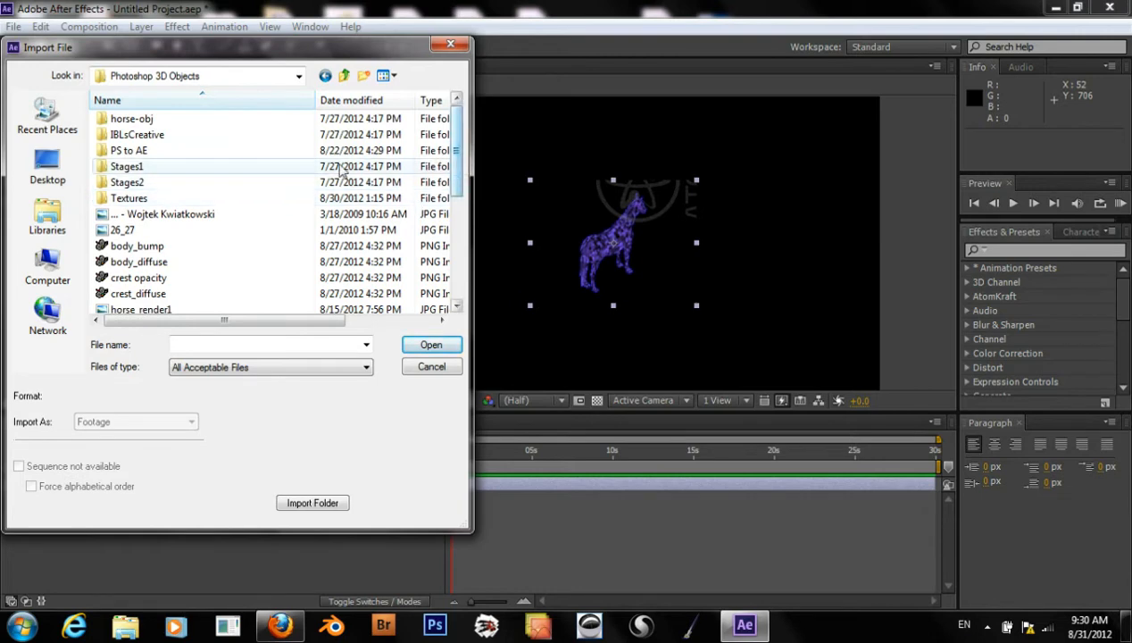
pyautogui.doubleClick(129, 150)
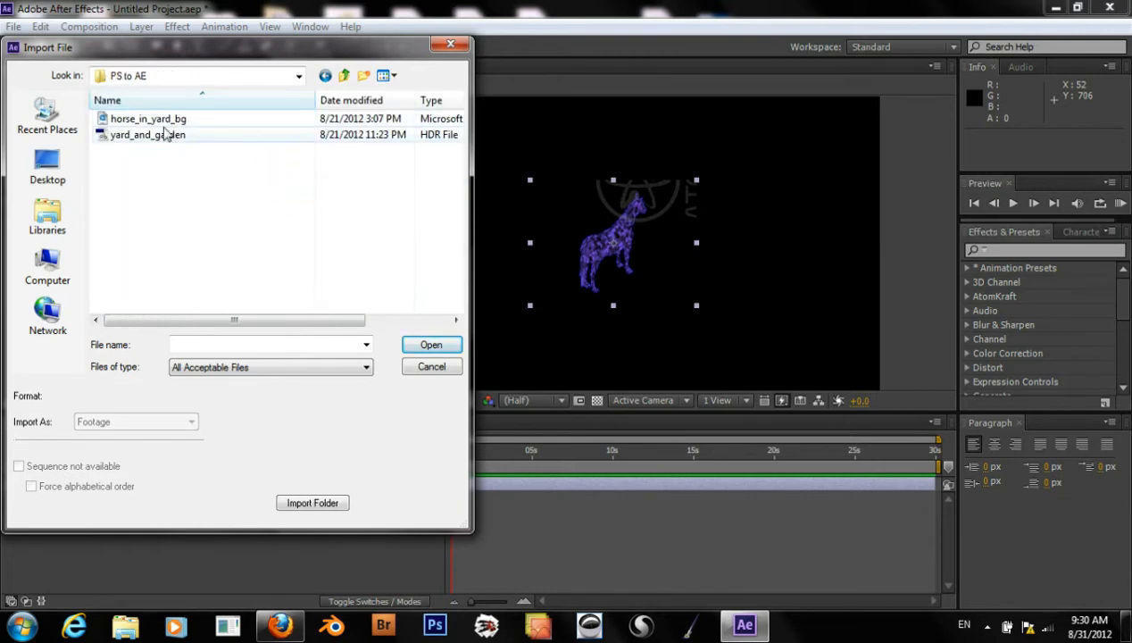
pyautogui.click(148, 118)
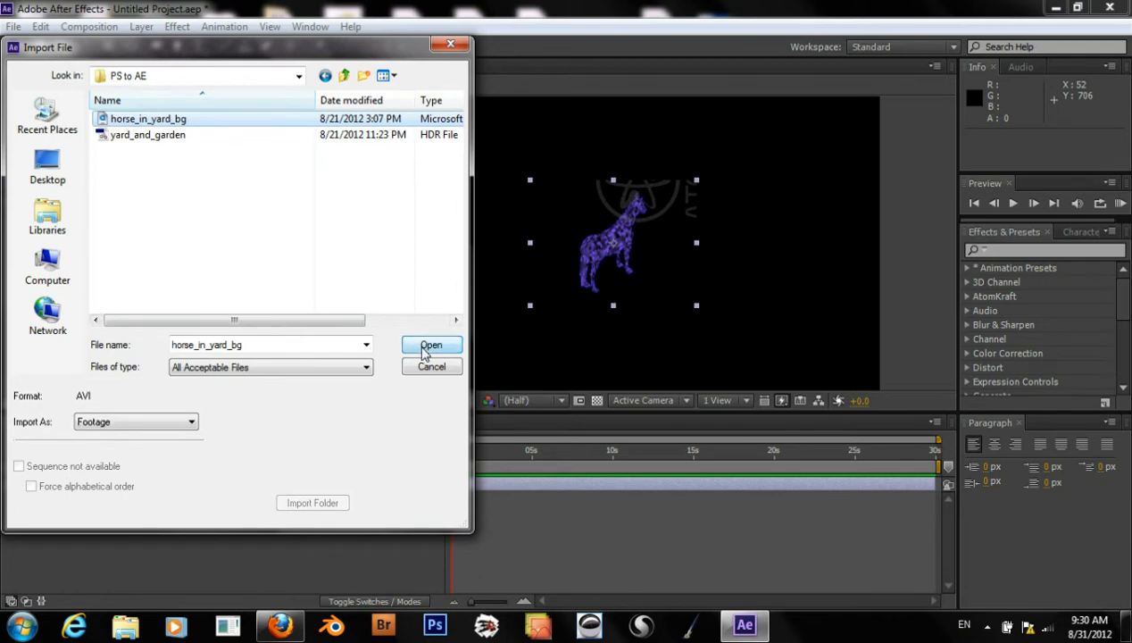
pyautogui.click(432, 346)
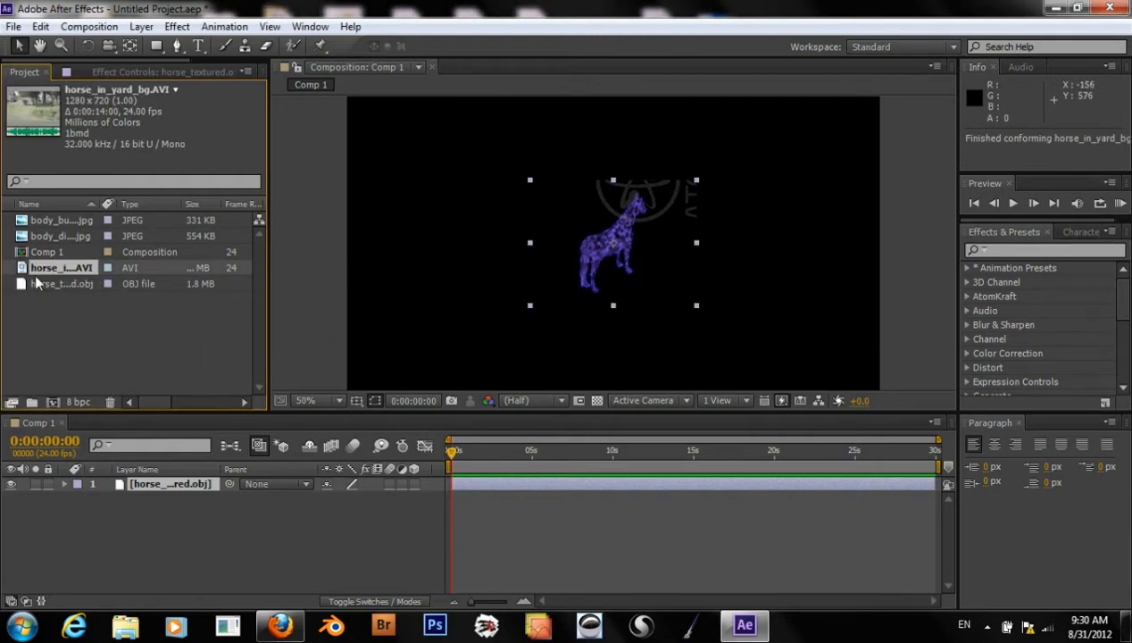
pyautogui.click(47, 250)
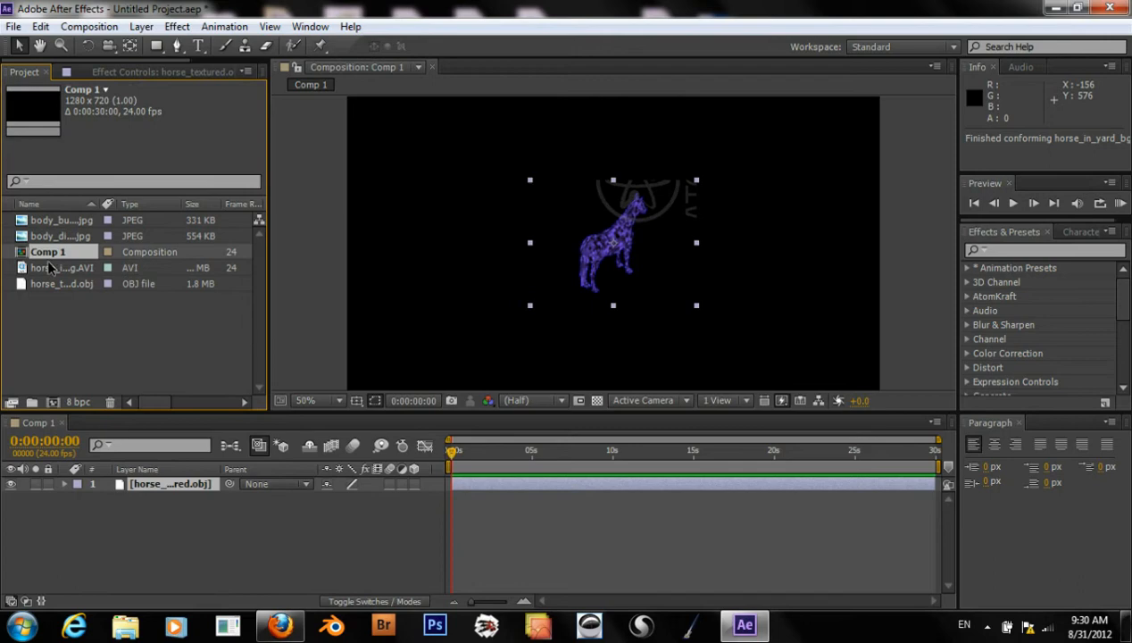
pyautogui.click(63, 268)
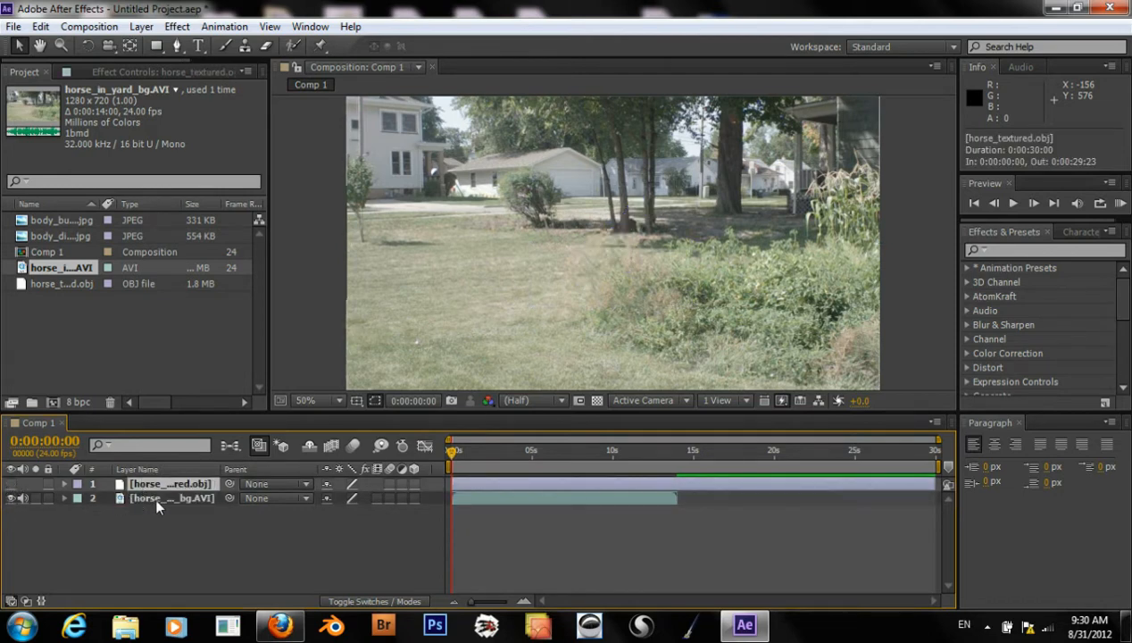
pyautogui.click(171, 497)
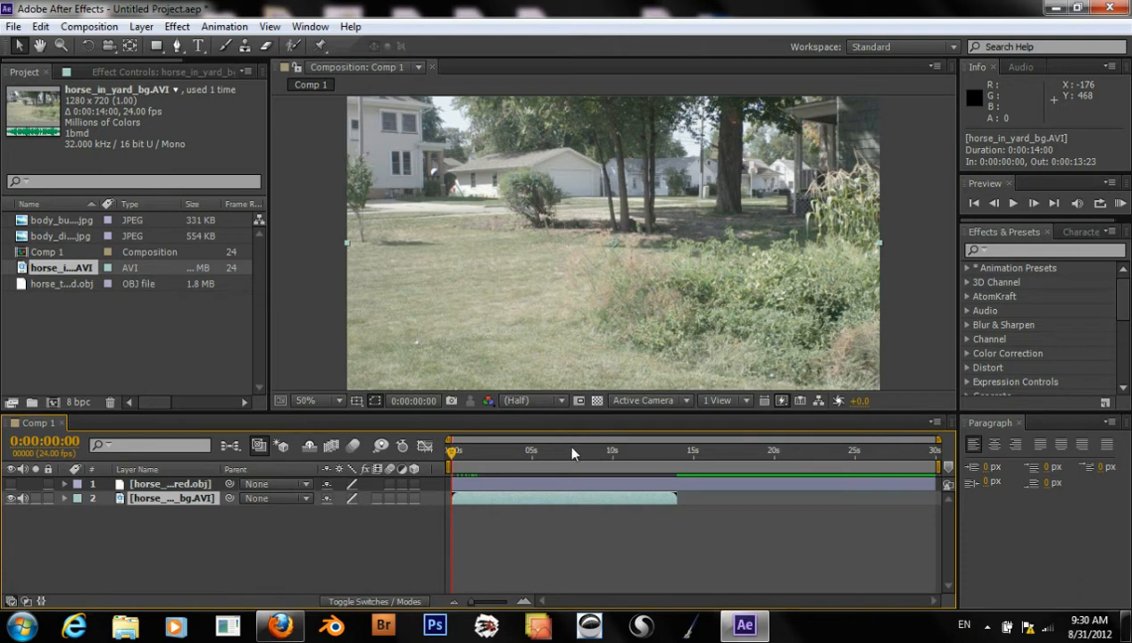
pyautogui.moveTo(200, 43)
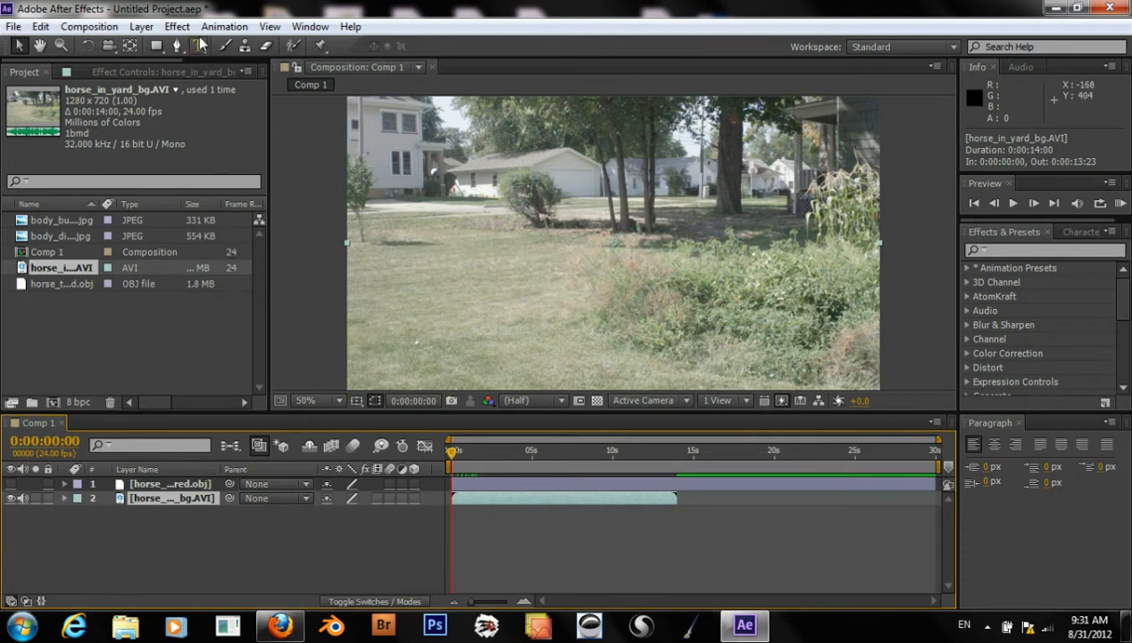
pyautogui.moveTo(141, 27)
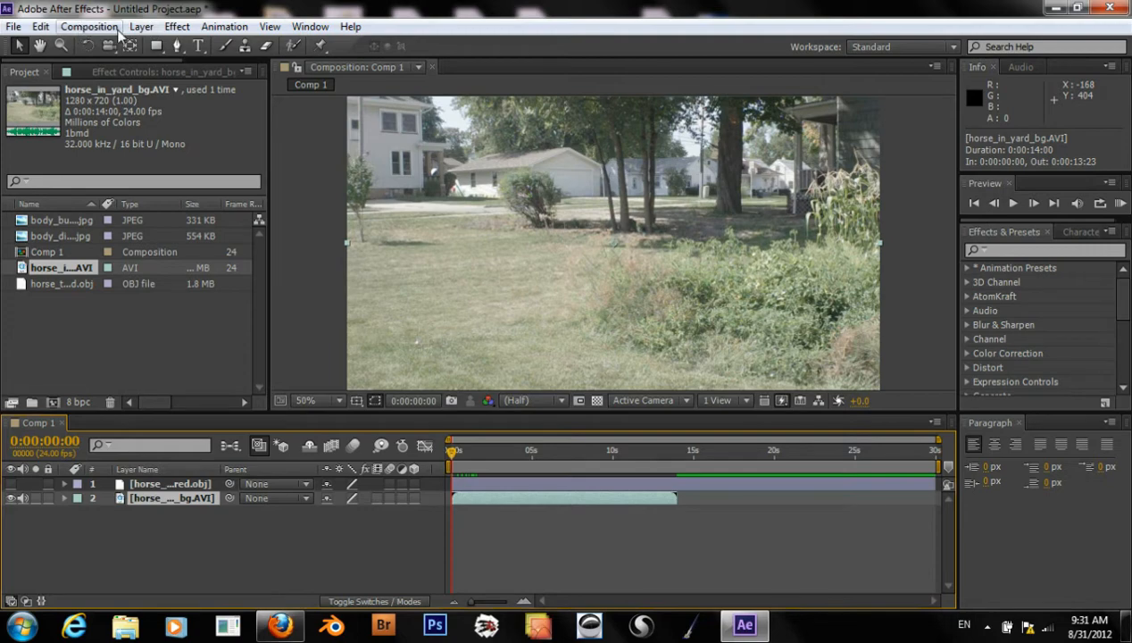
# Pre-compose the yard footage layer and rename it starting with 'Horse in'
pyautogui.click(141, 26)
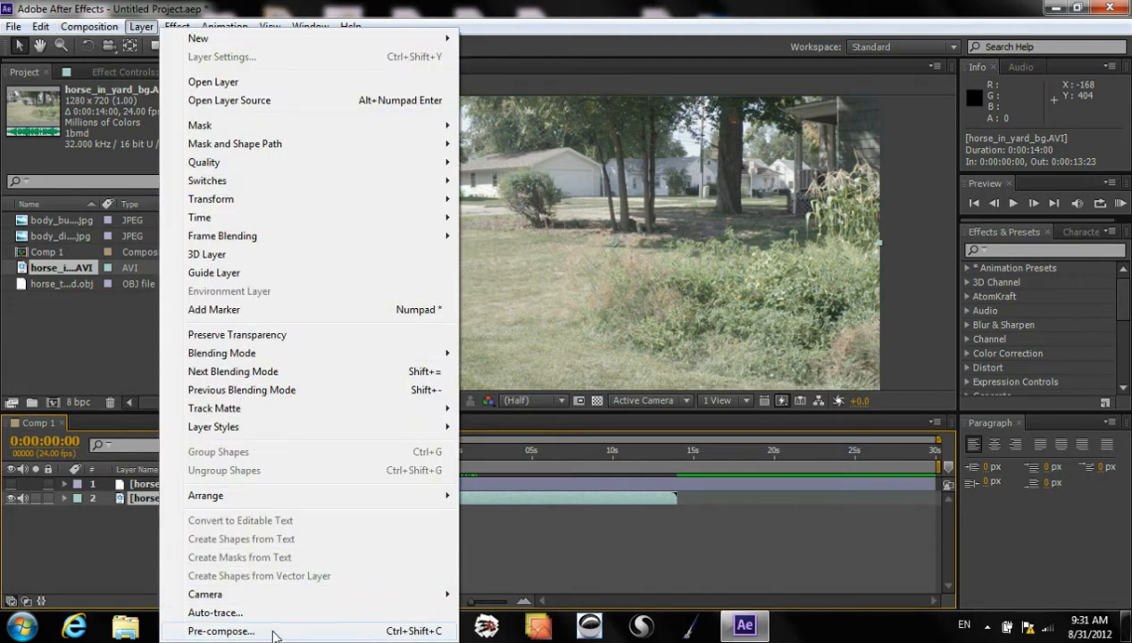
pyautogui.click(221, 630)
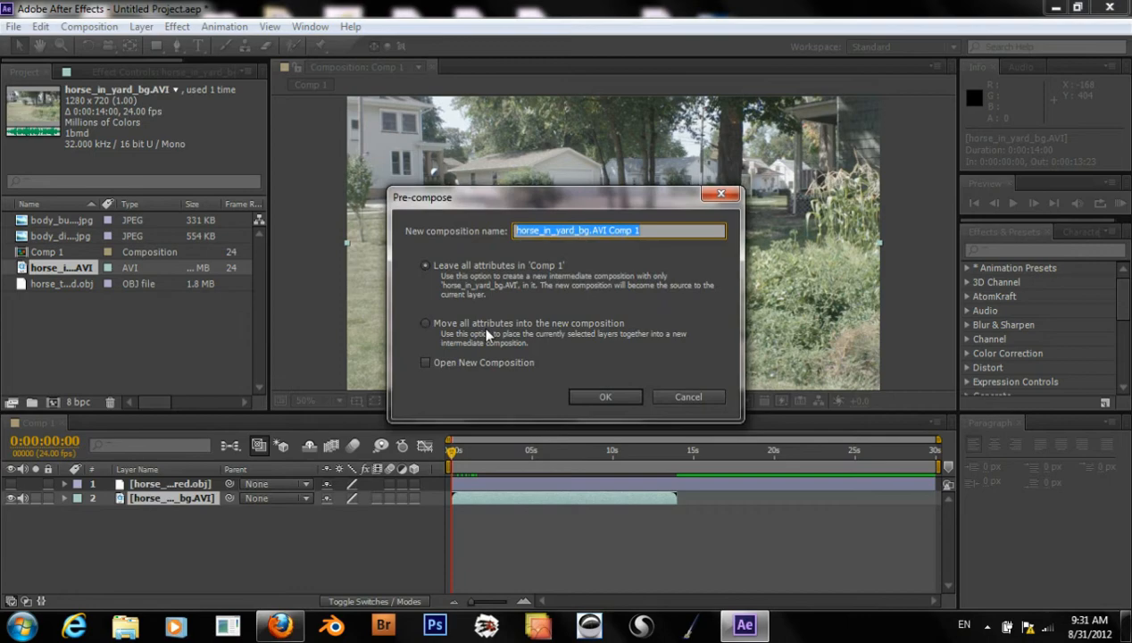
pyautogui.click(606, 396)
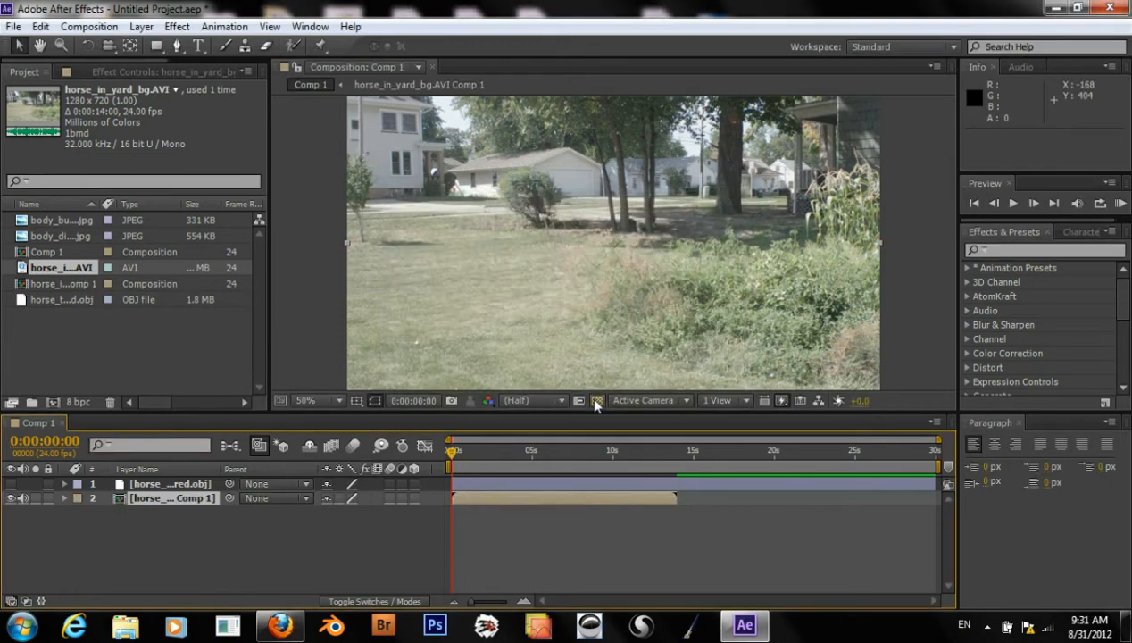
pyautogui.rightClick(170, 497)
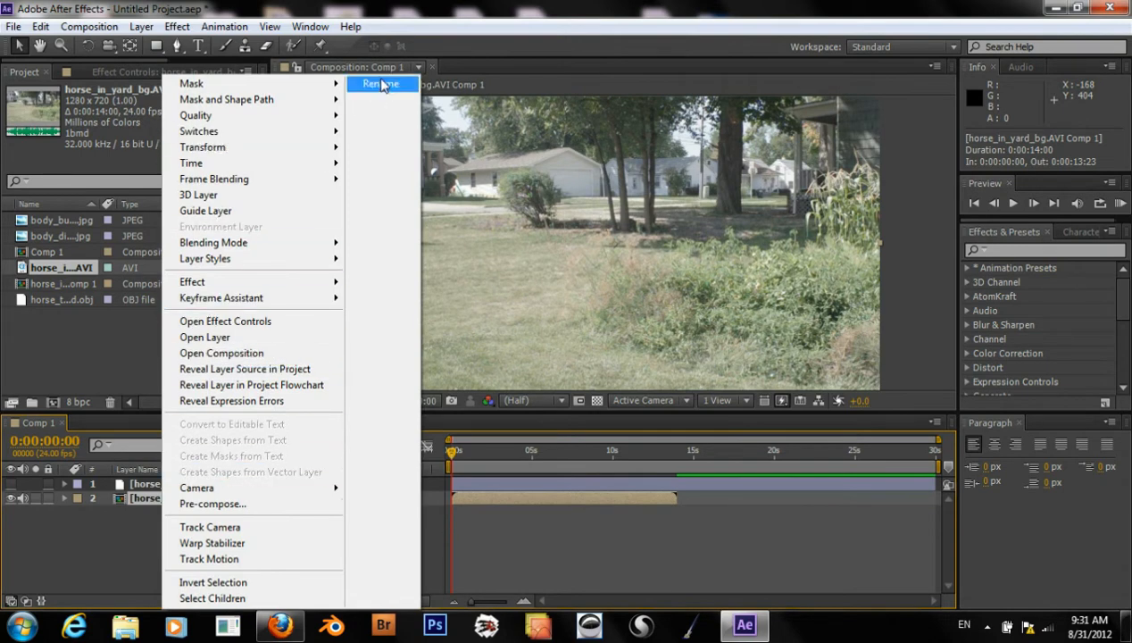
pyautogui.click(381, 84)
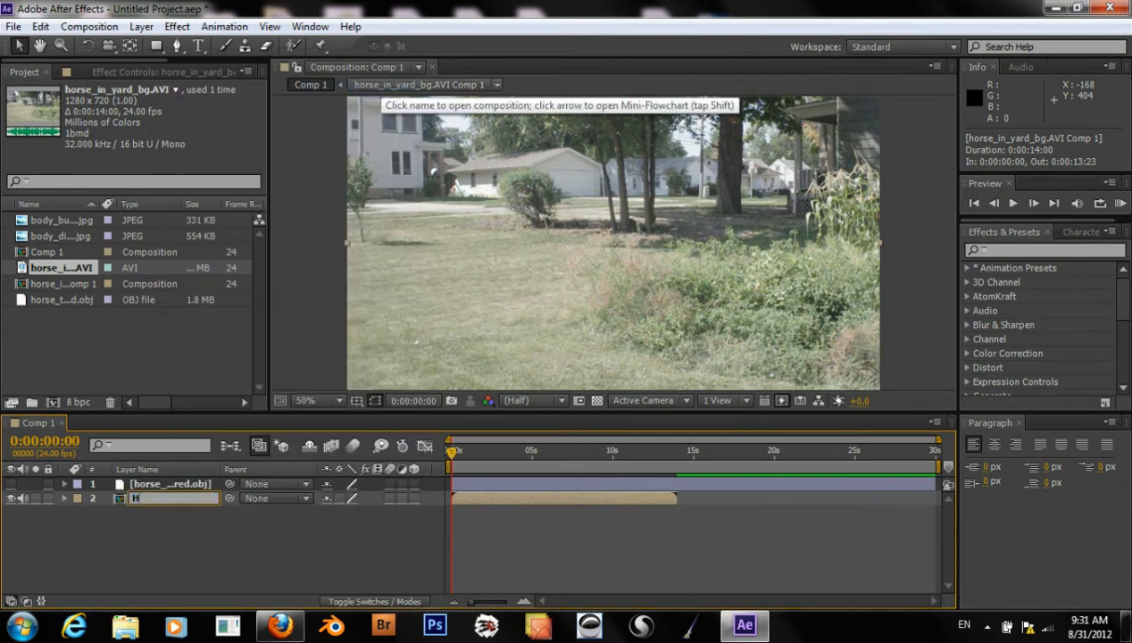
pyautogui.write('Horse in')
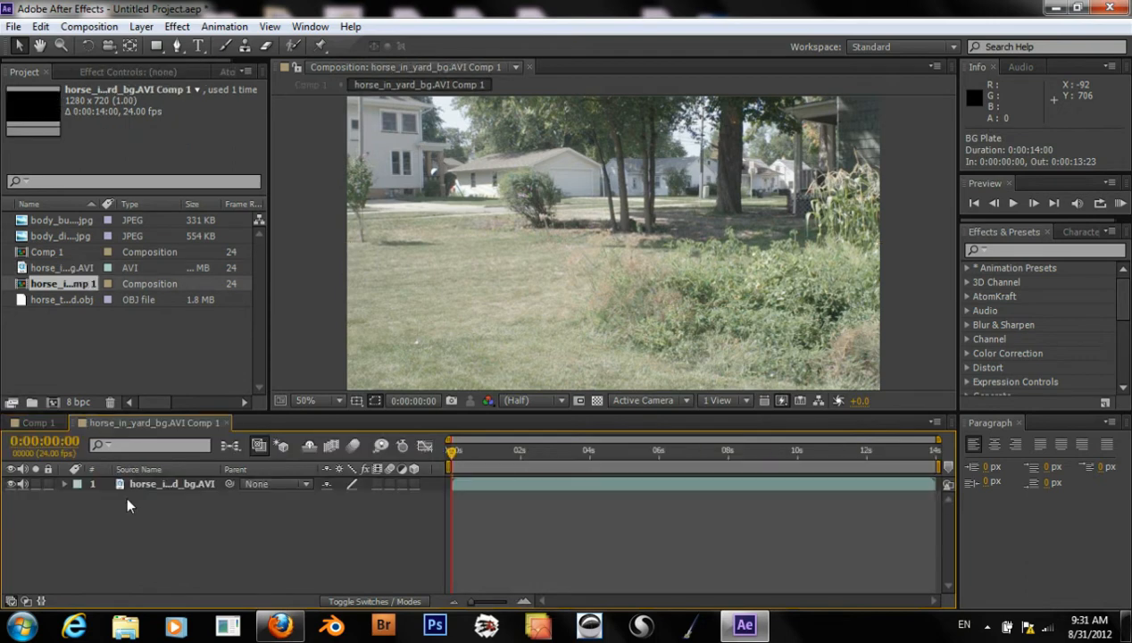
# Apply SA Color Finesse 3 to the footage layer, then select horse_textured.obj in the project
pyautogui.click(171, 482)
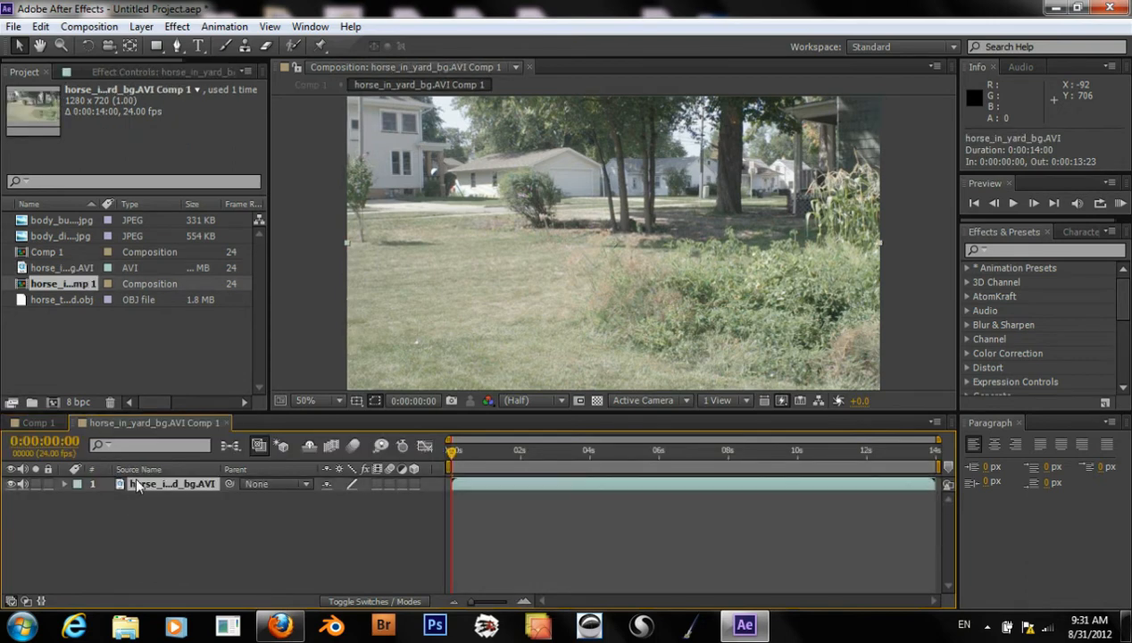
pyautogui.moveTo(1114, 311)
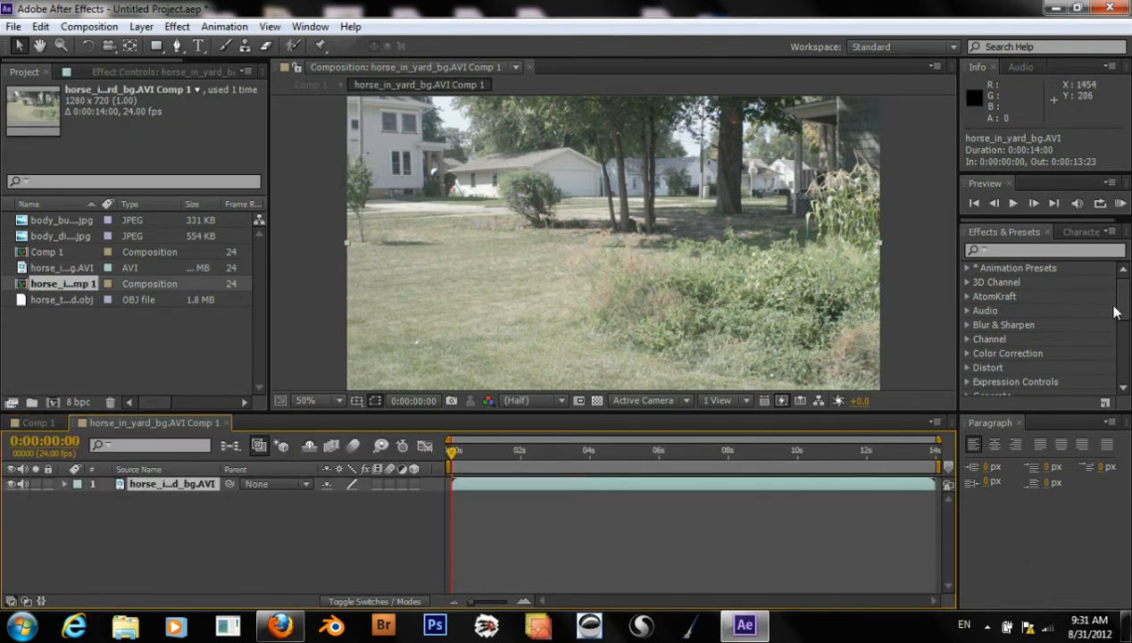
pyautogui.scroll(-3)
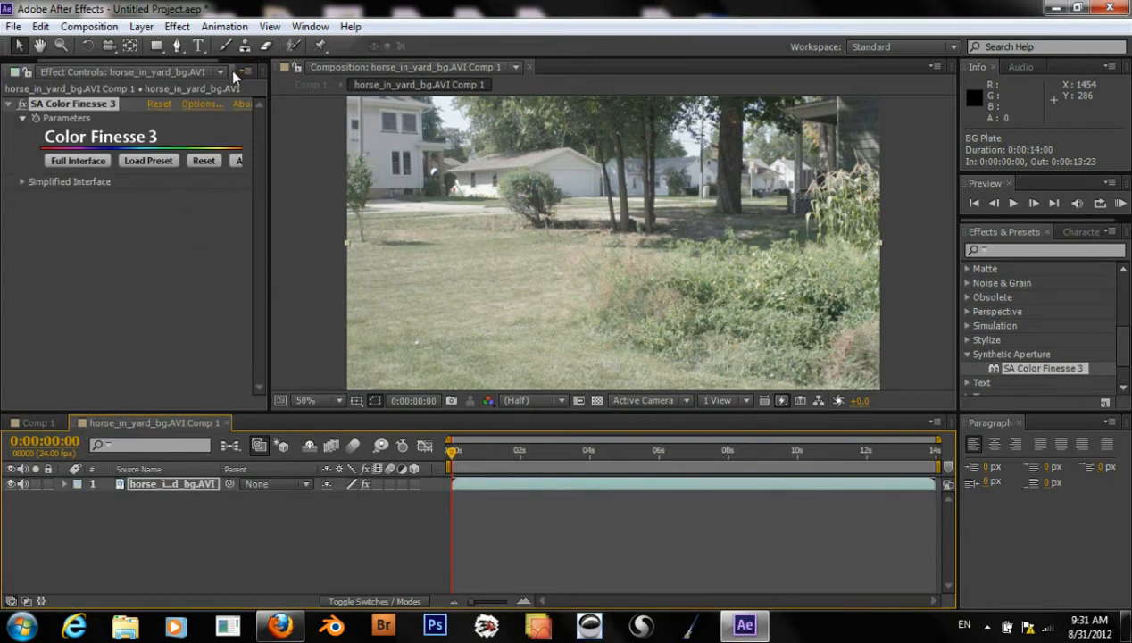
pyautogui.click(25, 68)
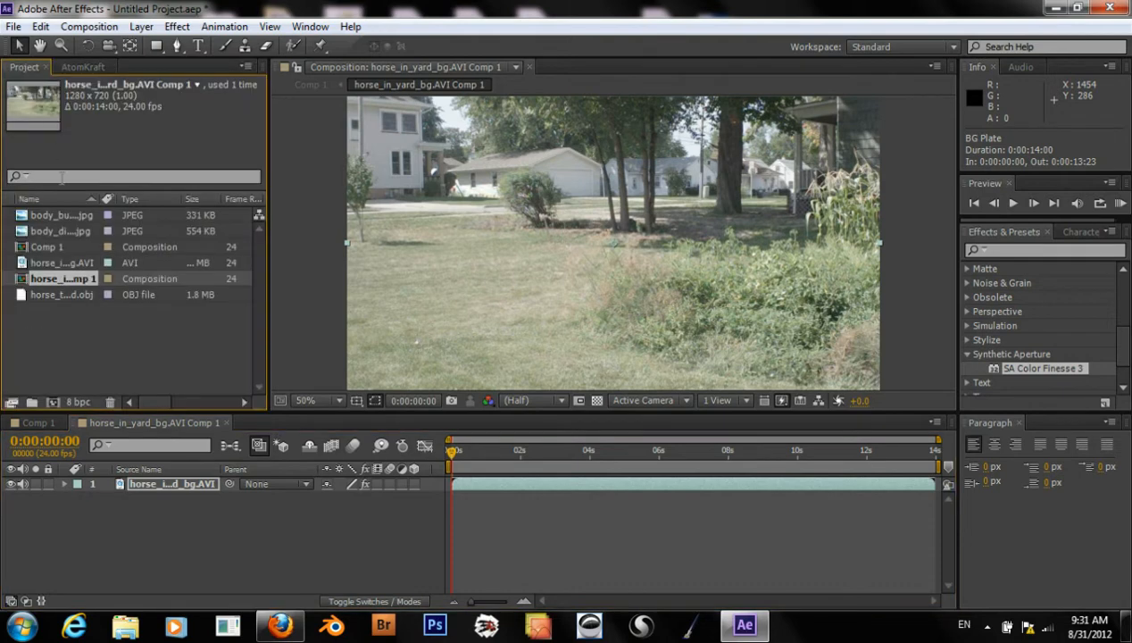
pyautogui.click(61, 295)
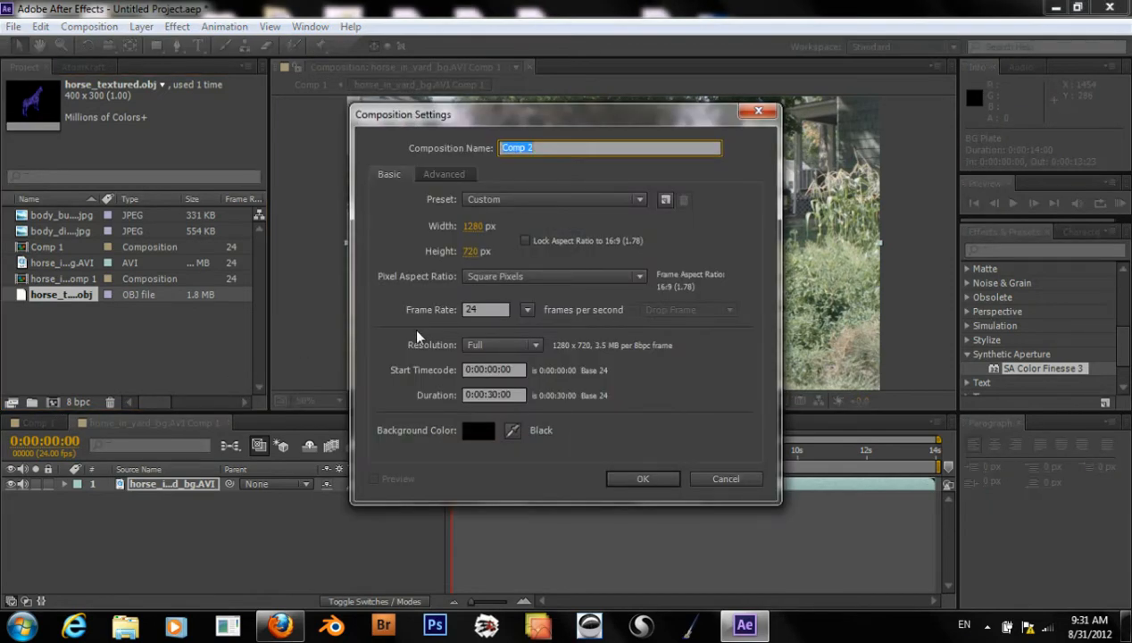
# Review Composition Settings, then set the project depth to 32 bits per channel
pyautogui.click(443, 173)
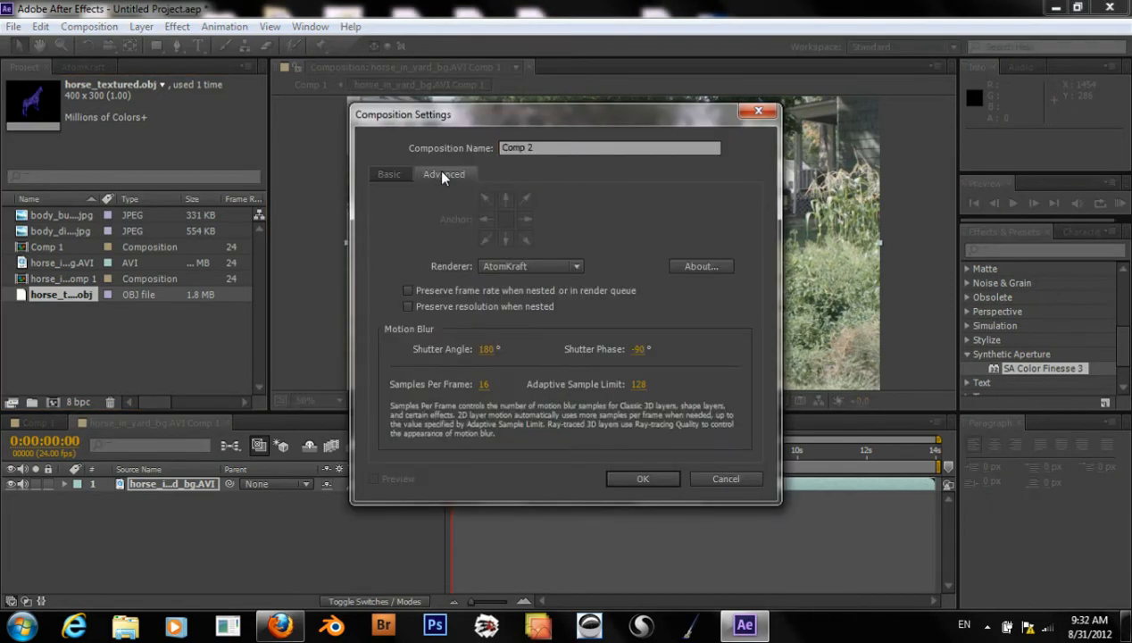
pyautogui.click(387, 173)
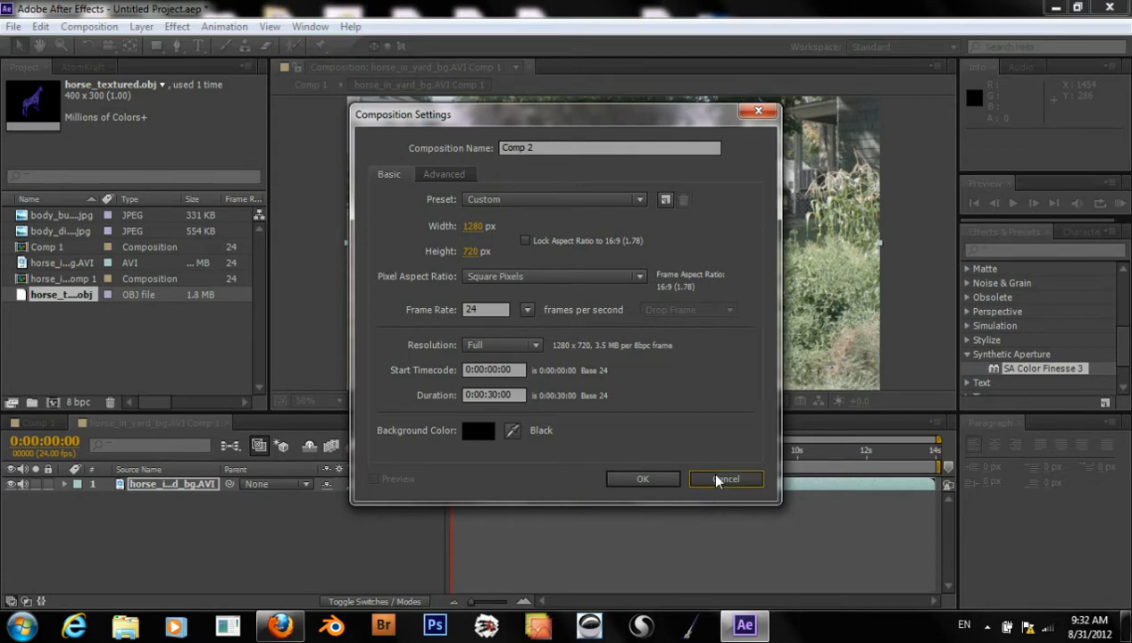
pyautogui.click(725, 479)
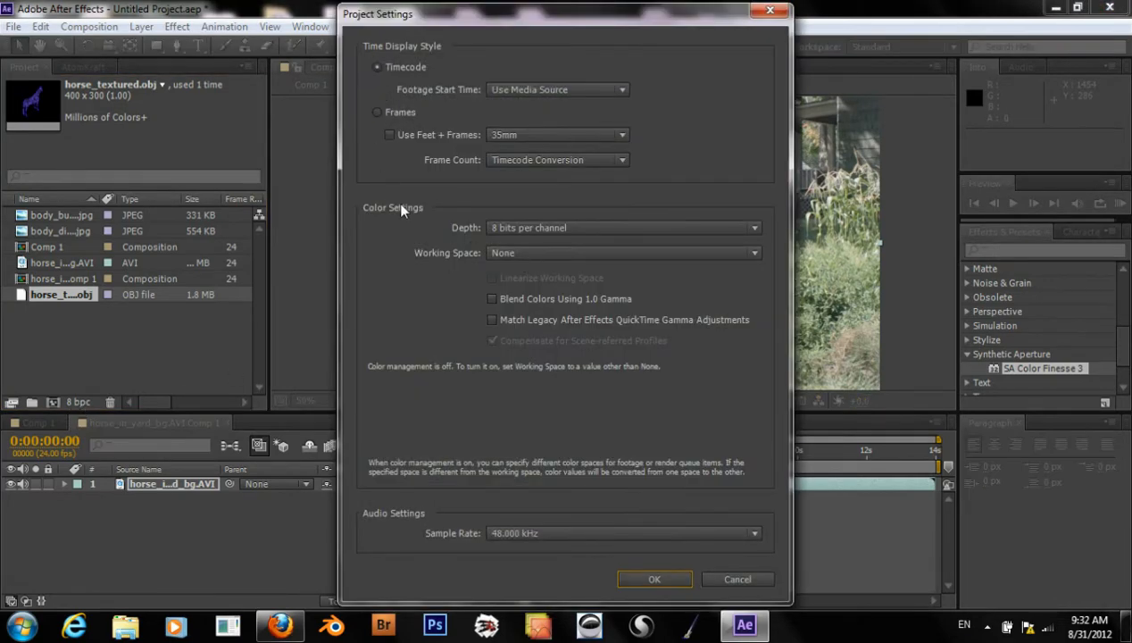
pyautogui.click(622, 227)
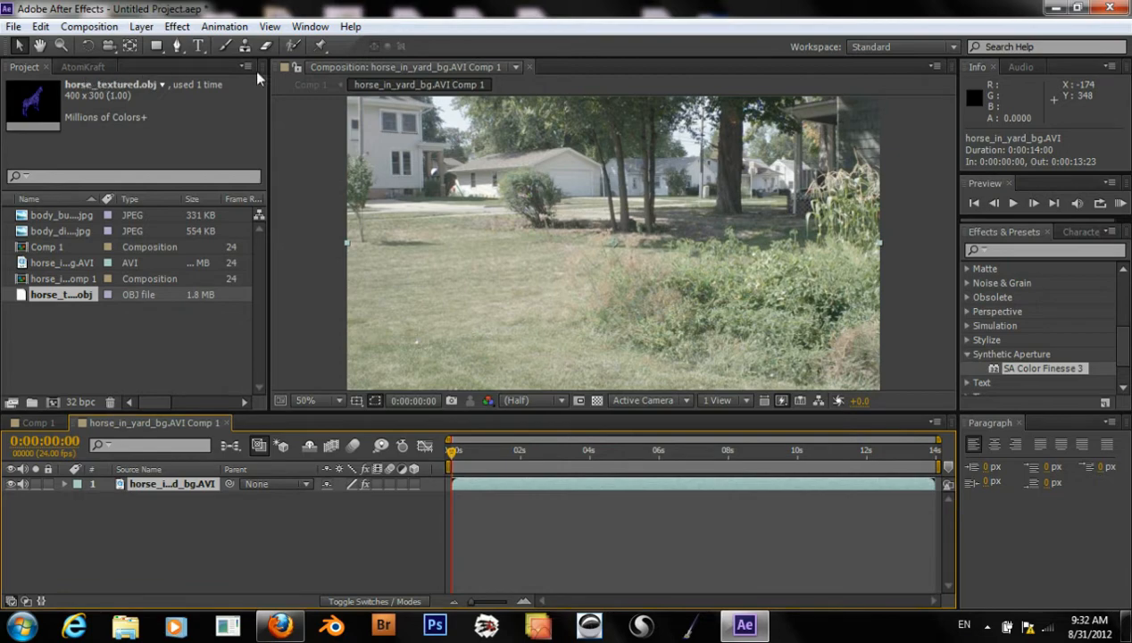
pyautogui.click(311, 27)
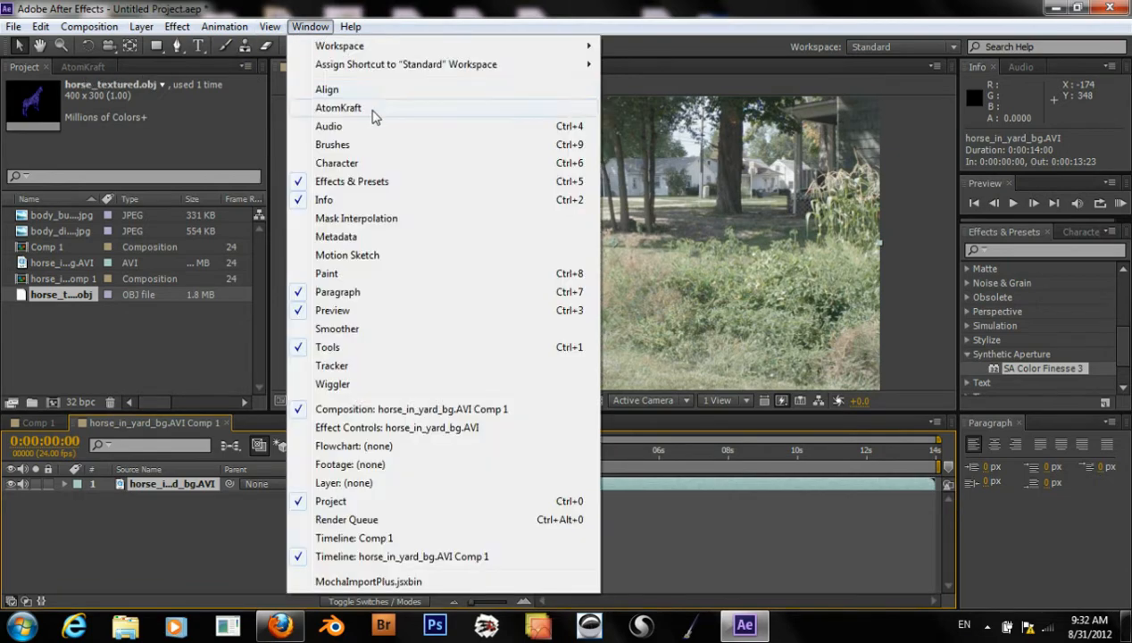
pyautogui.moveTo(164, 211)
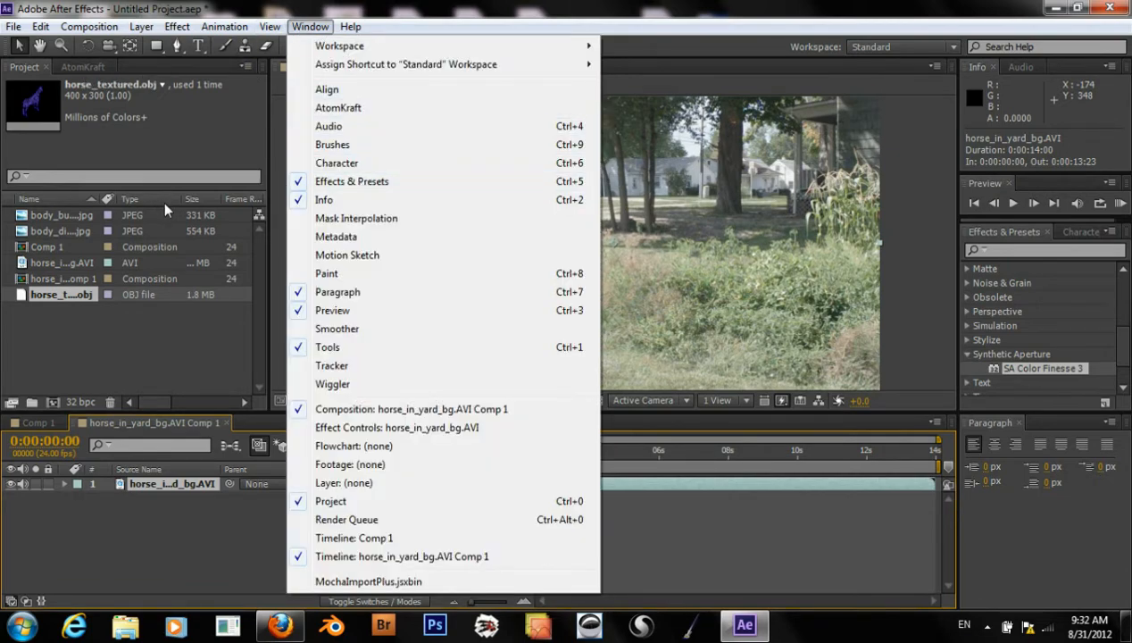
pyautogui.moveTo(365, 465)
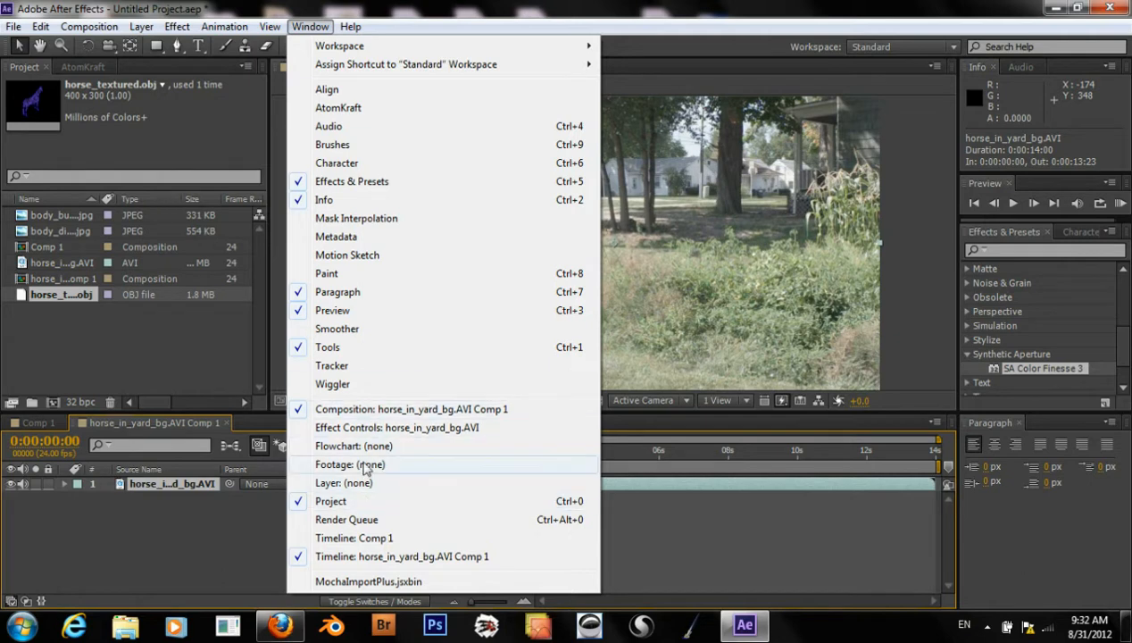
# Reveal the Color Finesse 3 effect controls and widen the settings area
pyautogui.click(397, 427)
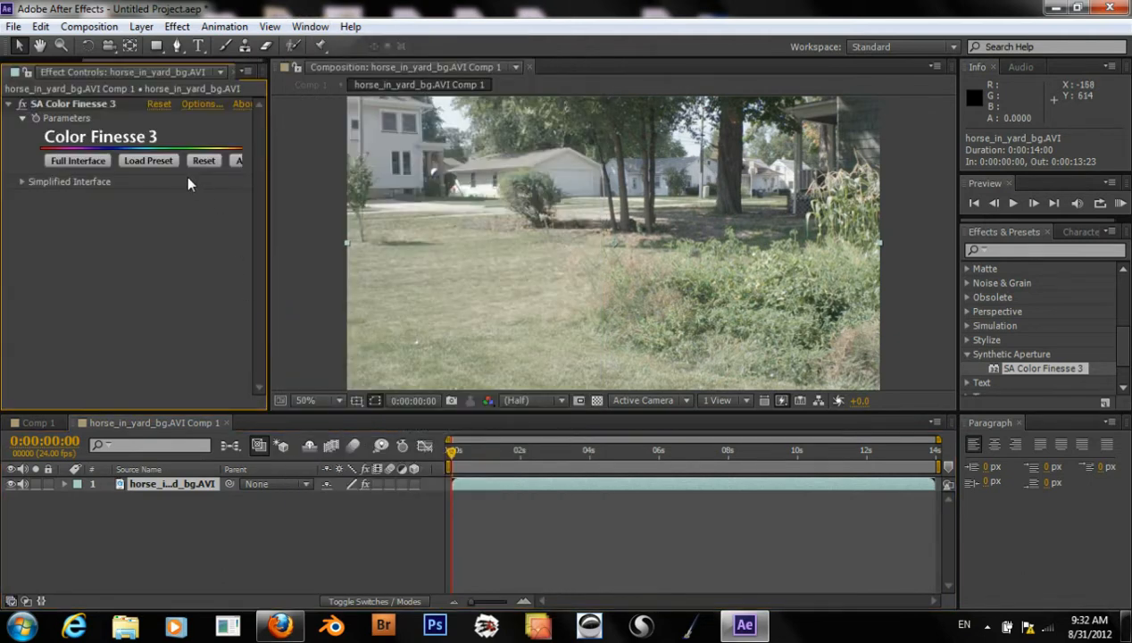
pyautogui.moveTo(271, 157)
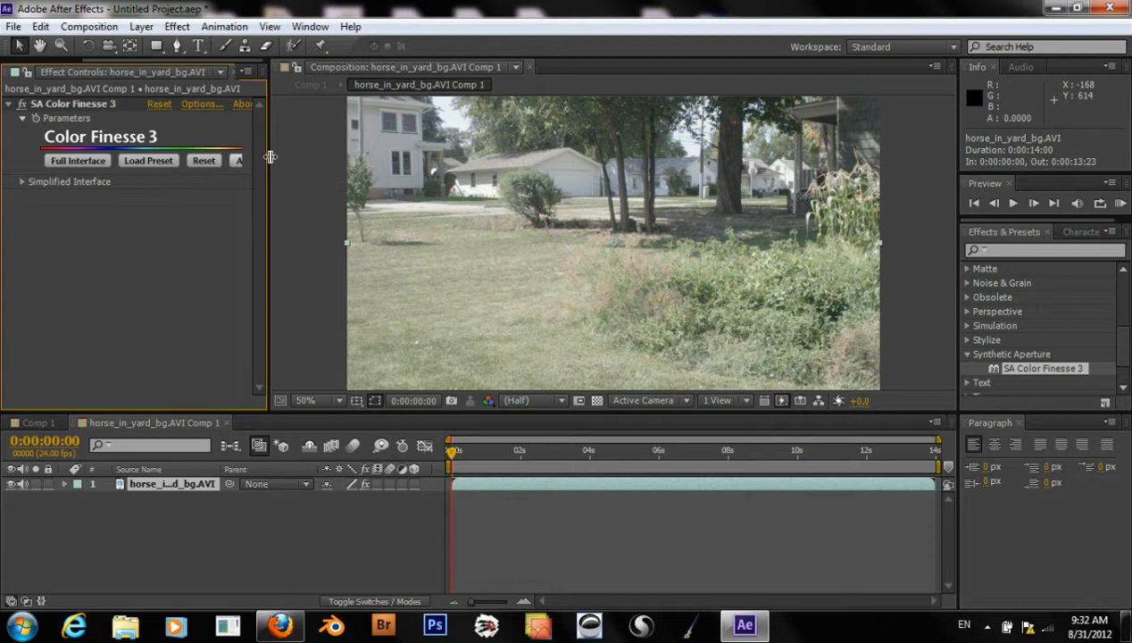
pyautogui.moveTo(21, 184)
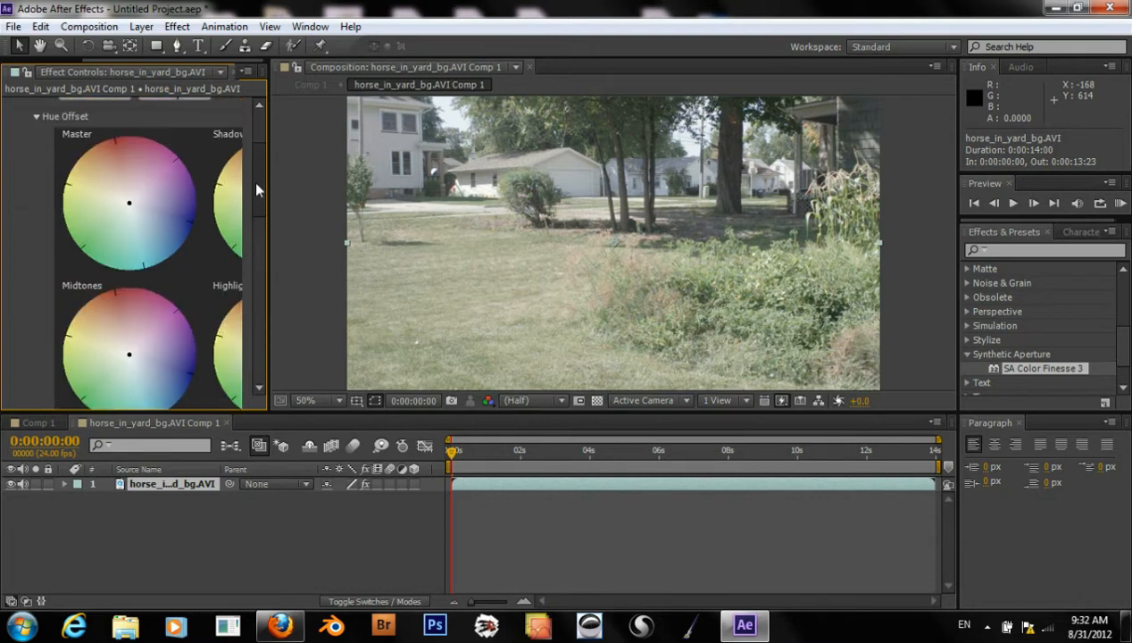
pyautogui.scroll(-3)
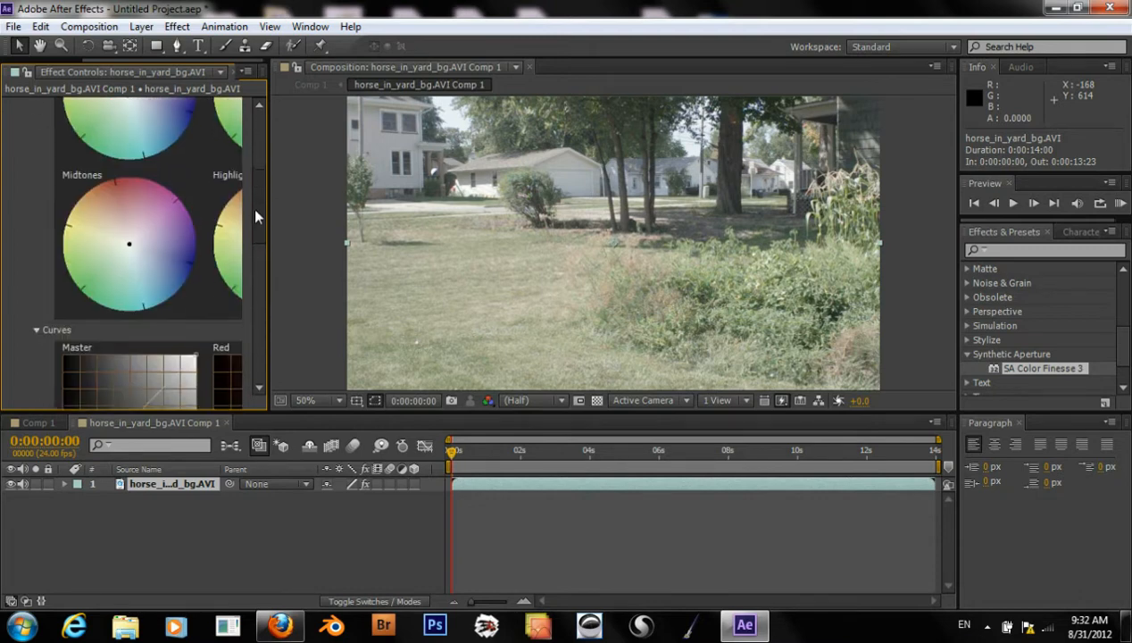
pyautogui.scroll(-3)
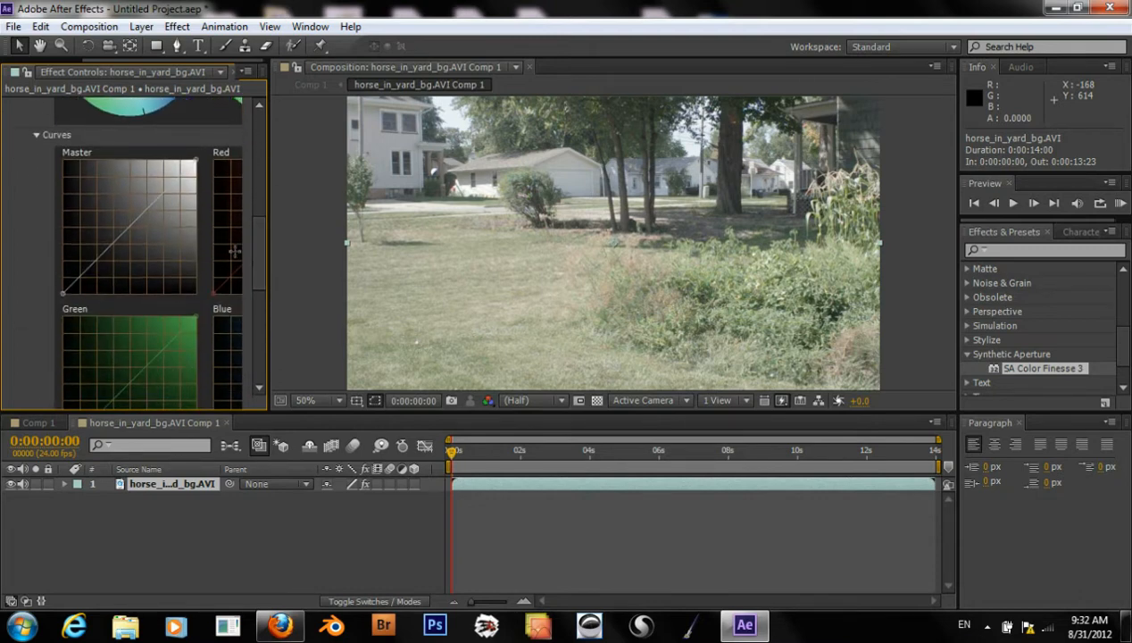
pyautogui.moveTo(268, 268); pyautogui.dragTo(354, 268)
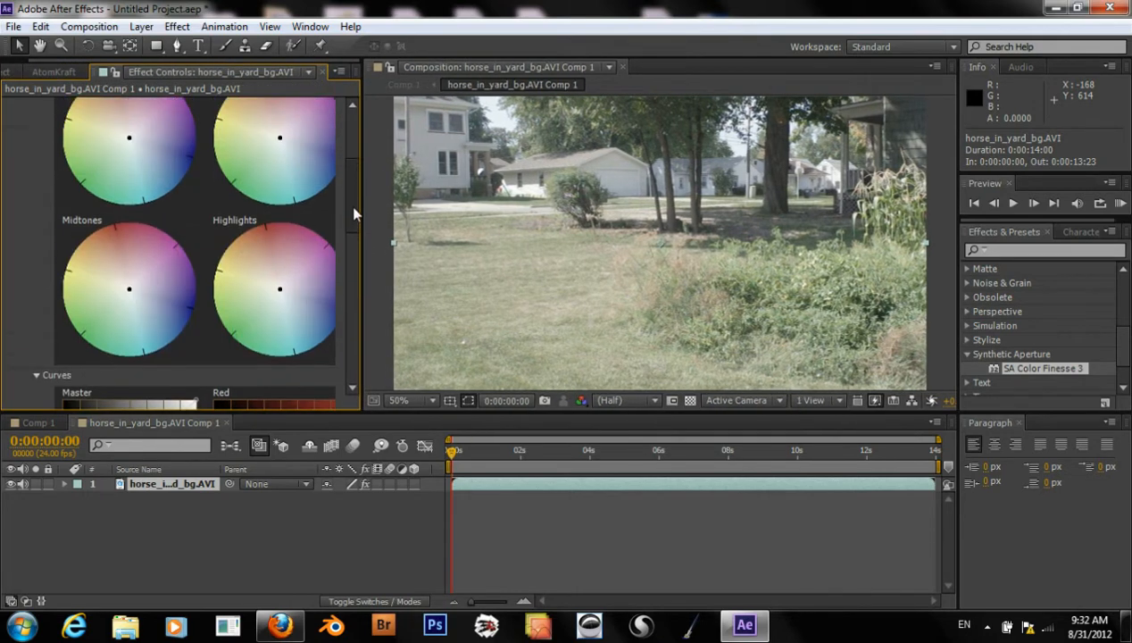
pyautogui.scroll(3)
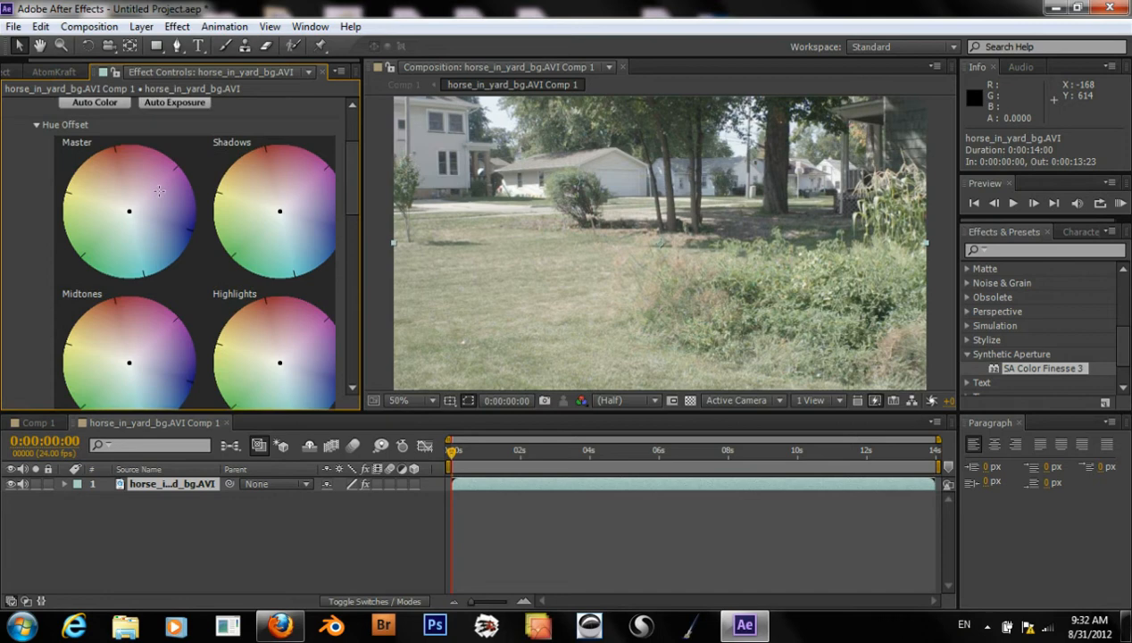
# Shift the master hue offset toward subtle warm tones
pyautogui.moveTo(129, 211); pyautogui.dragTo(114, 194)
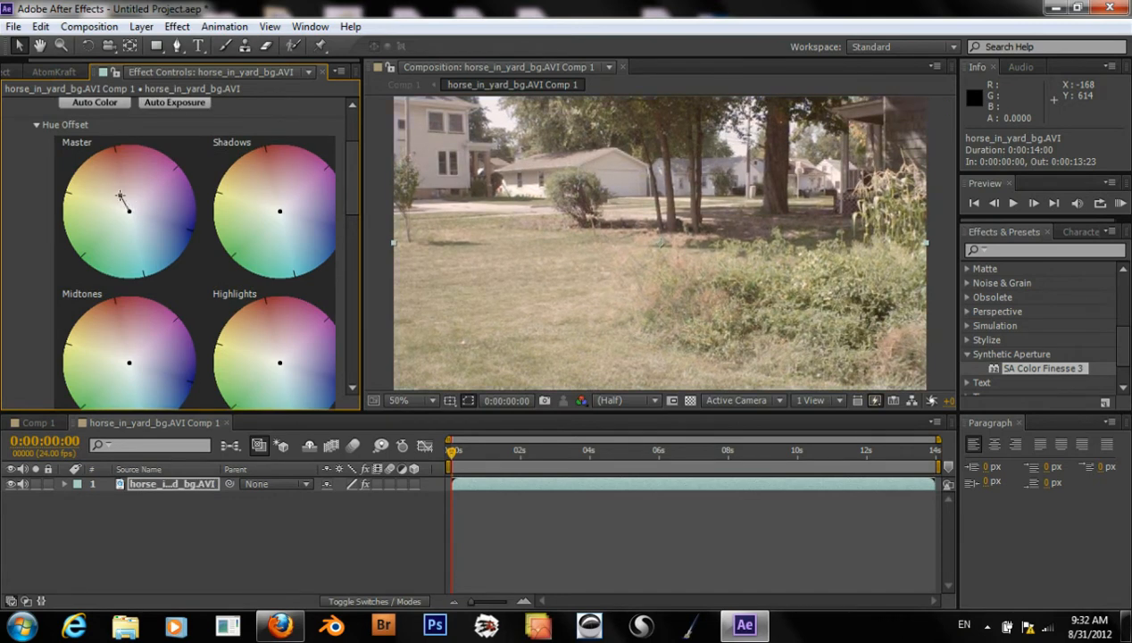
pyautogui.moveTo(122, 195); pyautogui.dragTo(129, 214)
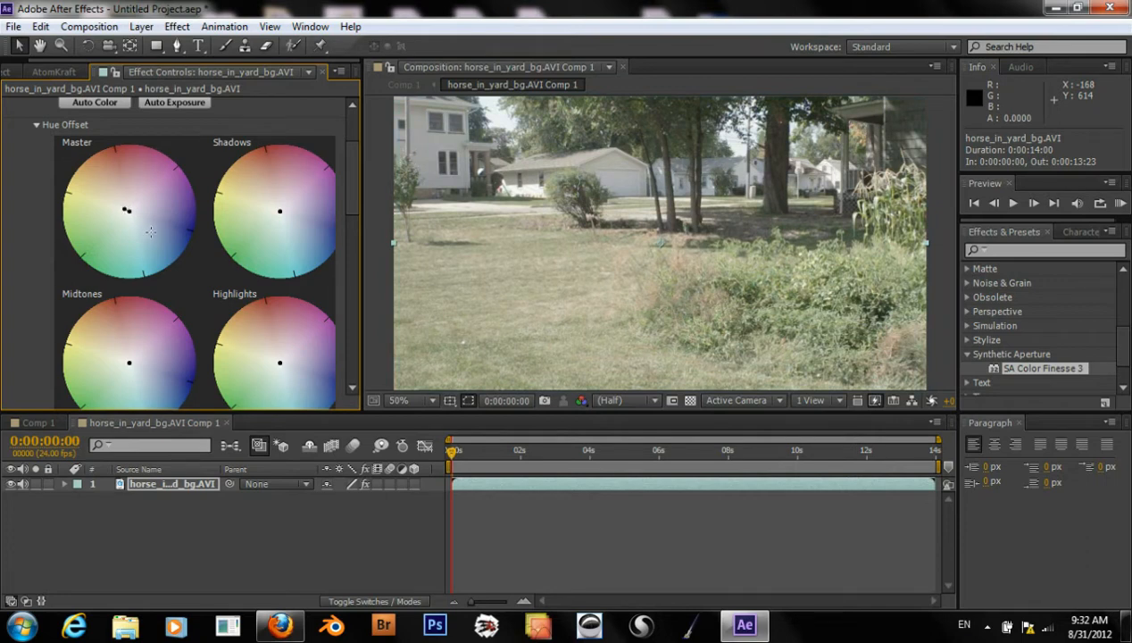
pyautogui.scroll(-3)
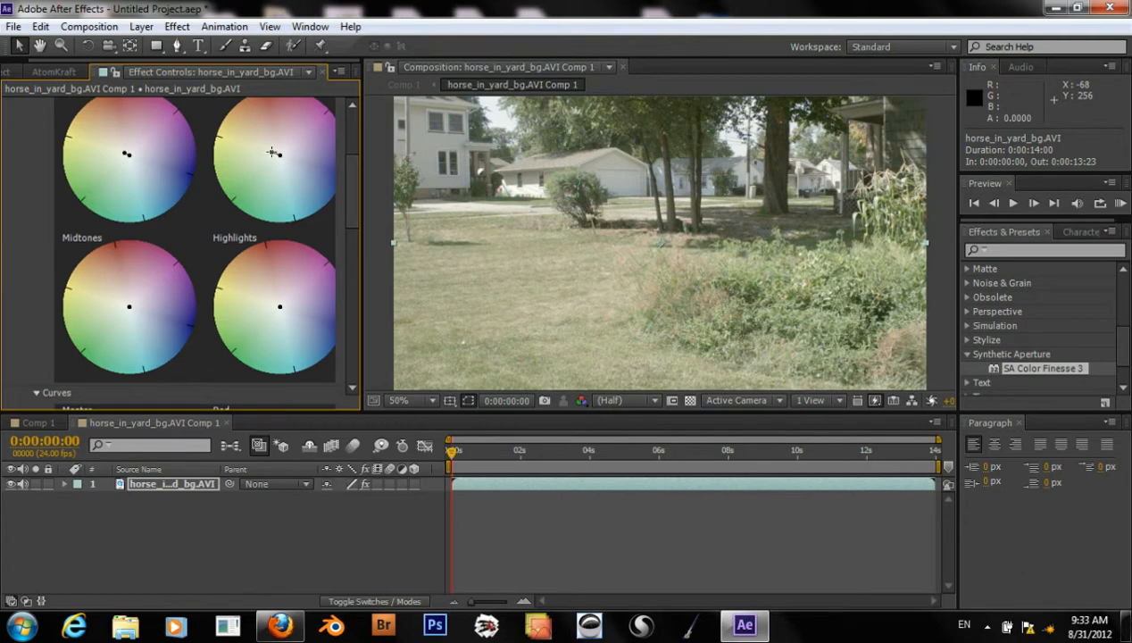
# Raise the HSL master contrast of the yard footage to about 28
pyautogui.scroll(-3)
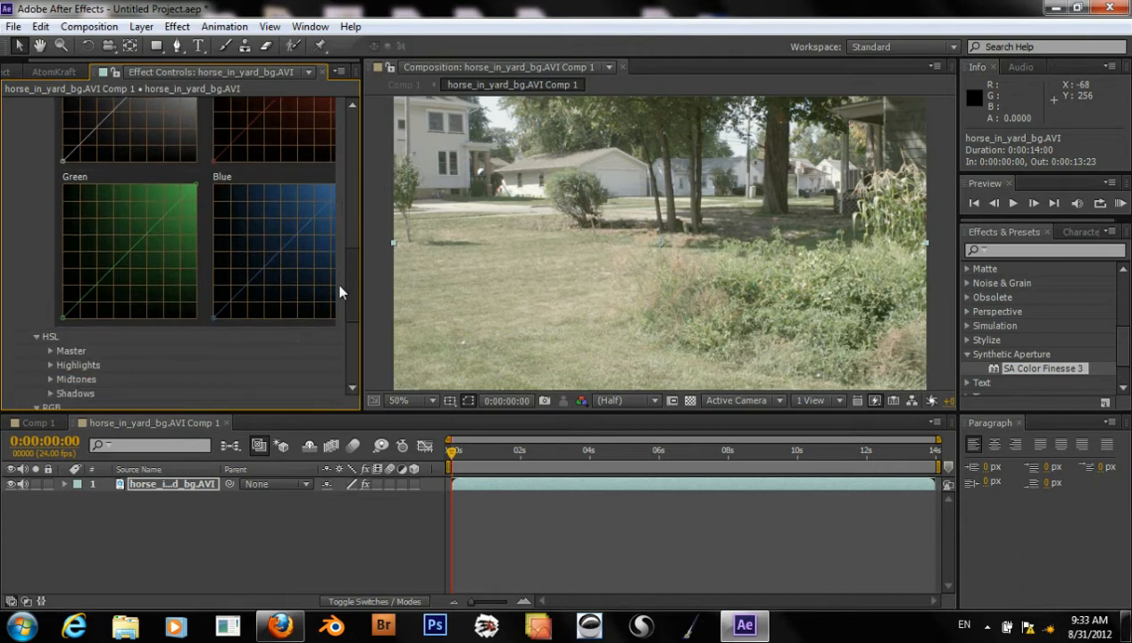
pyautogui.scroll(-3)
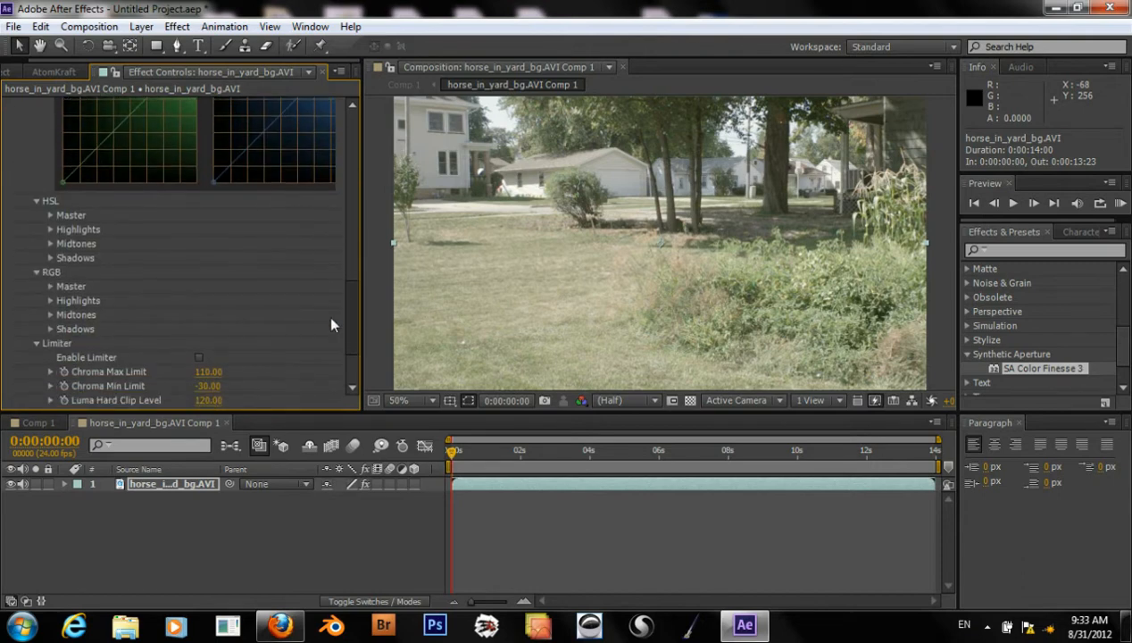
pyautogui.click(50, 214)
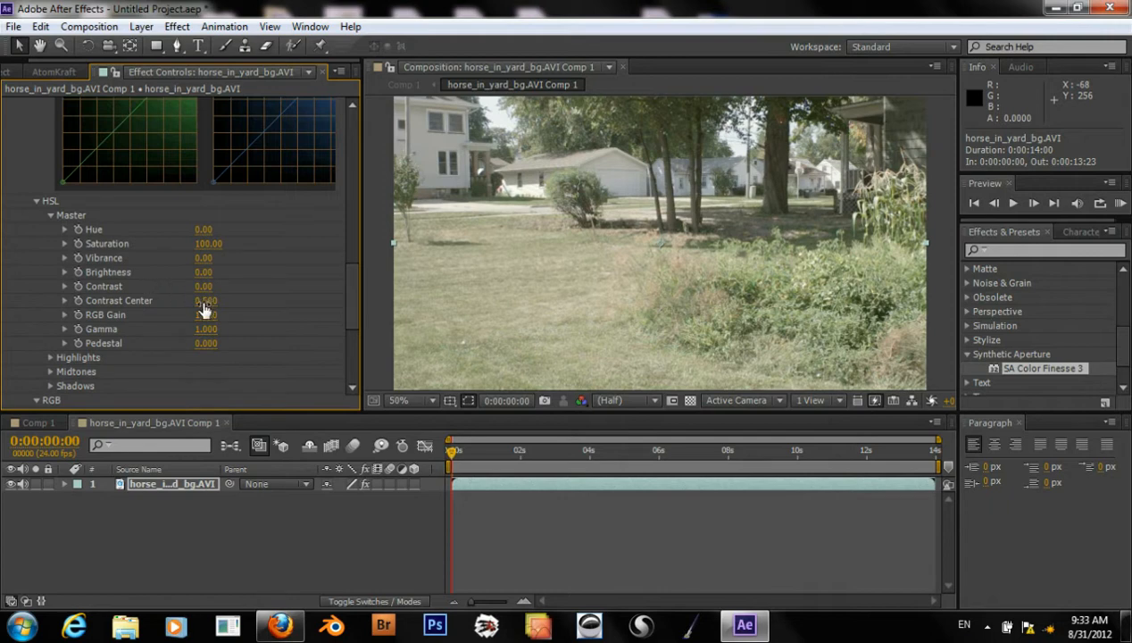
pyautogui.moveTo(203, 286); pyautogui.dragTo(218, 286)
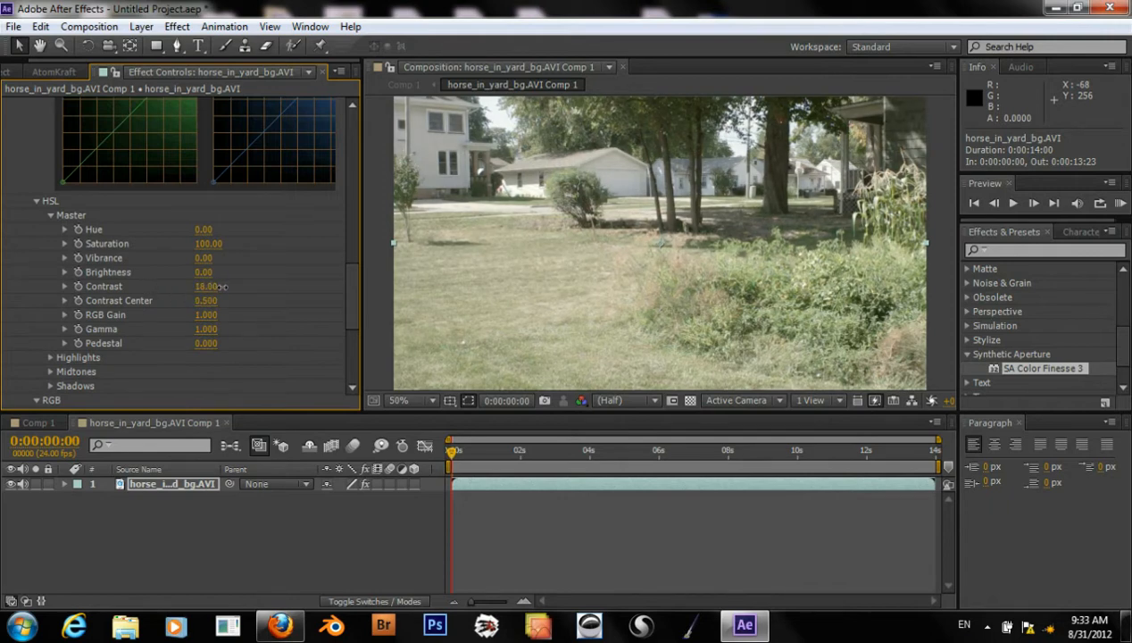
pyautogui.moveTo(204, 286); pyautogui.dragTo(223, 286)
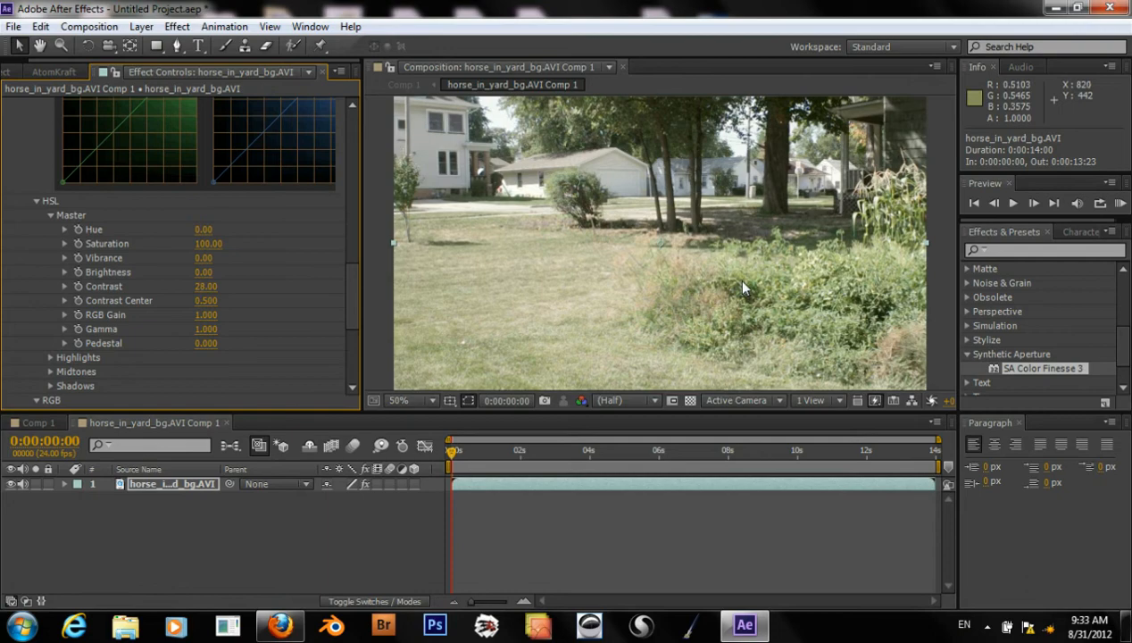
pyautogui.moveTo(354, 300)
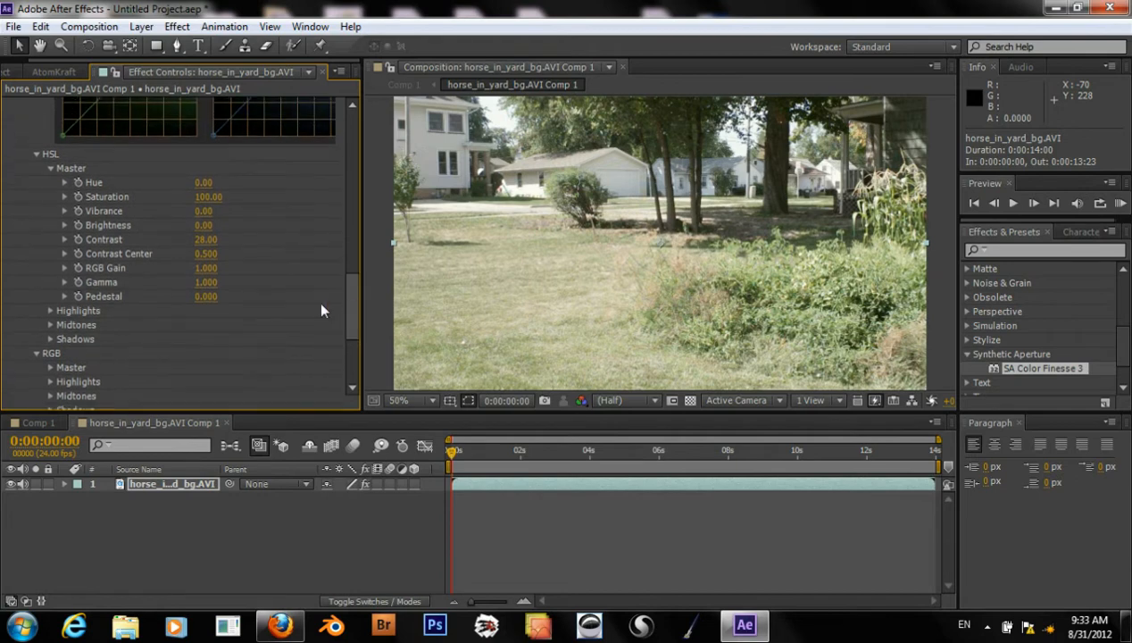
pyautogui.moveTo(189, 225)
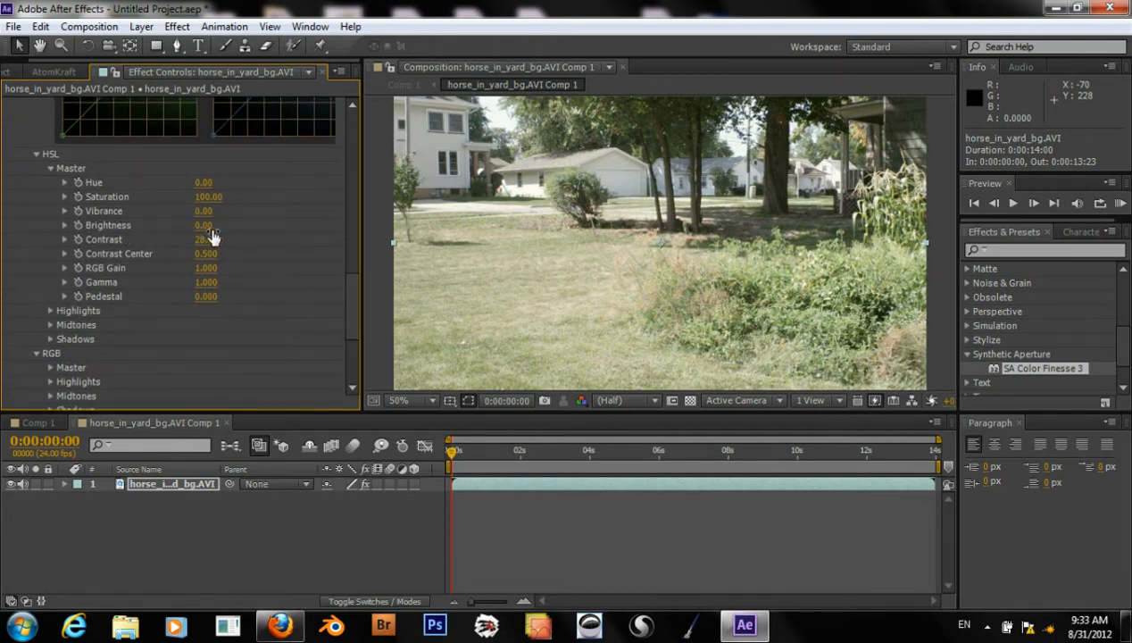
pyautogui.moveTo(205, 239); pyautogui.dragTo(213, 240)
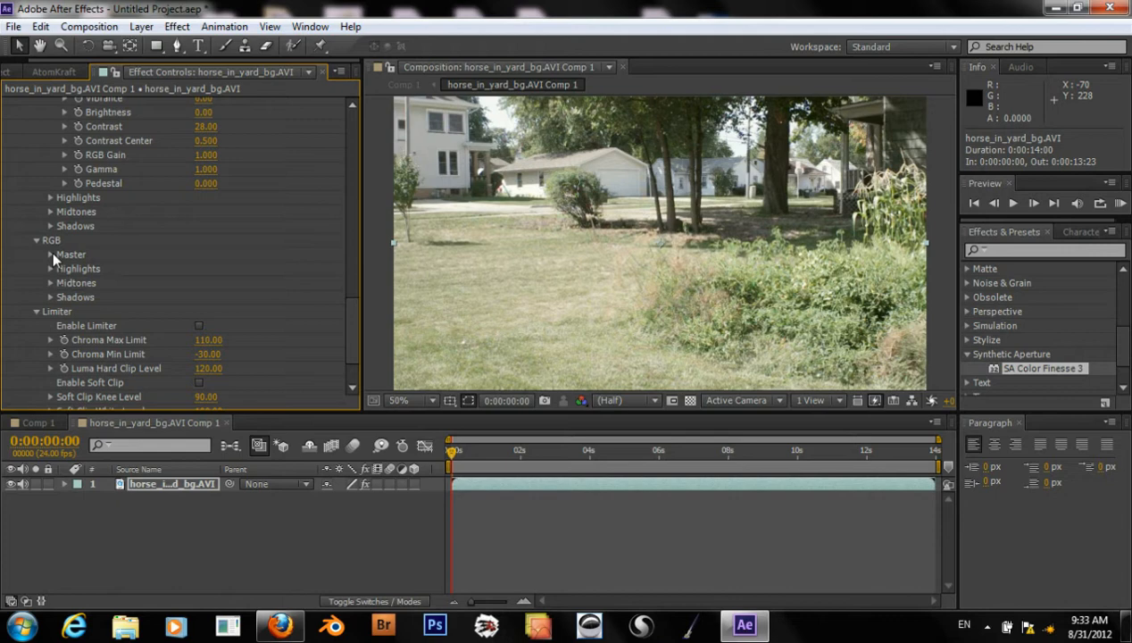
# Lower the Color Finesse RGB master pedestal to -0.12 to deepen the yard footage darks
pyautogui.click(50, 253)
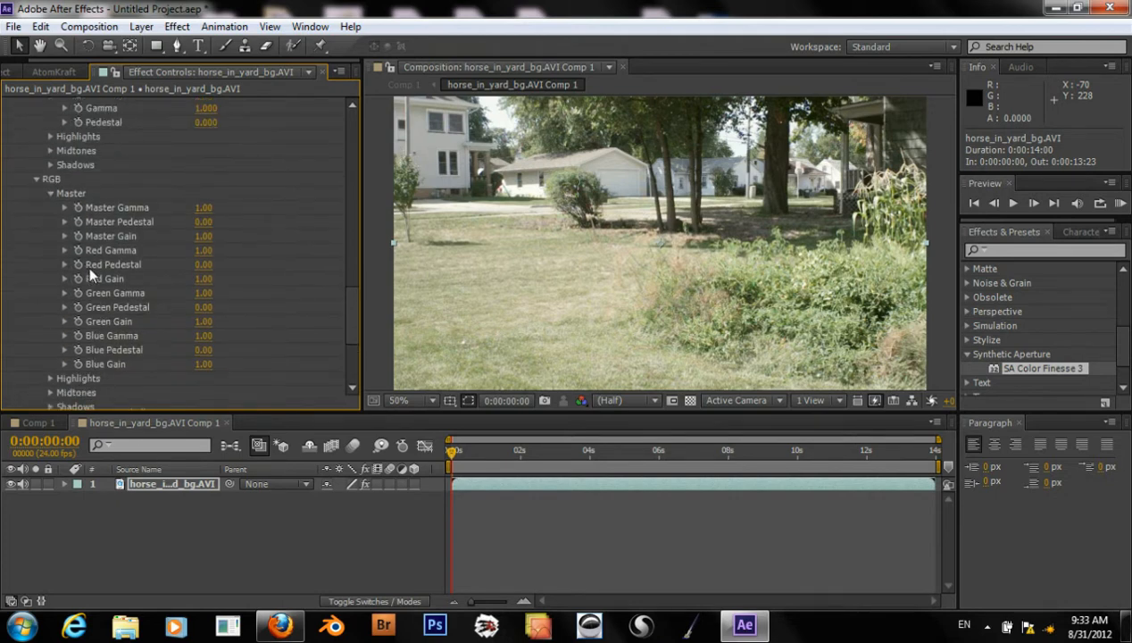
pyautogui.moveTo(169, 248)
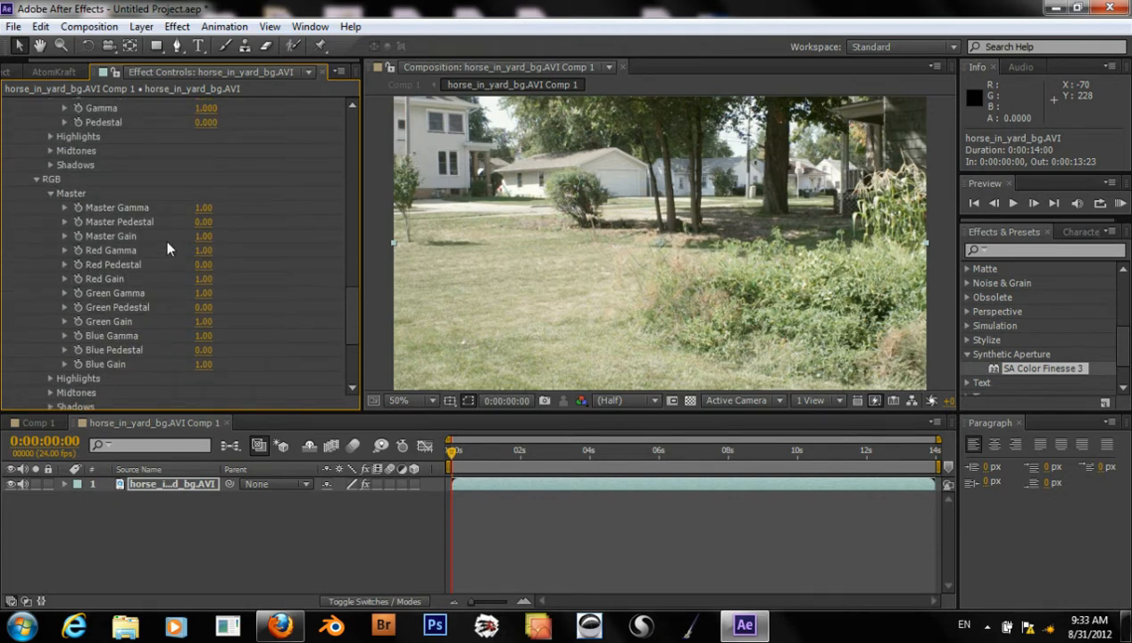
pyautogui.moveTo(204, 221); pyautogui.dragTo(221, 221)
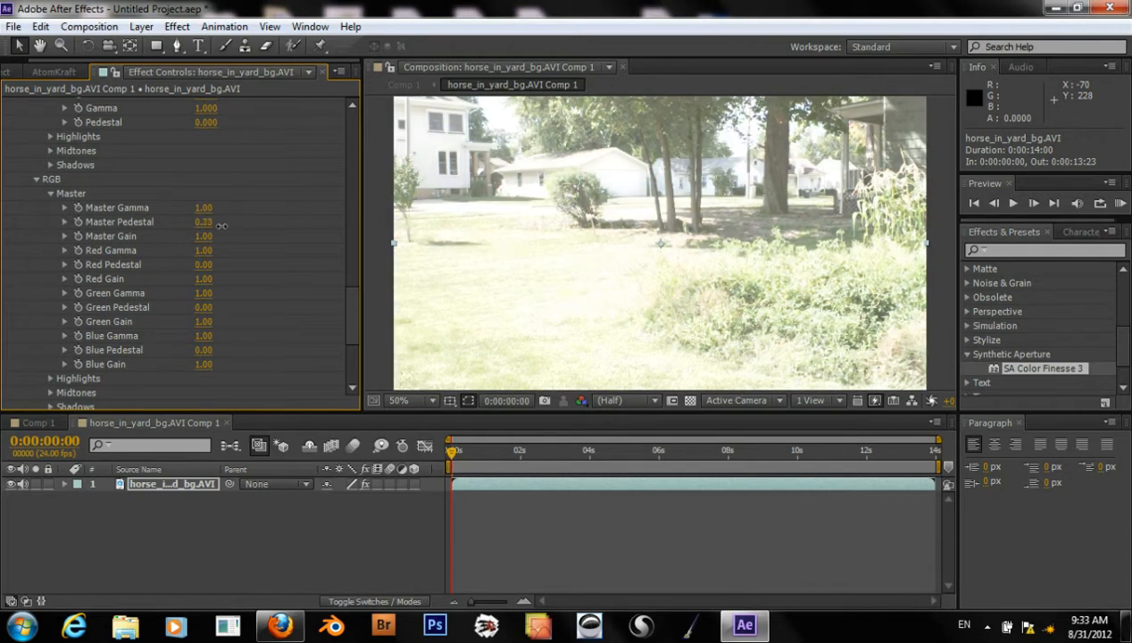
pyautogui.moveTo(204, 221); pyautogui.dragTo(203, 221)
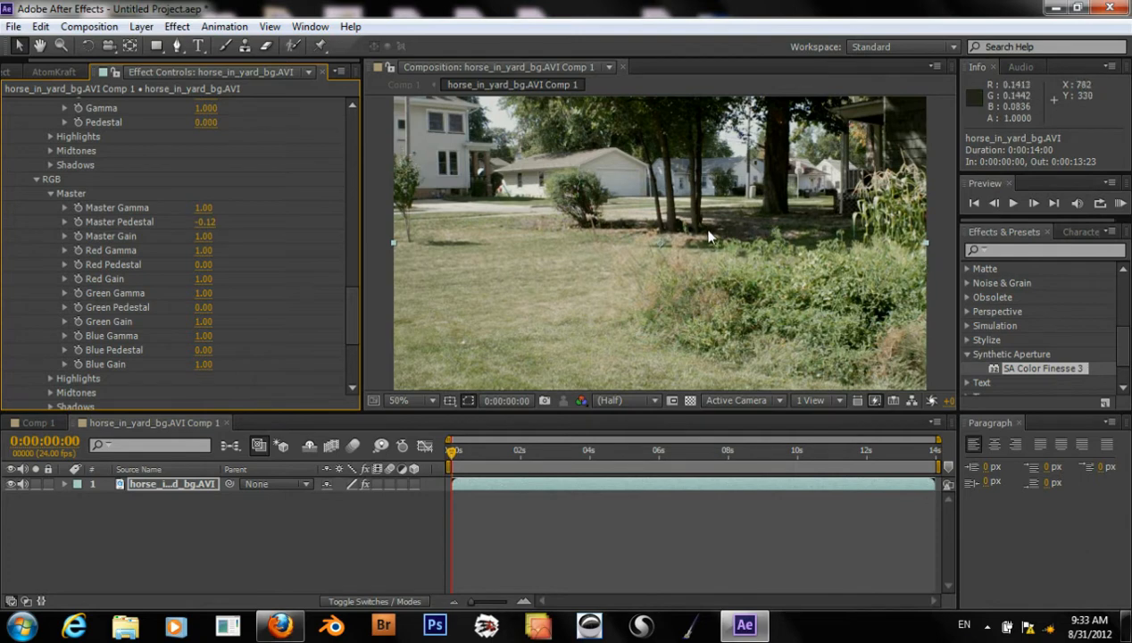
pyautogui.moveTo(693, 225)
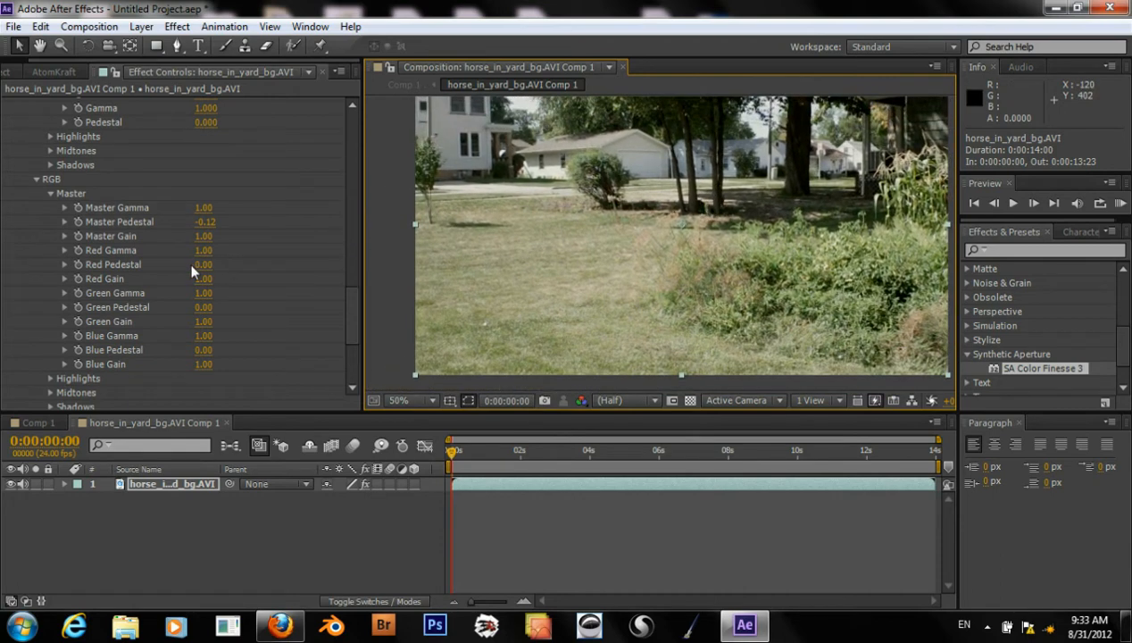
pyautogui.scroll(3)
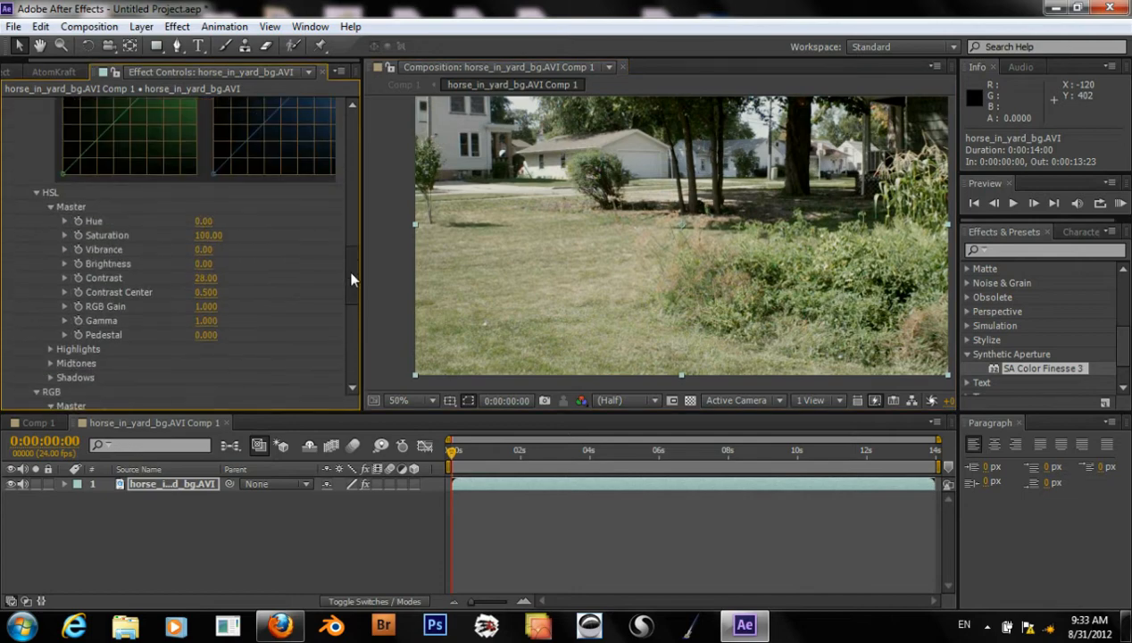
pyautogui.scroll(-3)
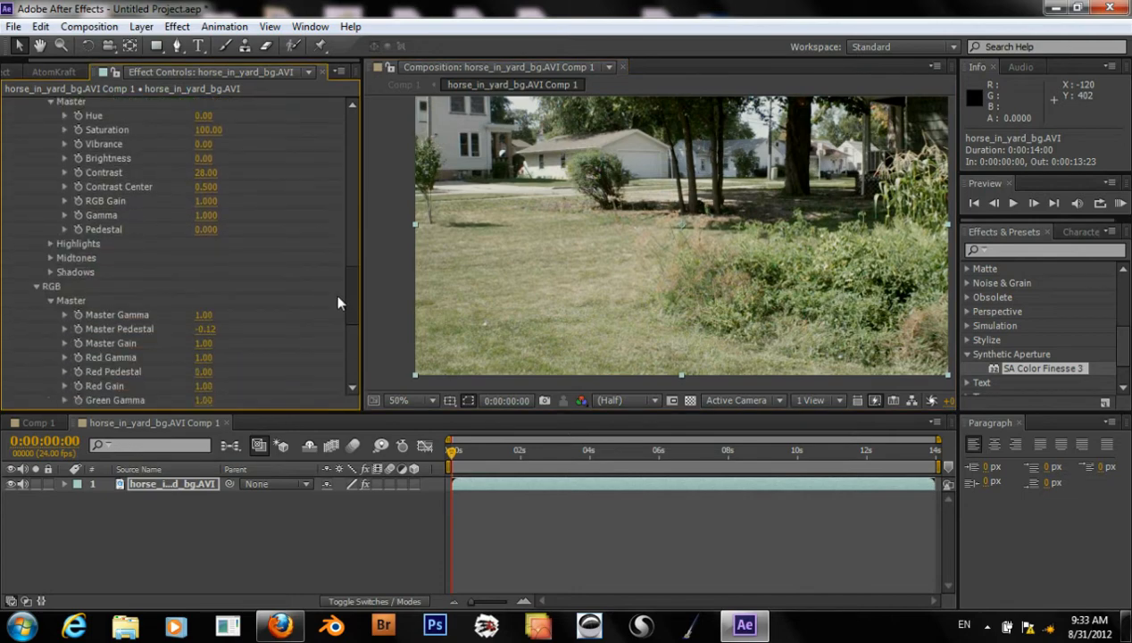
pyautogui.scroll(-3)
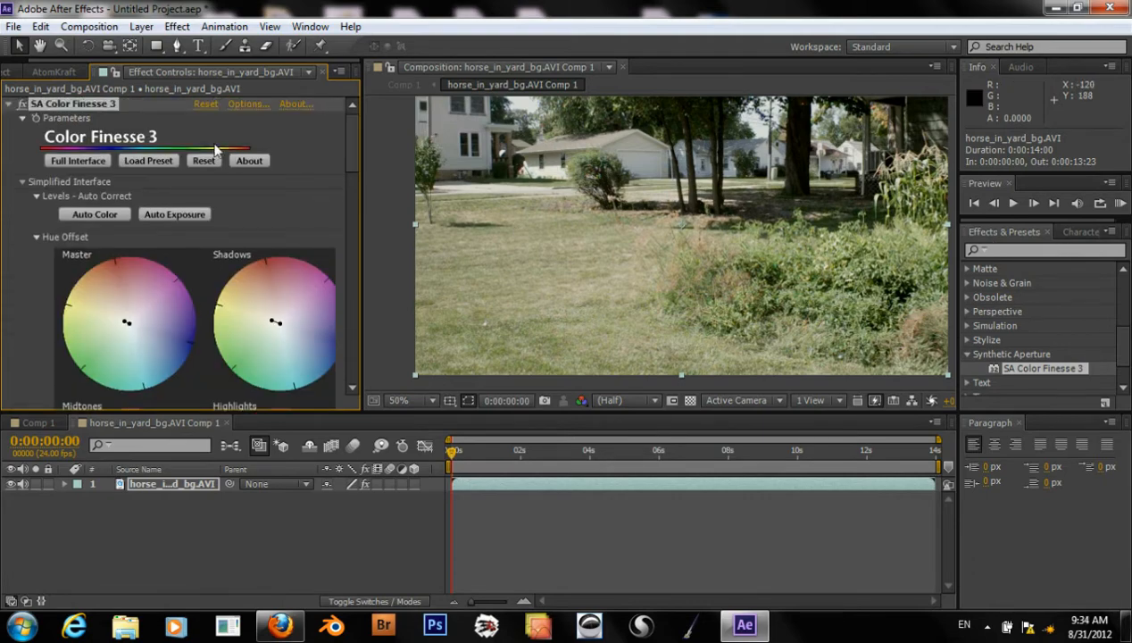
# Review the project files, apply CC Radial Fast Blur, and return to Comp 1 with the horse above BG Plate
pyautogui.click(25, 72)
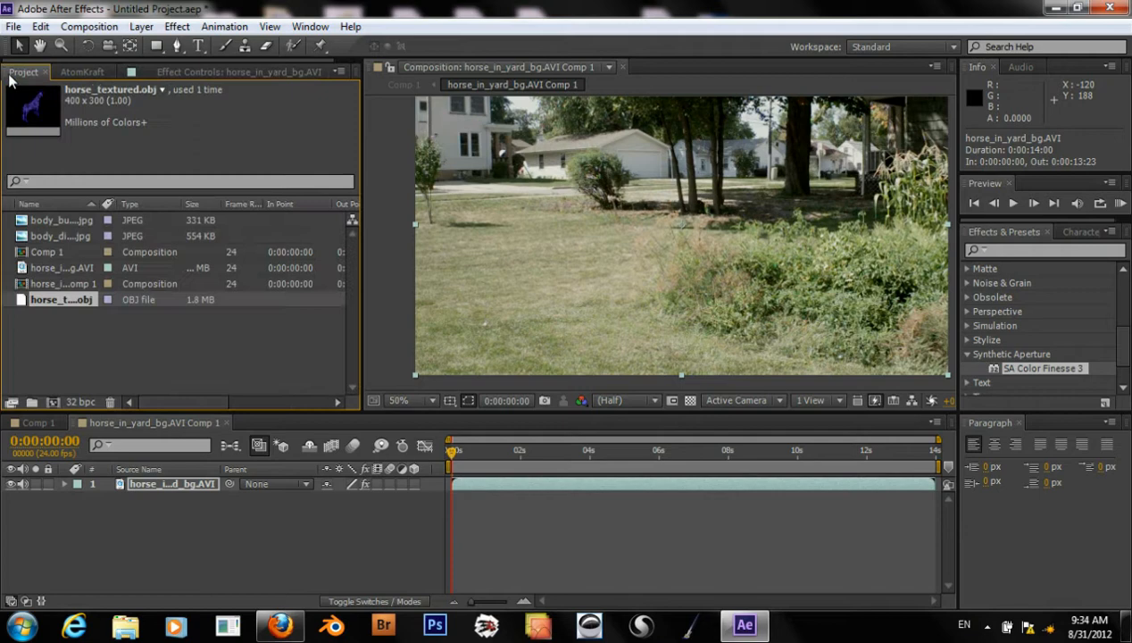
pyautogui.moveTo(729, 386)
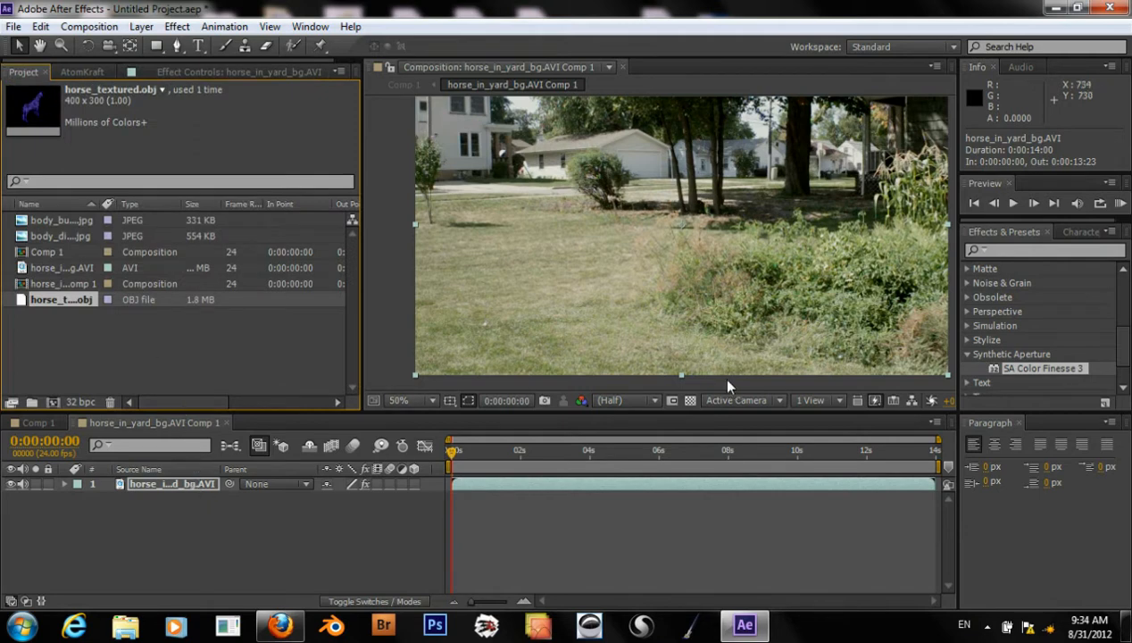
pyautogui.scroll(3)
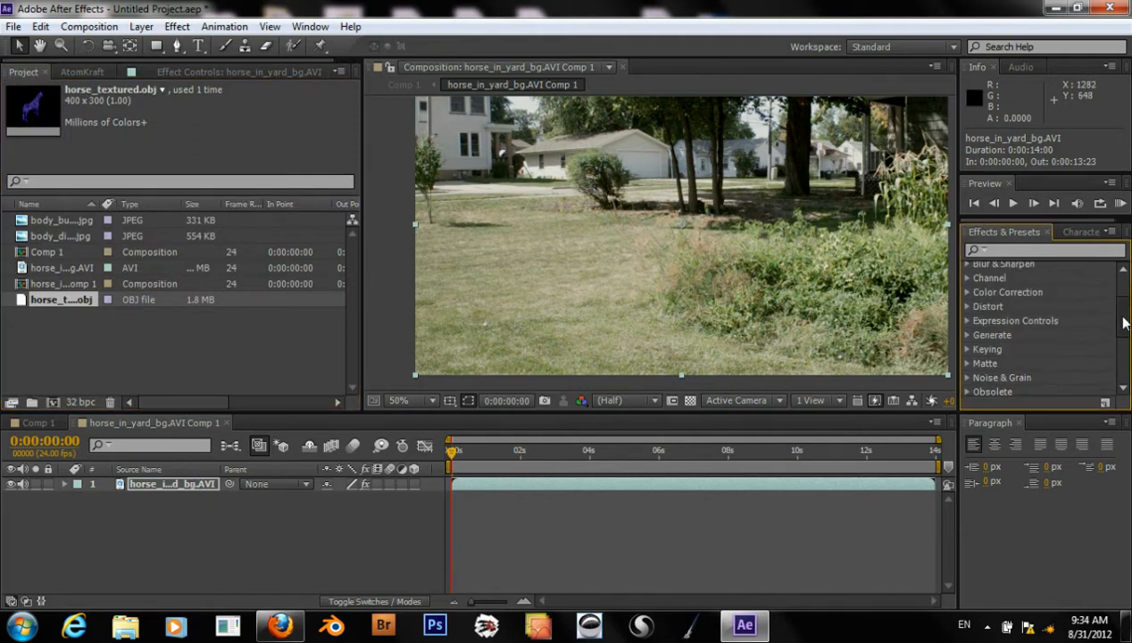
pyautogui.scroll(3)
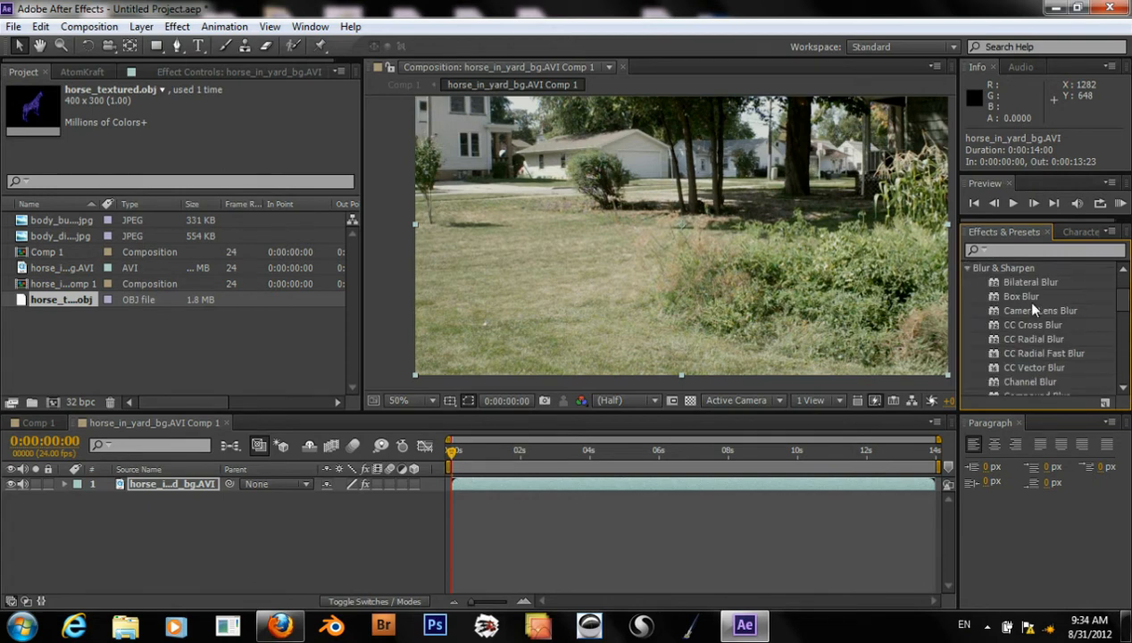
pyautogui.moveTo(1034, 339)
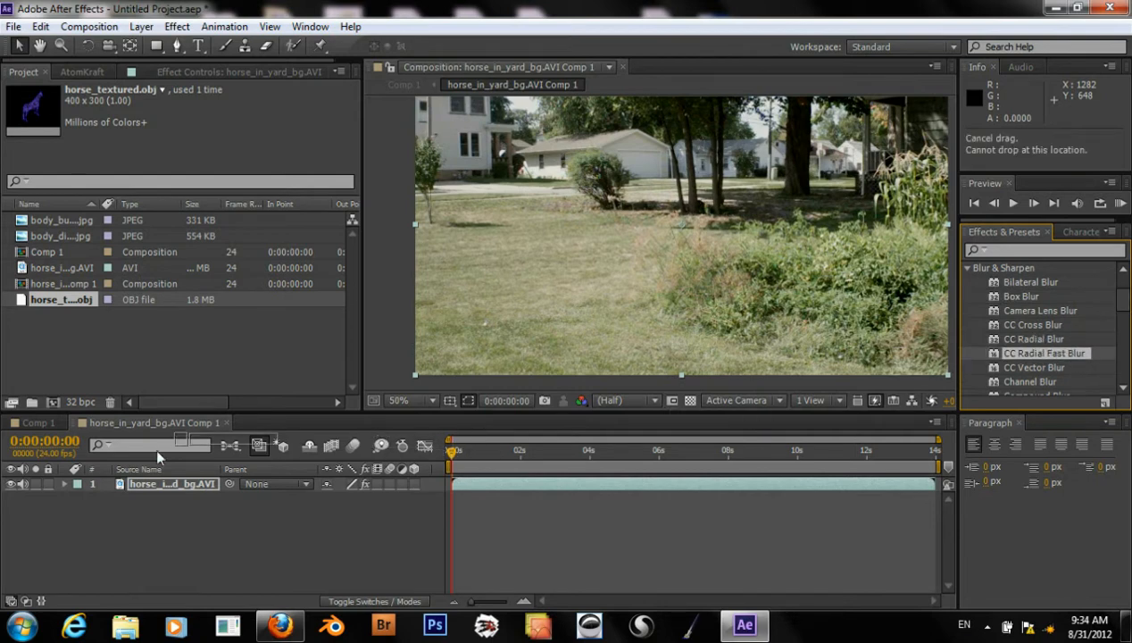
pyautogui.doubleClick(1043, 354)
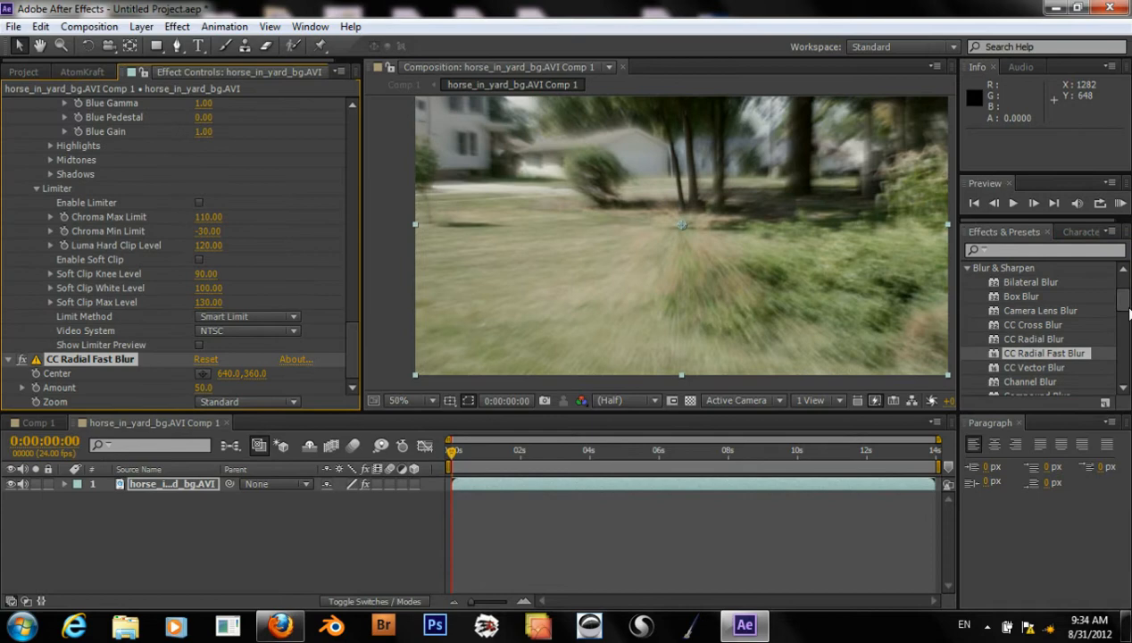
pyautogui.scroll(-3)
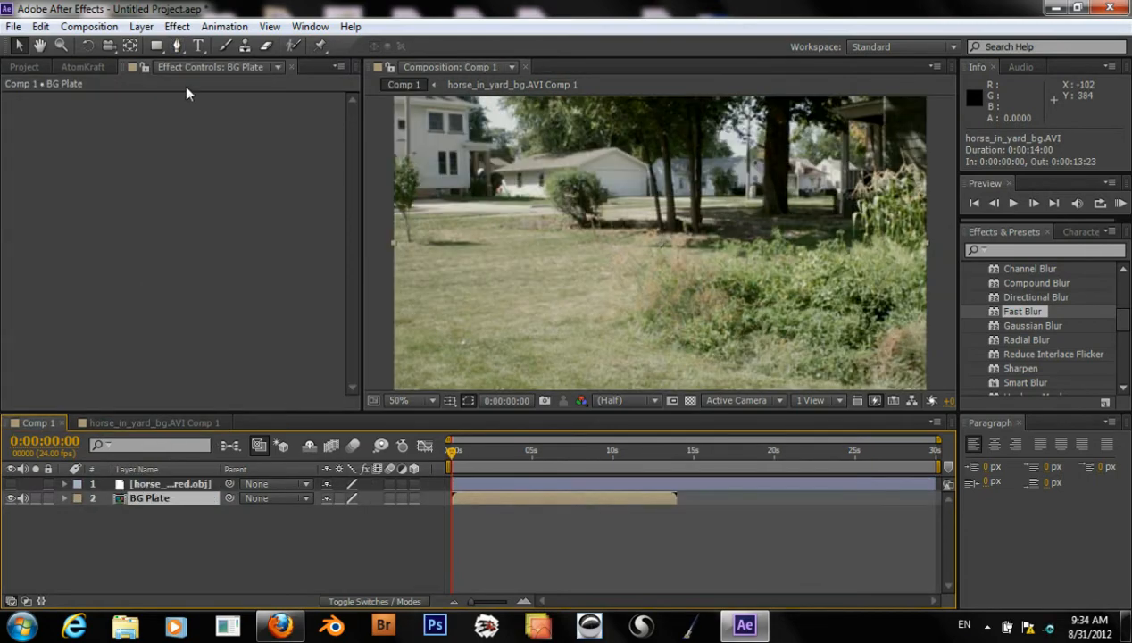
# Apply the 3D Camera Tracker effect from Effect > Perspective to the BG Plate layer
pyautogui.click(140, 27)
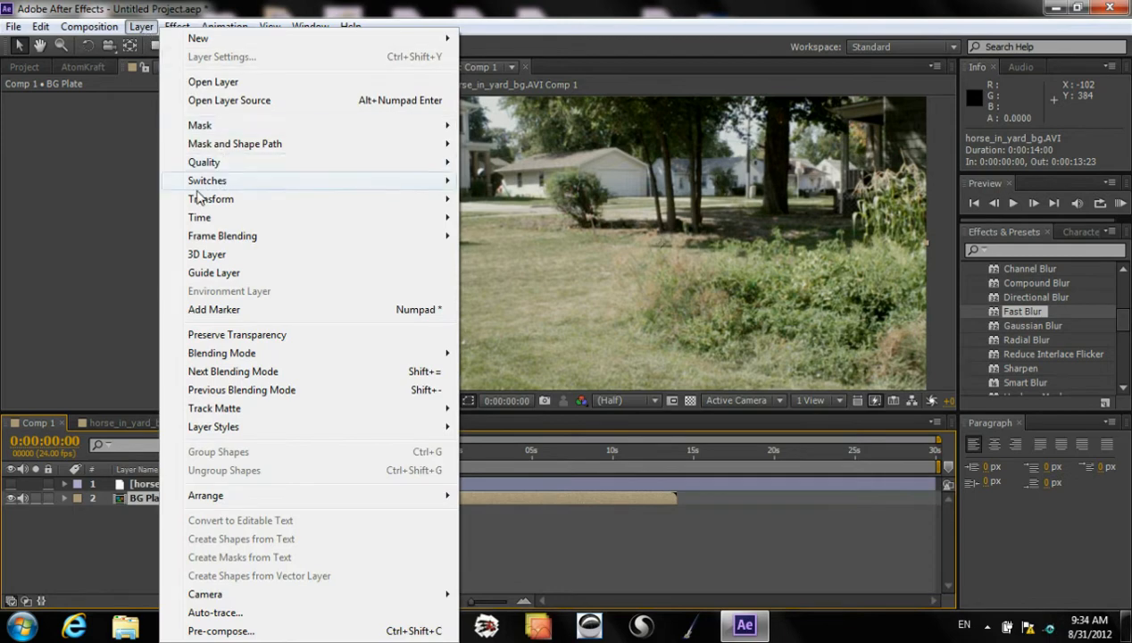
pyautogui.moveTo(160, 29)
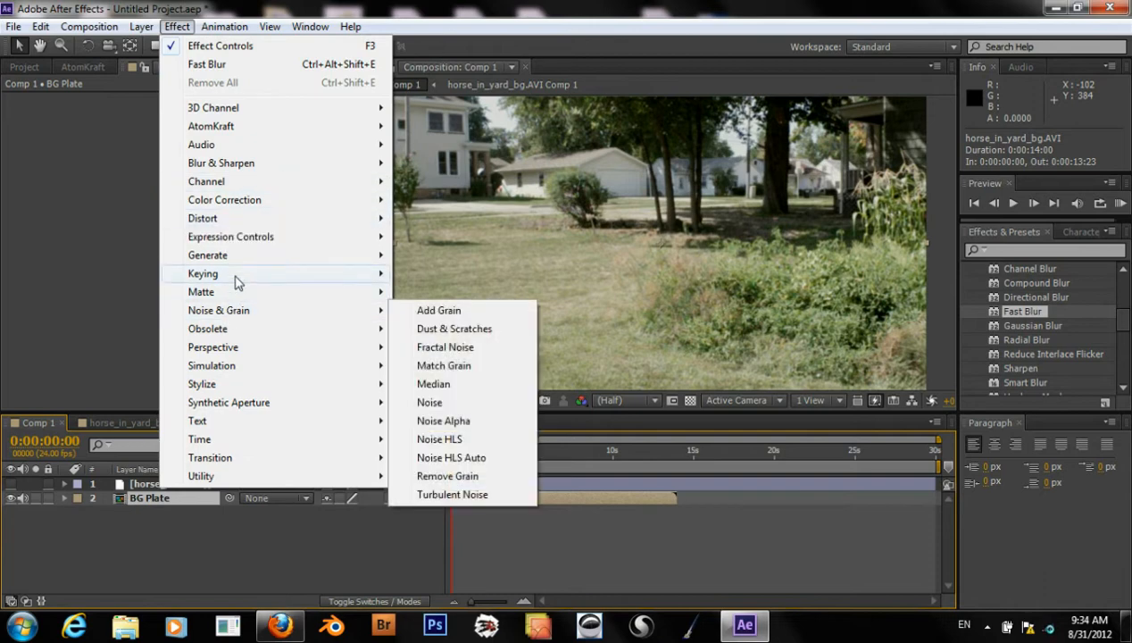
pyautogui.moveTo(247, 346)
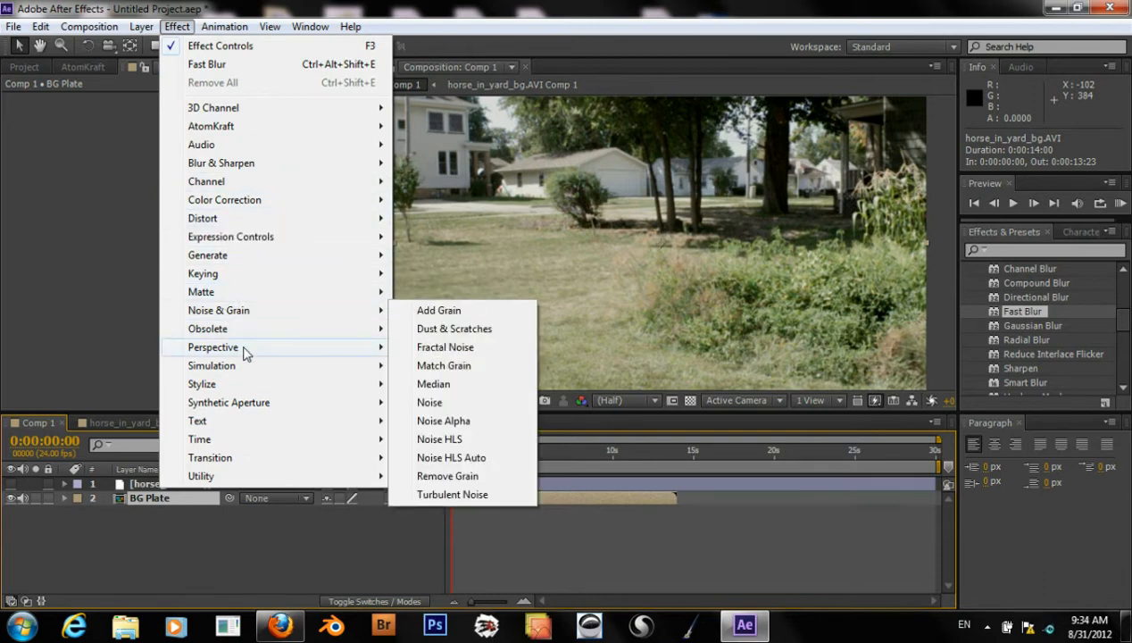
pyautogui.moveTo(212, 346)
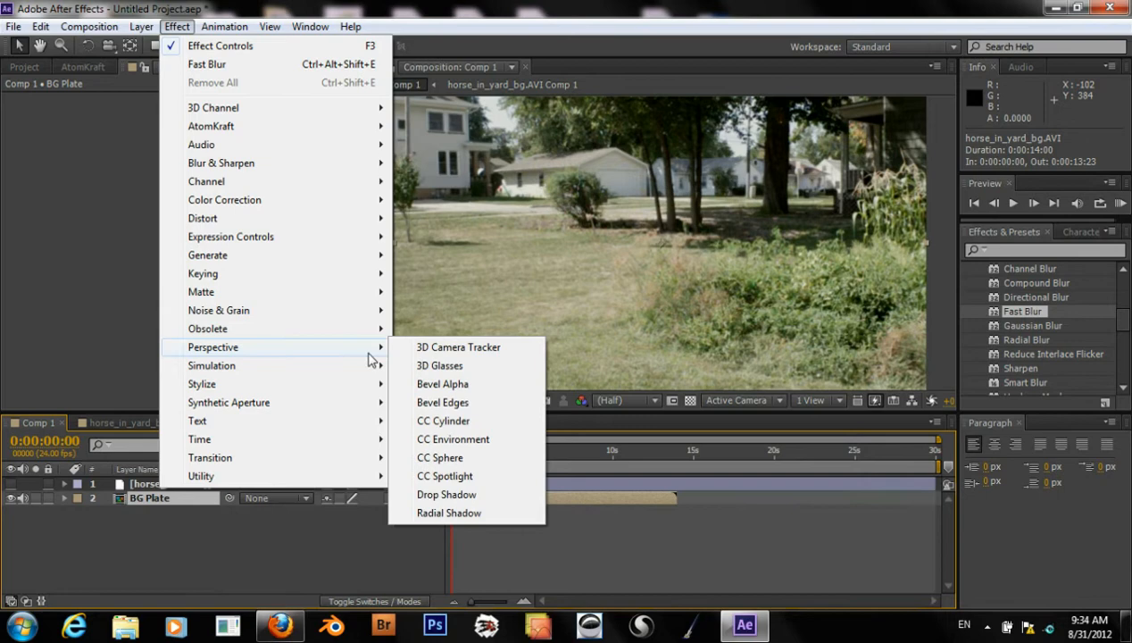
pyautogui.click(457, 347)
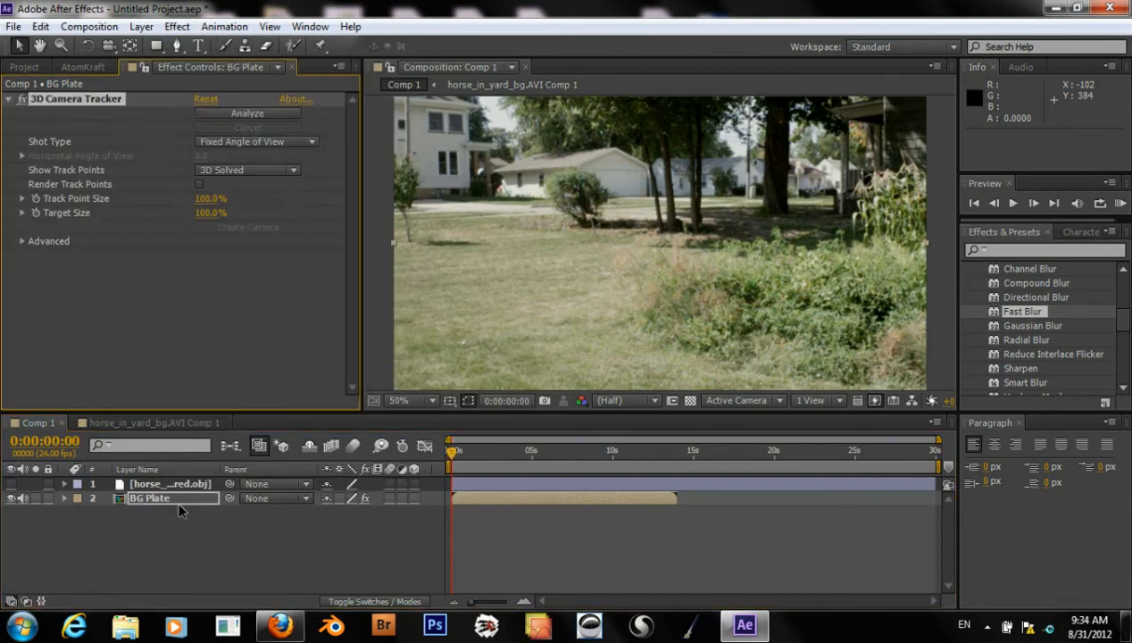
# Select the BG Plate layer so the 65° angle-of-view camera solve runs
pyautogui.click(247, 112)
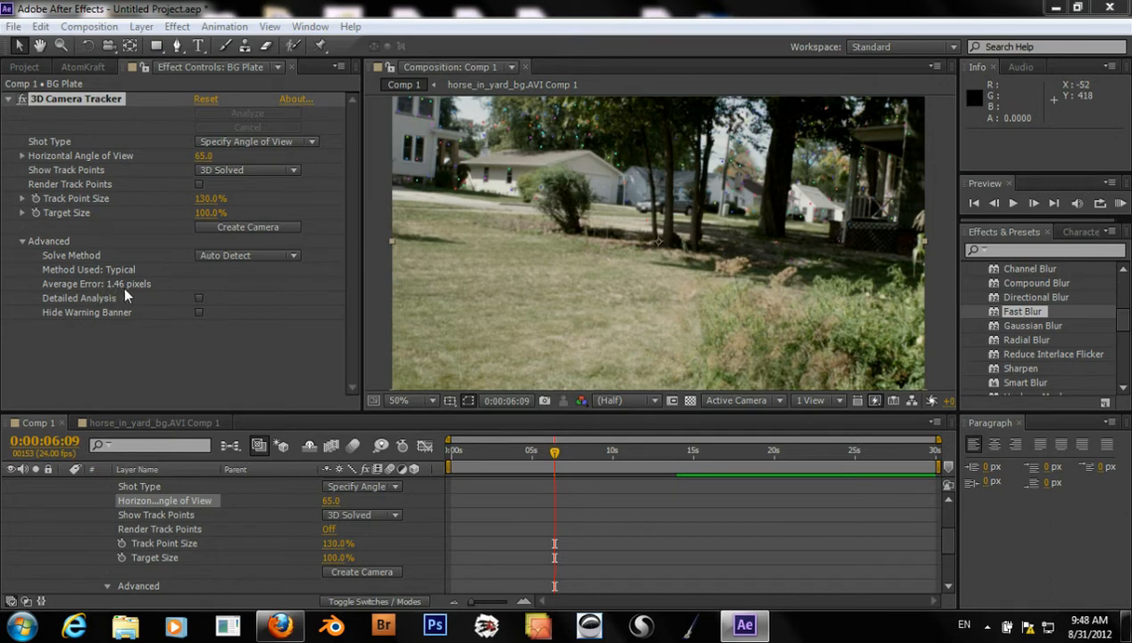
pyautogui.moveTo(114, 296)
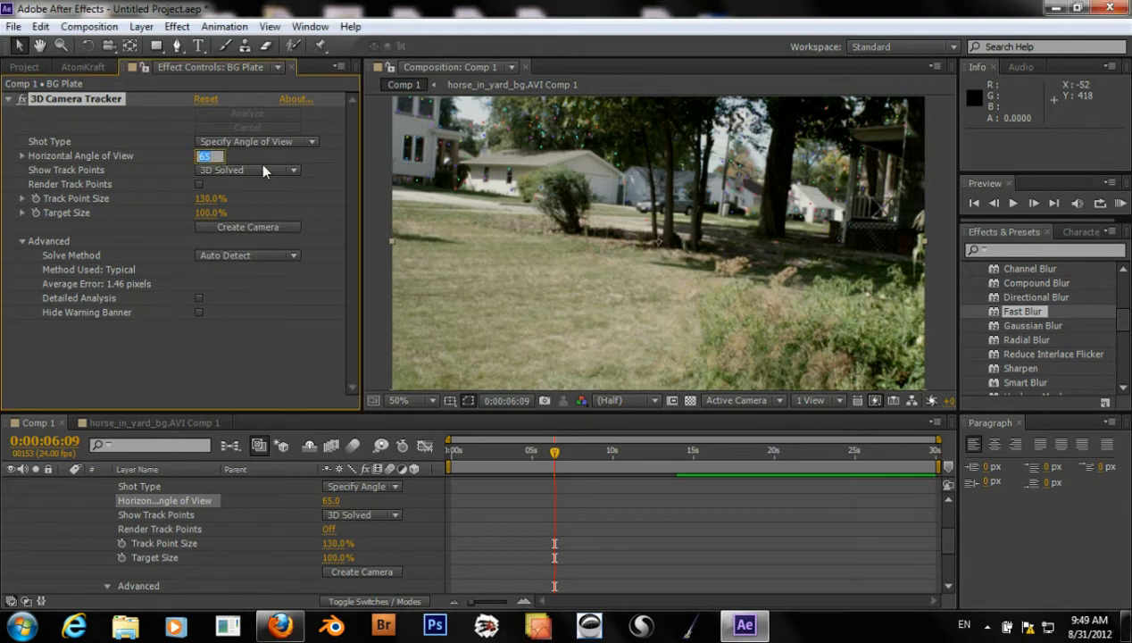
# Set the tracker's Horizontal Angle of View to 46.4 and let the camera re-solve
pyautogui.write('46')
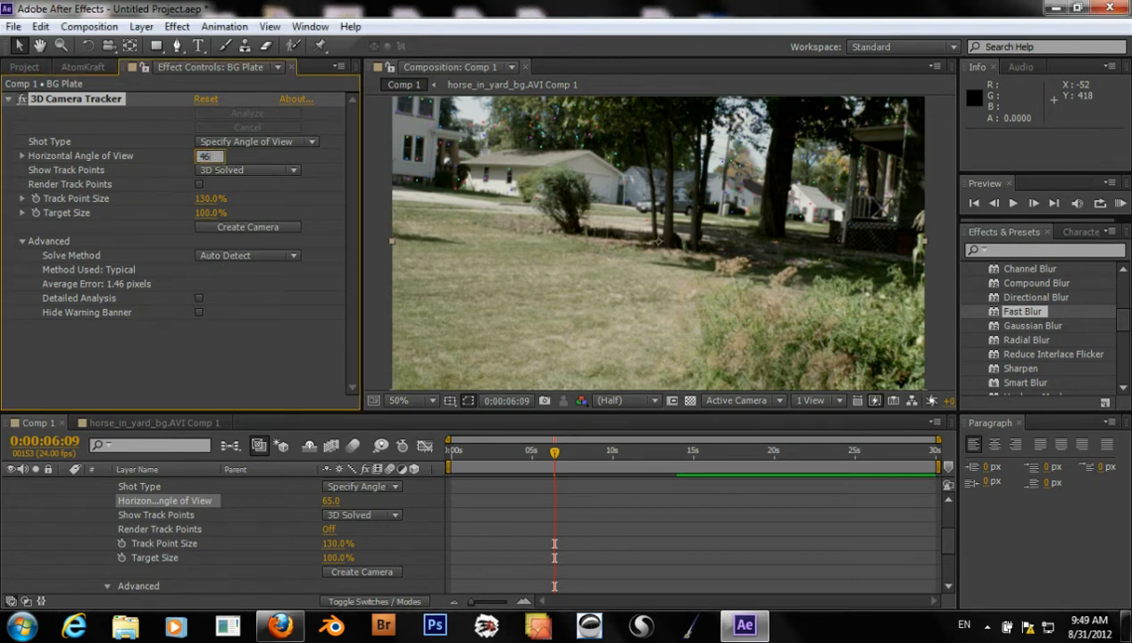
pyautogui.write('46.4')
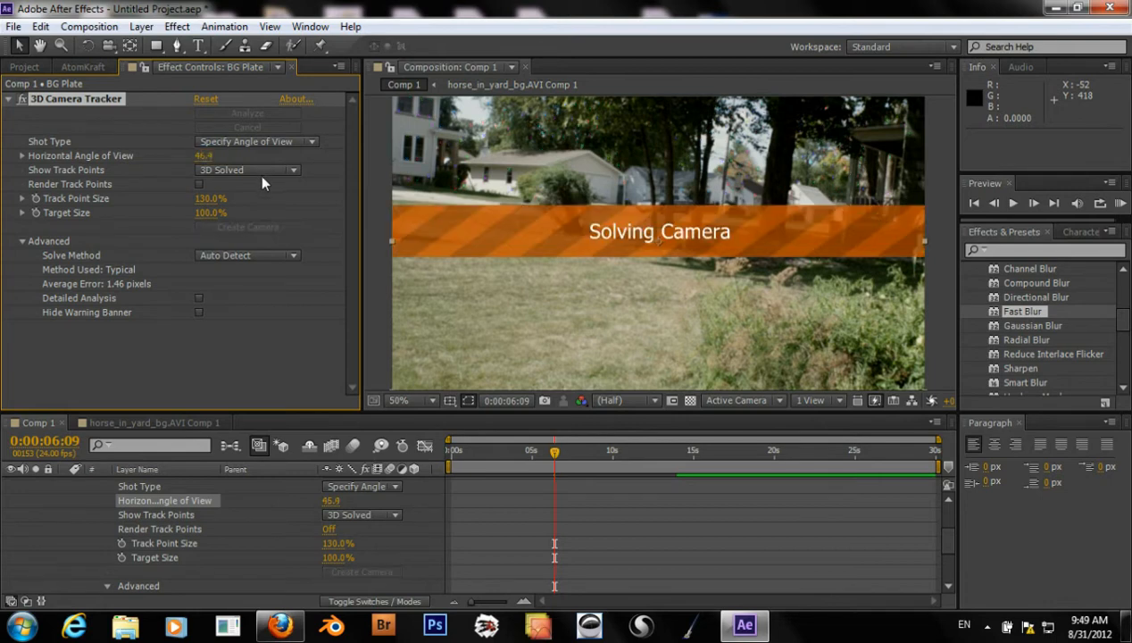
pyautogui.moveTo(276, 211)
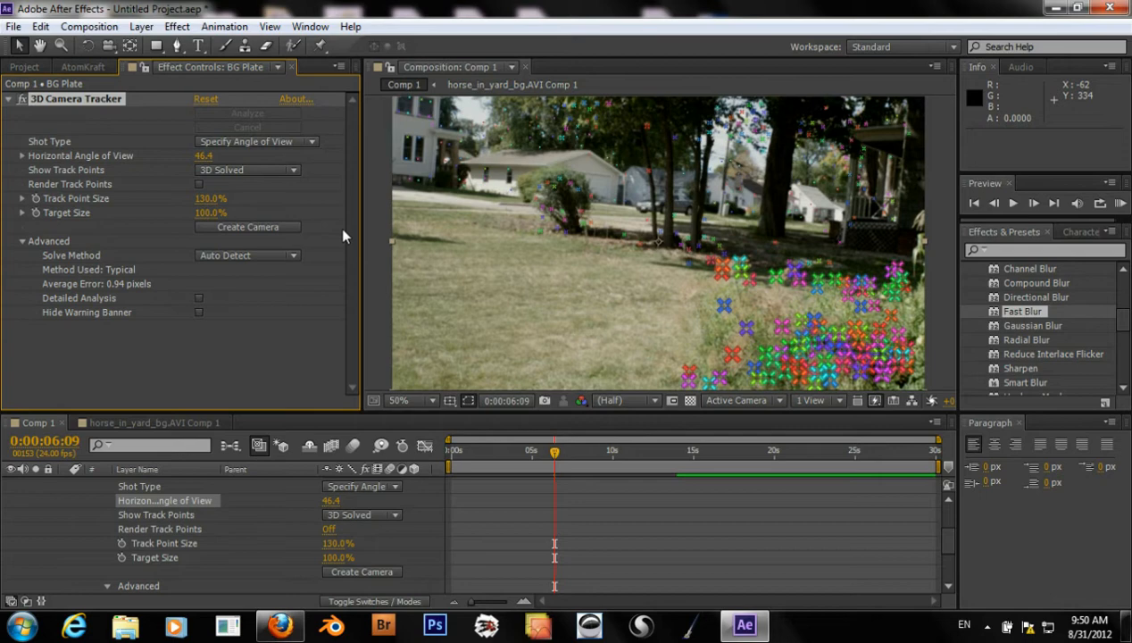
pyautogui.moveTo(275, 166)
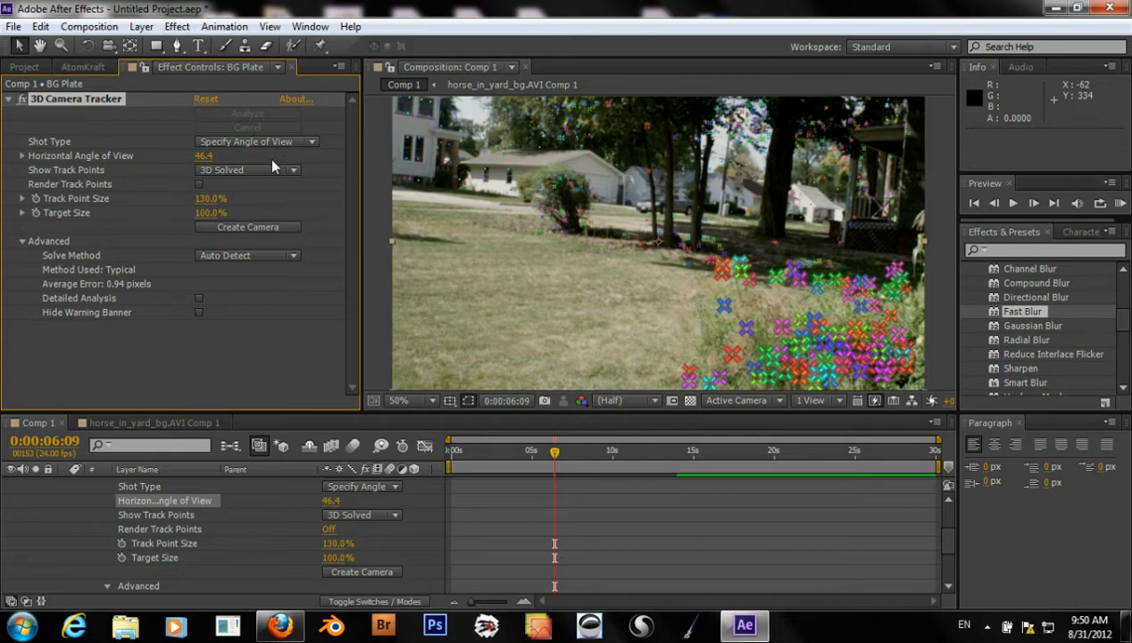
# Switch the 3D Camera Tracker's Shot Type to Fixed Angle of View
pyautogui.click(258, 141)
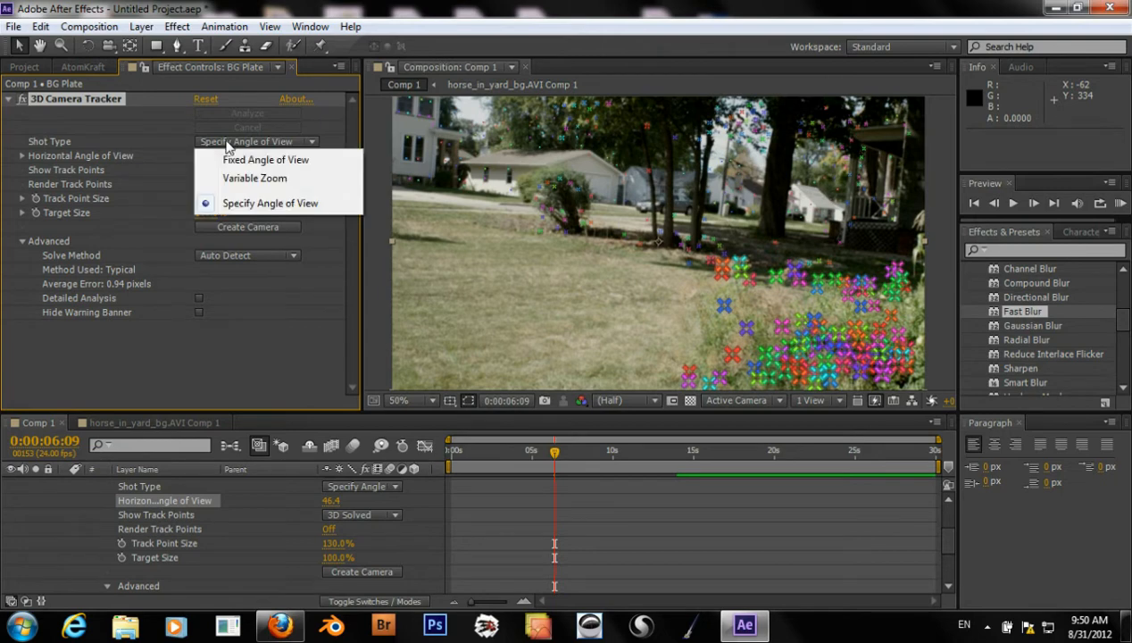
pyautogui.moveTo(264, 158)
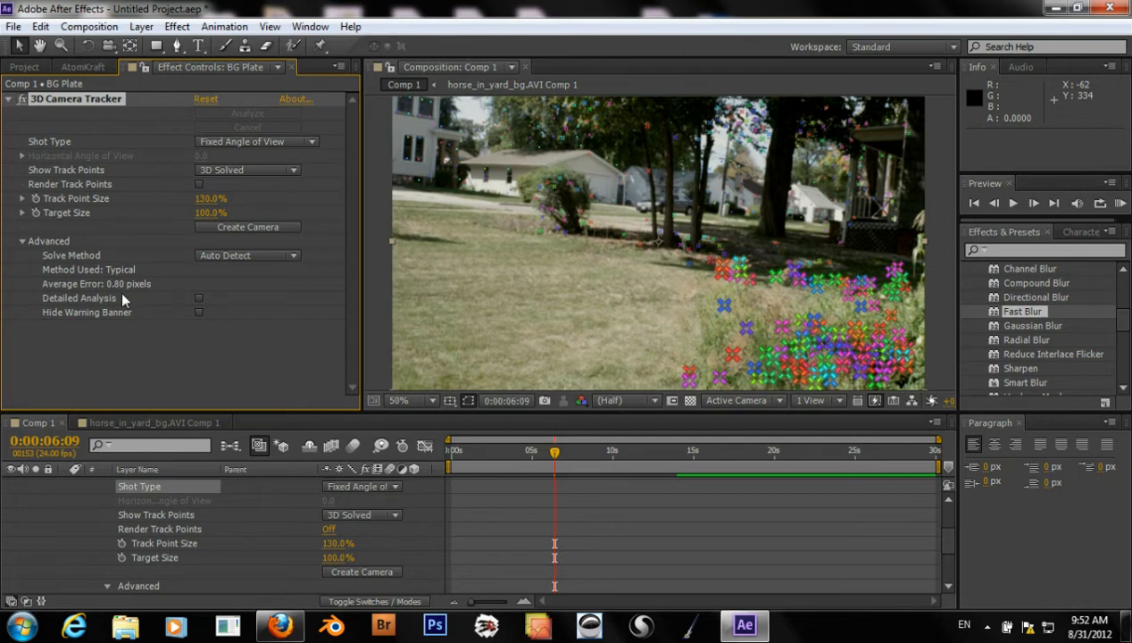
pyautogui.moveTo(128, 307)
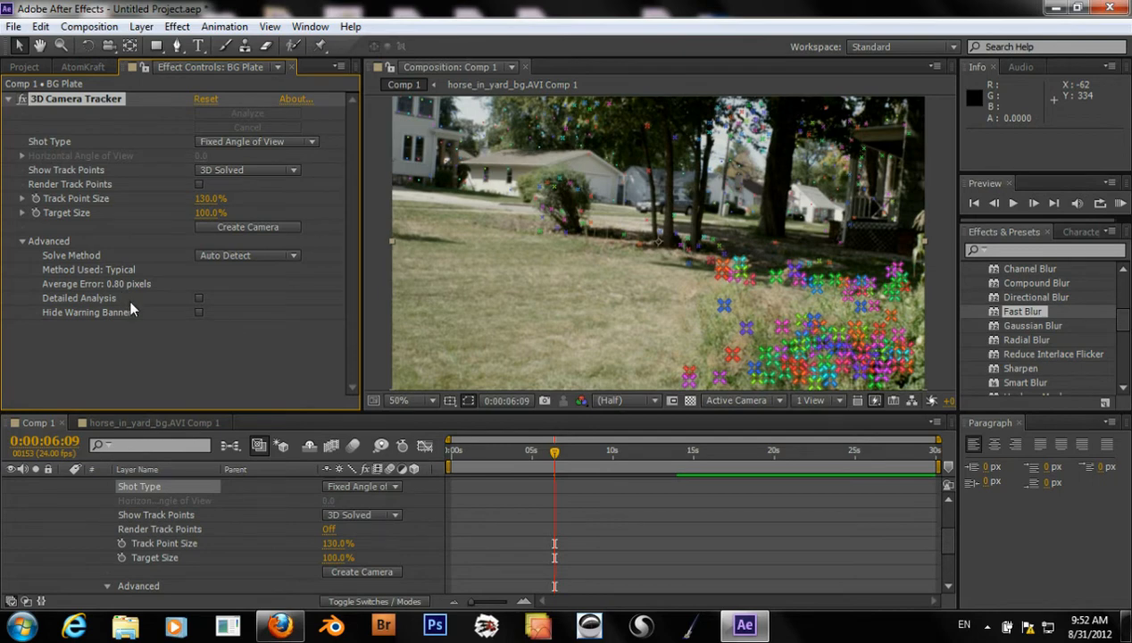
pyautogui.moveTo(165, 250)
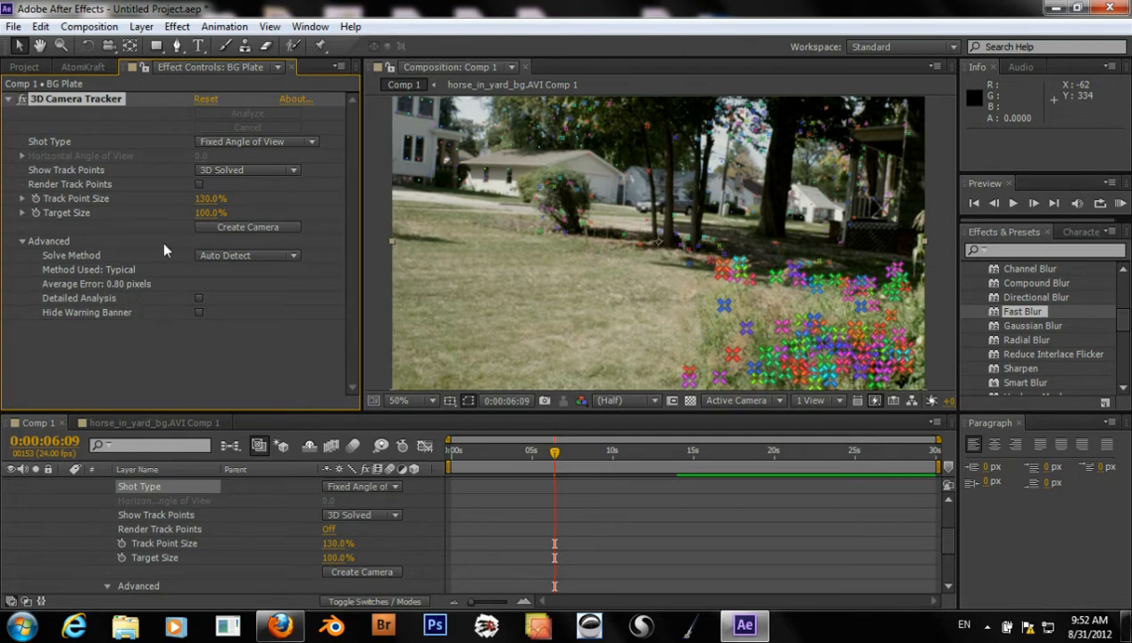
pyautogui.moveTo(132, 295)
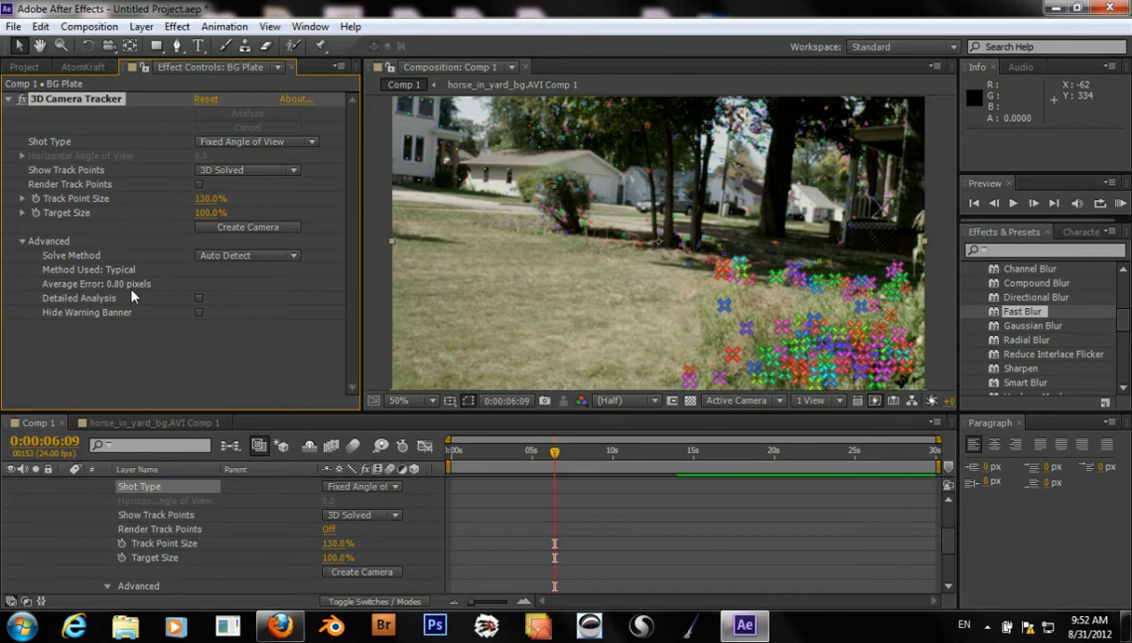
pyautogui.moveTo(200, 307)
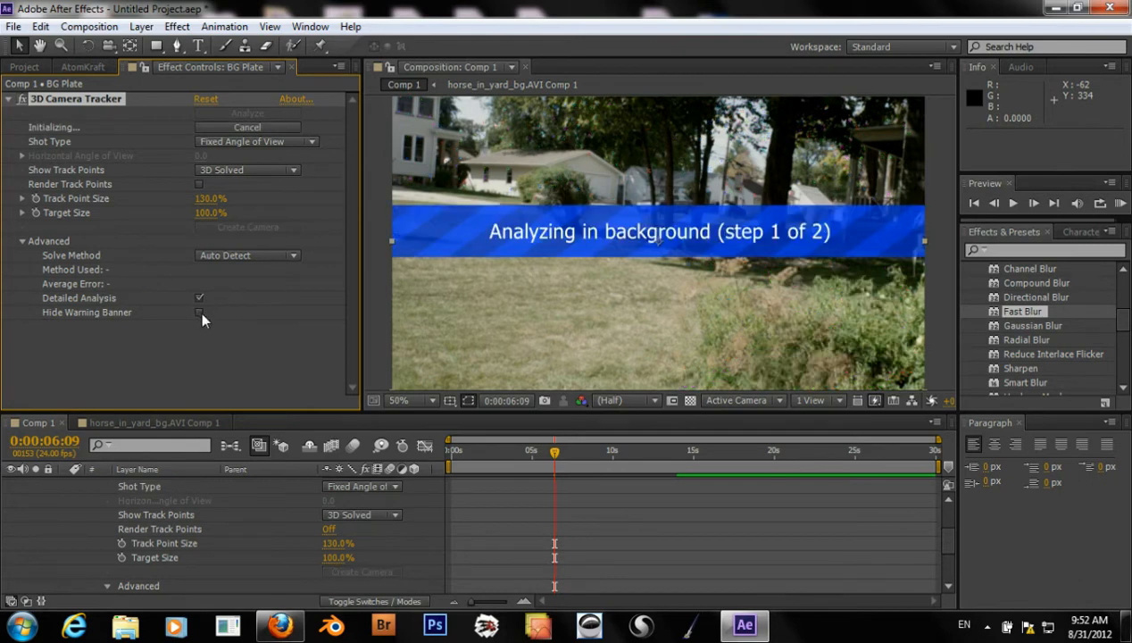
pyautogui.moveTo(240, 341)
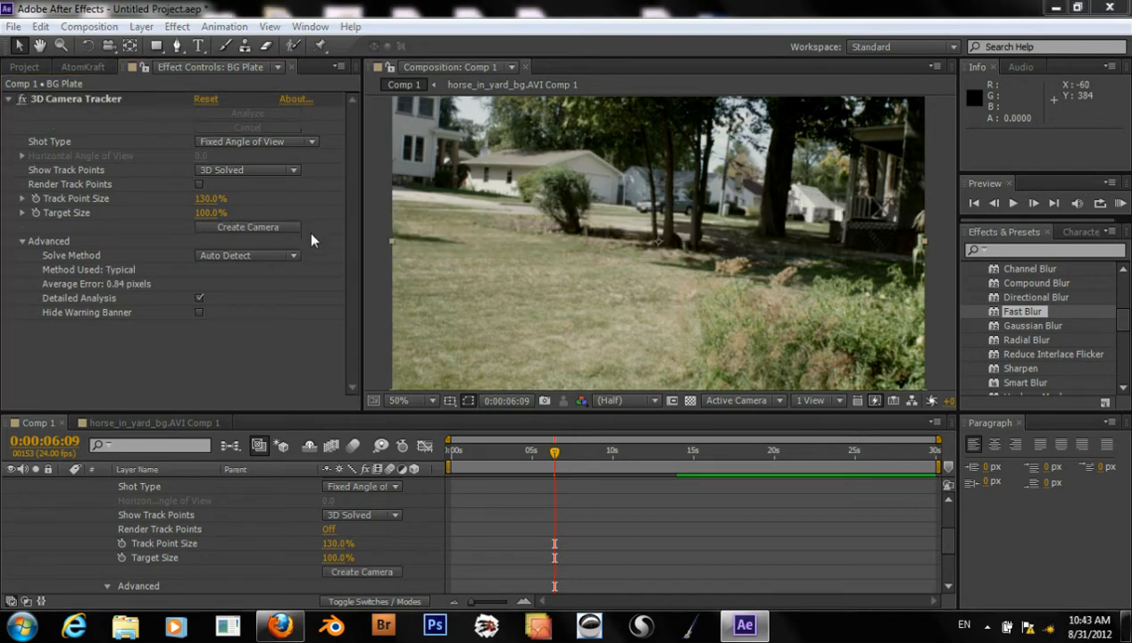
pyautogui.moveTo(294, 256)
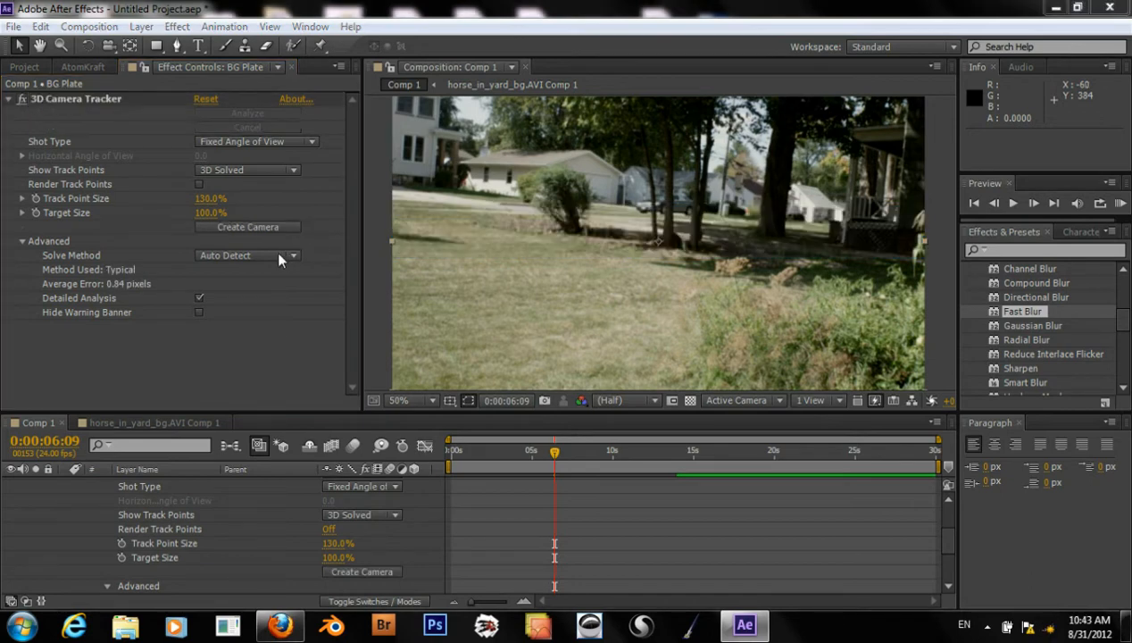
pyautogui.moveTo(206, 311)
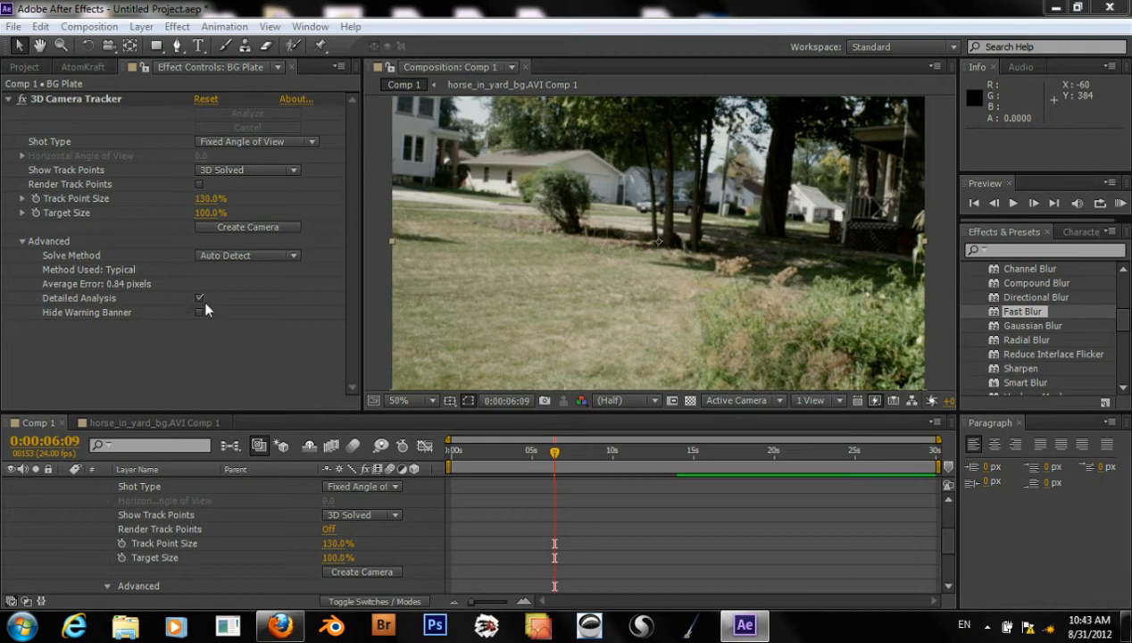
pyautogui.moveTo(215, 311)
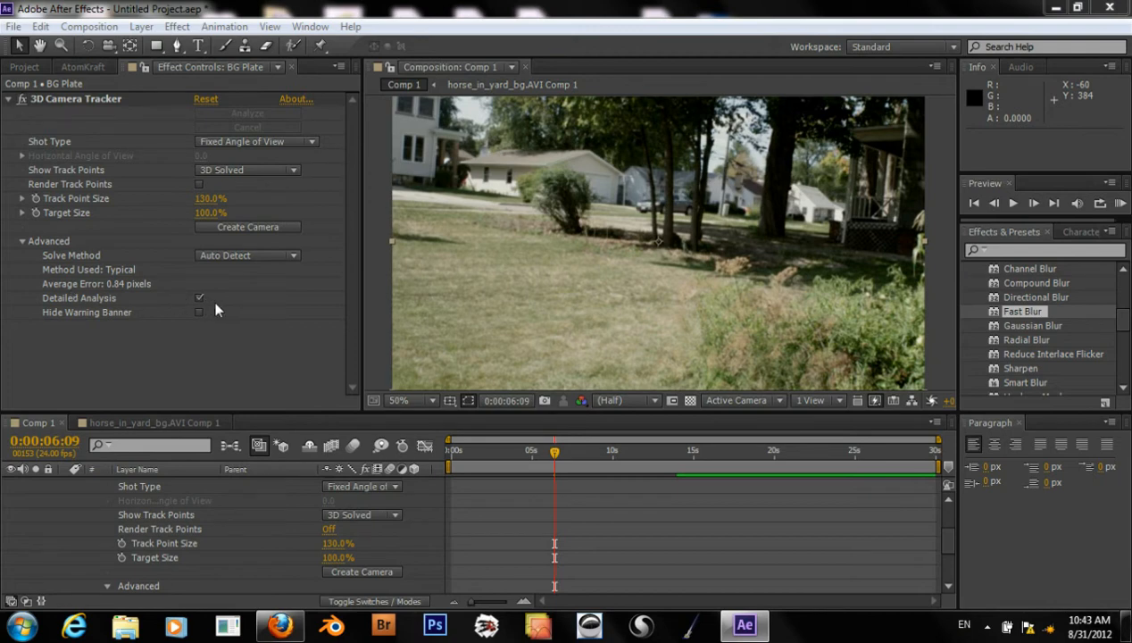
pyautogui.moveTo(175, 303)
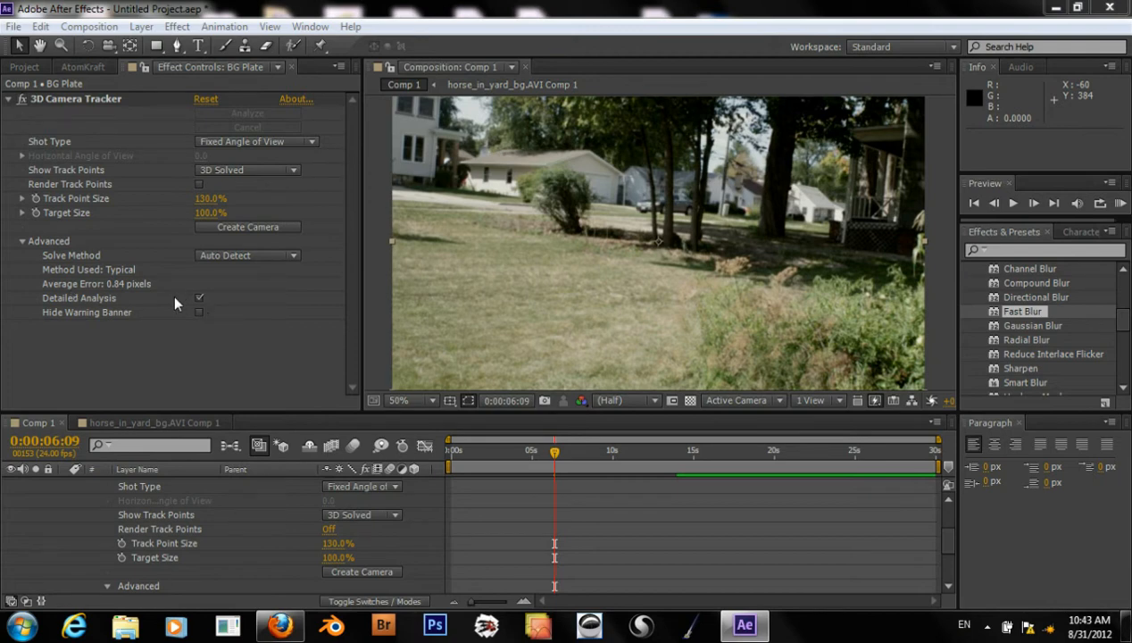
pyautogui.moveTo(207, 303)
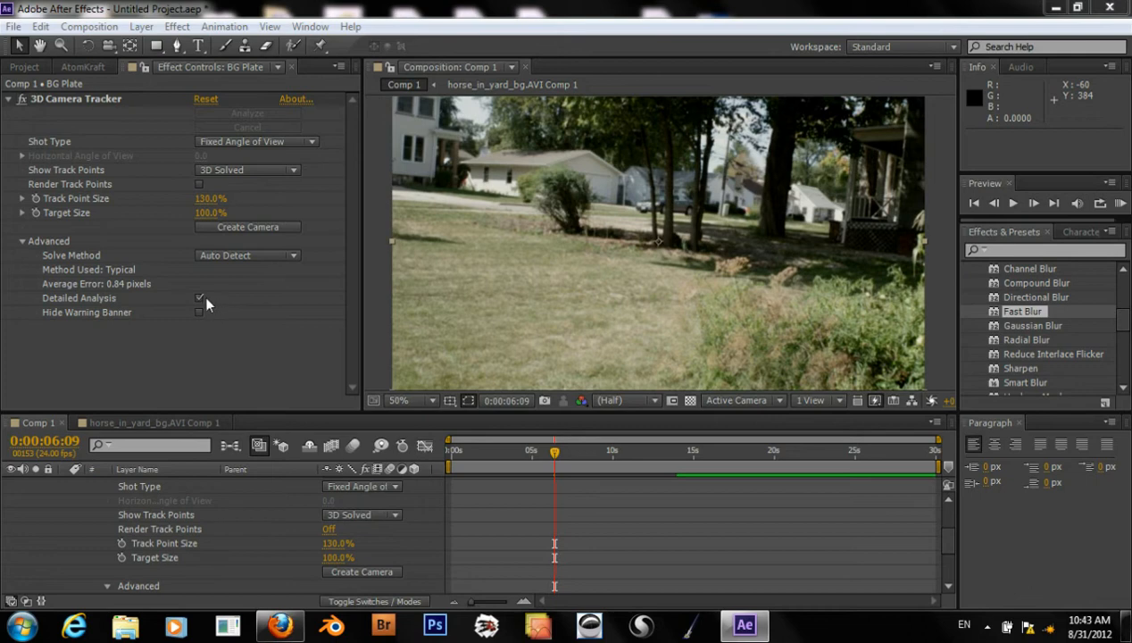
pyautogui.moveTo(133, 320)
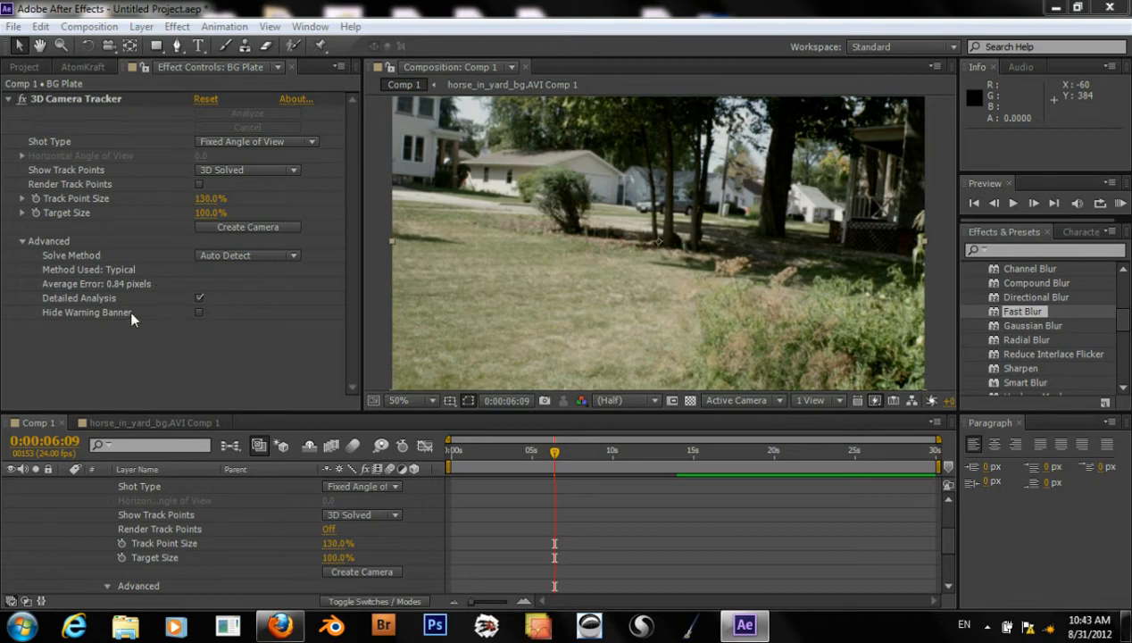
pyautogui.moveTo(122, 297)
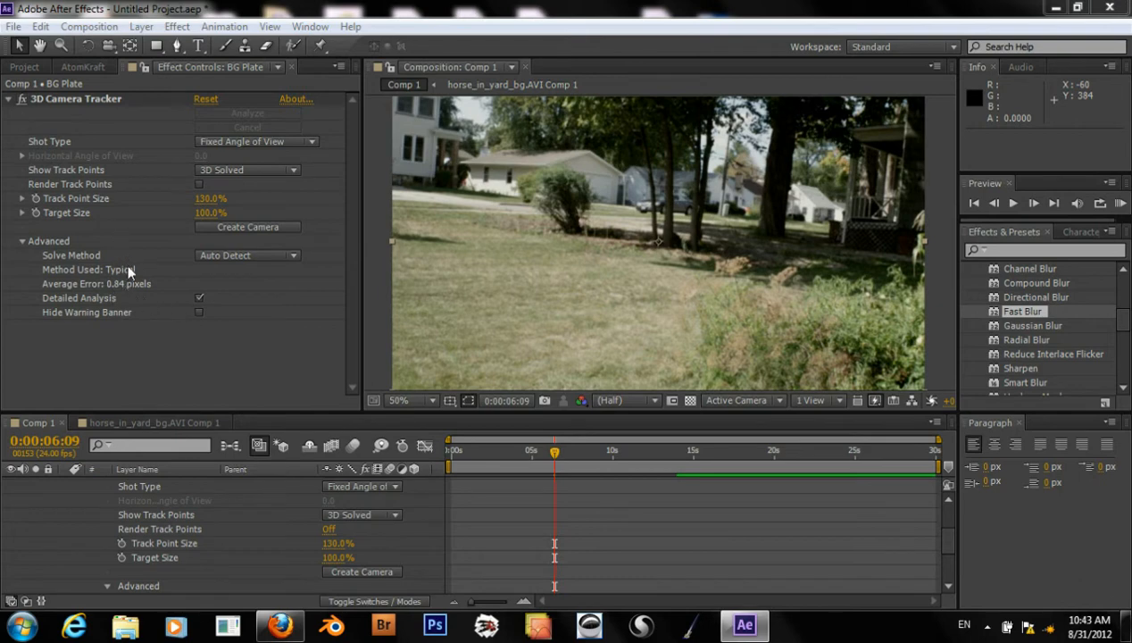
pyautogui.moveTo(121, 296)
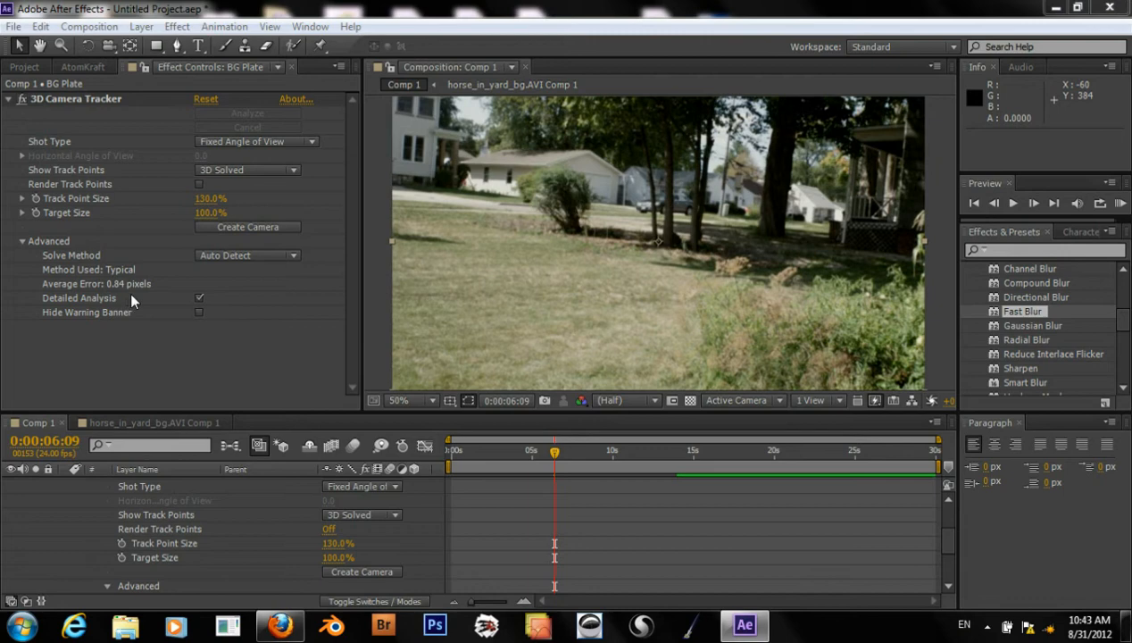
pyautogui.moveTo(180, 314)
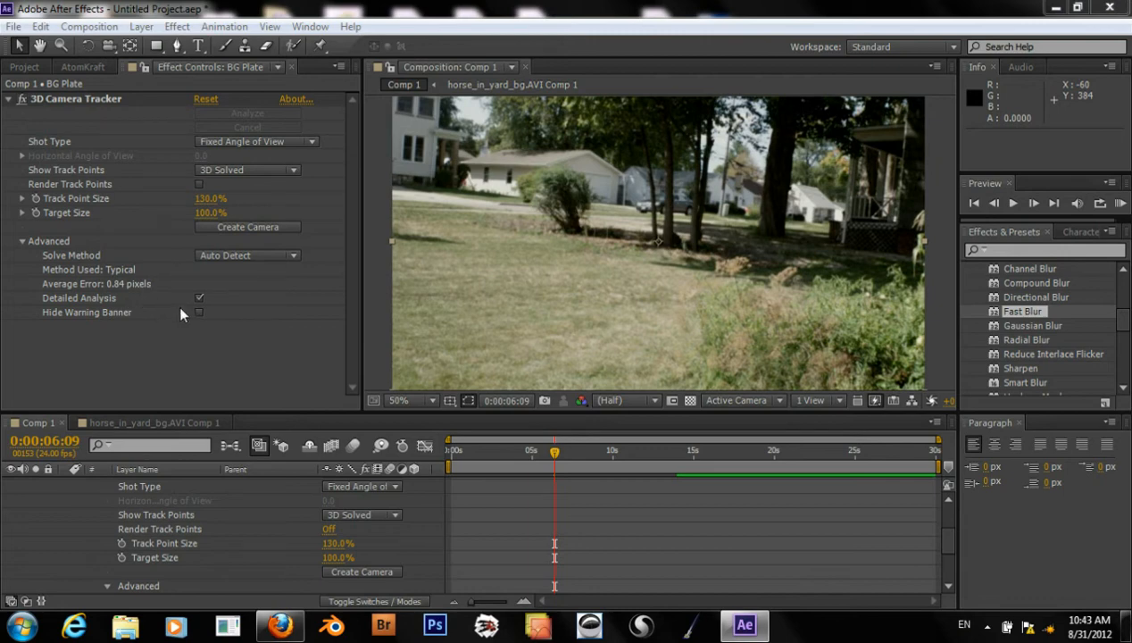
pyautogui.moveTo(133, 312)
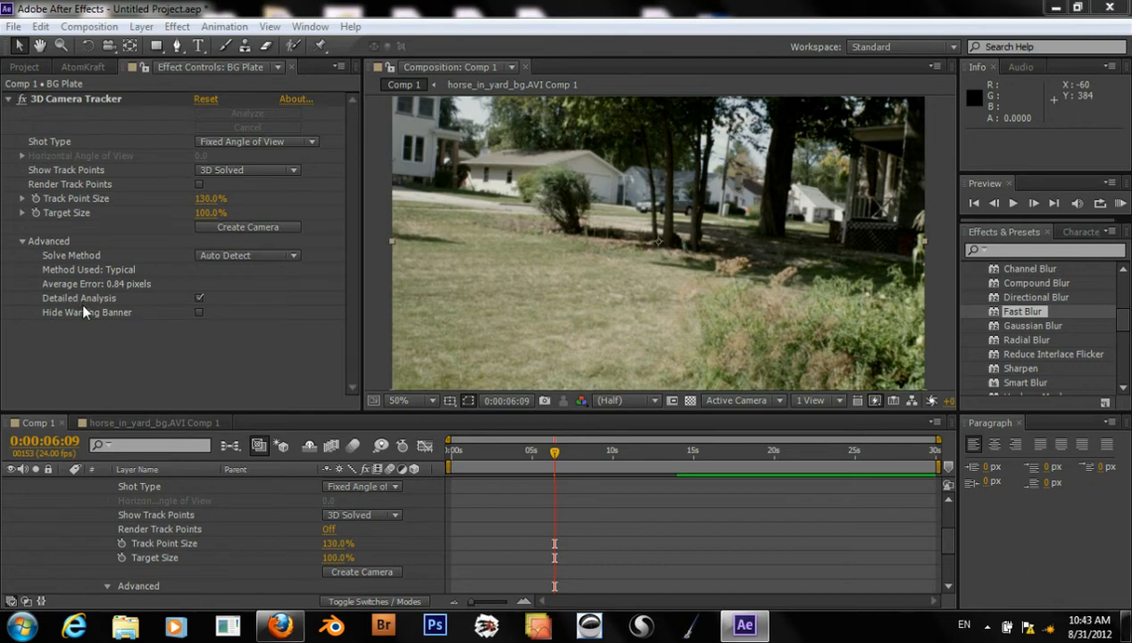
pyautogui.moveTo(63, 301)
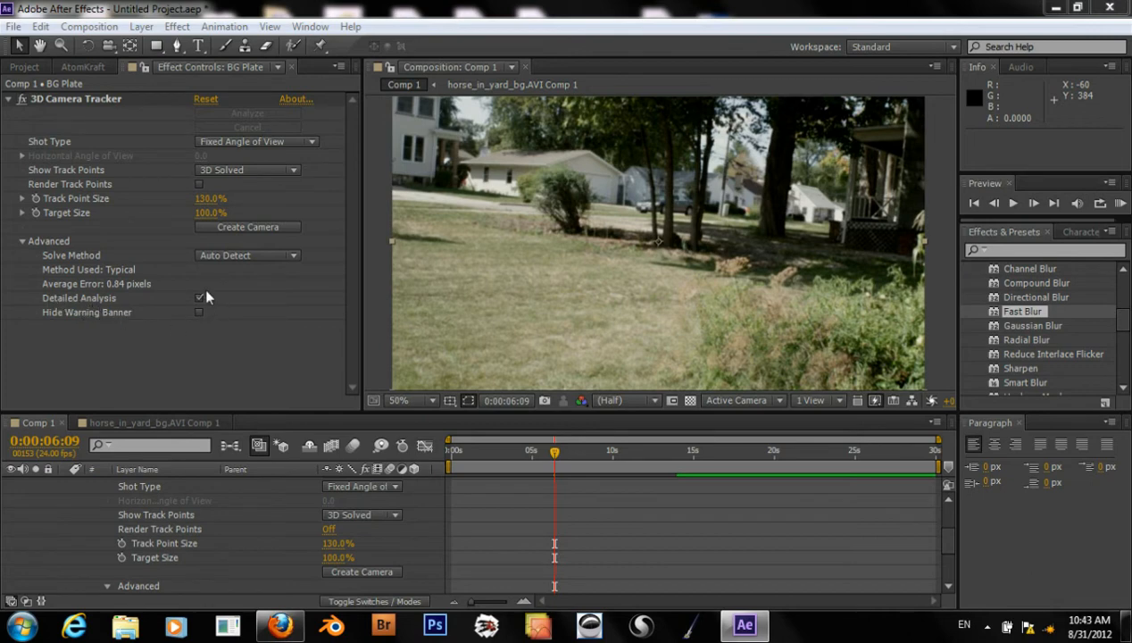
# Toggle Detailed Analysis off in the tracker's Advanced section and re-run tracking
pyautogui.click(246, 114)
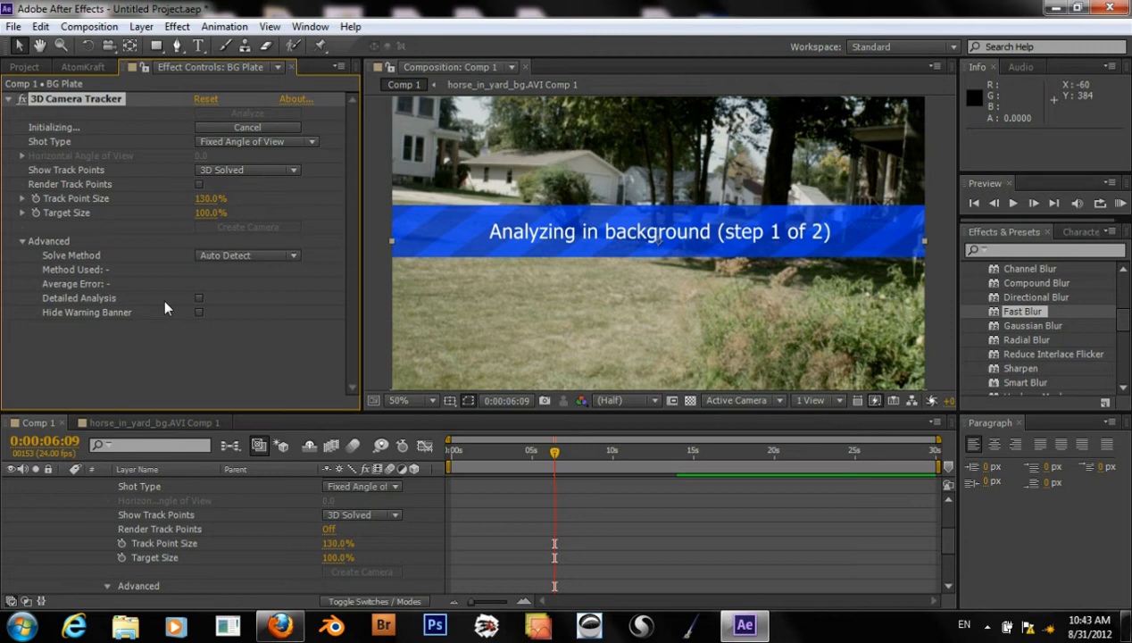
pyautogui.moveTo(189, 297)
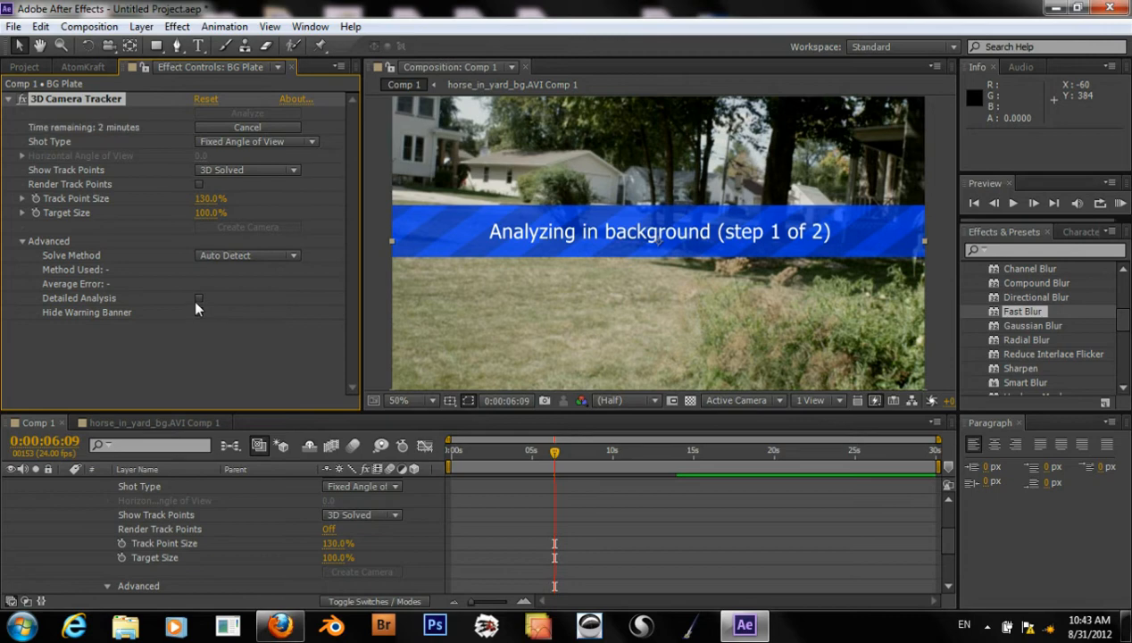
pyautogui.moveTo(211, 312)
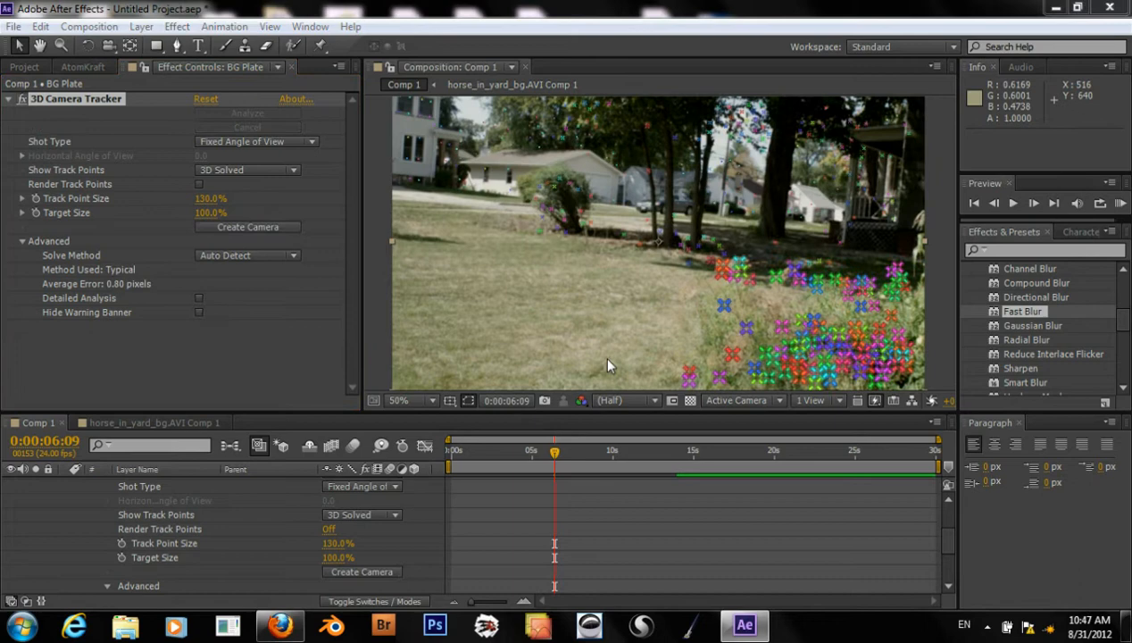
pyautogui.moveTo(597, 375)
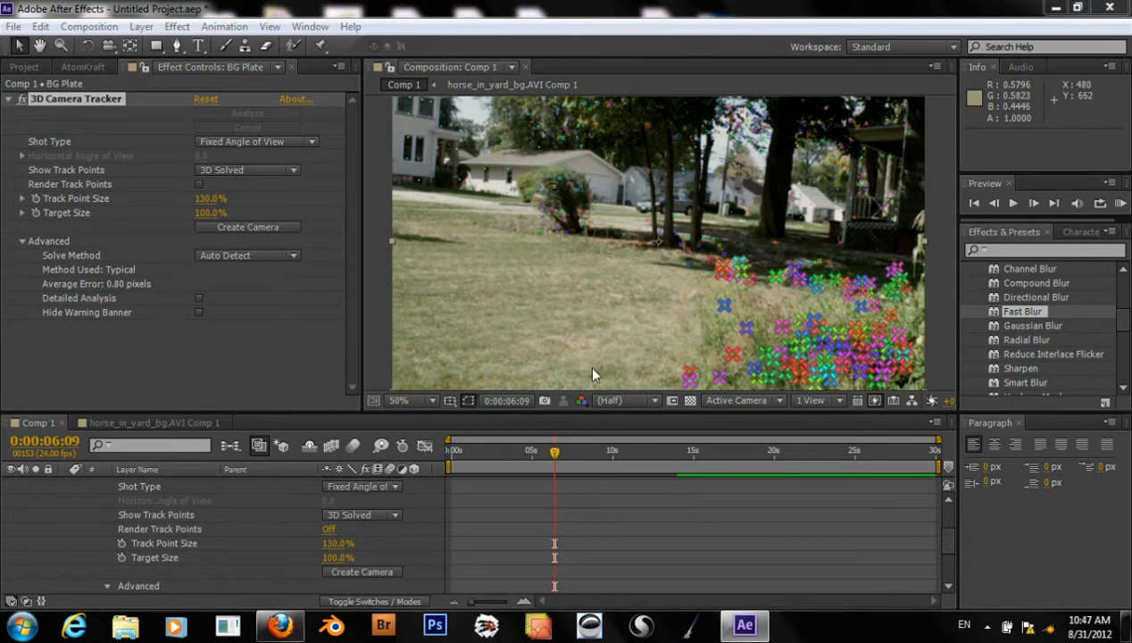
pyautogui.moveTo(571, 440)
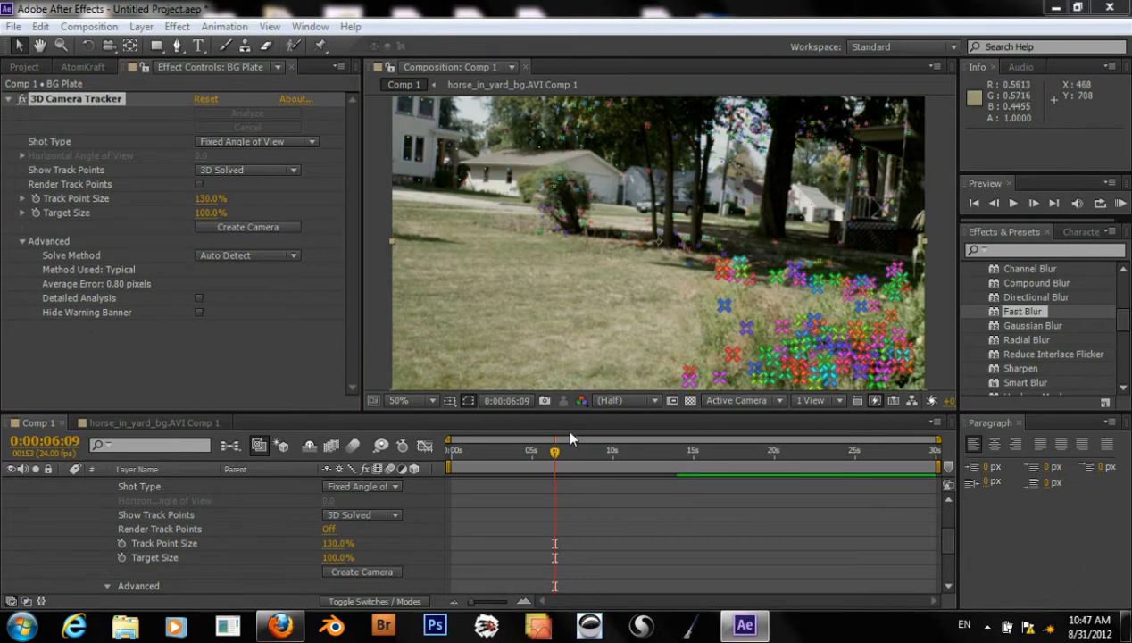
pyautogui.moveTo(607, 464)
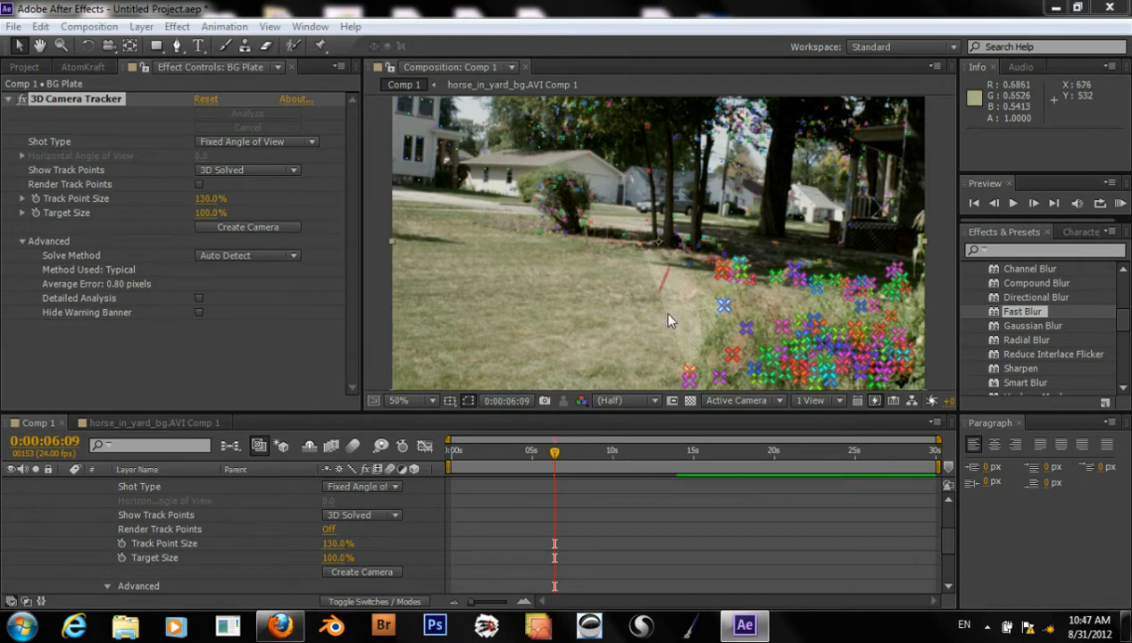
# Scrub the timeline to about 0:00:12:01 where ground track points are well spread
pyautogui.moveTo(554, 461); pyautogui.dragTo(611, 461)
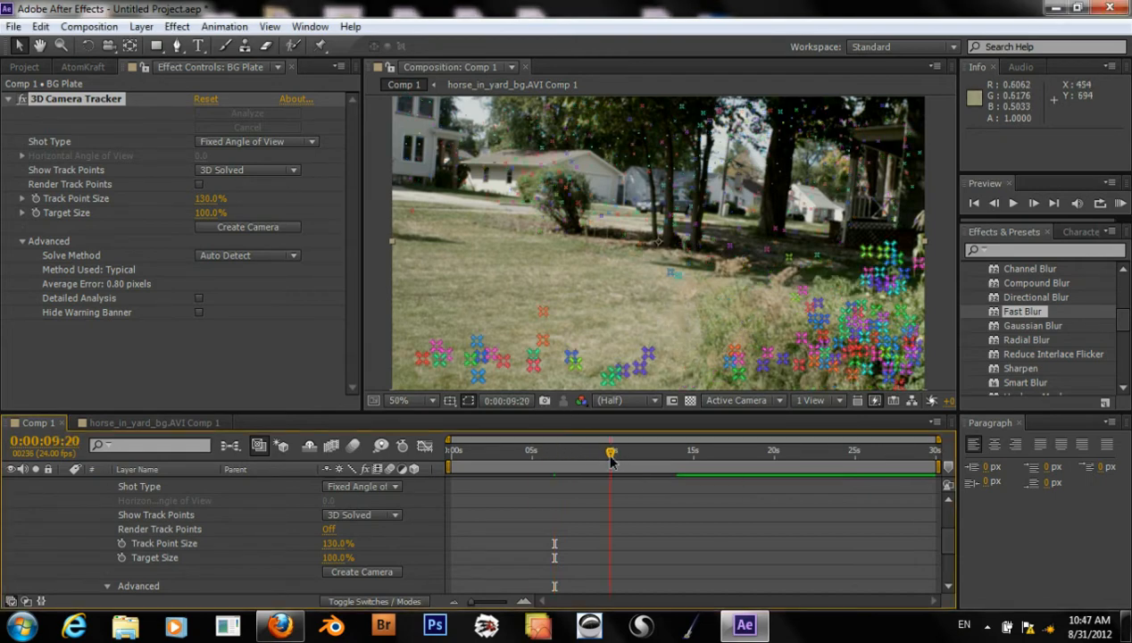
pyautogui.moveTo(611, 464); pyautogui.dragTo(611, 464)
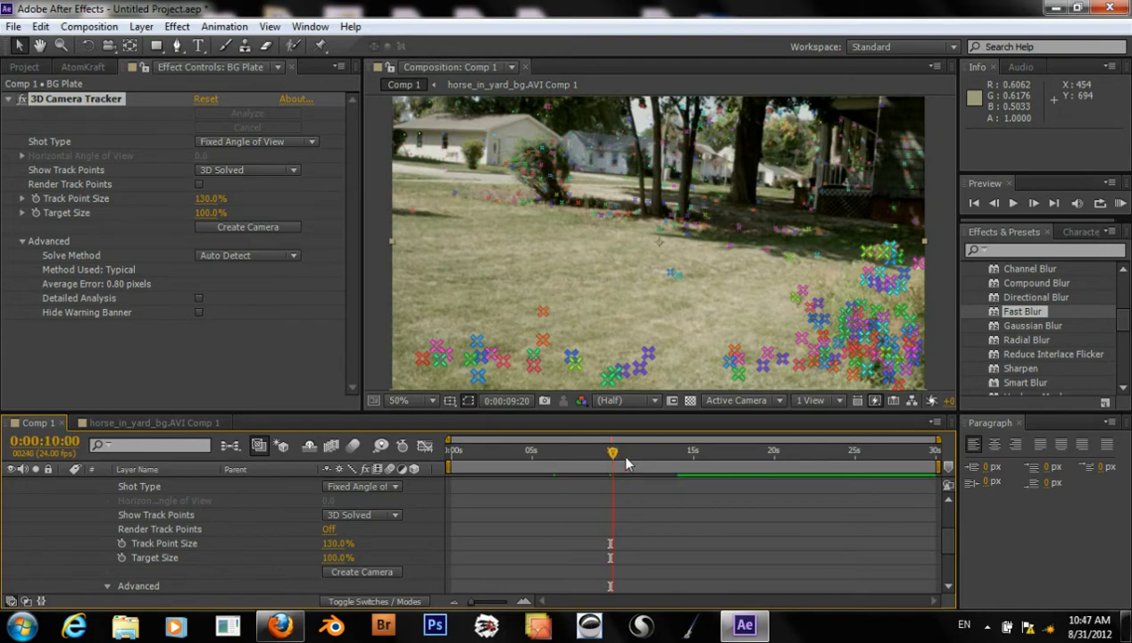
pyautogui.click(628, 464)
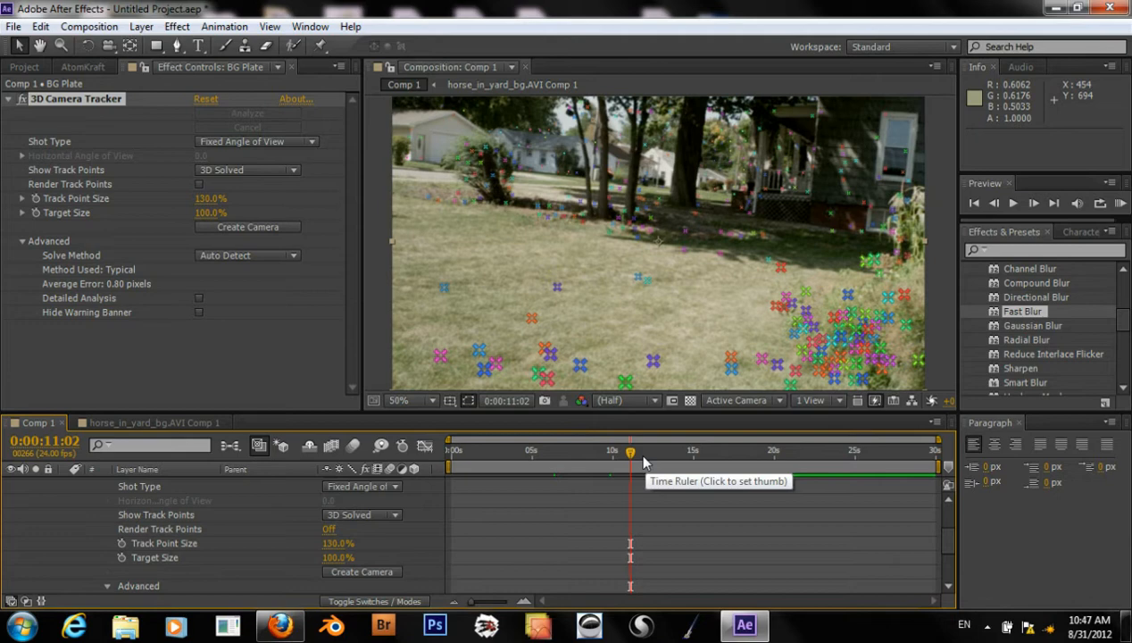
pyautogui.moveTo(544, 400)
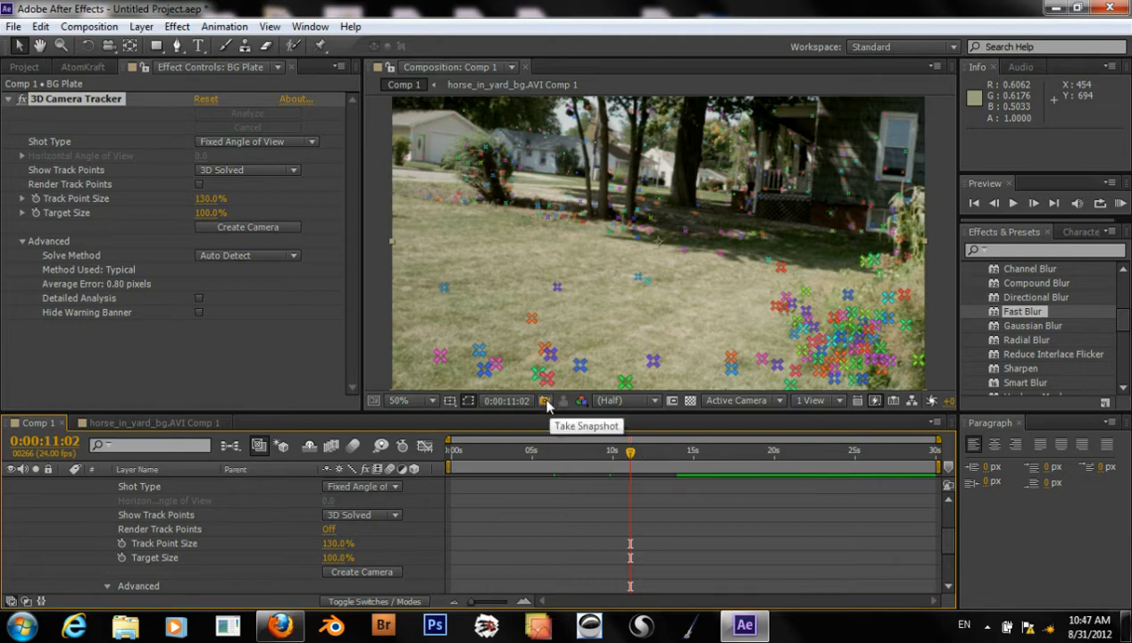
pyautogui.moveTo(642, 456)
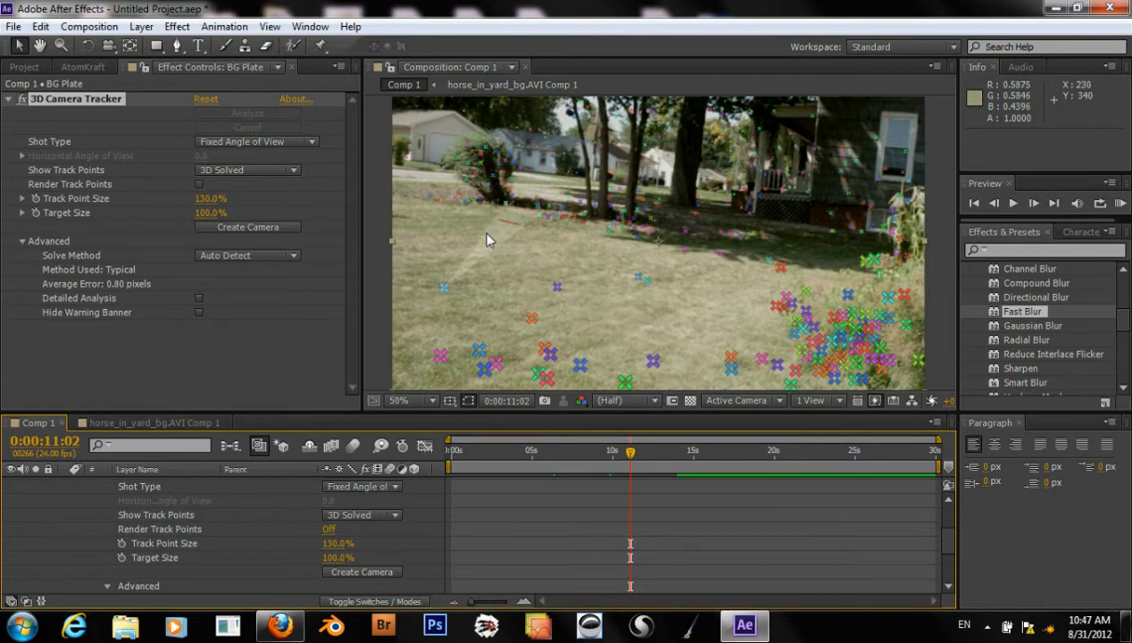
pyautogui.moveTo(579, 253)
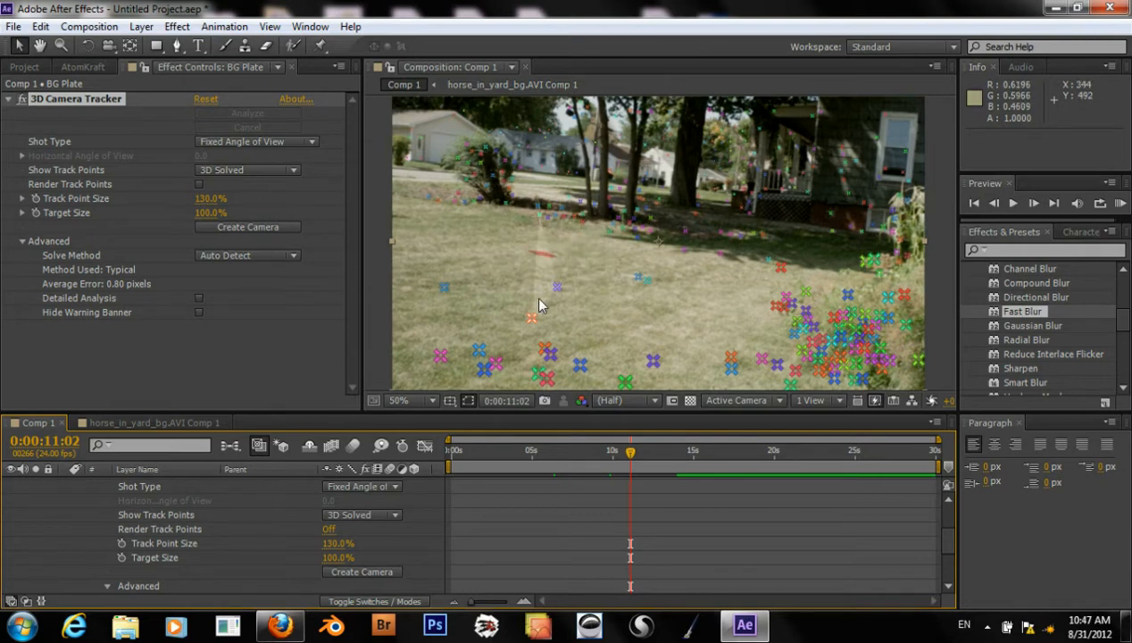
pyautogui.moveTo(700, 312)
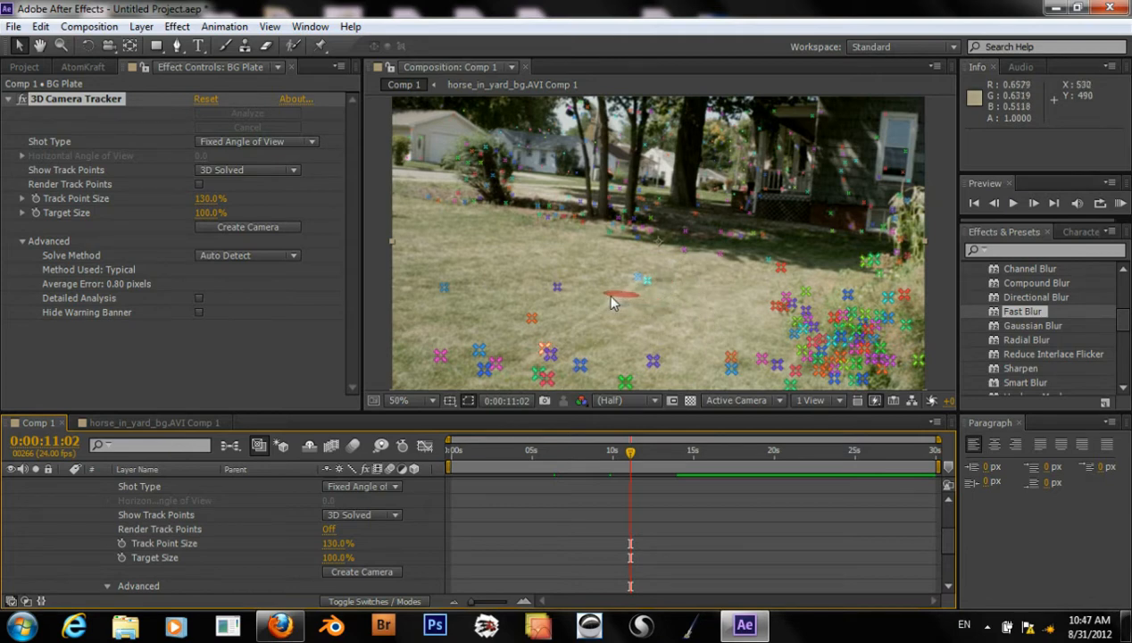
pyautogui.moveTo(587, 361)
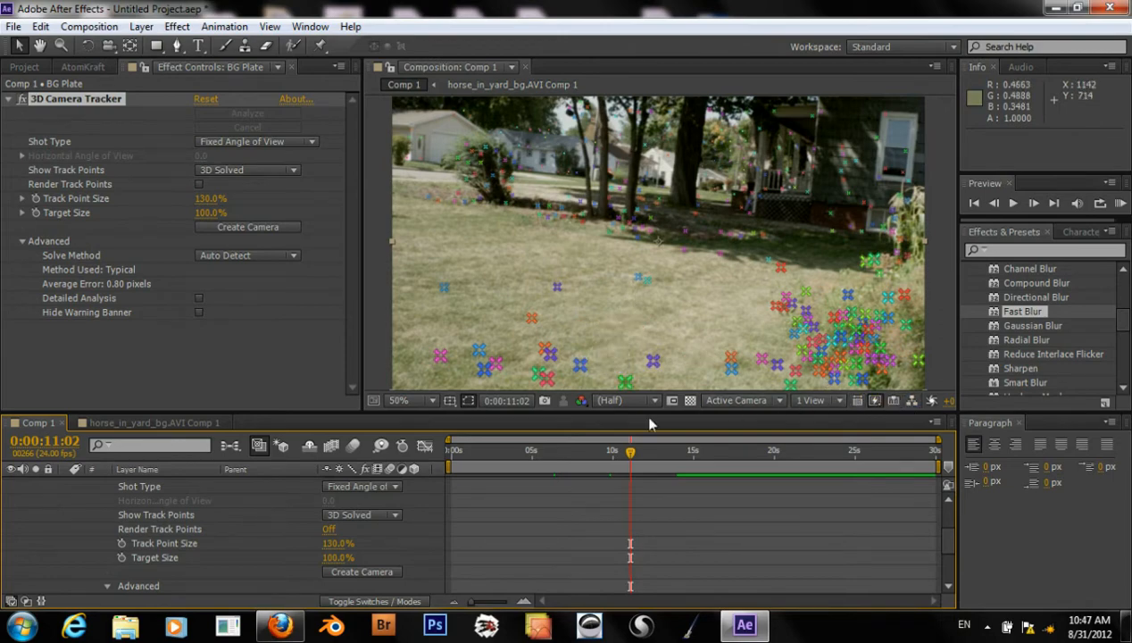
pyautogui.moveTo(630, 450); pyautogui.dragTo(647, 450)
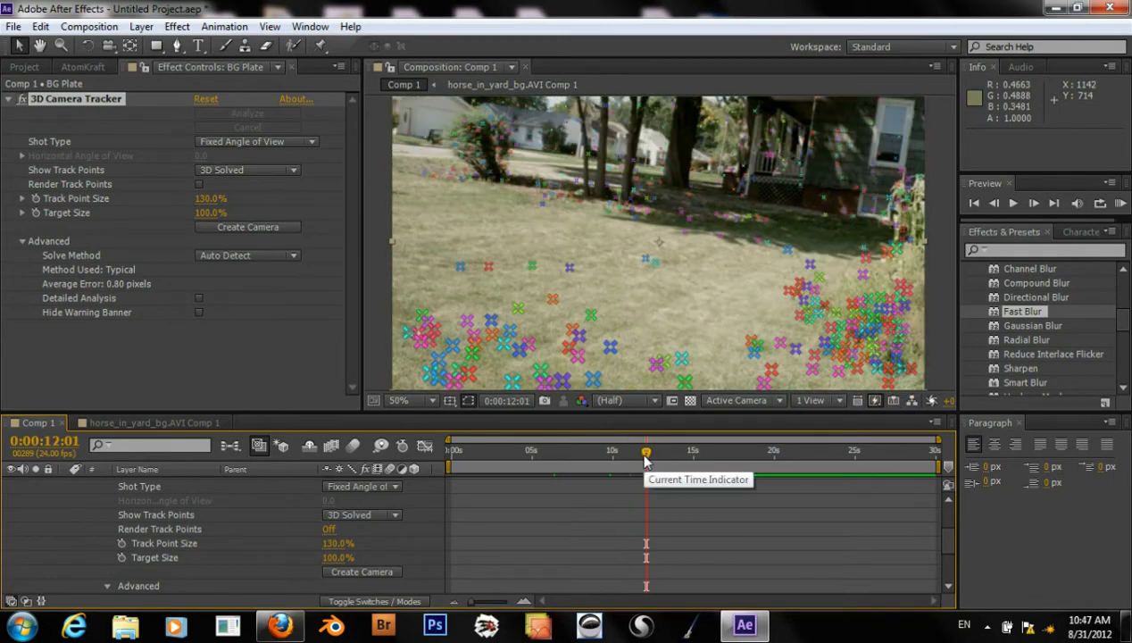
pyautogui.moveTo(712, 284)
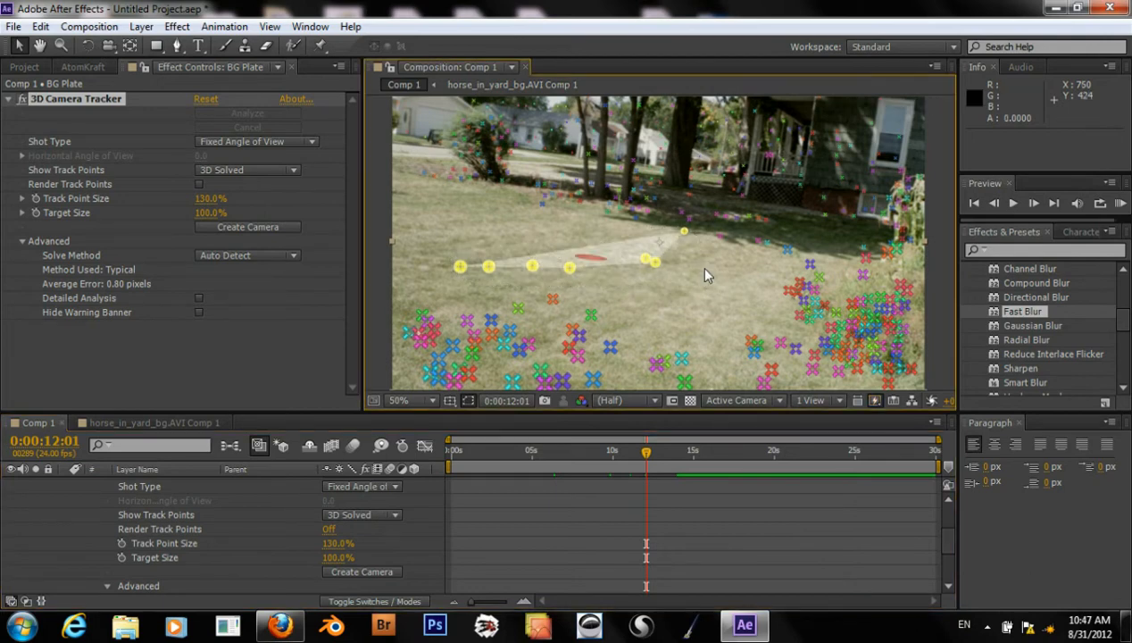
pyautogui.moveTo(628, 261)
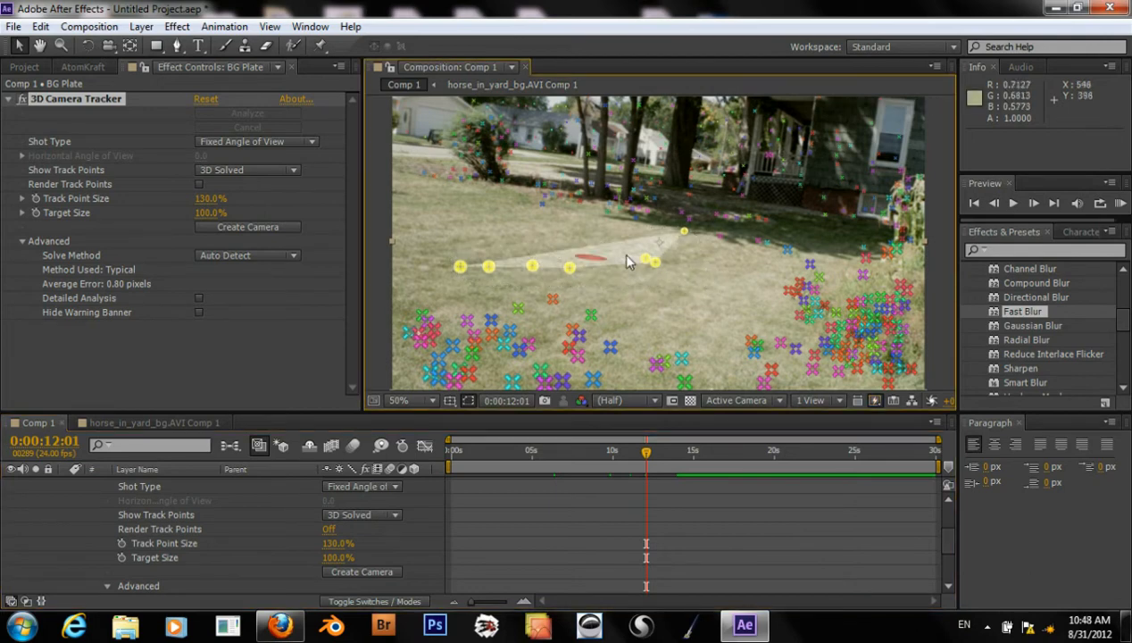
# Create a Shadow Catcher, Camera and Light from the selected ground track points
pyautogui.rightClick(625, 261)
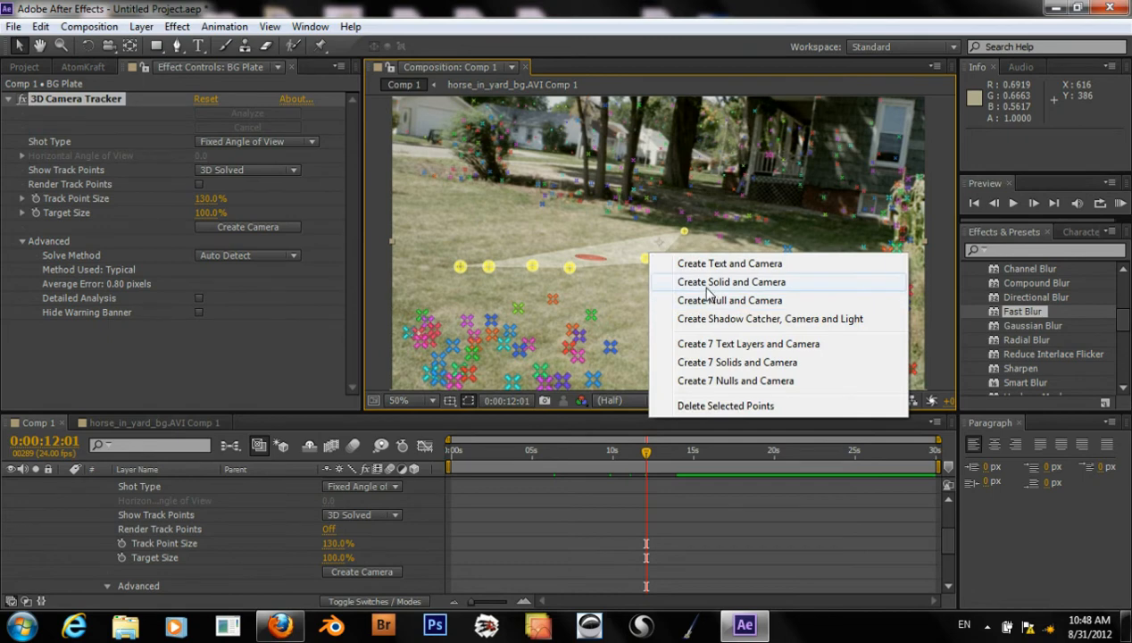
pyautogui.moveTo(736, 318)
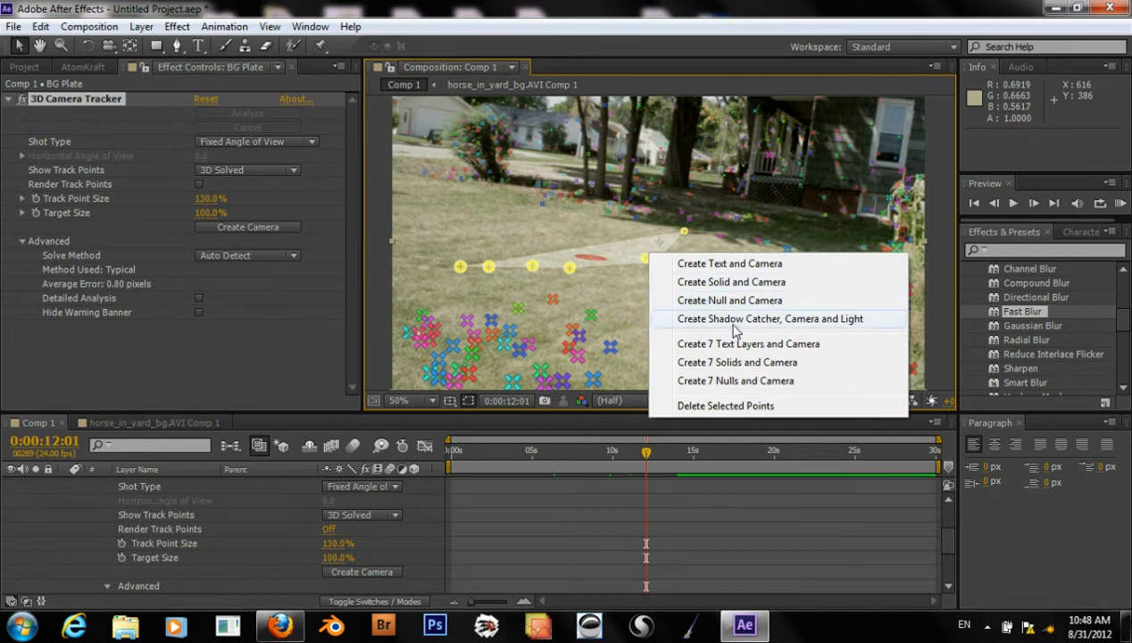
pyautogui.click(770, 318)
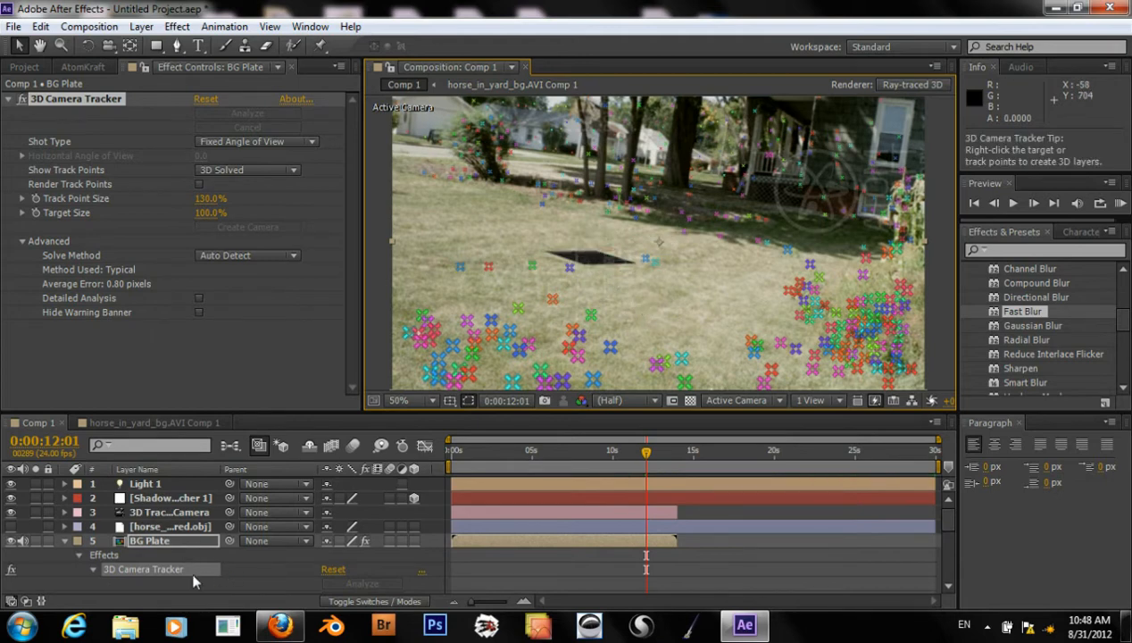
# Scale the Shadow Catcher 1 layer to 1000% so its plane covers the lawn
pyautogui.click(169, 497)
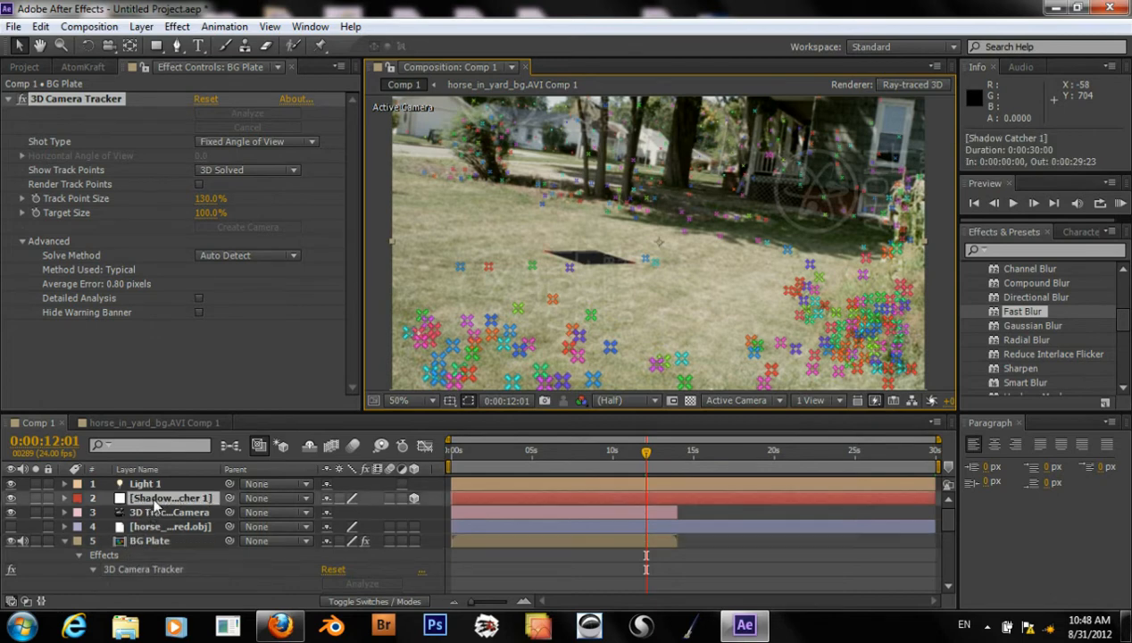
pyautogui.click(170, 496)
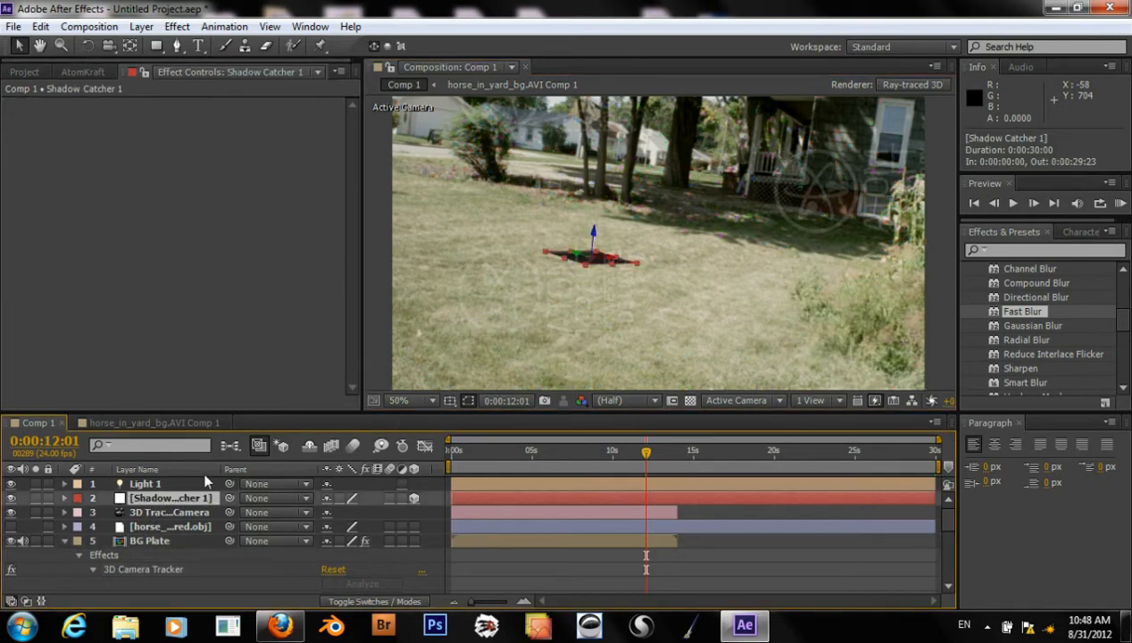
pyautogui.click(170, 496)
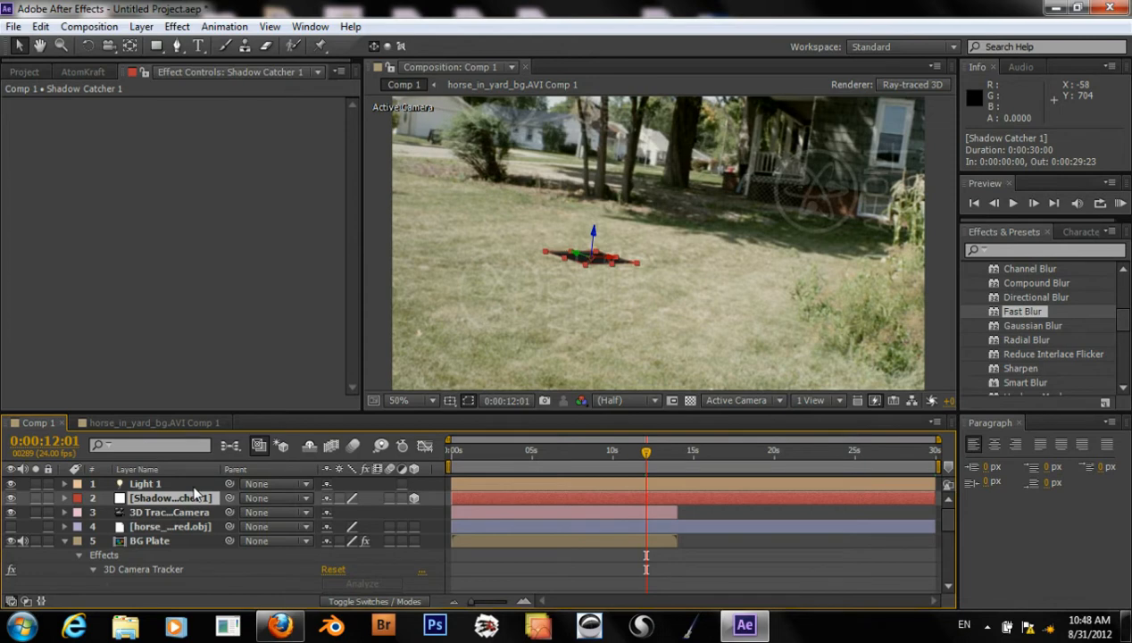
pyautogui.click(65, 497)
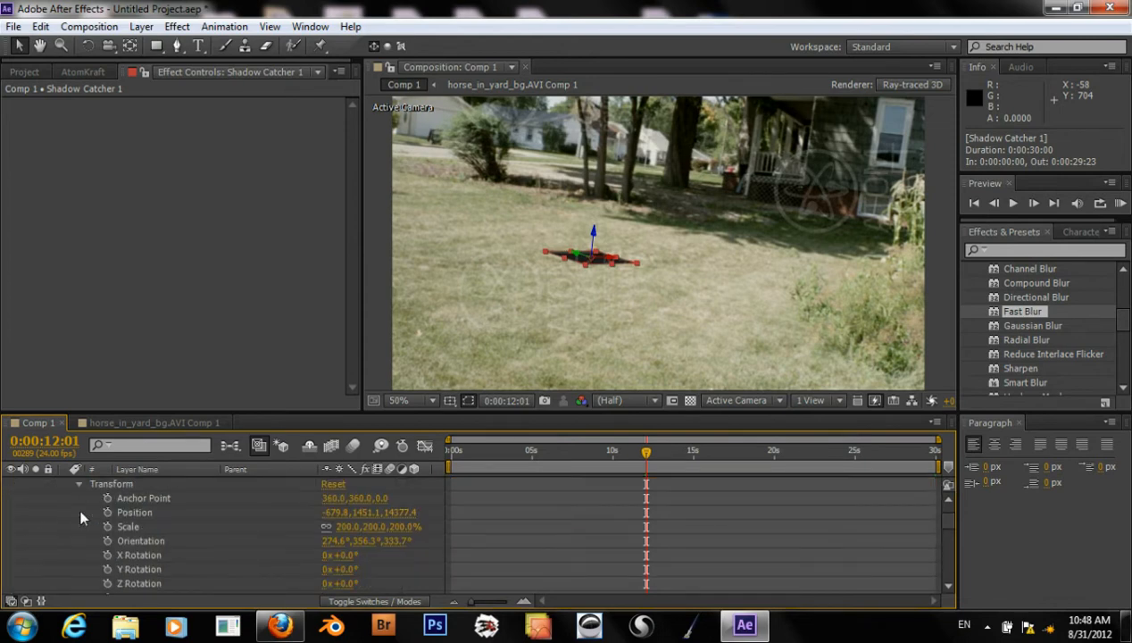
pyautogui.doubleClick(348, 525)
pyautogui.write('100')
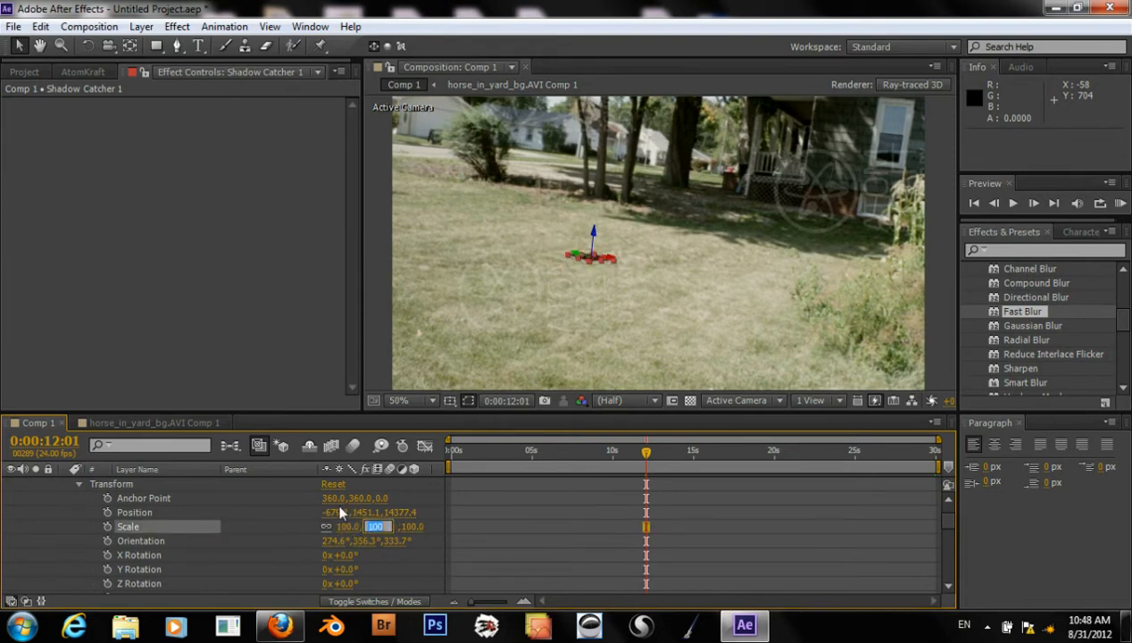
pyautogui.click(347, 525)
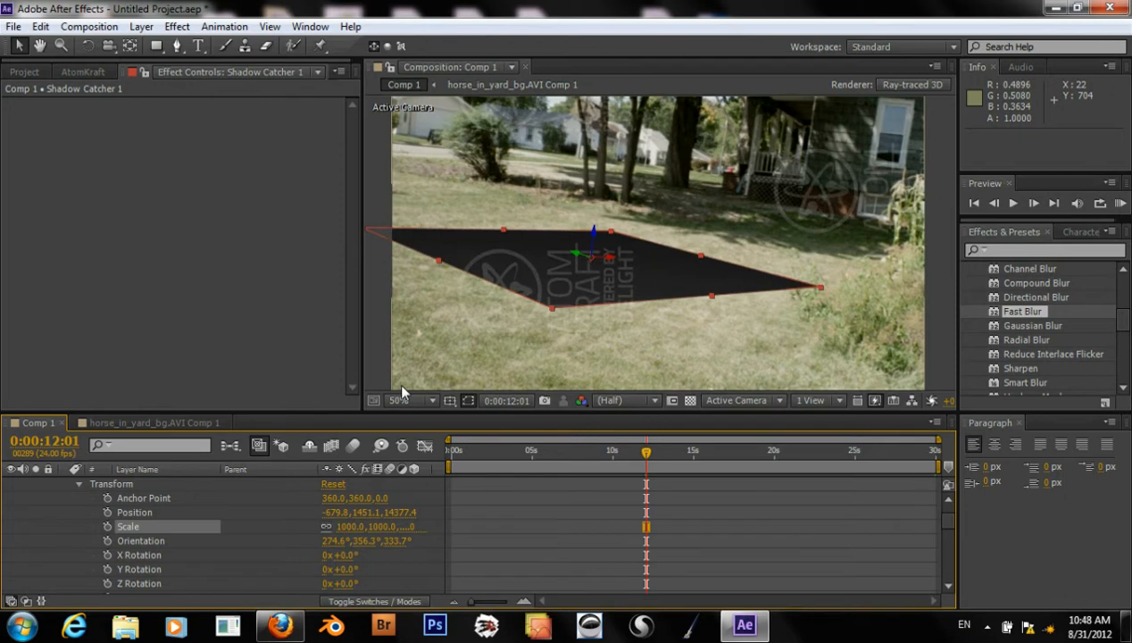
pyautogui.moveTo(214, 396)
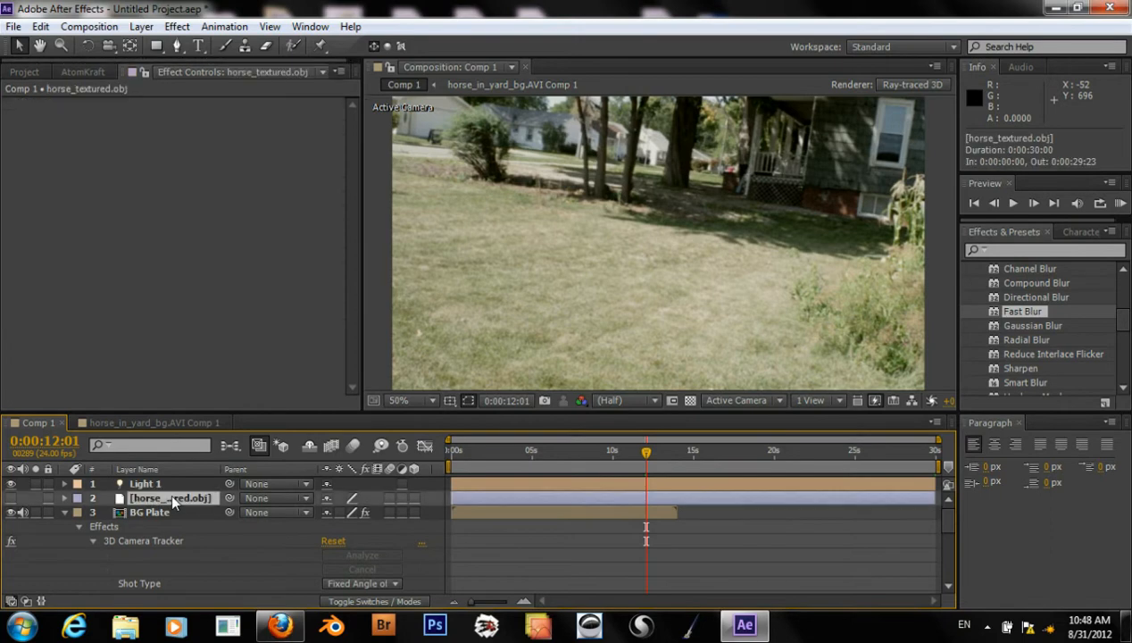
# Select the BG Plate footage so its ground track points show for a new selection
pyautogui.click(150, 510)
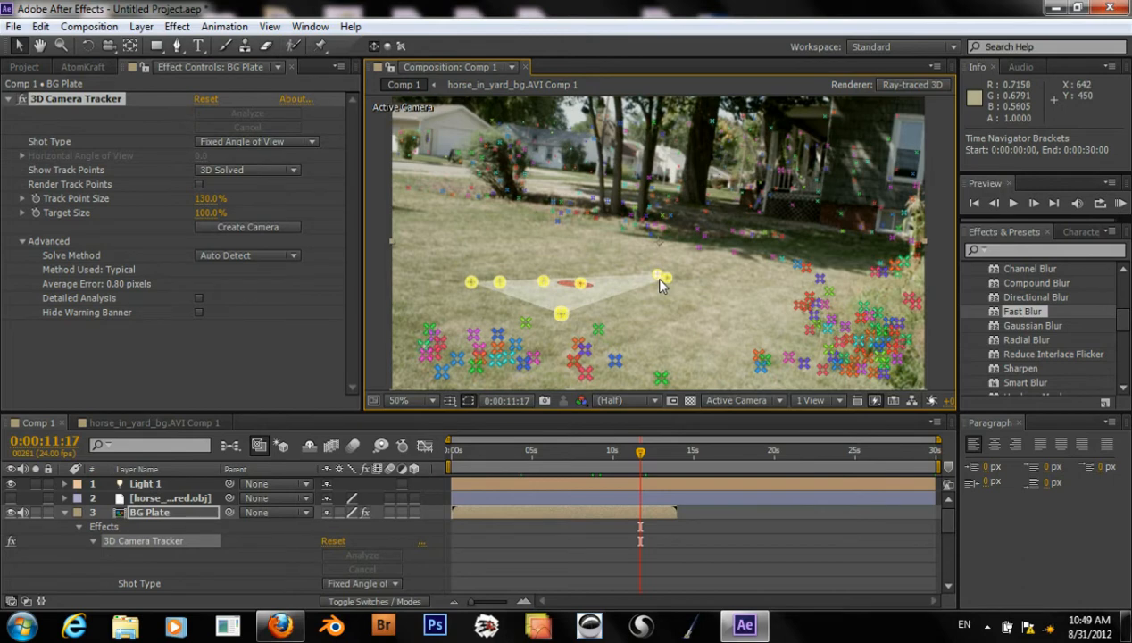
pyautogui.moveTo(713, 293)
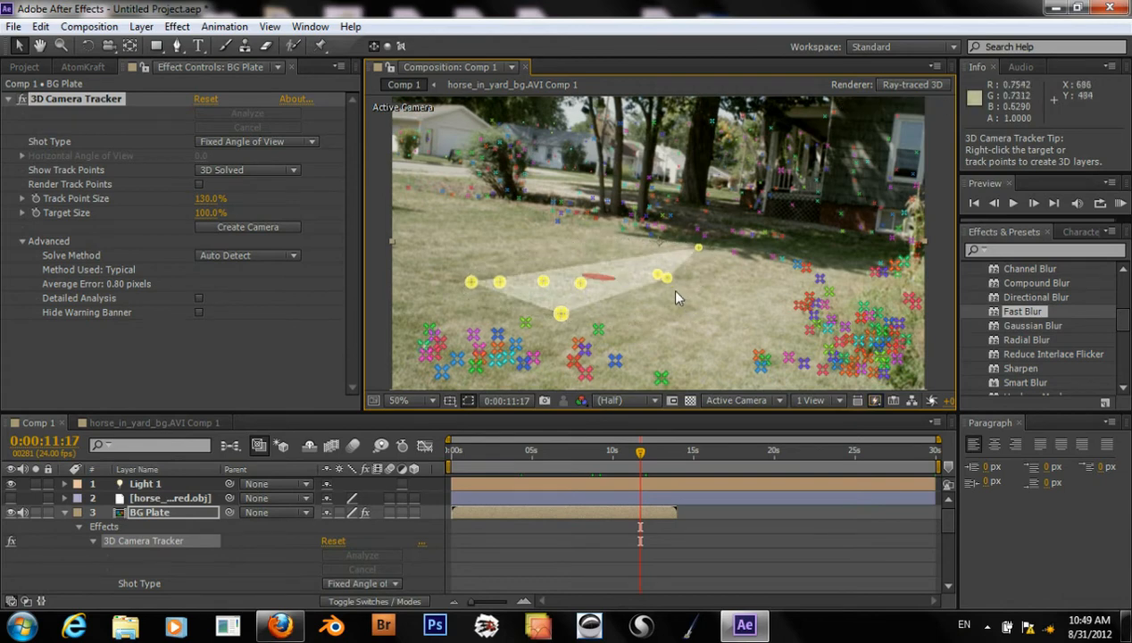
# Create a new shadow catcher from the ground points and reveal its Transform to scale it to about 1000%
pyautogui.rightClick(661, 277)
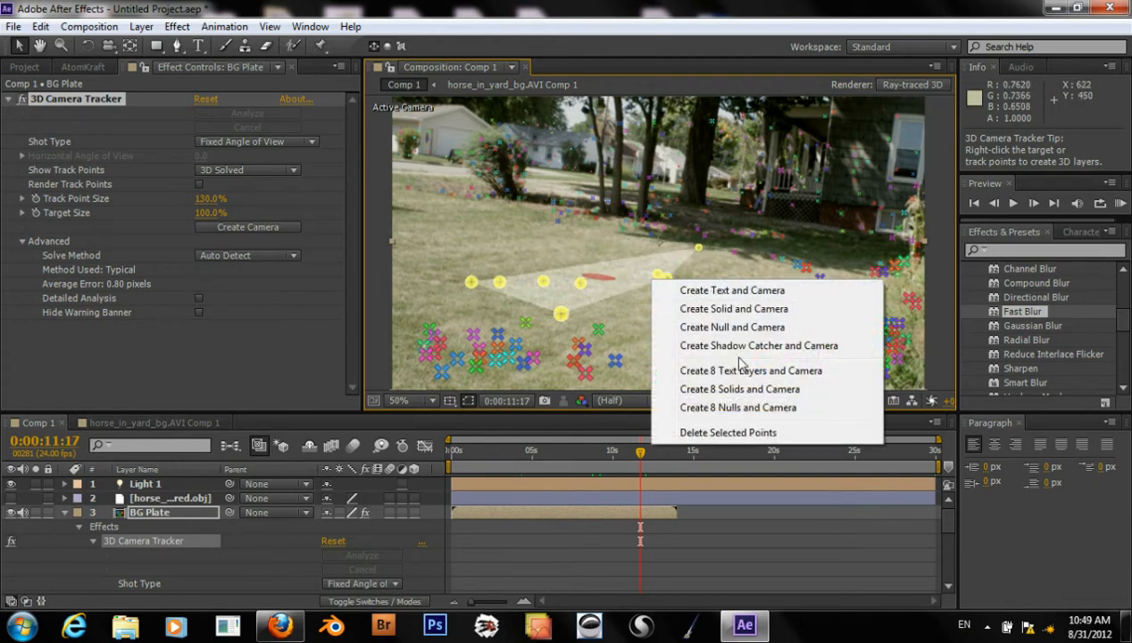
pyautogui.moveTo(733, 327)
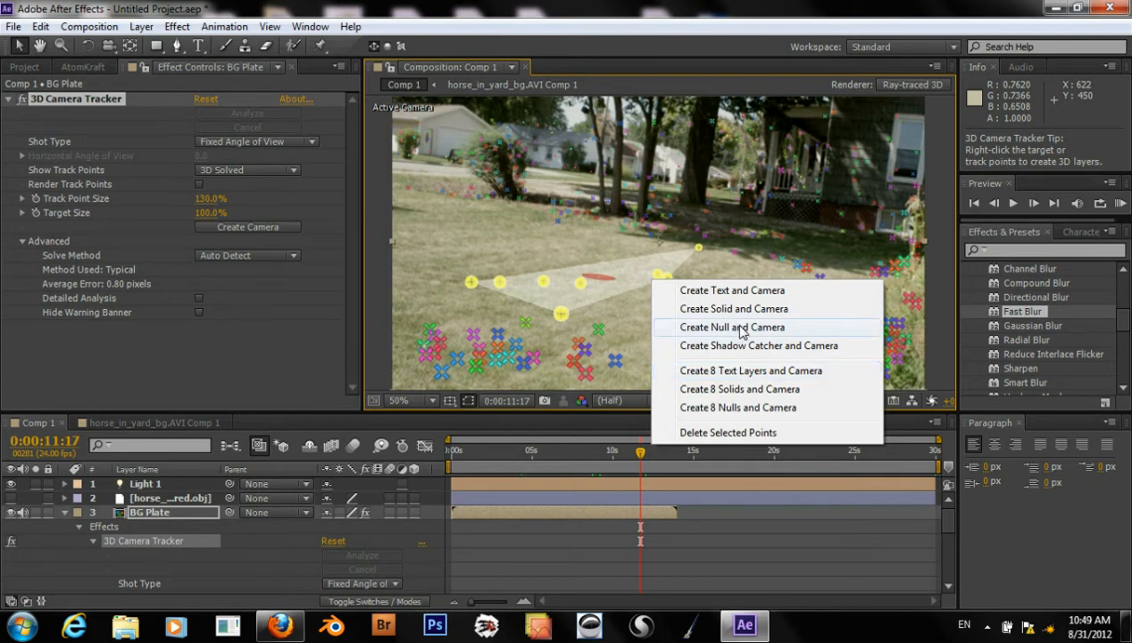
pyautogui.moveTo(743, 336)
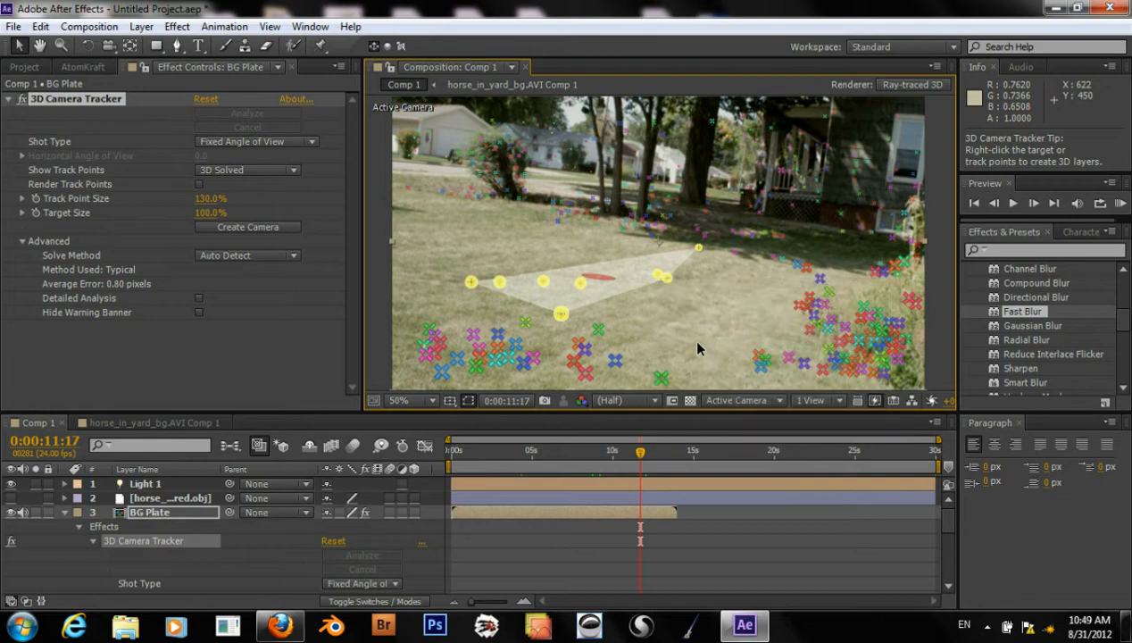
pyautogui.click(246, 226)
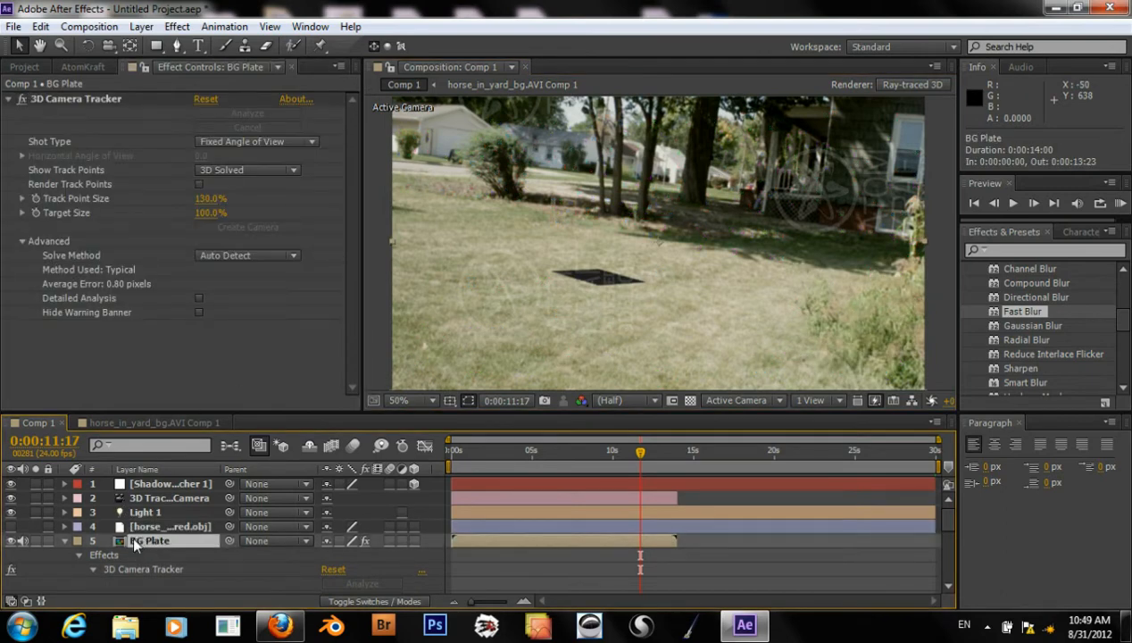
pyautogui.click(172, 482)
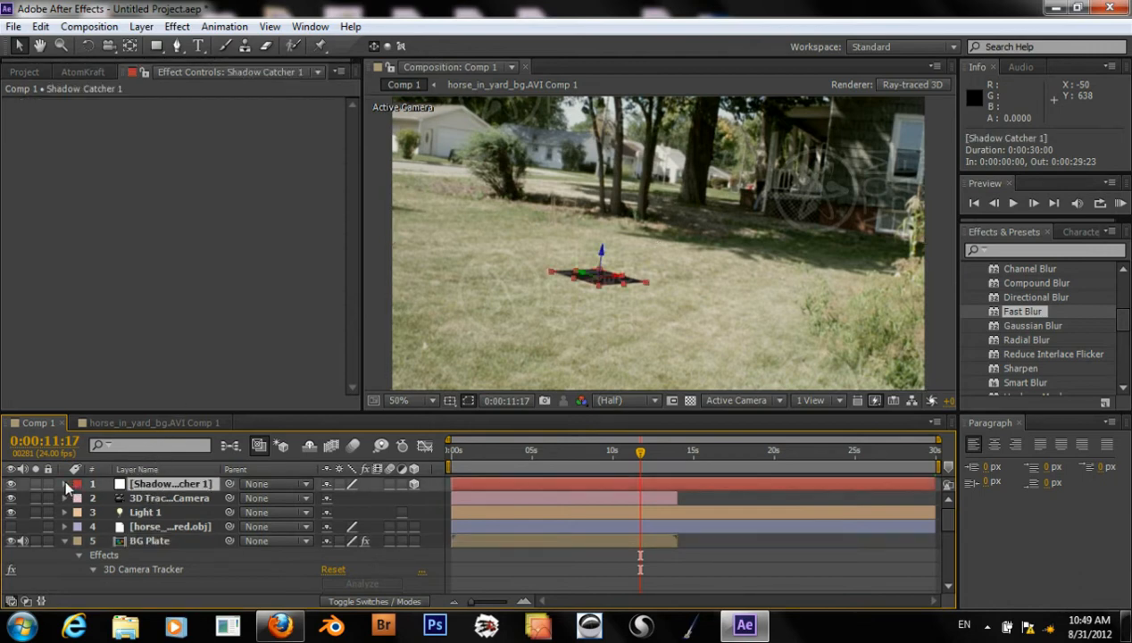
pyautogui.click(65, 482)
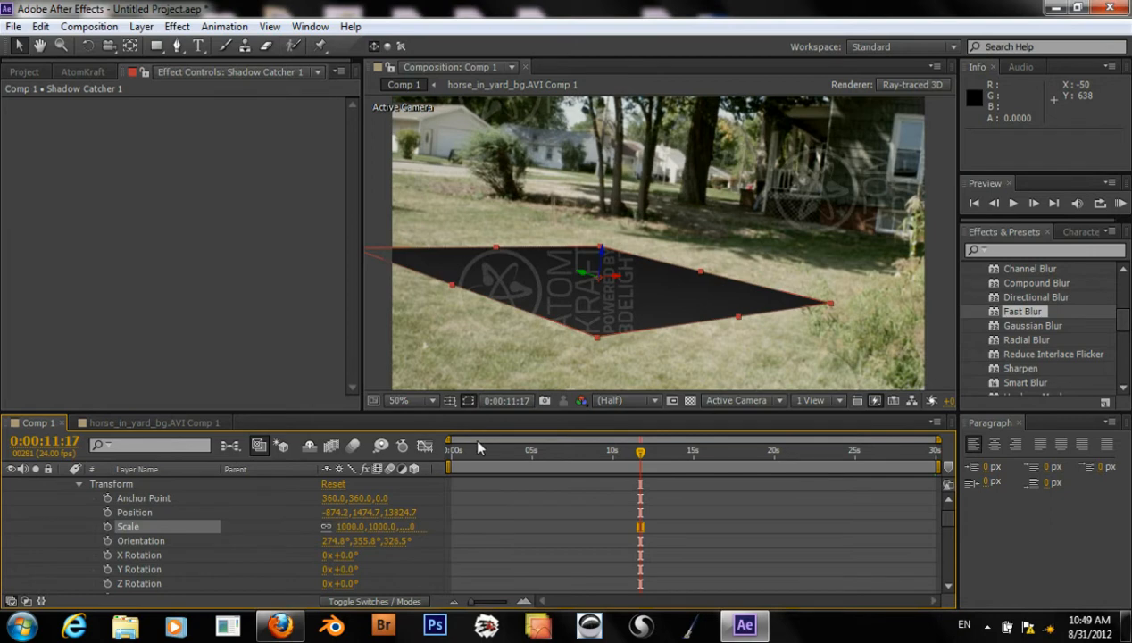
pyautogui.moveTo(482, 448)
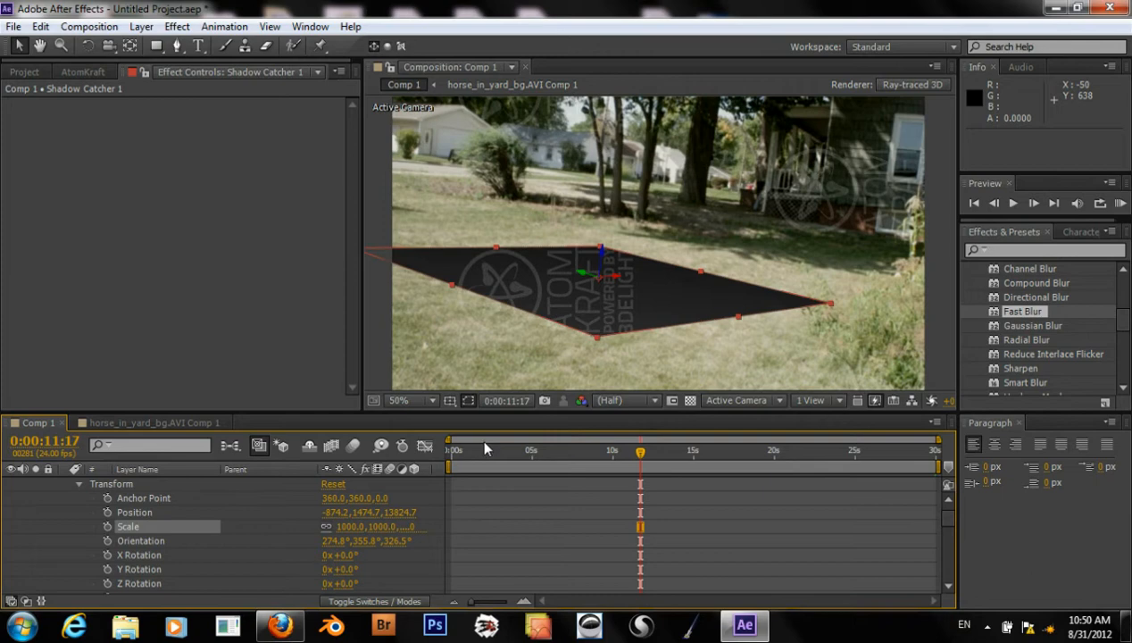
pyautogui.moveTo(546, 461)
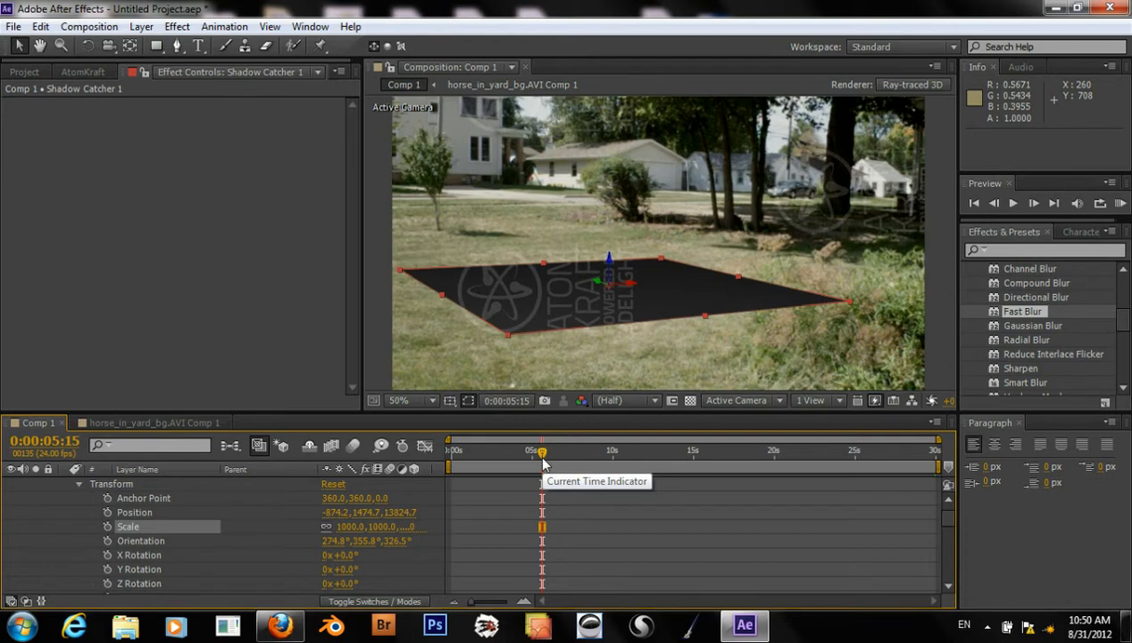
pyautogui.moveTo(504, 439)
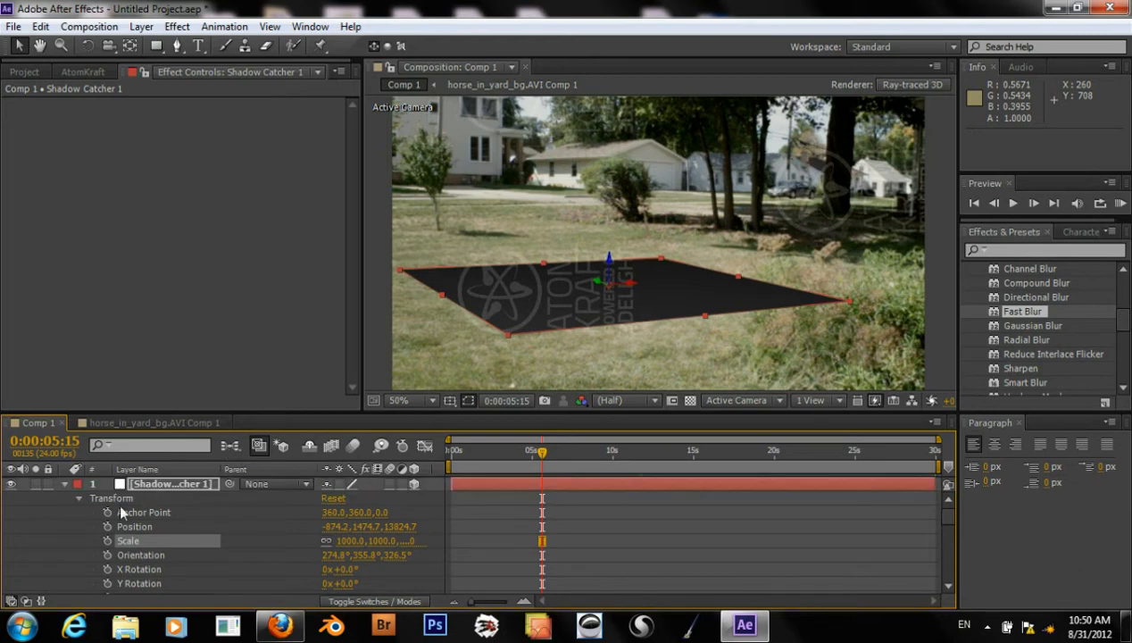
# Select horse_textured.obj and set its Scale to 30%
pyautogui.click(79, 482)
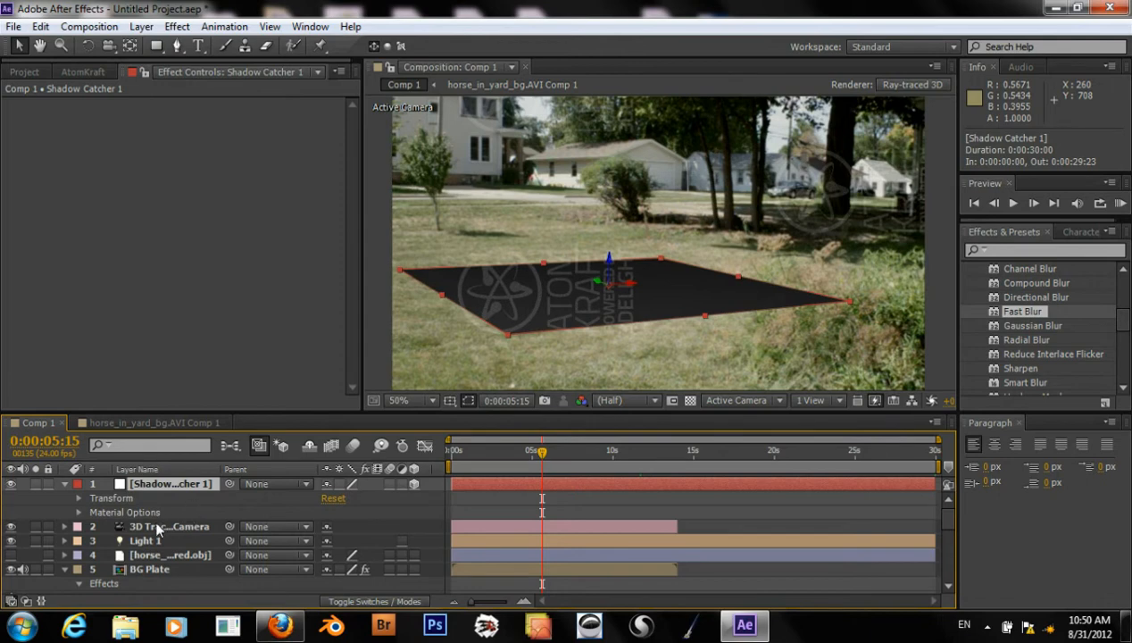
pyautogui.click(169, 554)
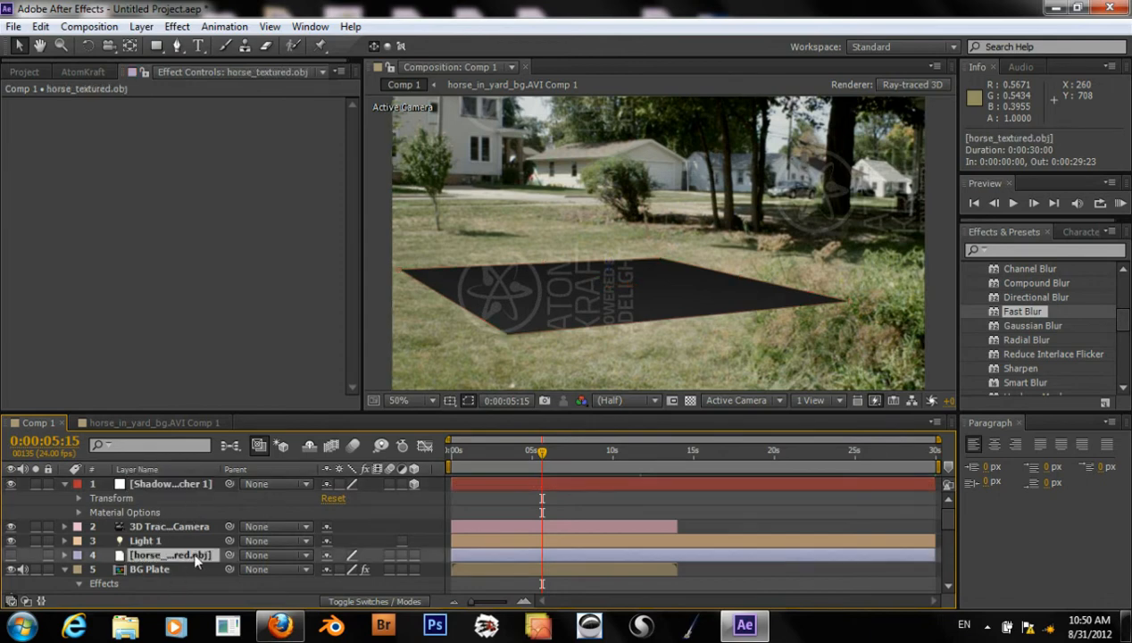
pyautogui.moveTo(111, 568)
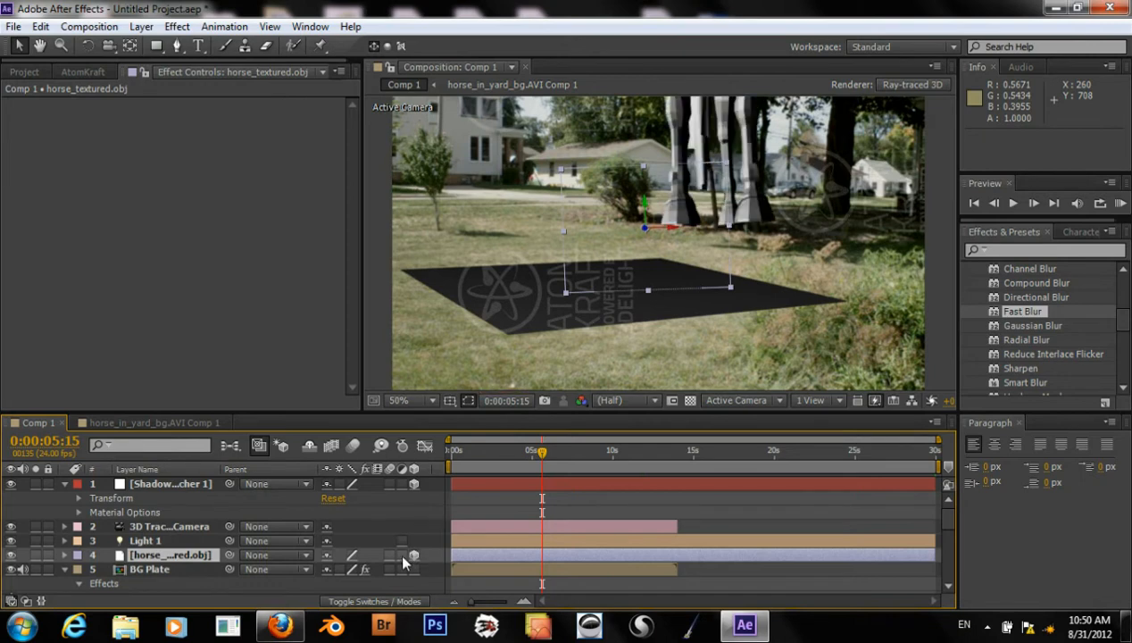
pyautogui.click(411, 400)
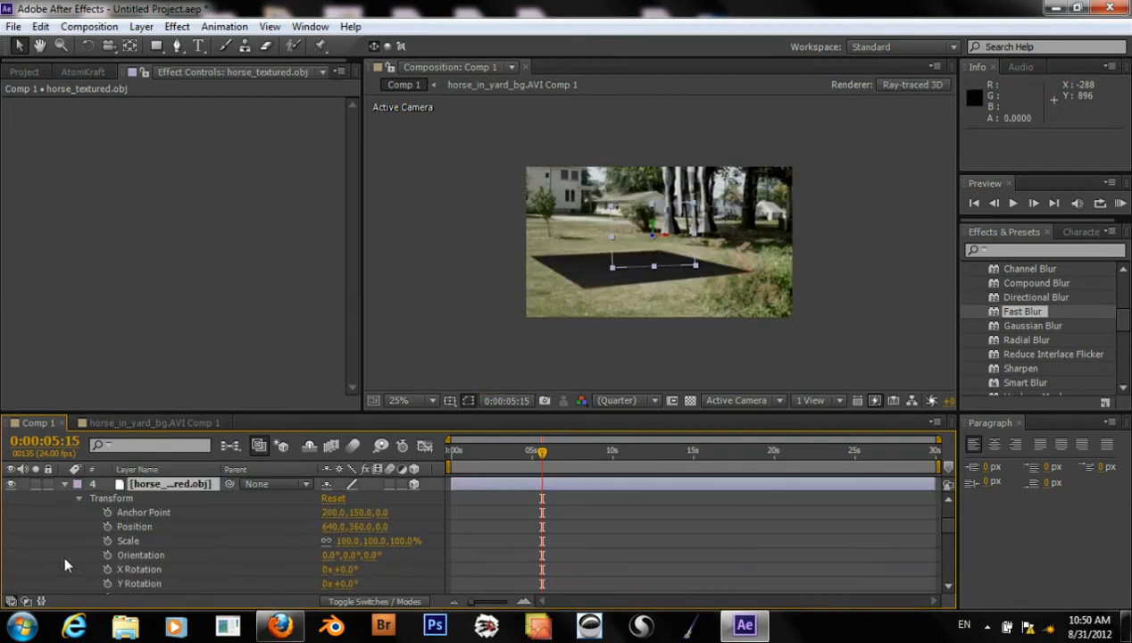
pyautogui.doubleClick(348, 539)
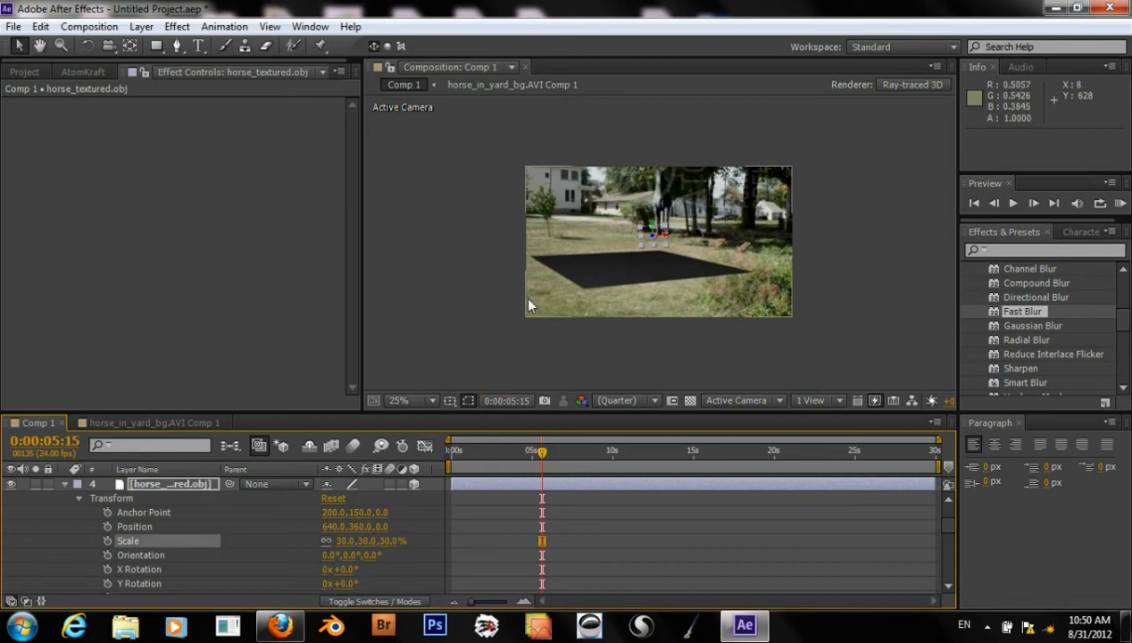
# Drag the horse down in the viewer until it stands on the shadow catcher plane
pyautogui.click(398, 400)
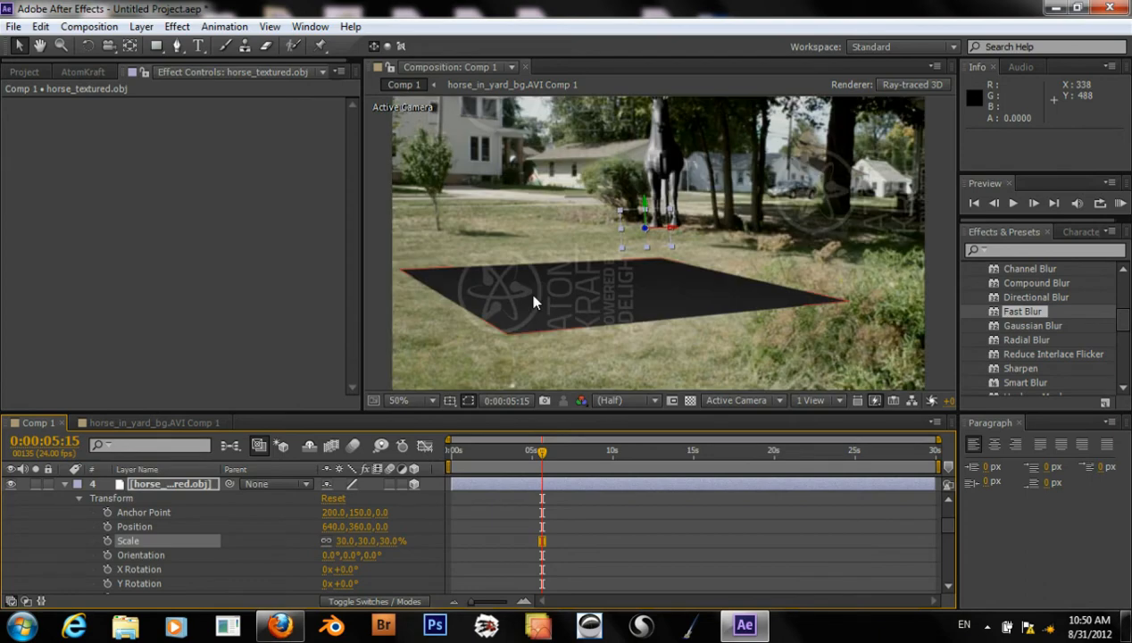
pyautogui.moveTo(647, 207)
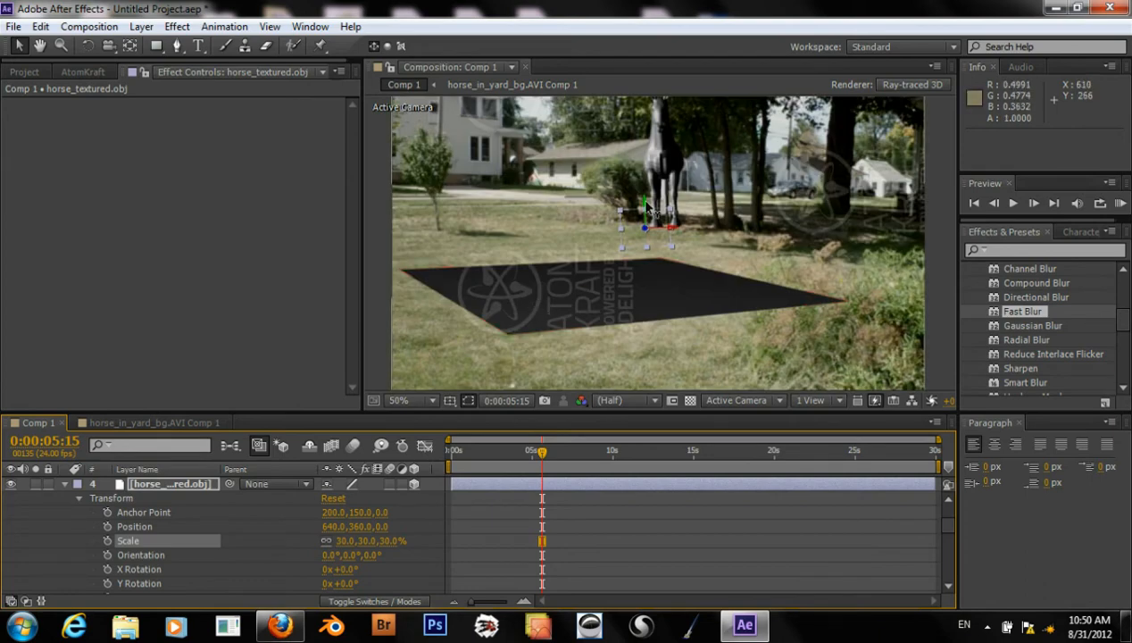
pyautogui.moveTo(643, 205); pyautogui.dragTo(646, 267)
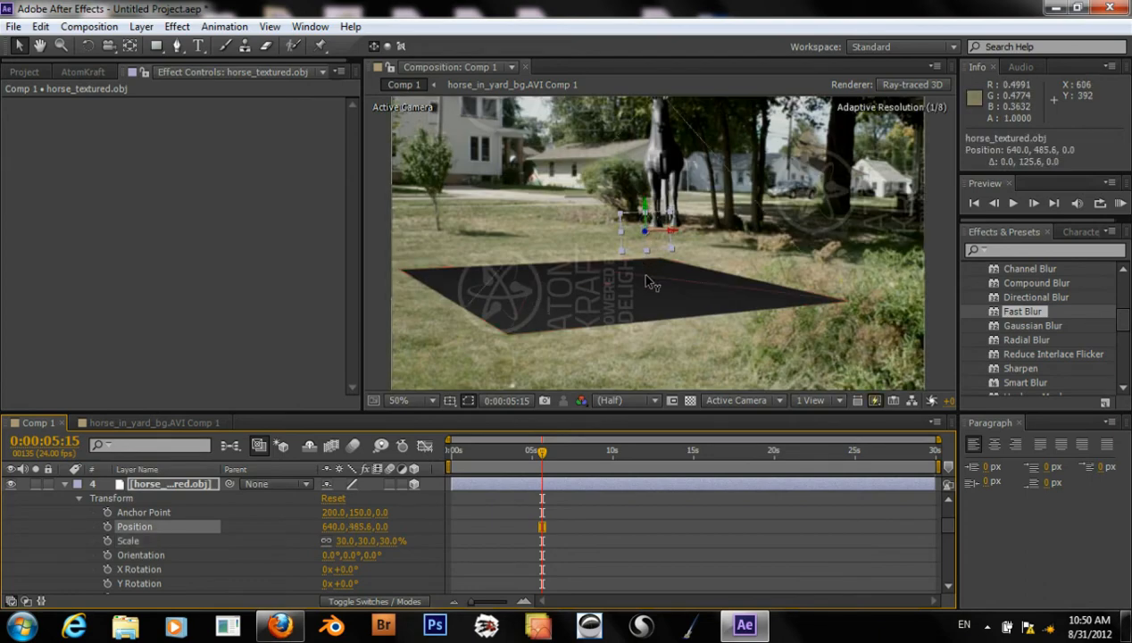
pyautogui.moveTo(643, 230); pyautogui.dragTo(646, 282)
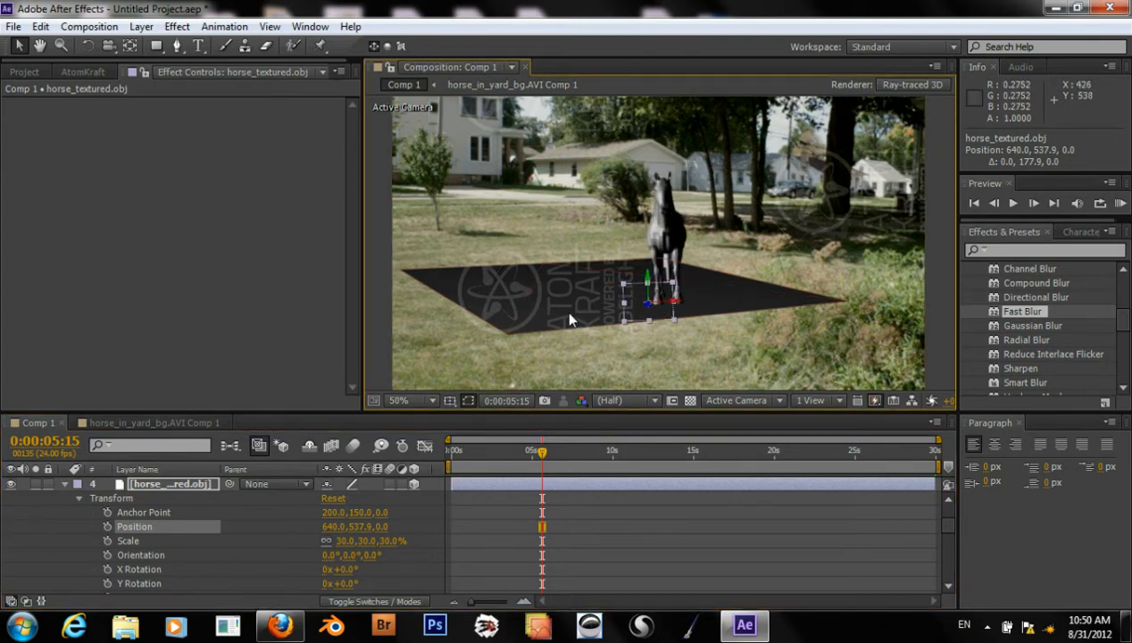
pyautogui.moveTo(157, 521)
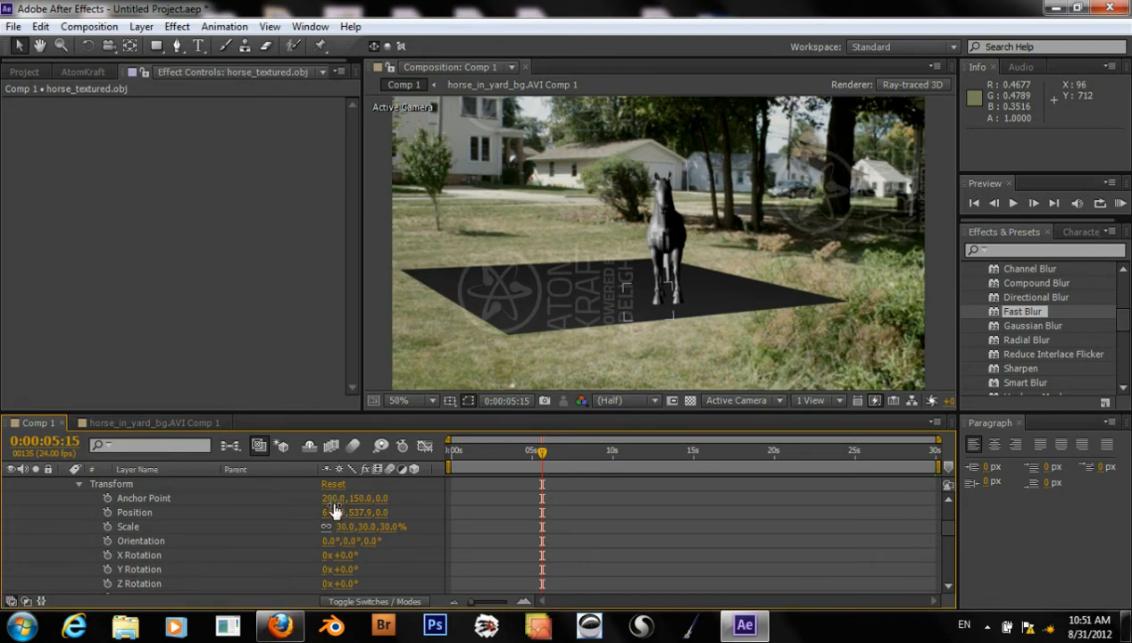
pyautogui.doubleClick(335, 511)
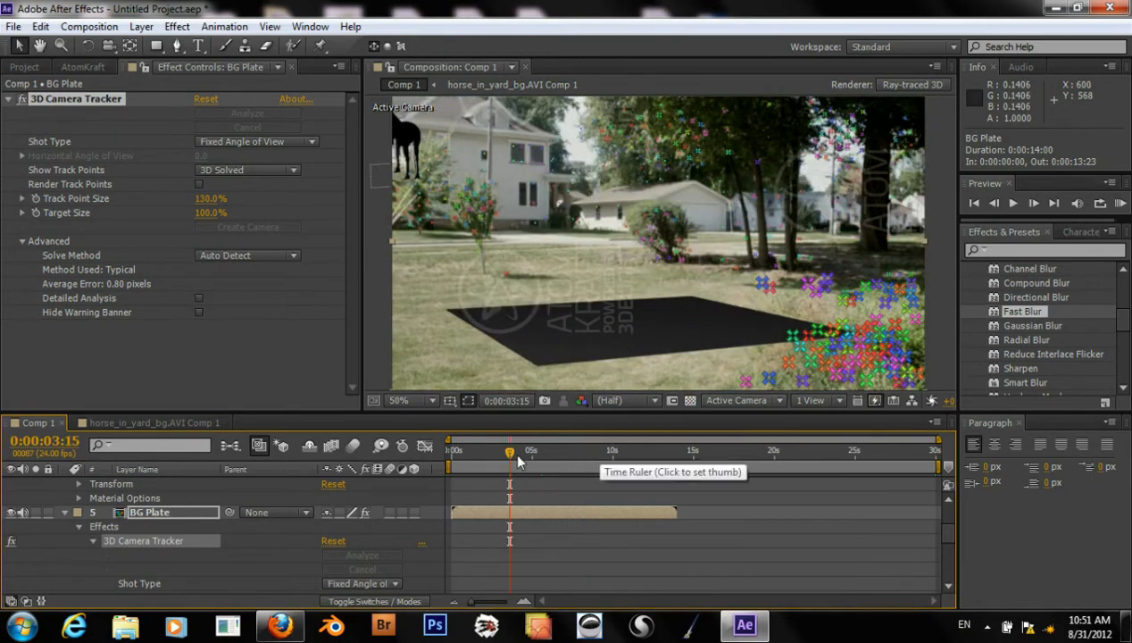
# Create Track Null 1 from a ground track point beside the shadow plane near the footage start
pyautogui.click(482, 450)
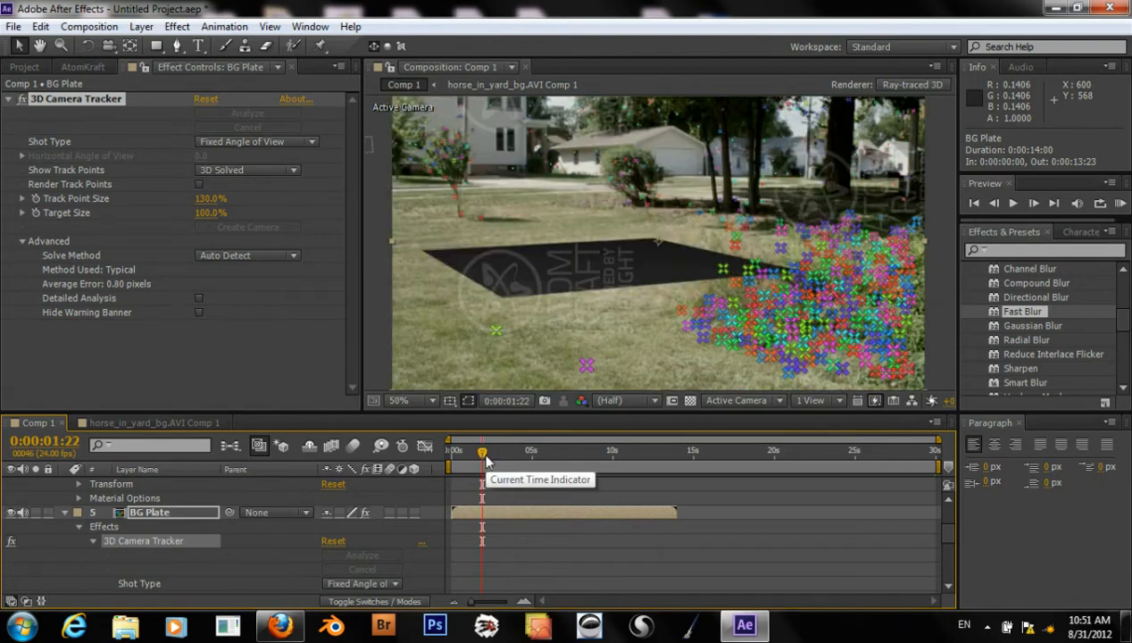
pyautogui.moveTo(723, 272)
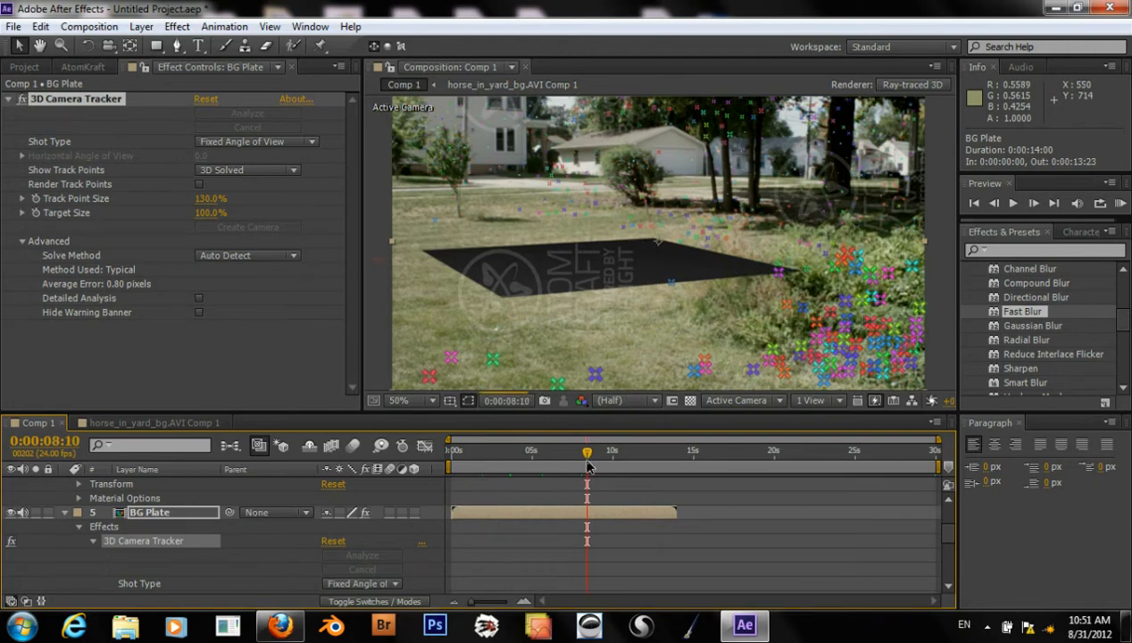
pyautogui.moveTo(629, 461)
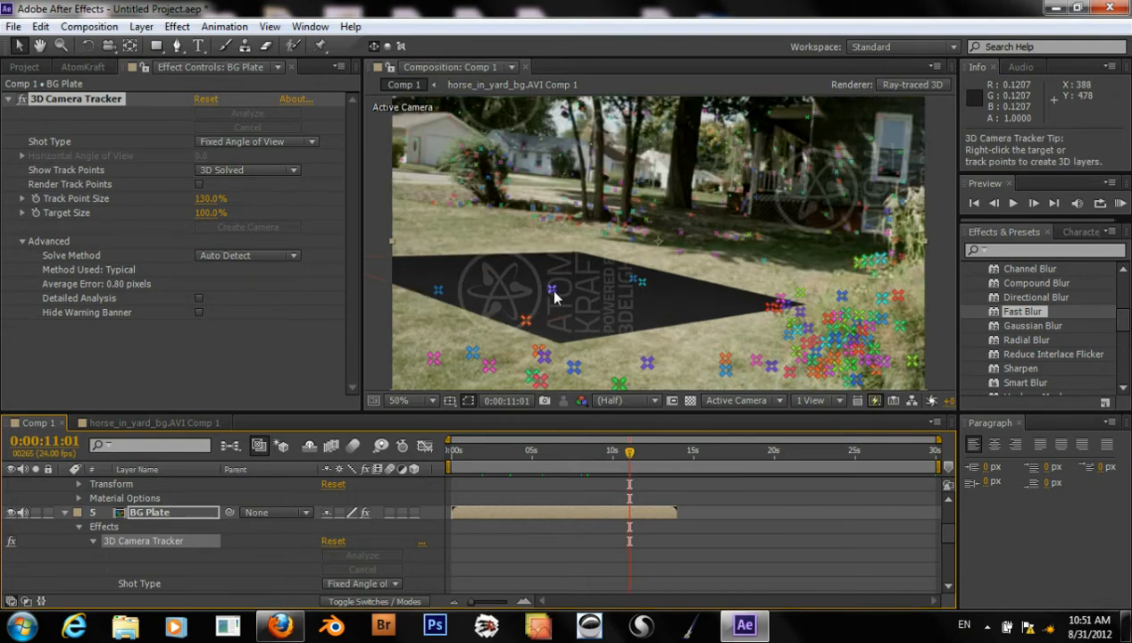
pyautogui.rightClick(553, 289)
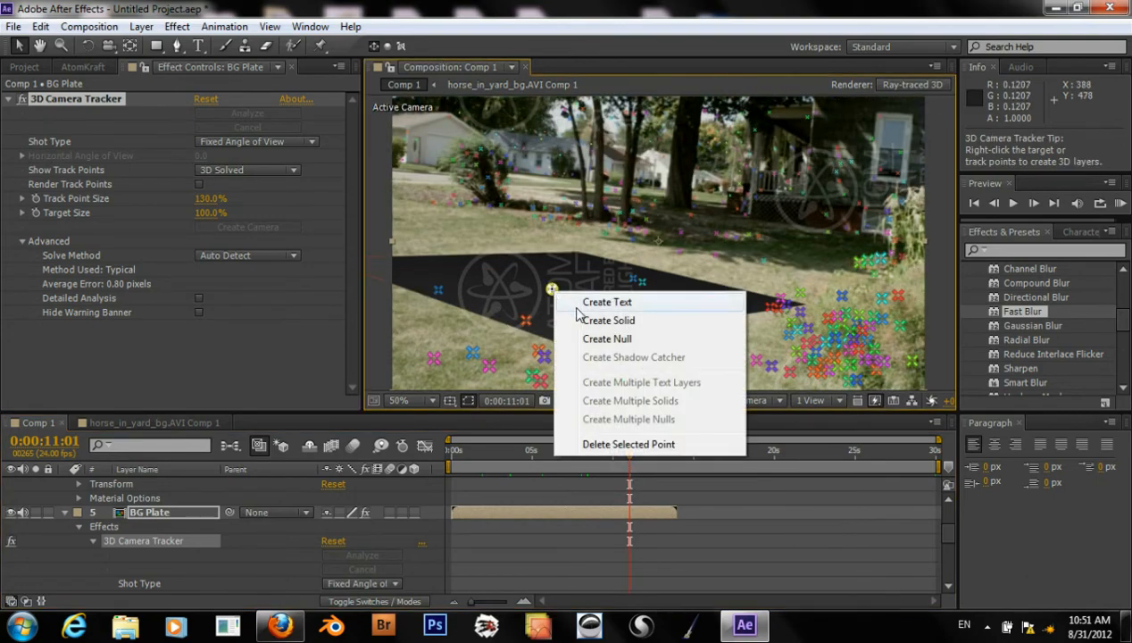
pyautogui.click(633, 357)
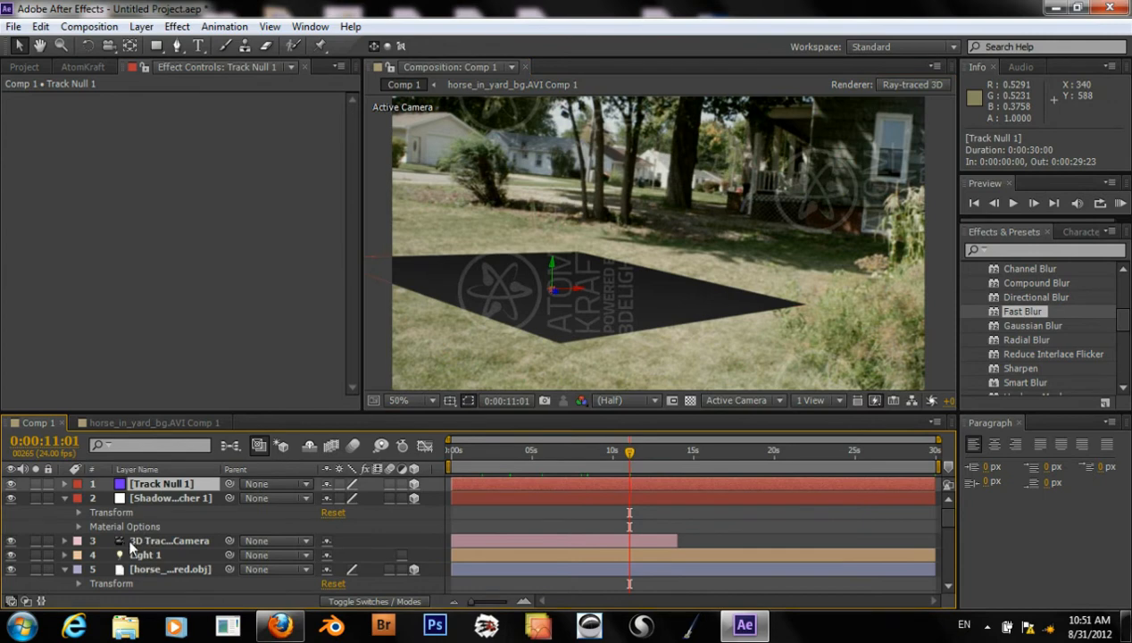
# Select horse_textured.obj and set its Parent to 1. Track Null 1
pyautogui.click(145, 553)
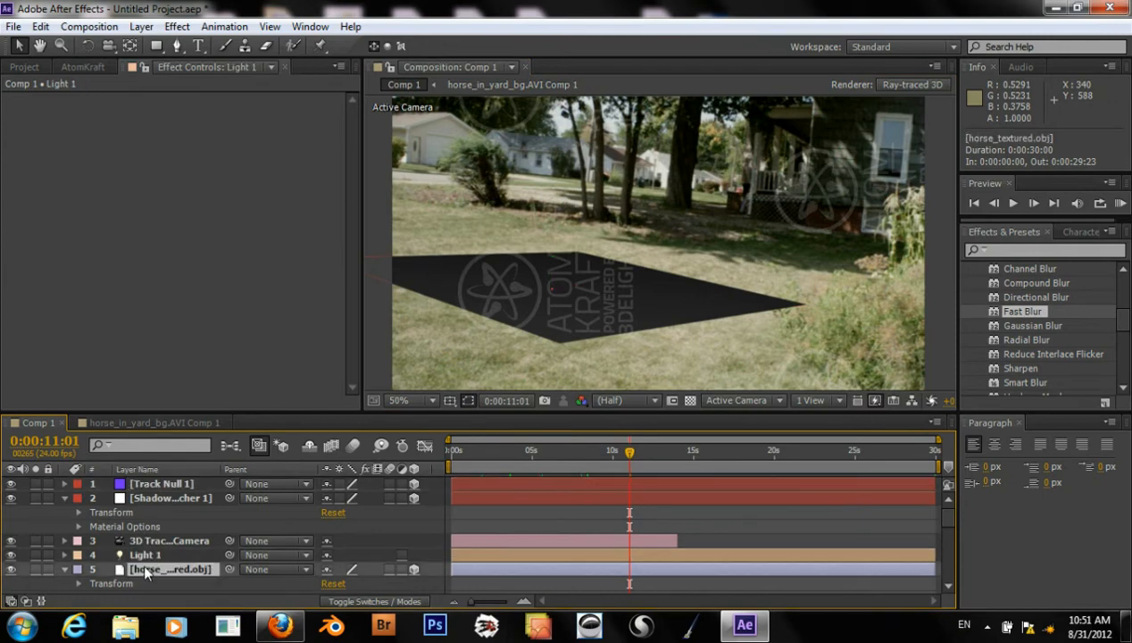
pyautogui.click(169, 568)
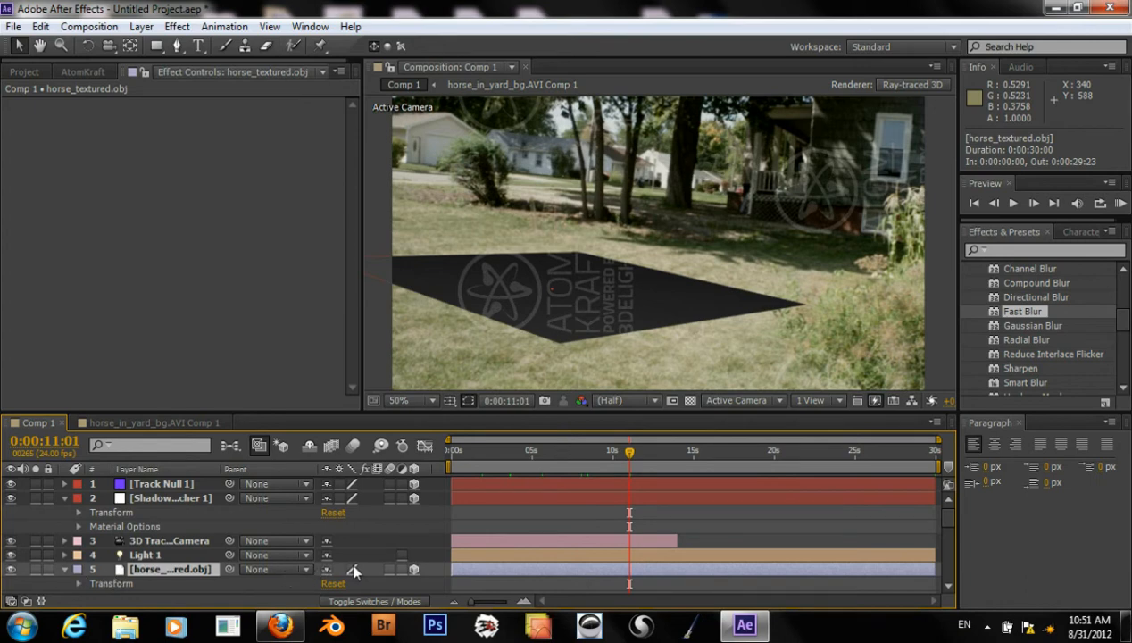
pyautogui.scroll(-3)
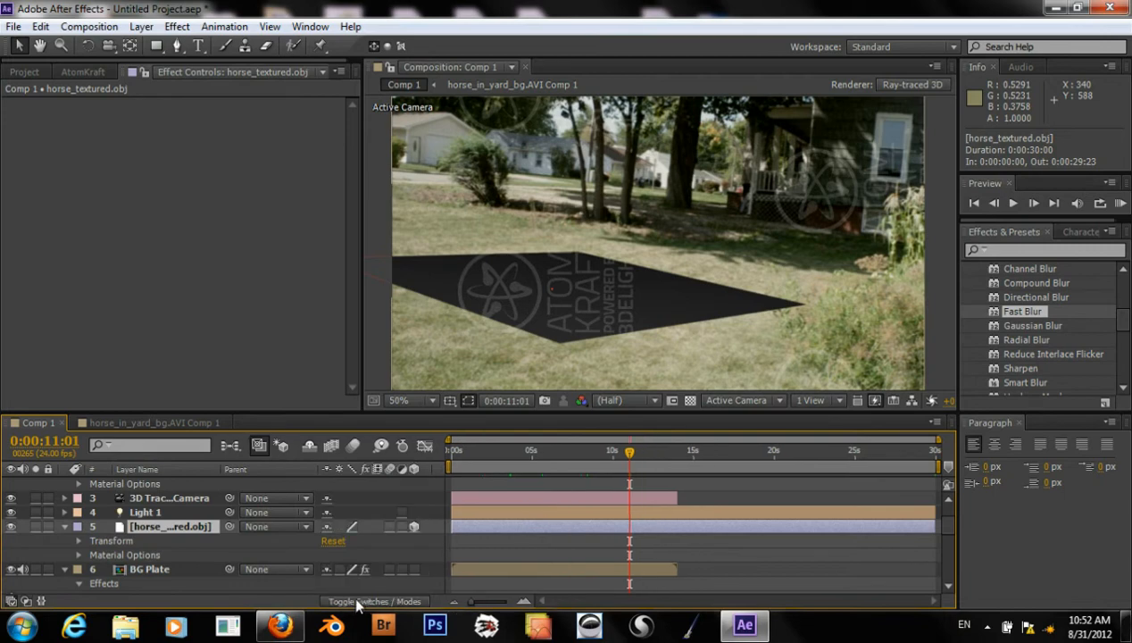
pyautogui.scroll(3)
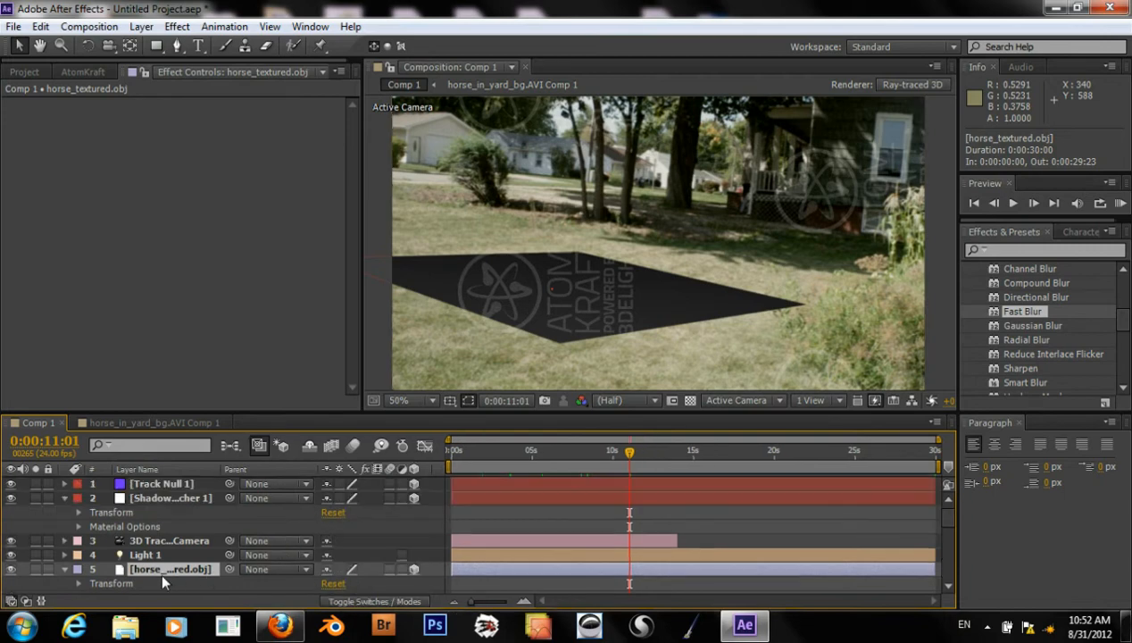
pyautogui.moveTo(379, 581)
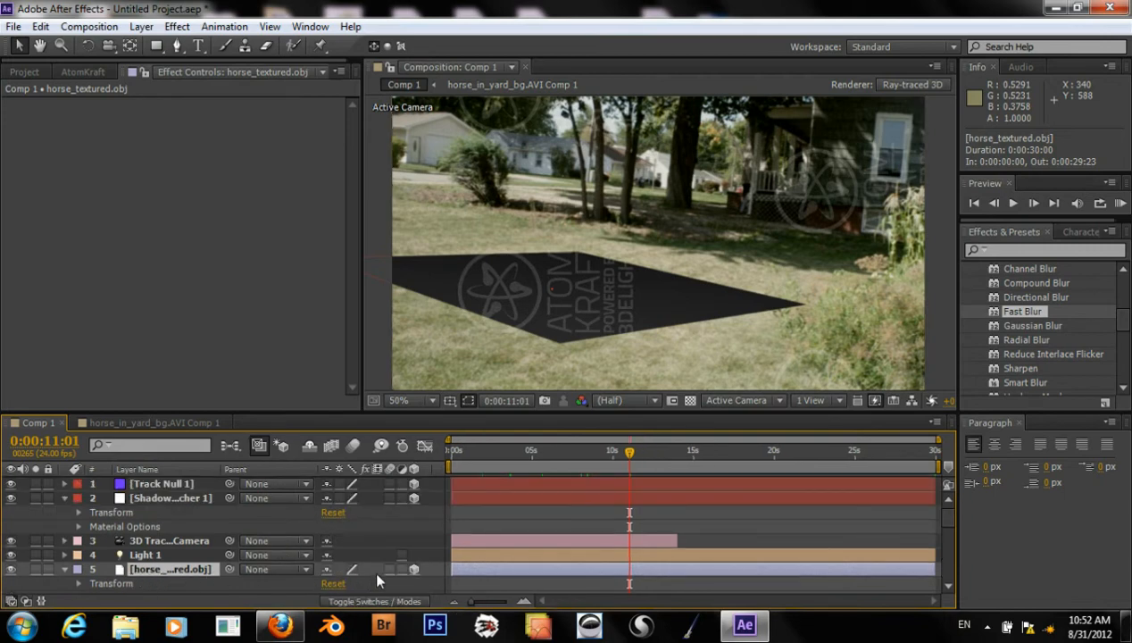
pyautogui.scroll(-3)
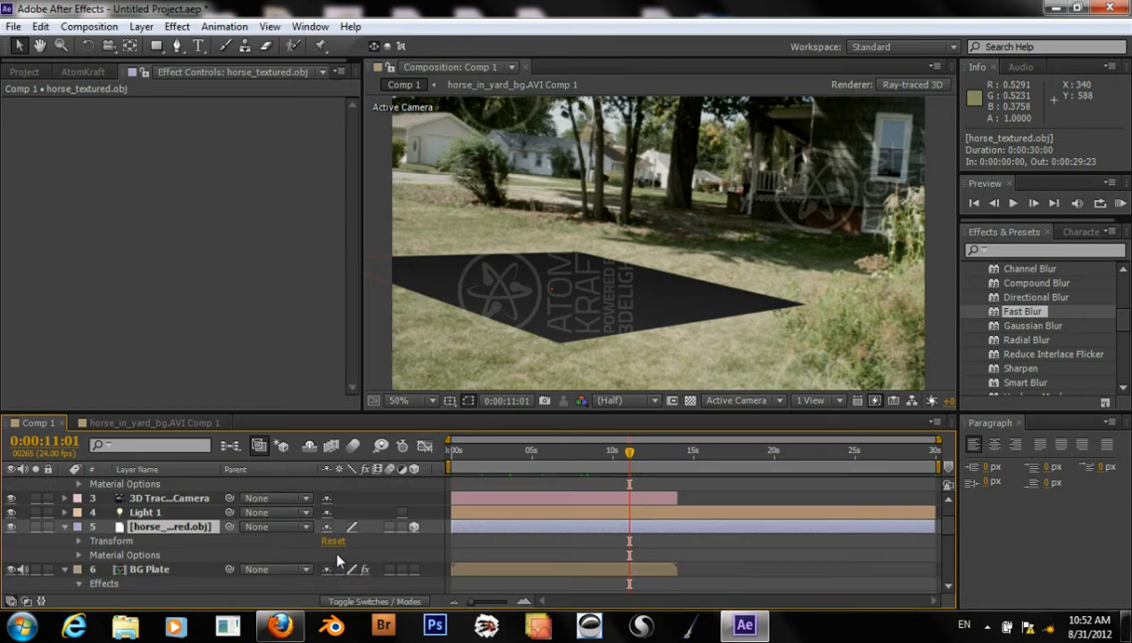
pyautogui.moveTo(396, 539)
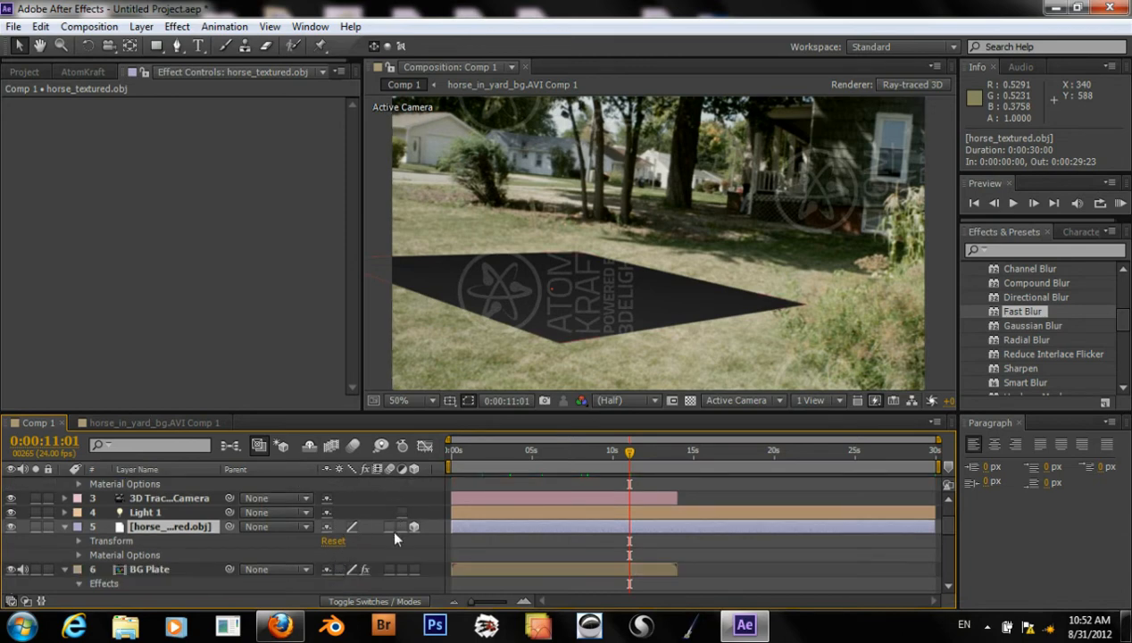
pyautogui.moveTo(200, 482)
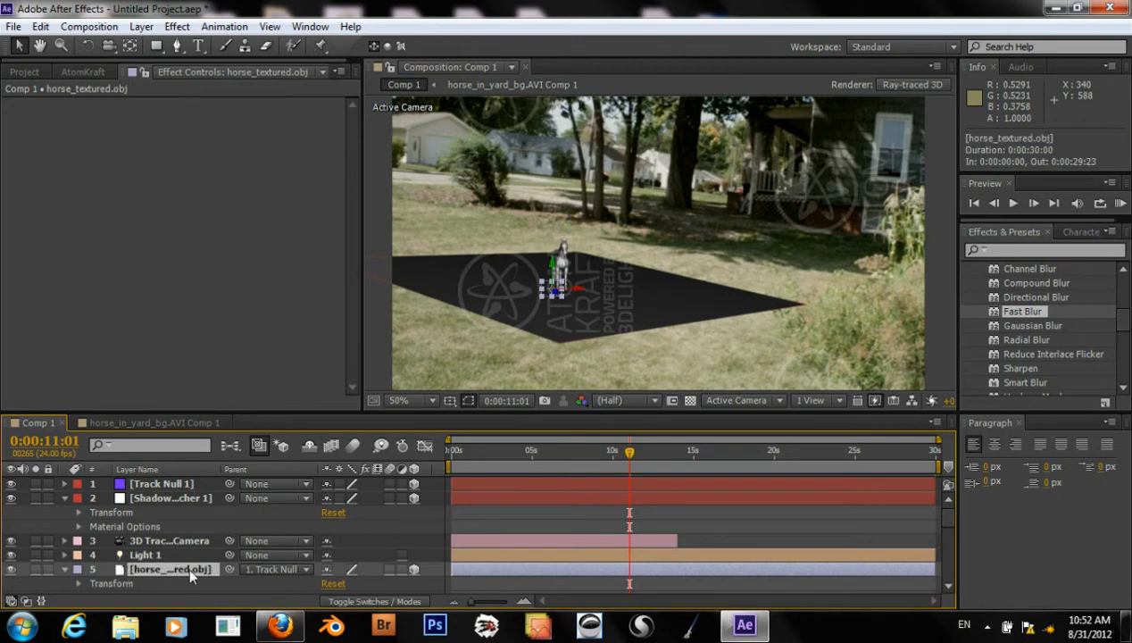
pyautogui.moveTo(150, 629)
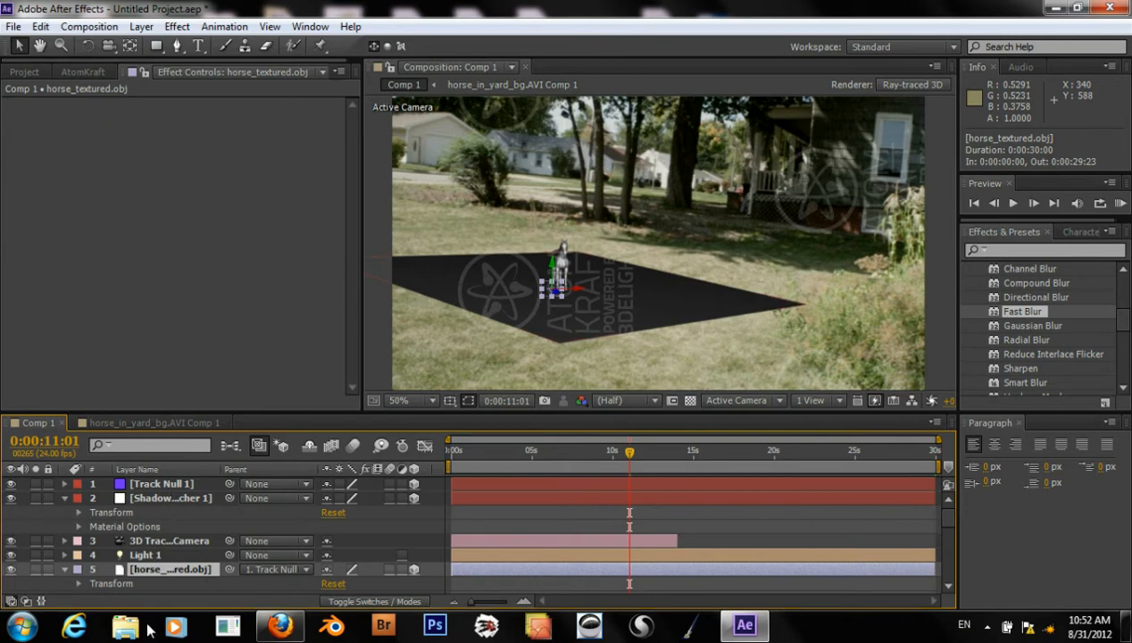
pyautogui.moveTo(143, 568)
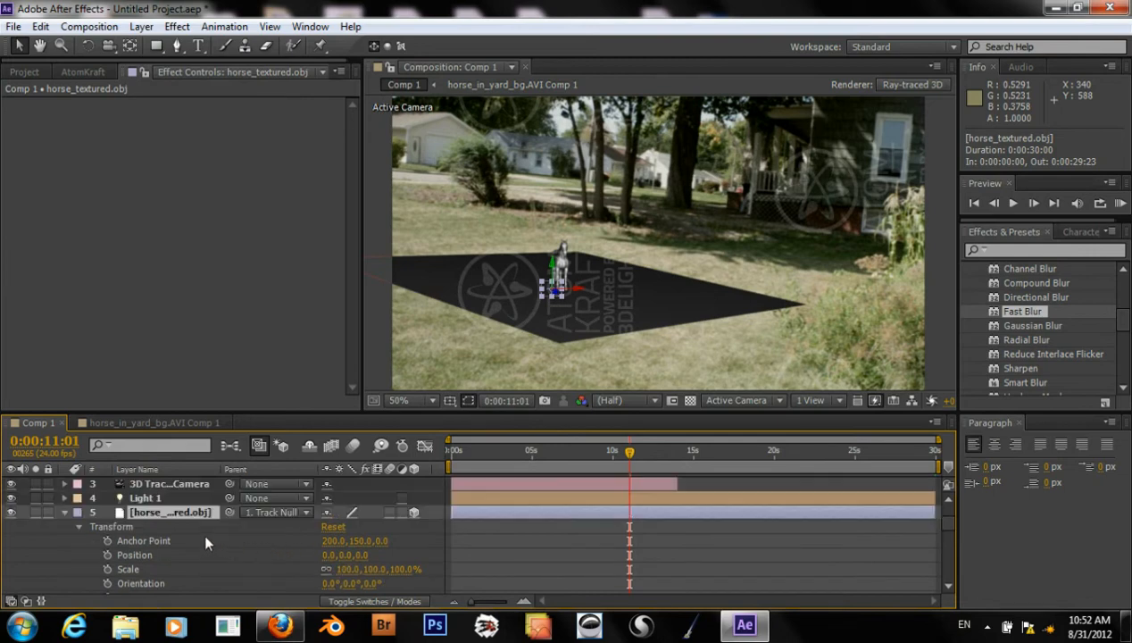
# Raise the parented horse's Scale to about 330% and clear the Effects & Presets search
pyautogui.scroll(-3)
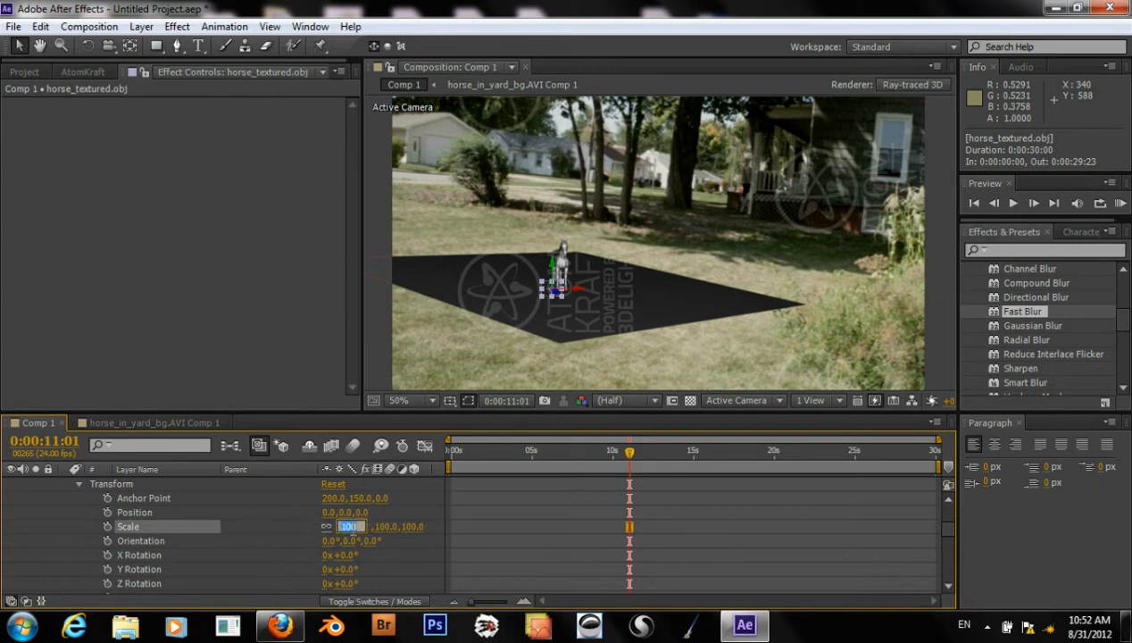
pyautogui.write('300.0,300.0%')
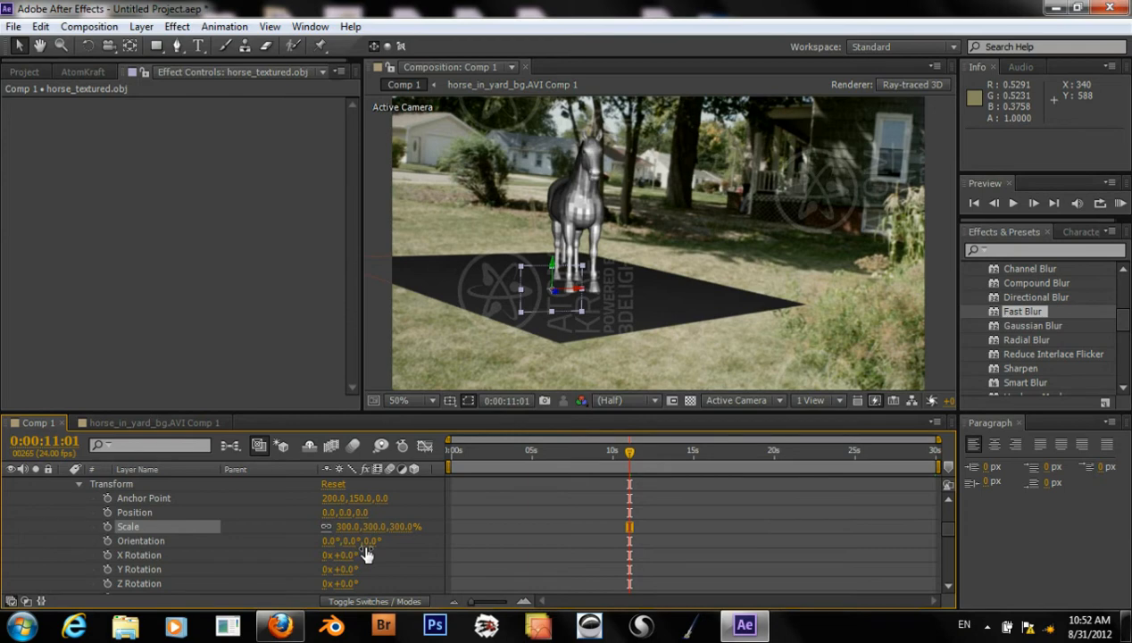
pyautogui.doubleClick(348, 525)
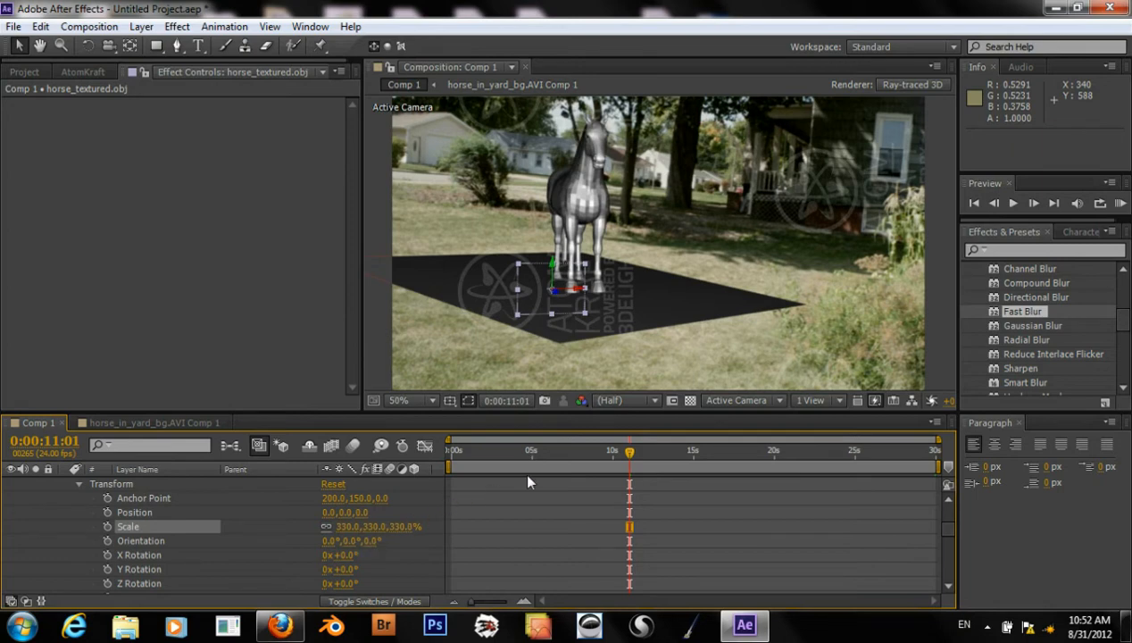
pyautogui.moveTo(628, 465); pyautogui.dragTo(489, 464)
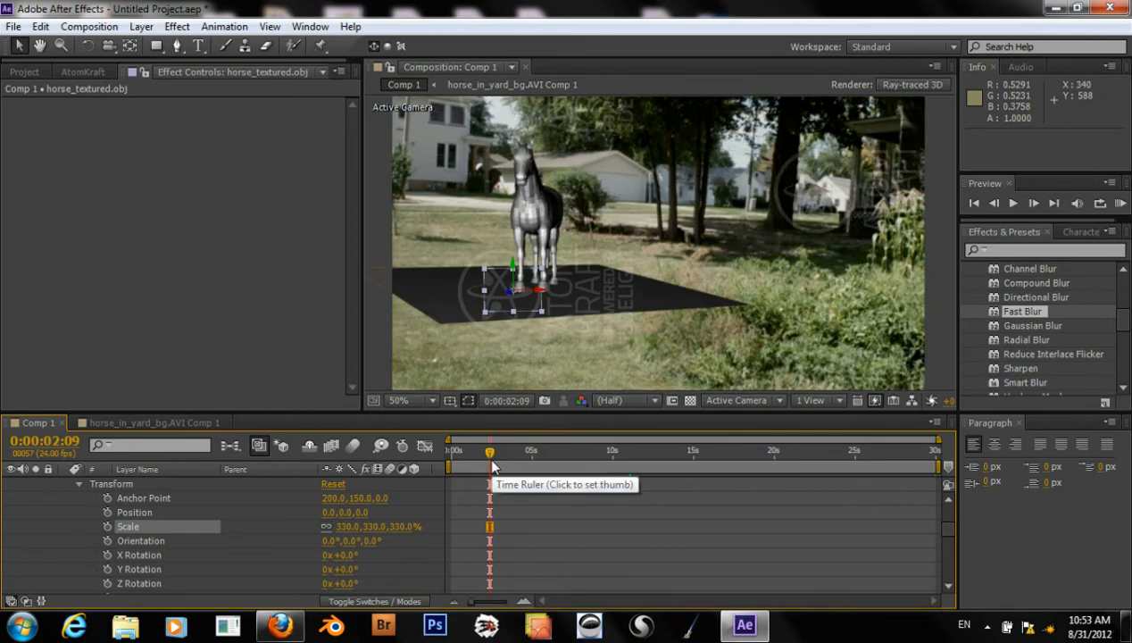
pyautogui.moveTo(436, 464)
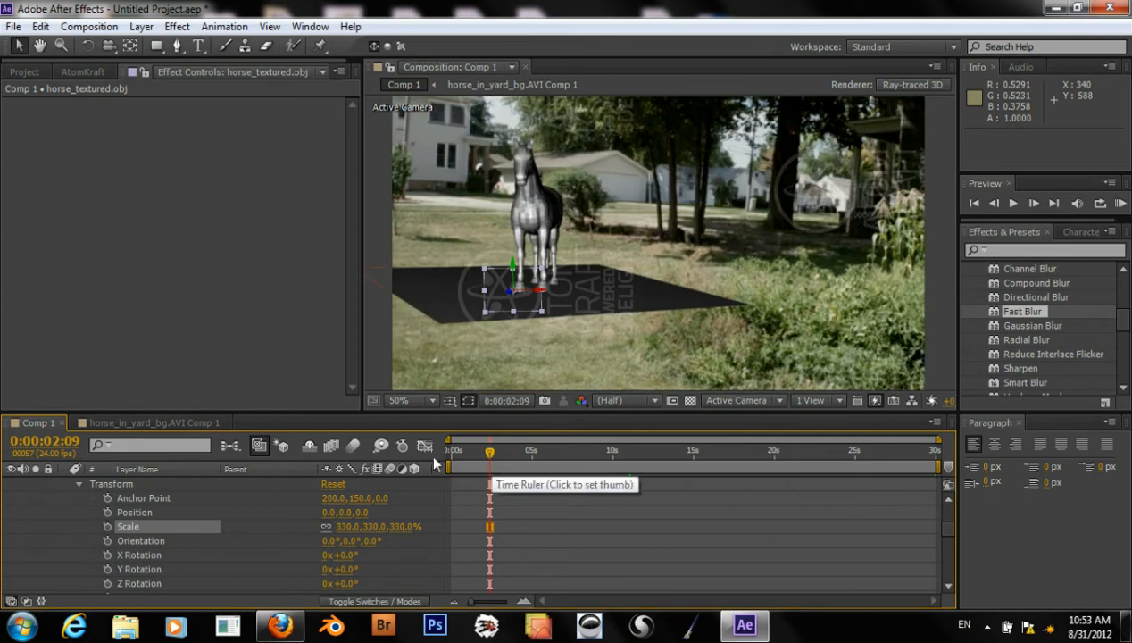
pyautogui.moveTo(98, 554)
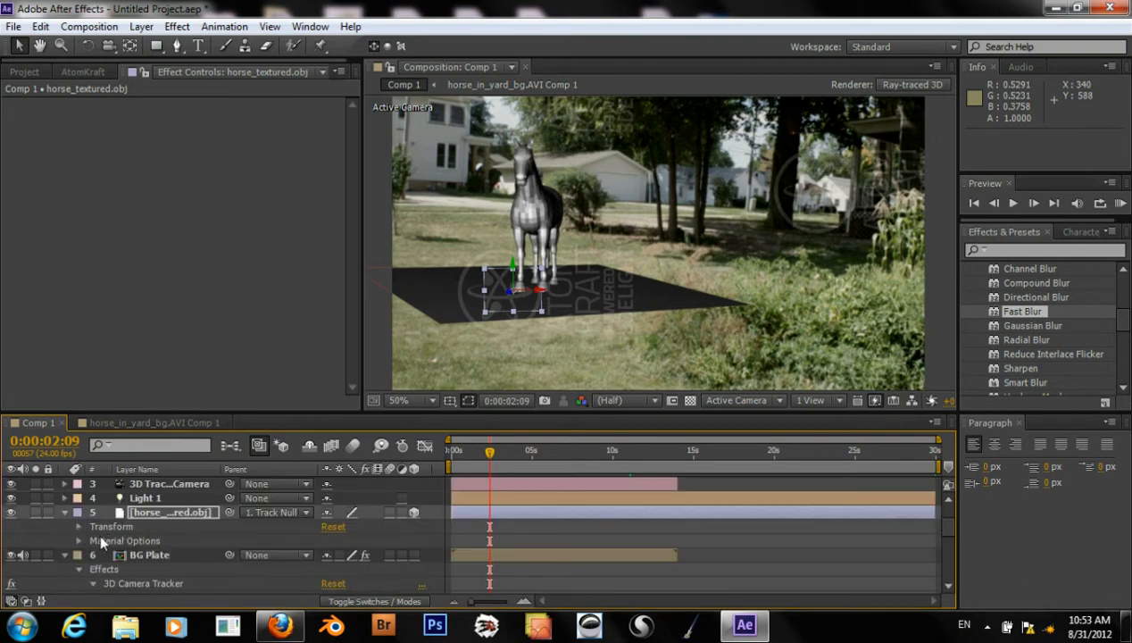
pyautogui.moveTo(139, 553)
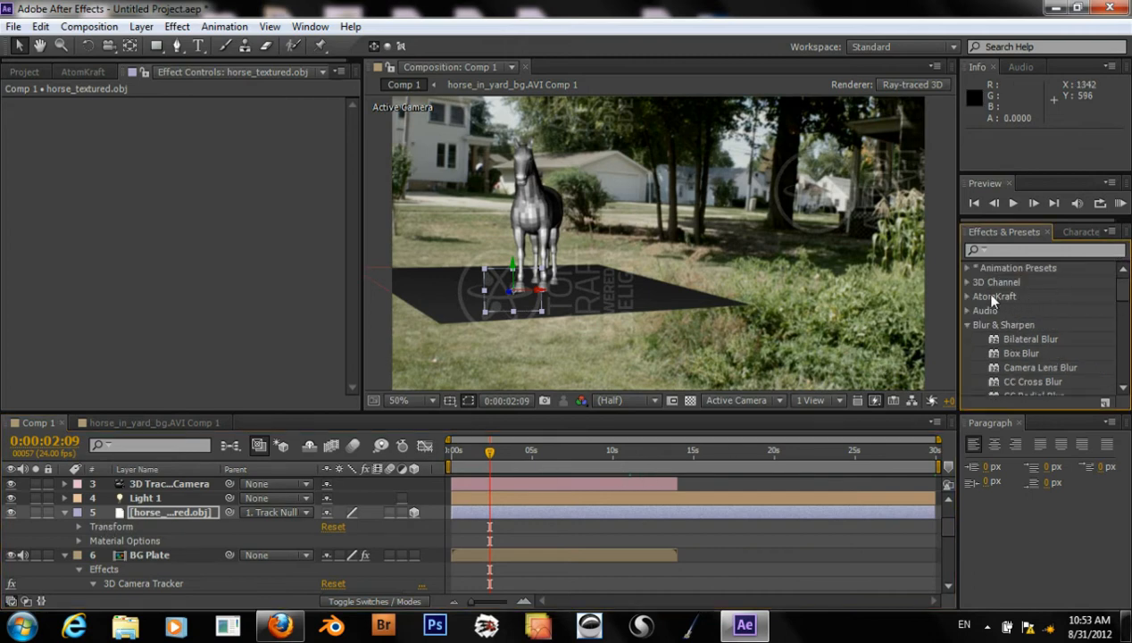
# Apply AtomBasicMaterial from the AtomKraft category to the horse layer, leaving Color Texture at None
pyautogui.click(967, 297)
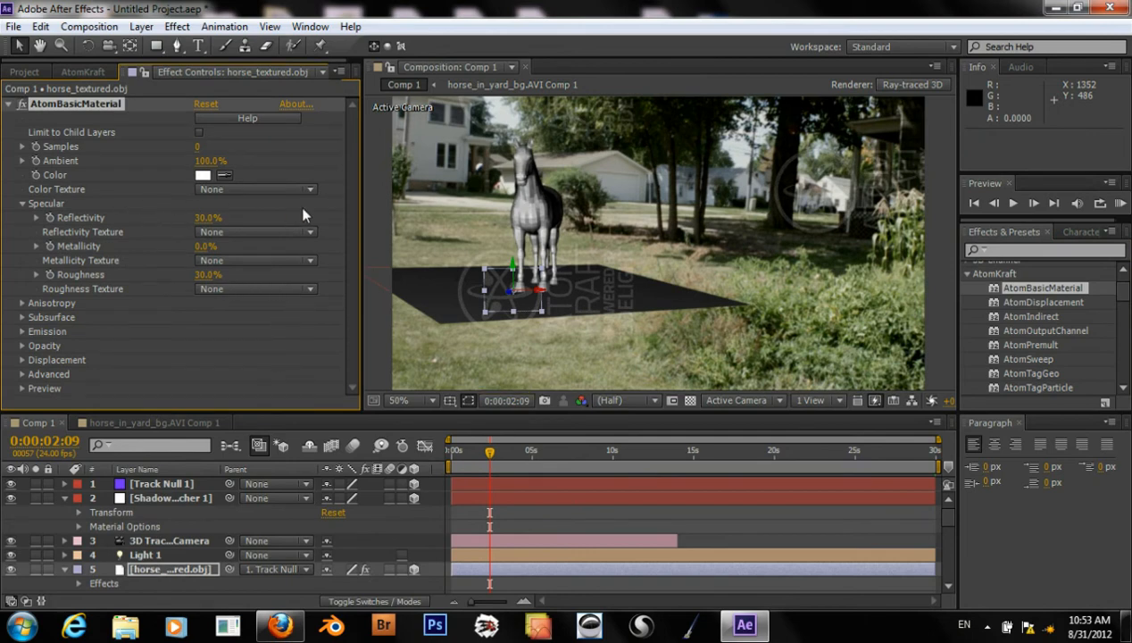
pyautogui.moveTo(349, 251)
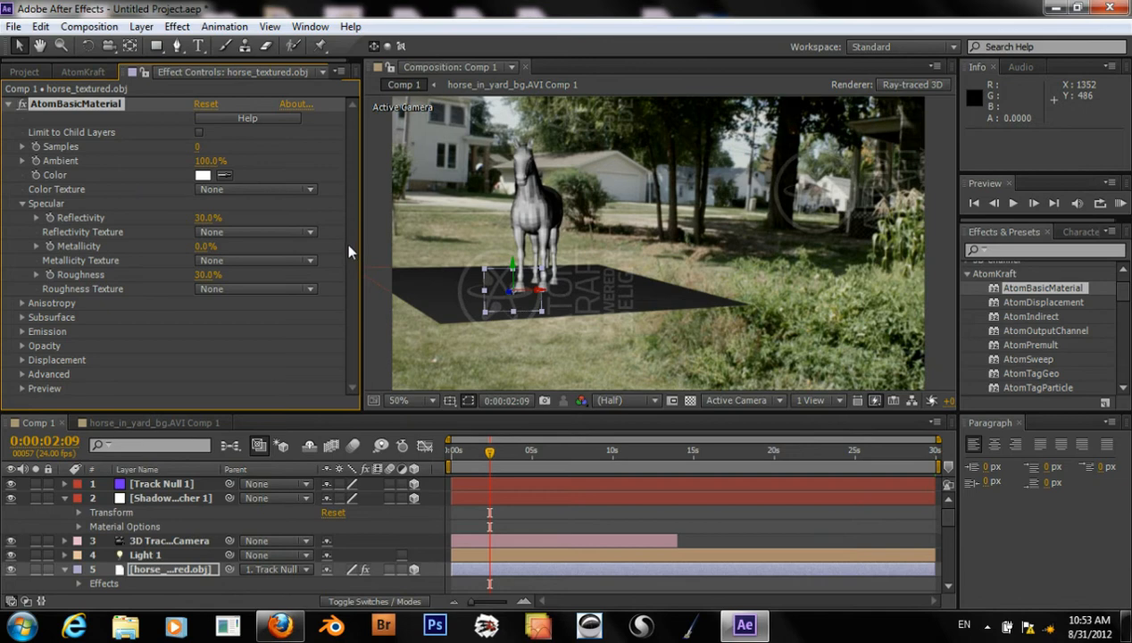
pyautogui.moveTo(320, 277)
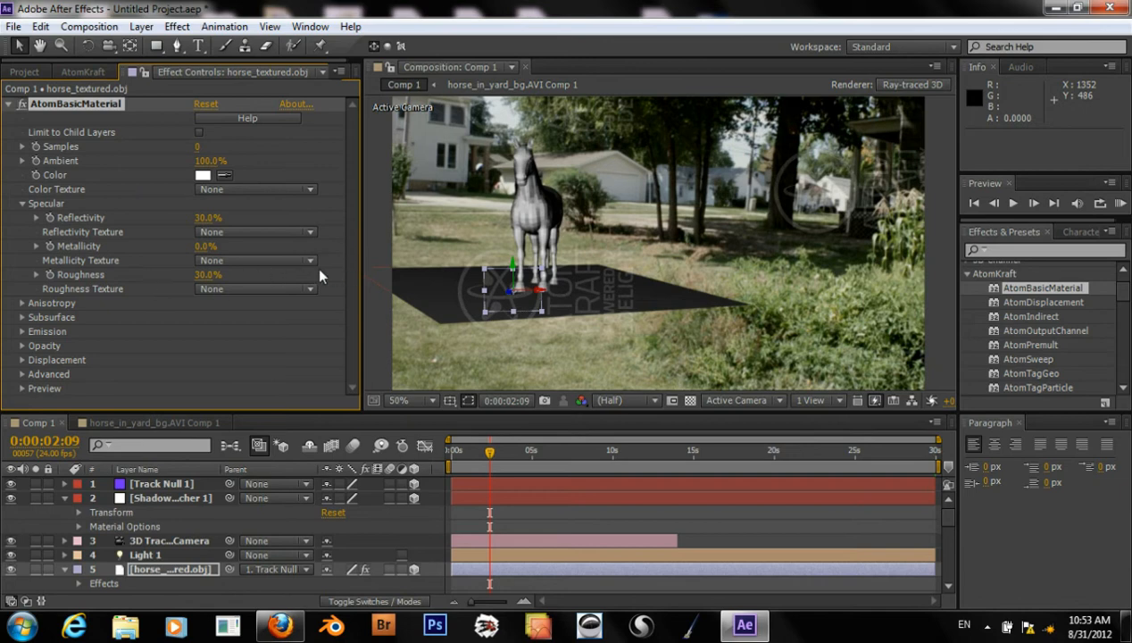
pyautogui.moveTo(86, 222)
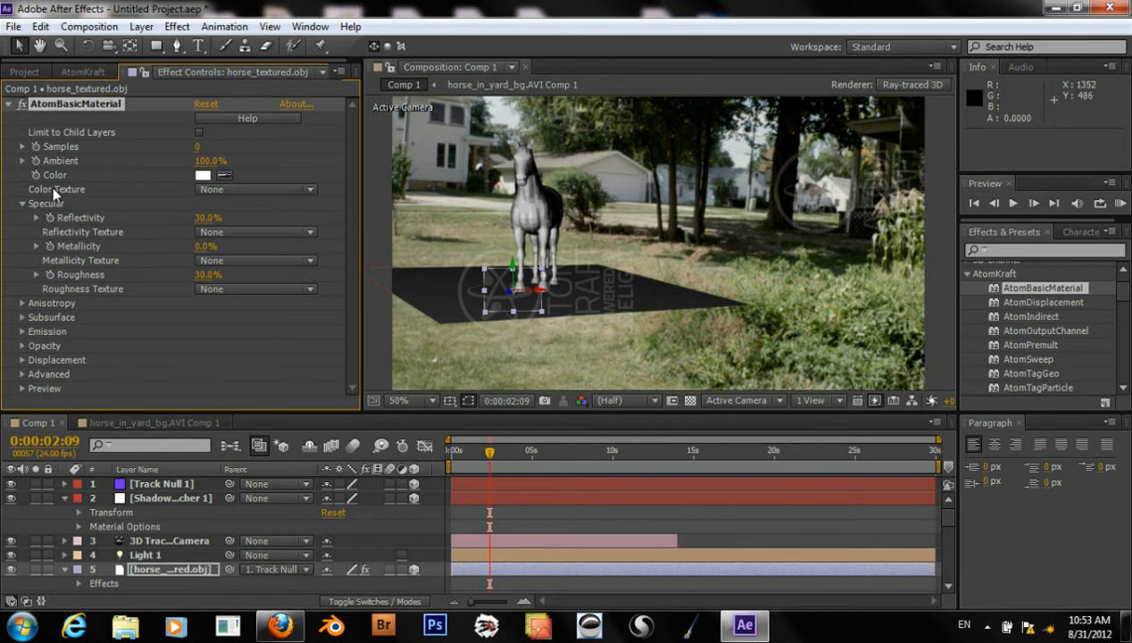
pyautogui.moveTo(121, 169)
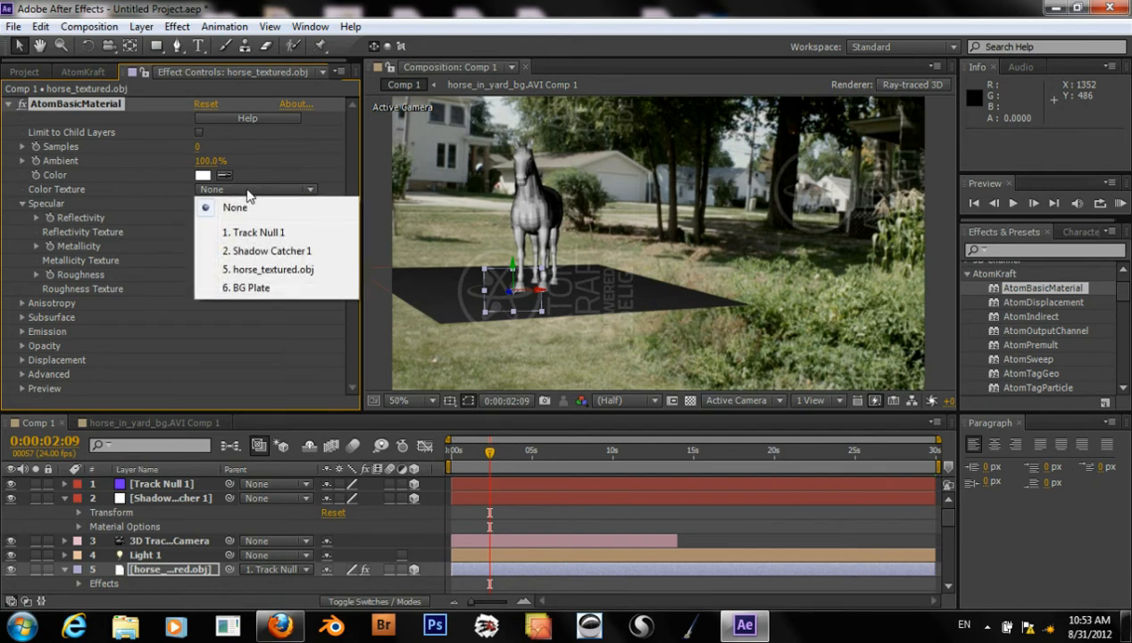
pyautogui.click(236, 207)
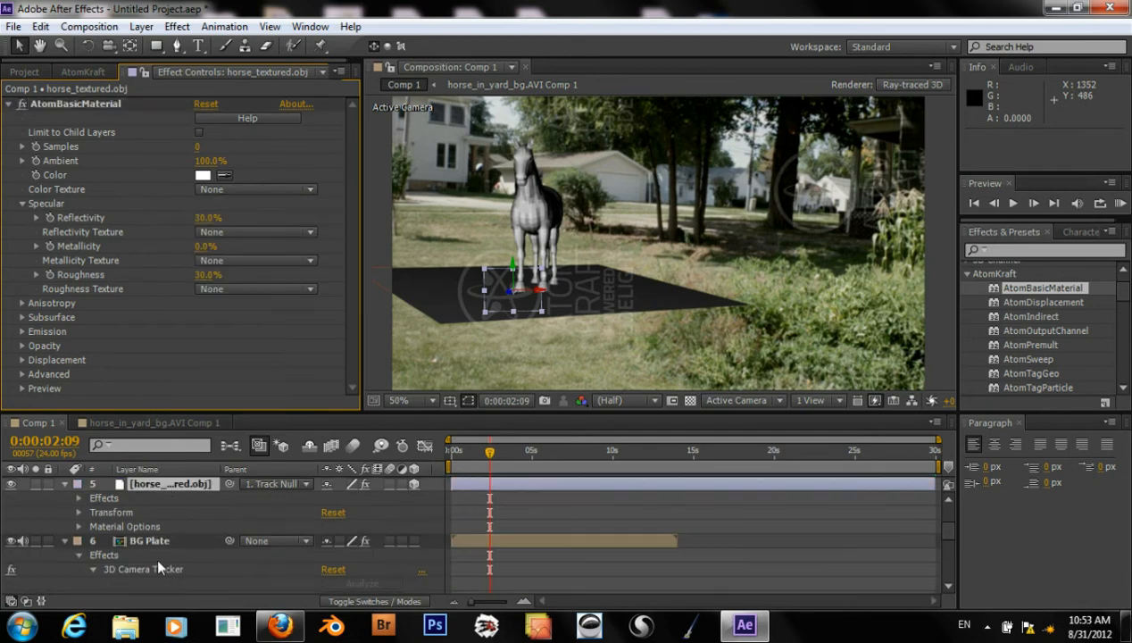
pyautogui.click(93, 567)
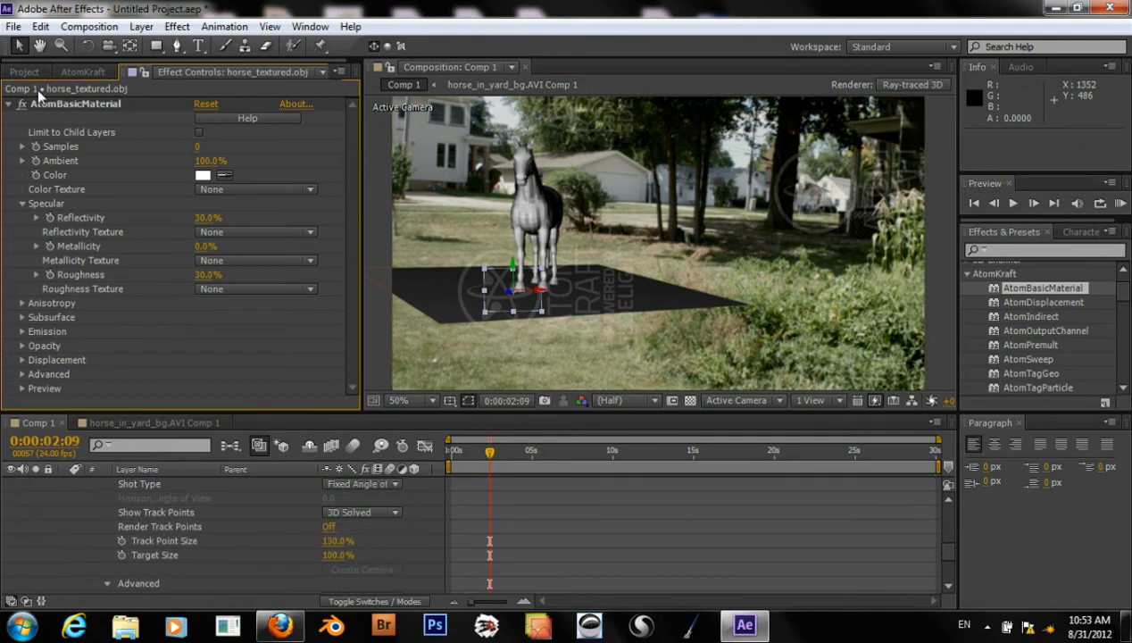
# Bring body_diffuseJPG.jpg and body_bumpJPG.jpg from the Project panel into Comp 1 as layers
pyautogui.click(25, 71)
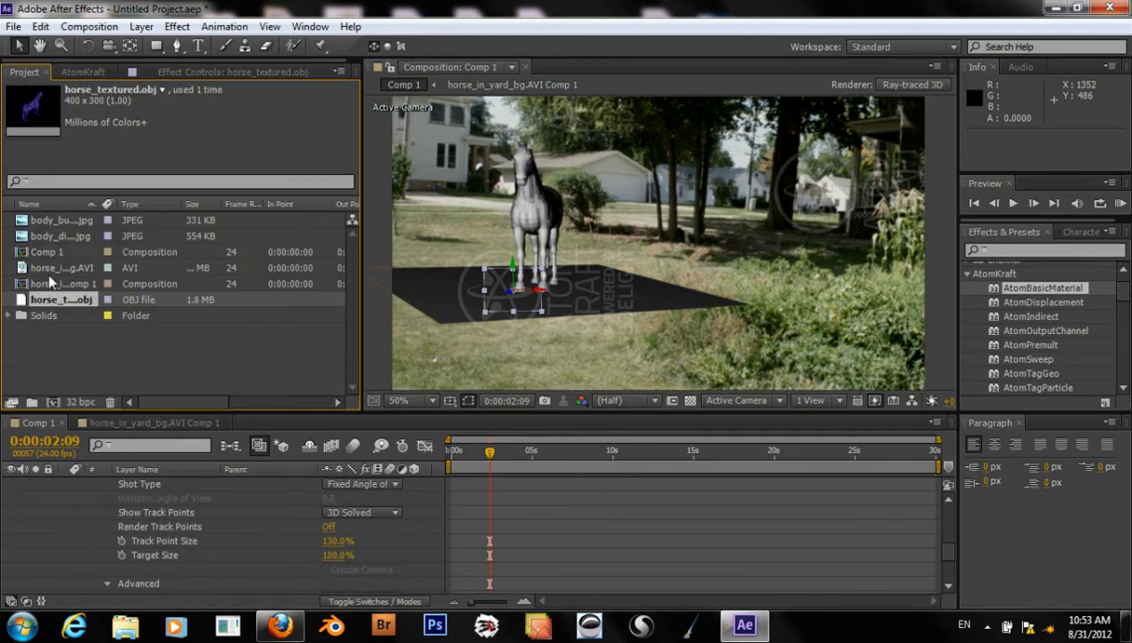
pyautogui.click(60, 236)
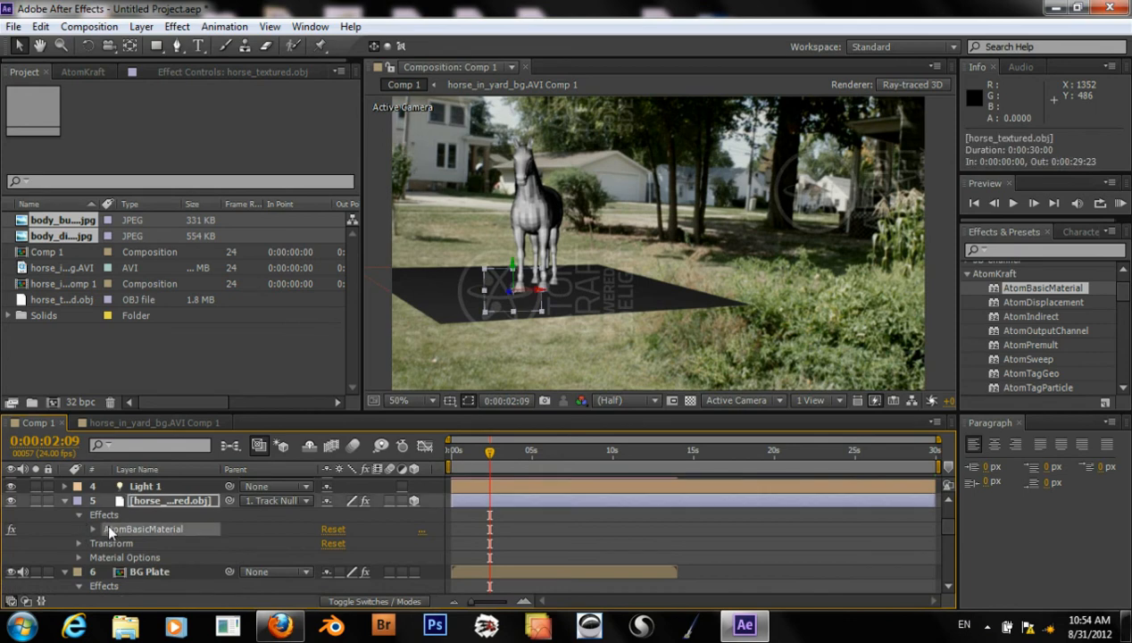
# Set the horse's AtomBasicMaterial Color Texture to 7. body_diffuseJPG.jpg, turning it dark brown
pyautogui.click(93, 528)
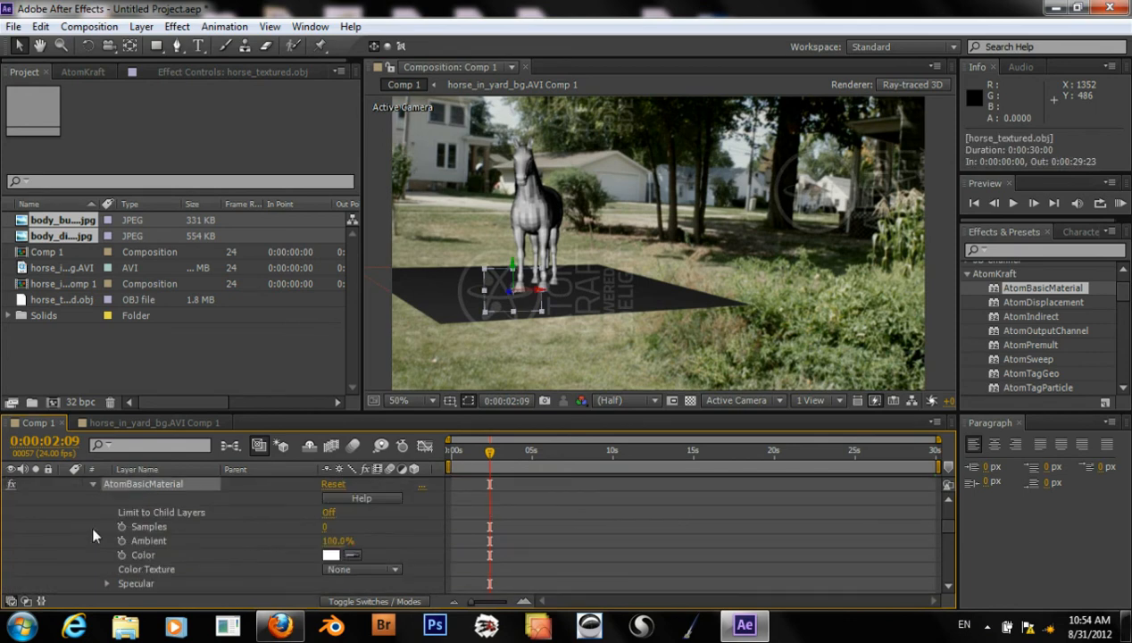
pyautogui.scroll(-3)
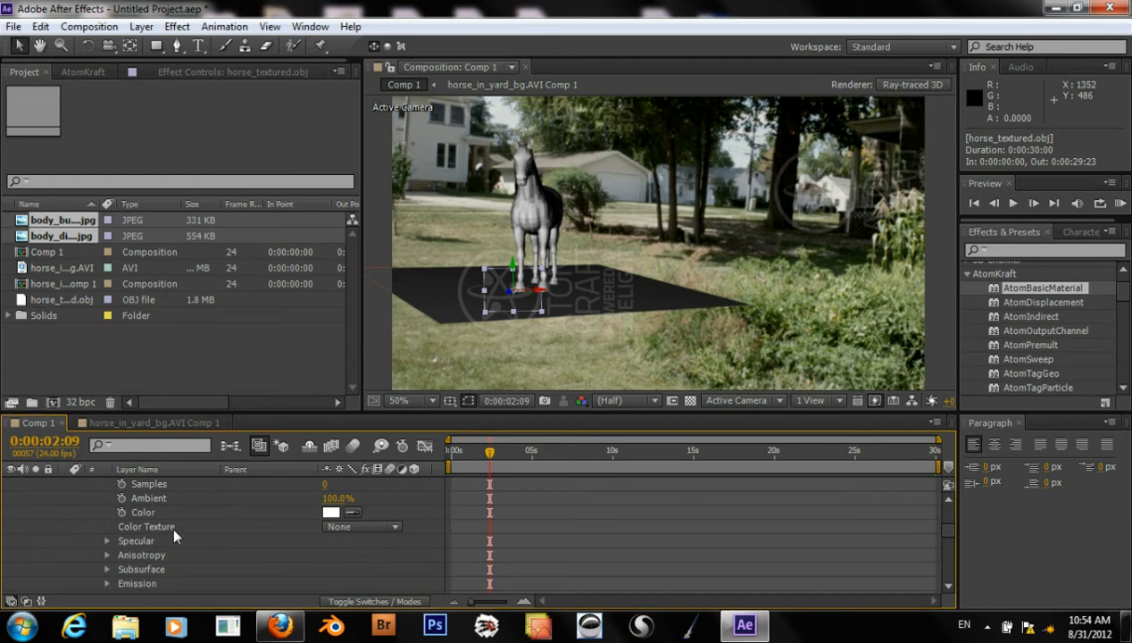
pyautogui.click(361, 525)
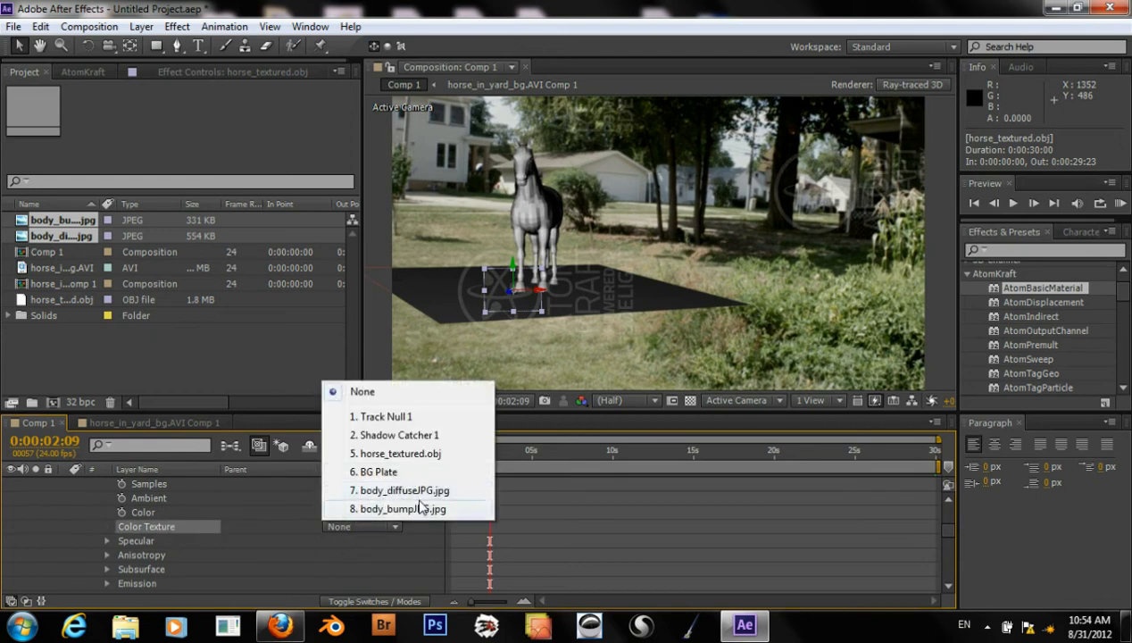
pyautogui.click(404, 489)
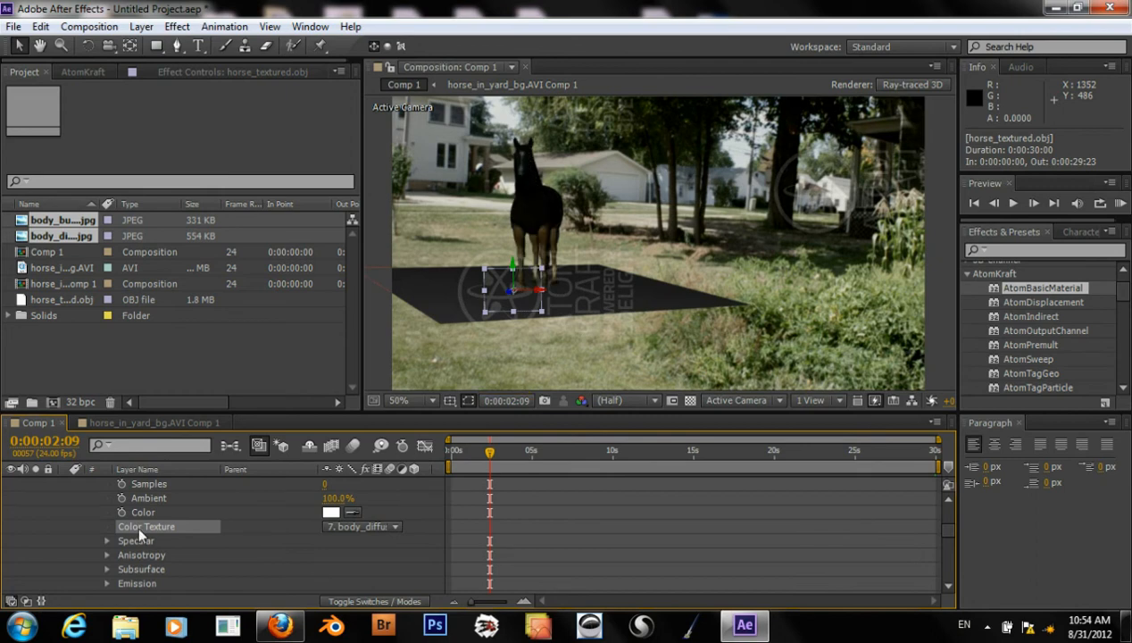
pyautogui.moveTo(182, 537)
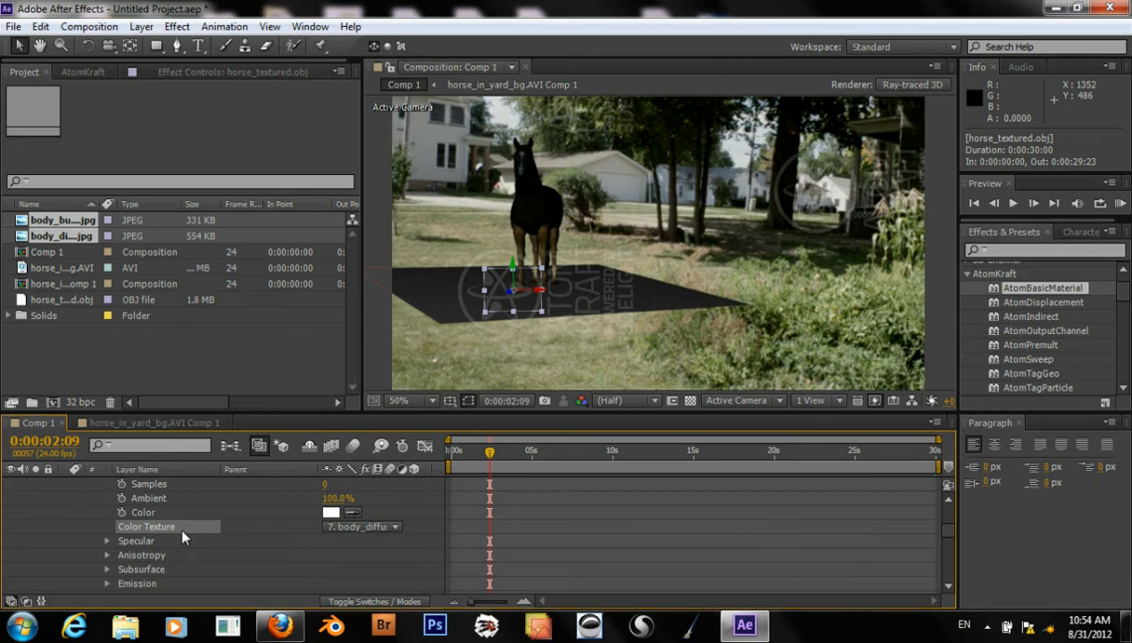
pyautogui.scroll(-3)
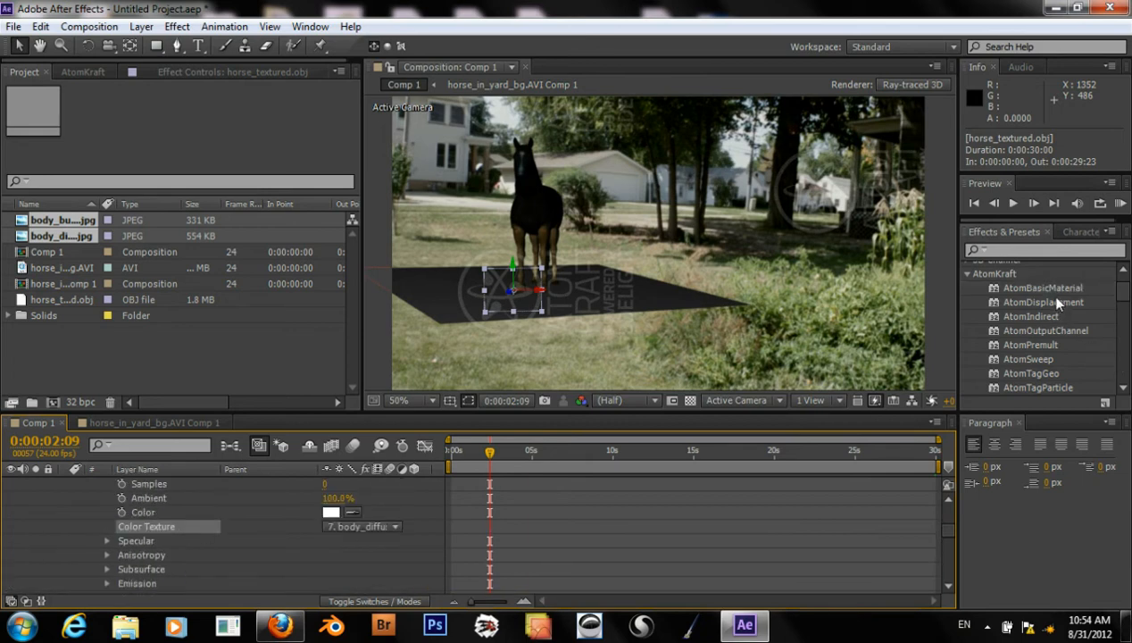
# Apply AtomDisplacement to the horse layer with Texture set to 8. body_bumpJPG.jpg
pyautogui.moveTo(1043, 302); pyautogui.dragTo(634, 460)
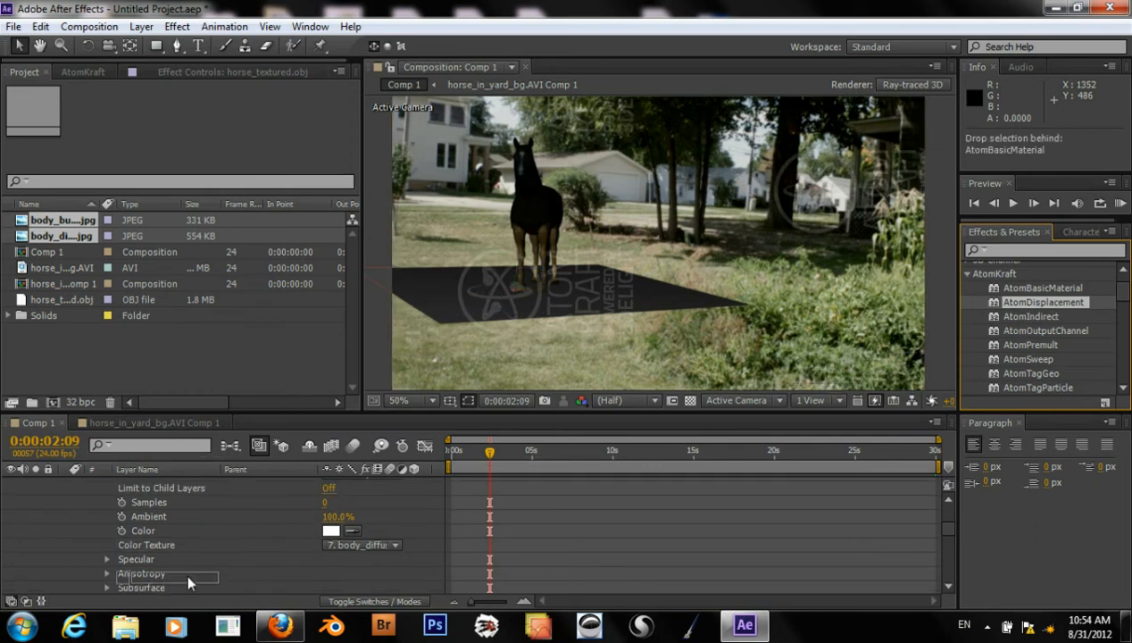
pyautogui.scroll(-3)
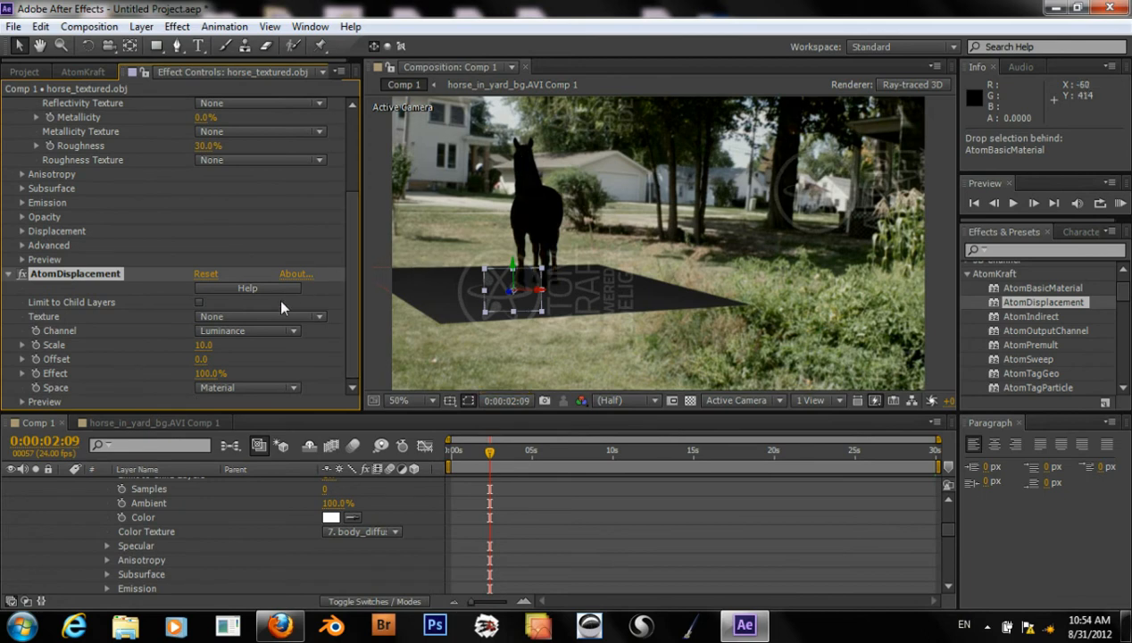
pyautogui.moveTo(215, 315)
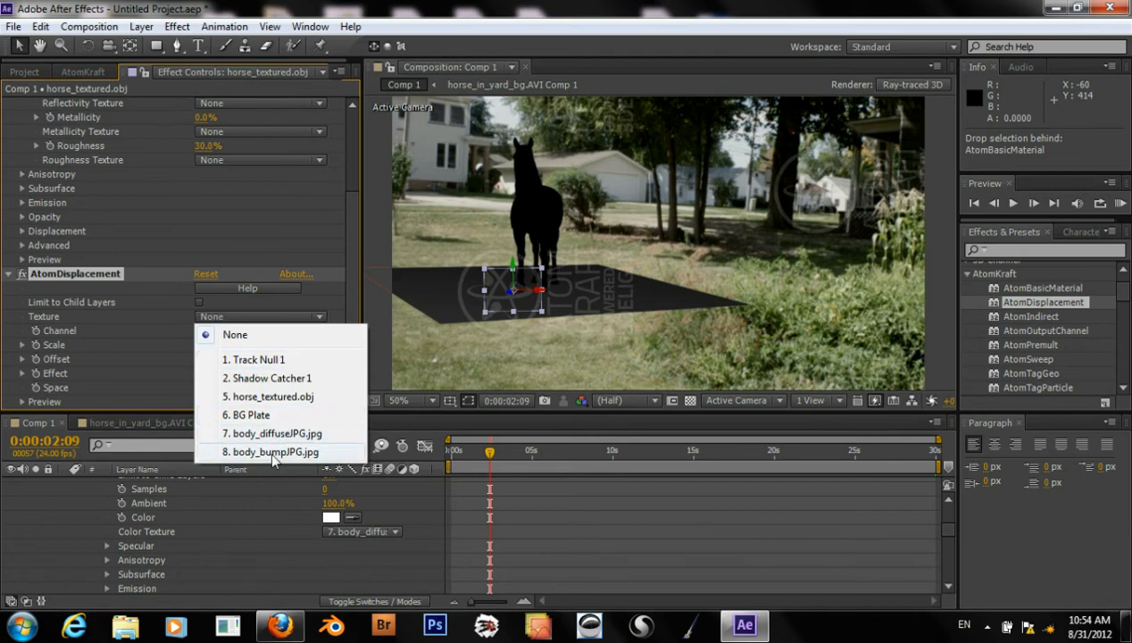
pyautogui.click(271, 452)
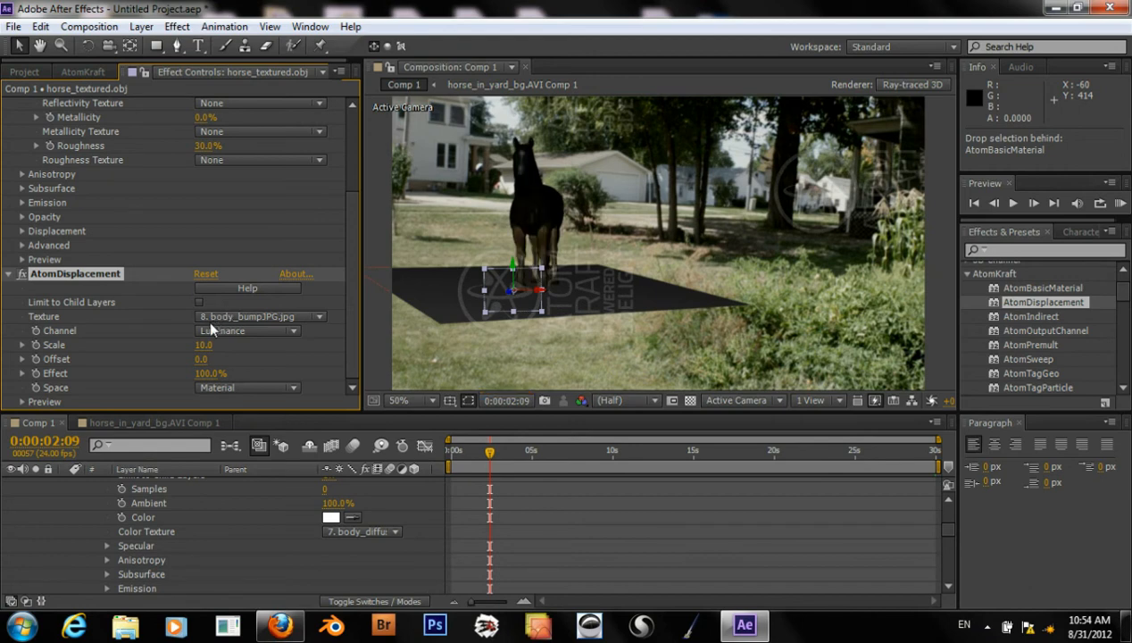
pyautogui.moveTo(277, 325)
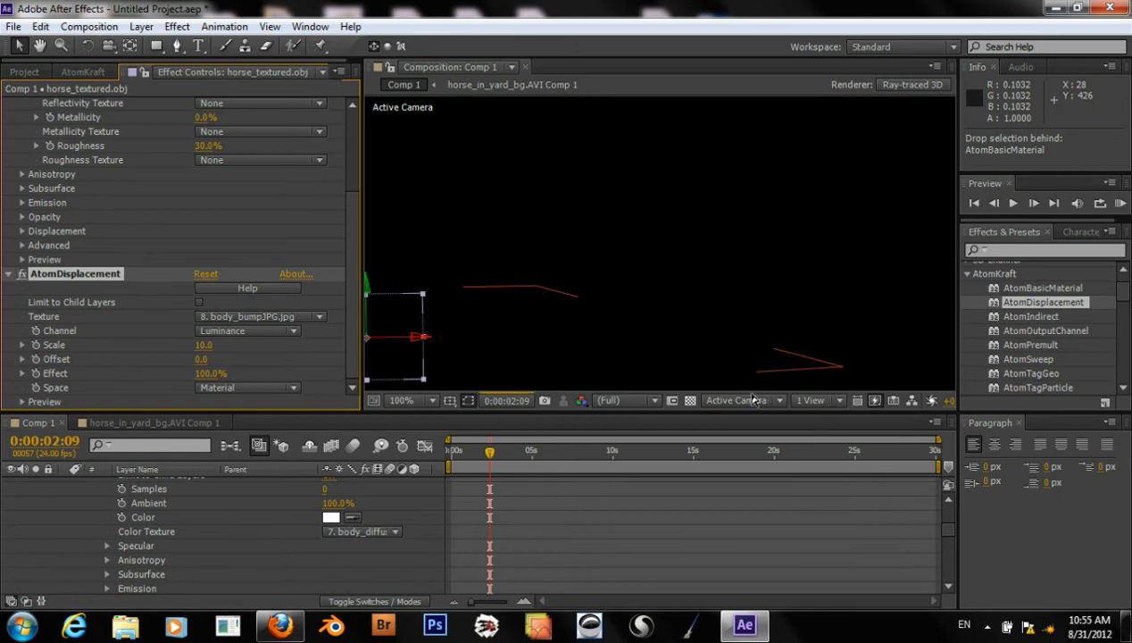
pyautogui.moveTo(728, 370)
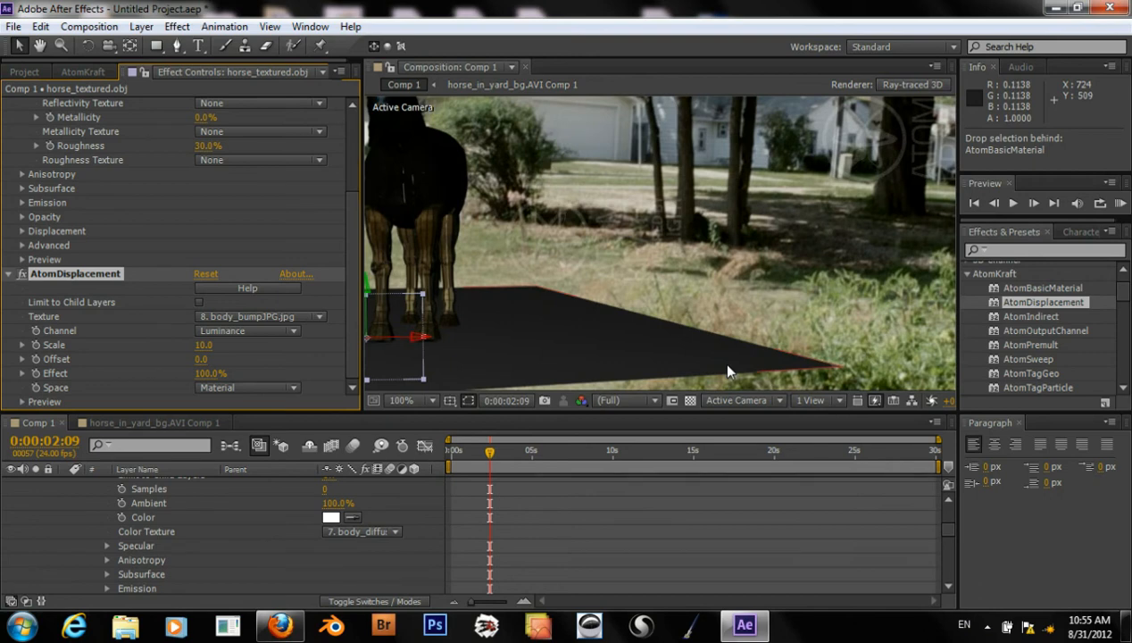
pyautogui.moveTo(632, 296)
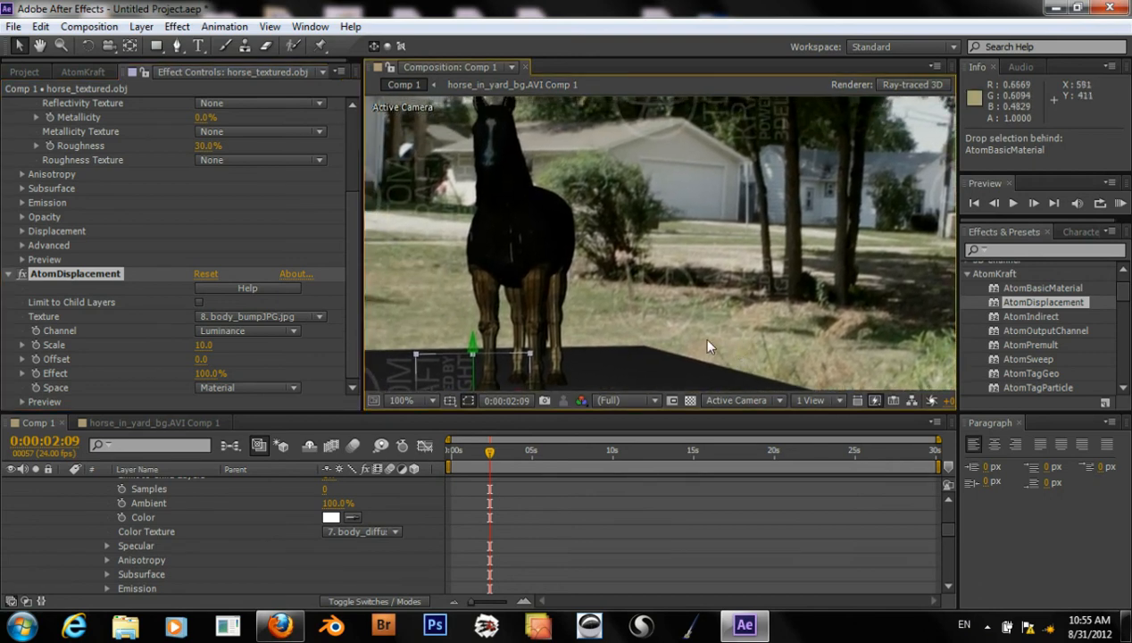
pyautogui.moveTo(196, 325)
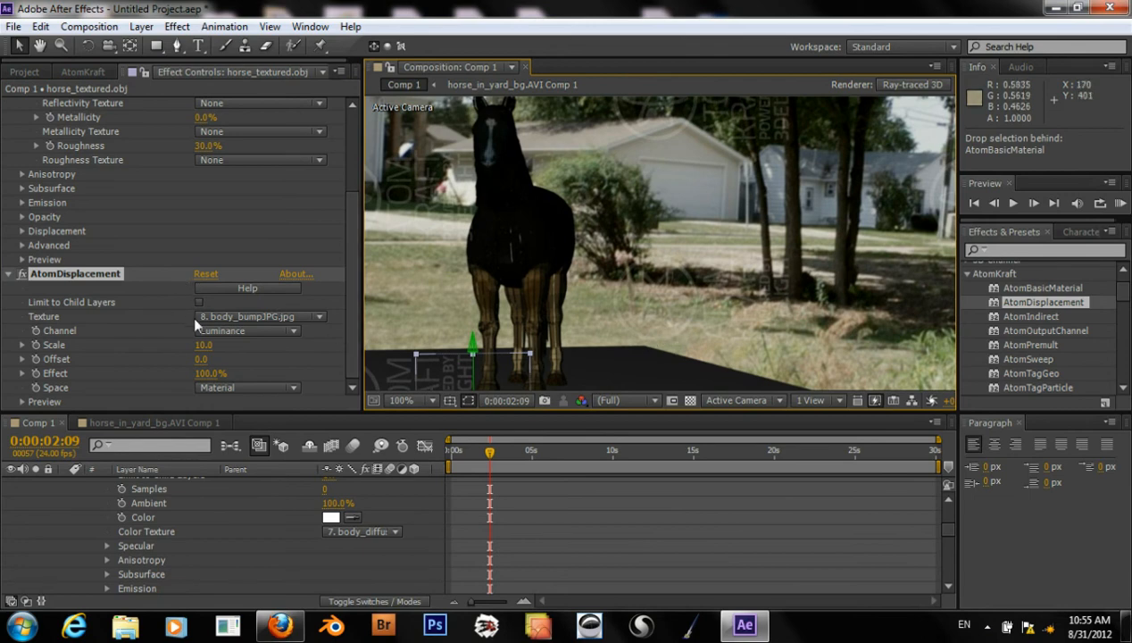
pyautogui.moveTo(361, 301)
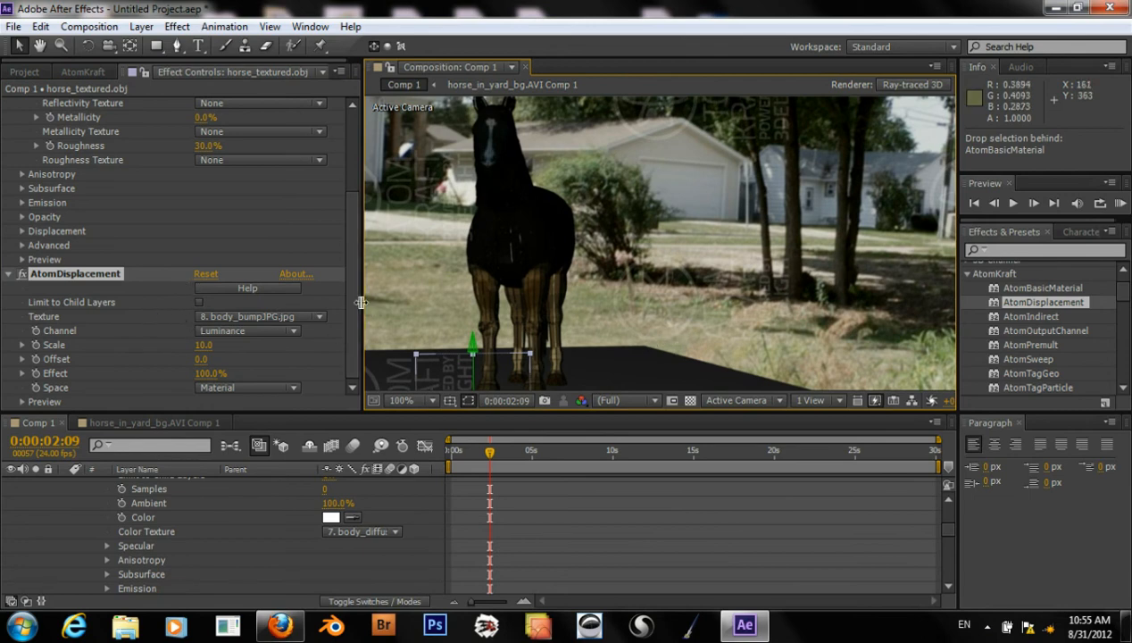
pyautogui.moveTo(182, 347)
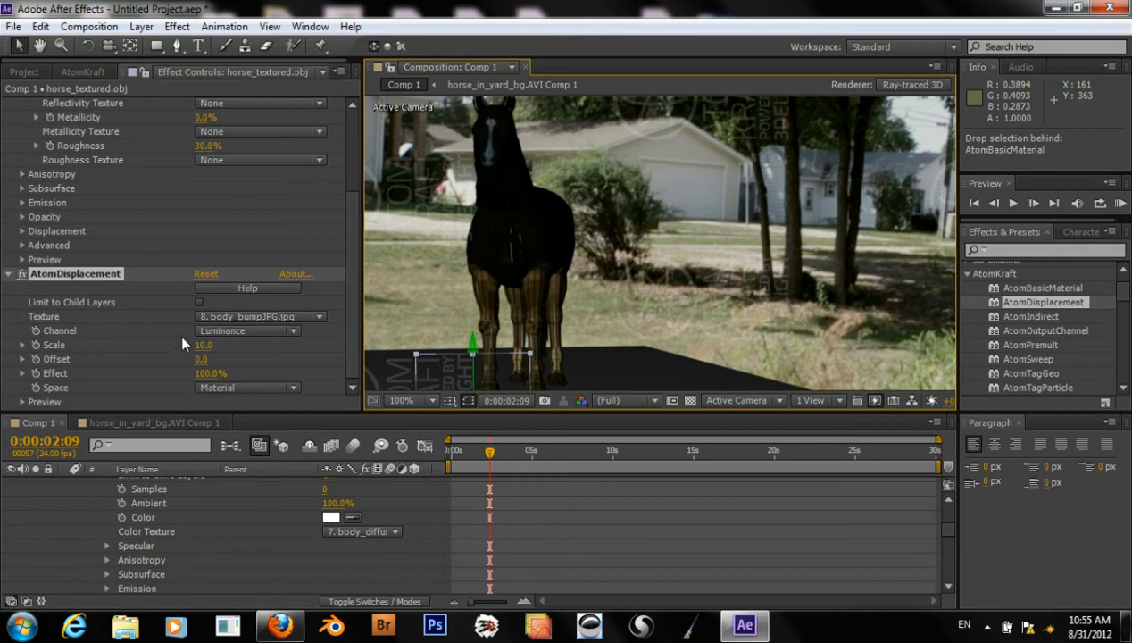
pyautogui.moveTo(457, 243)
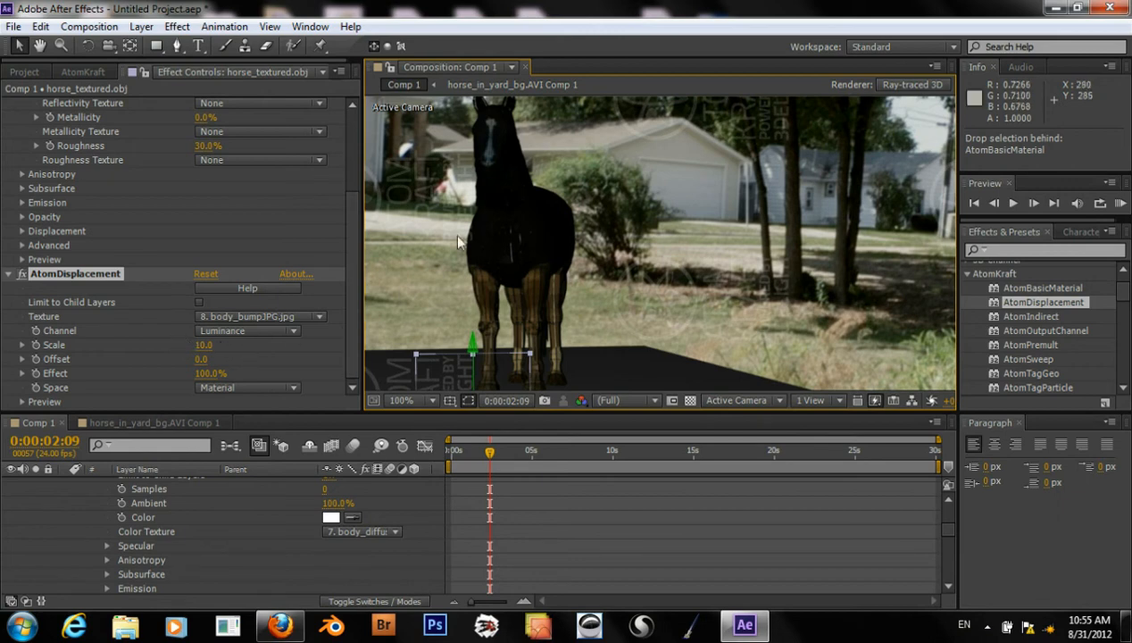
pyautogui.moveTo(502, 243)
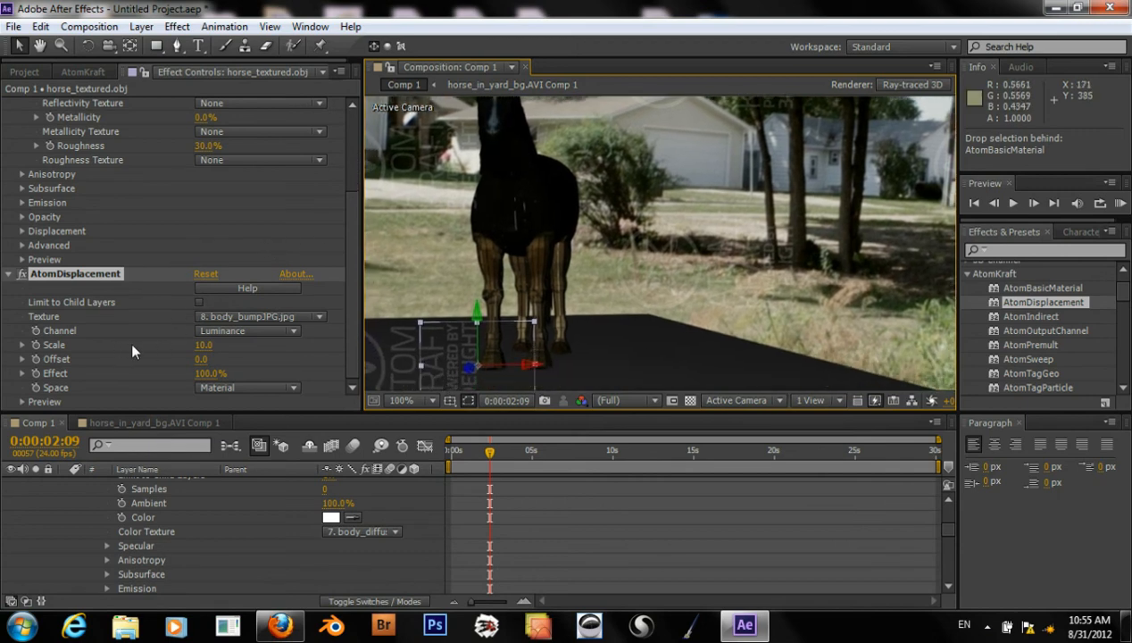
pyautogui.click(246, 330)
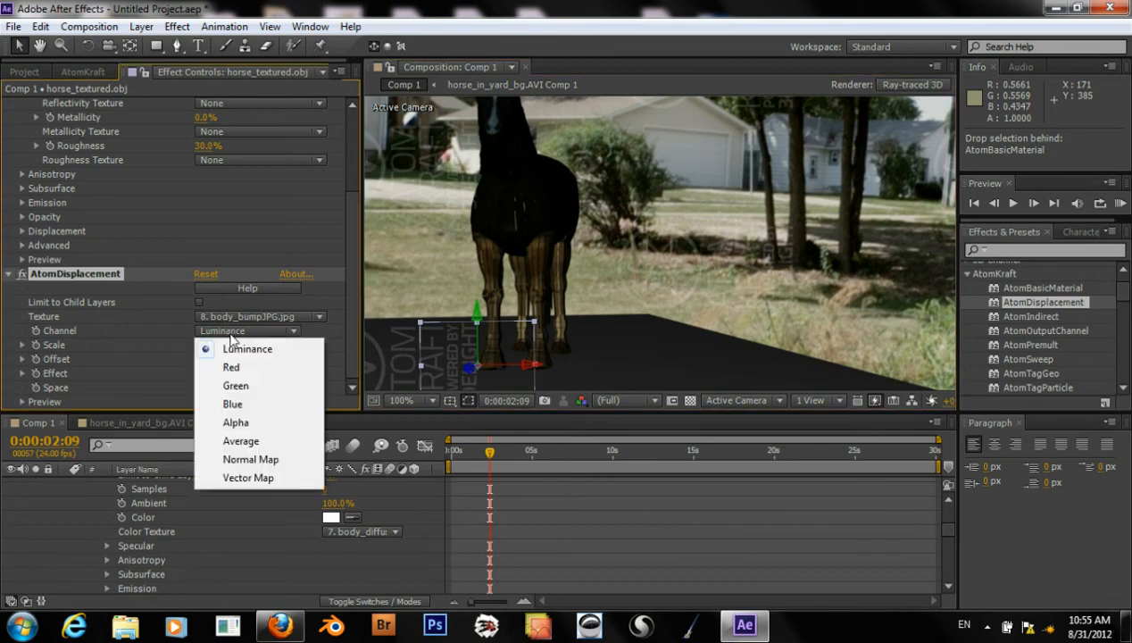
pyautogui.moveTo(114, 344)
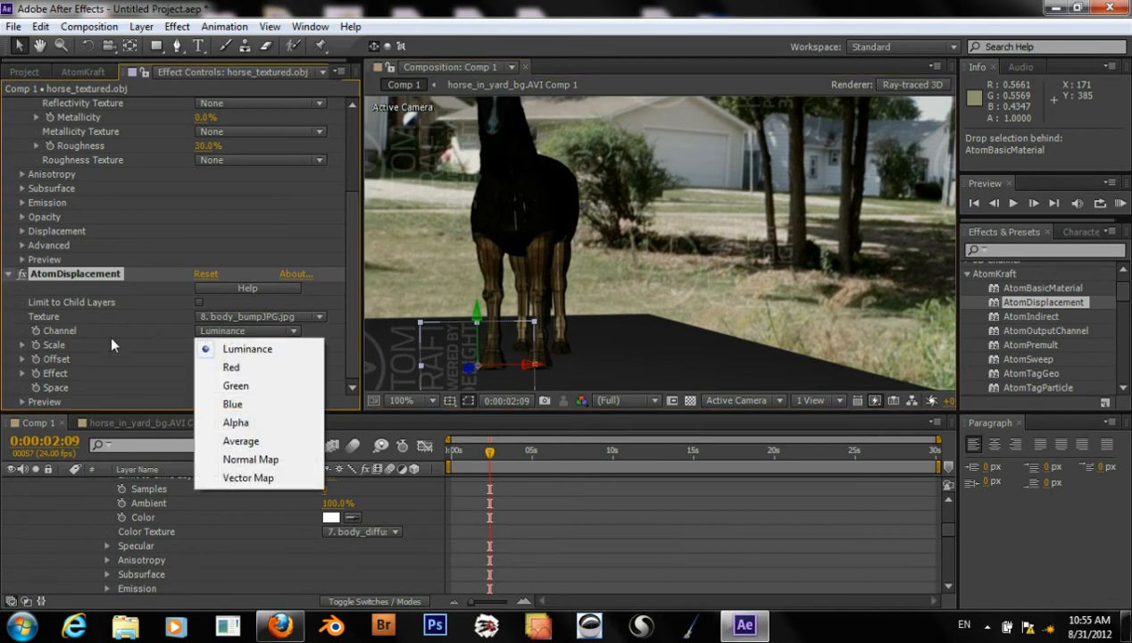
pyautogui.click(246, 349)
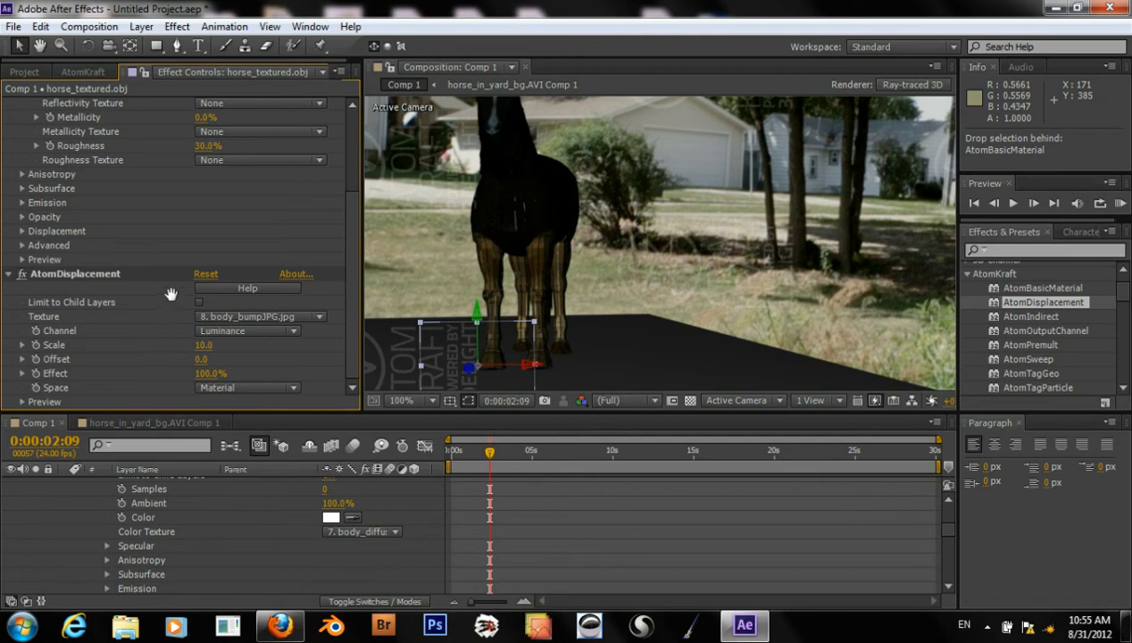
# Raise AtomDisplacement scale to 20, then bring it down to 5.0
pyautogui.doubleClick(204, 345)
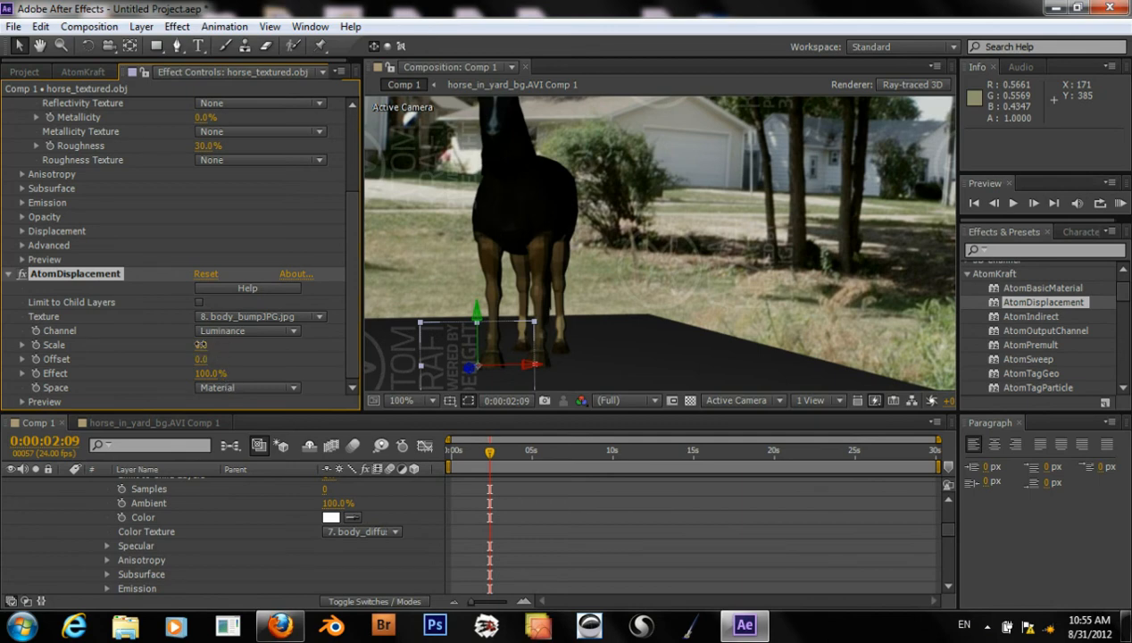
pyautogui.doubleClick(200, 344)
pyautogui.write('5')
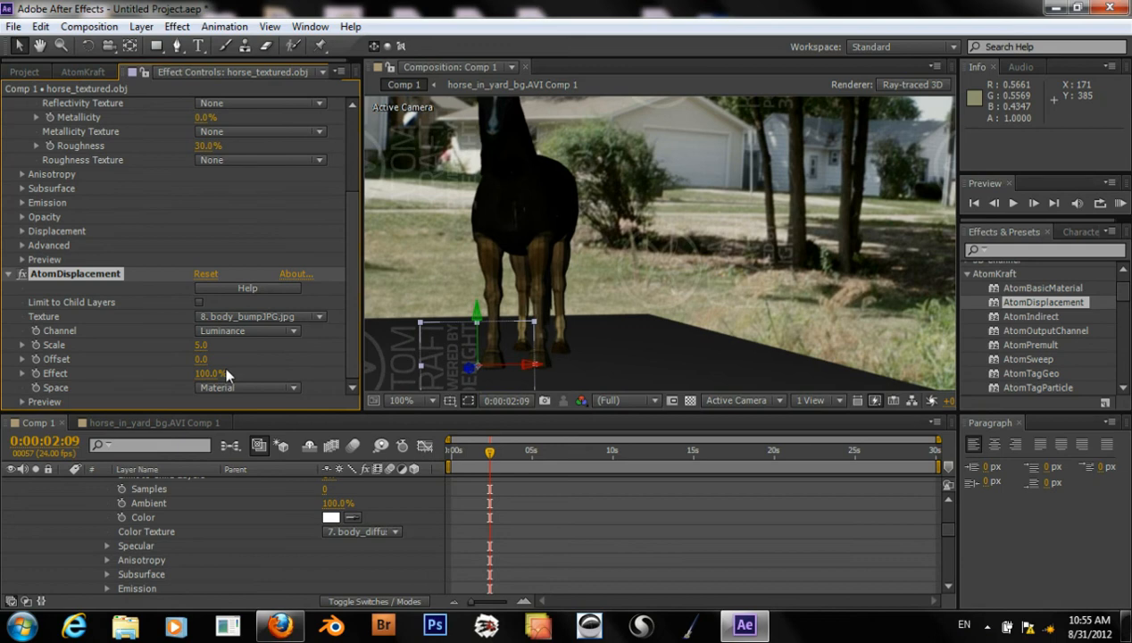
pyautogui.moveTo(254, 370)
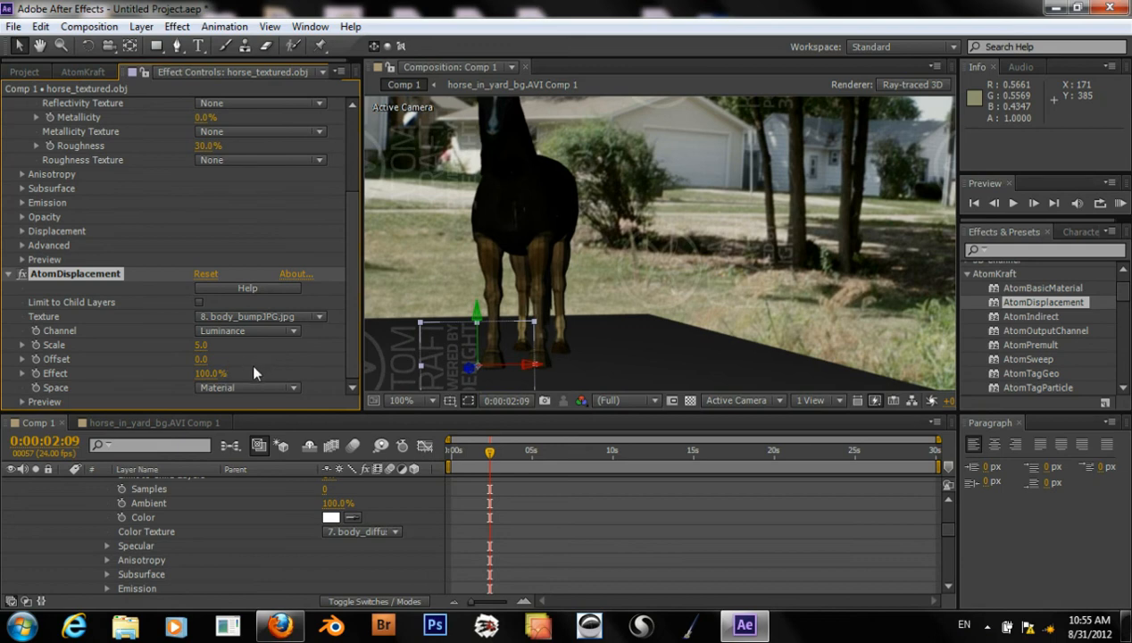
pyautogui.moveTo(343, 302)
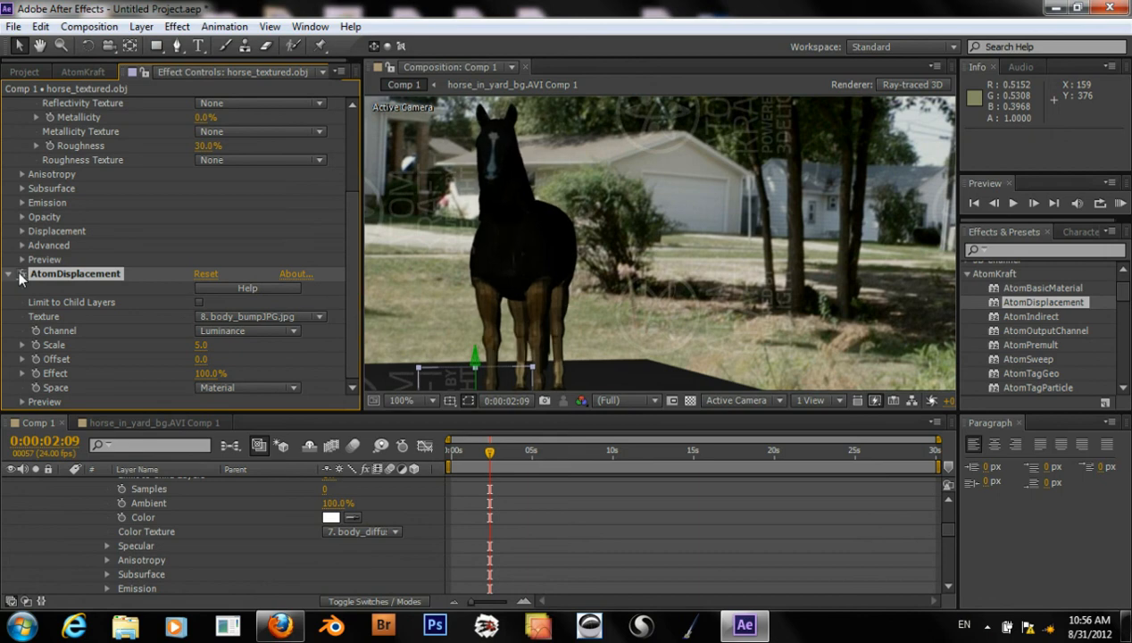
pyautogui.moveTo(443, 292)
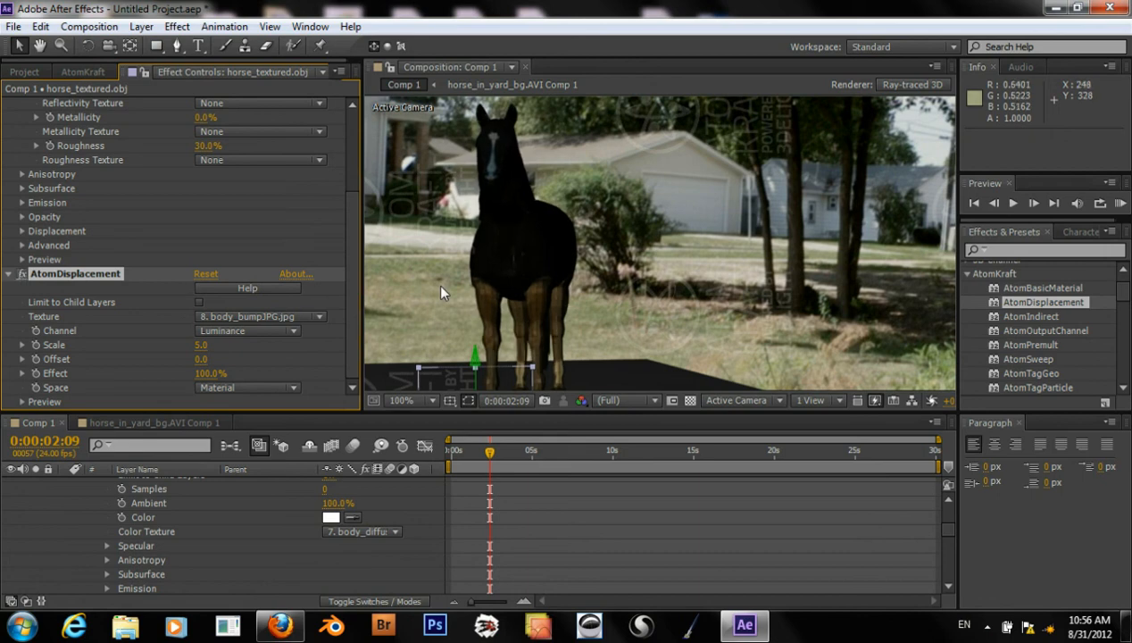
pyautogui.moveTo(461, 225)
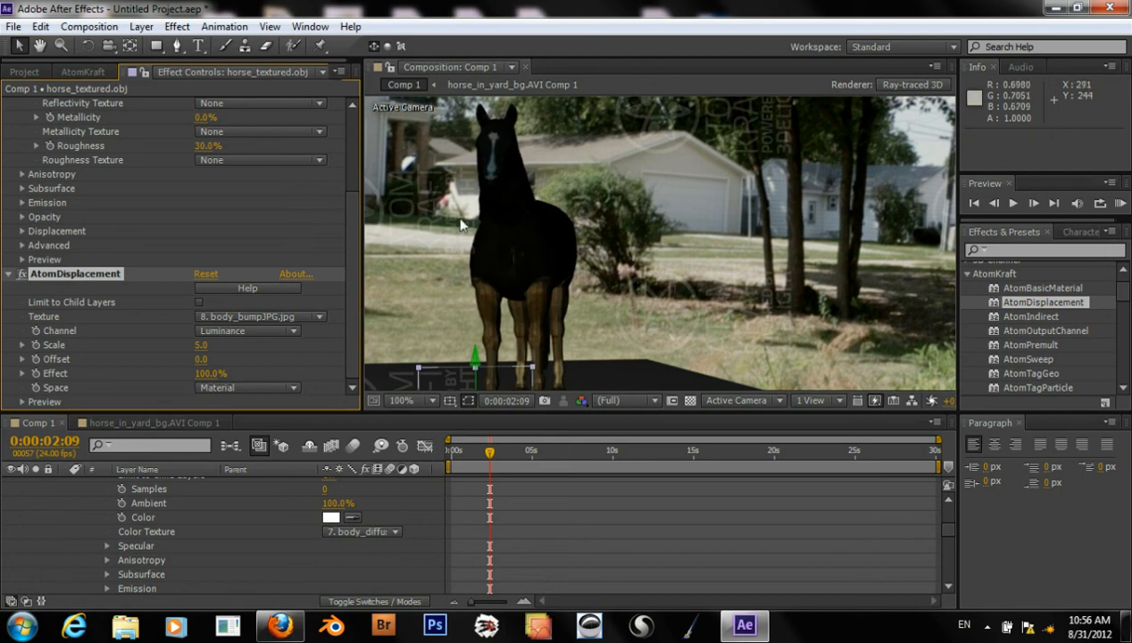
pyautogui.moveTo(510, 257)
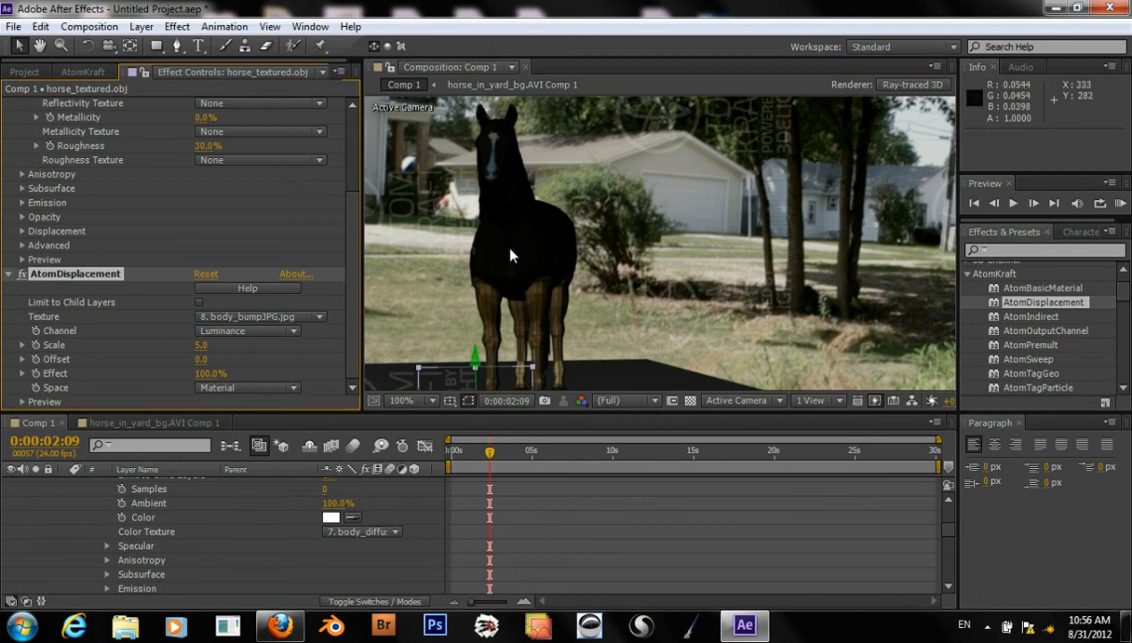
pyautogui.moveTo(521, 282)
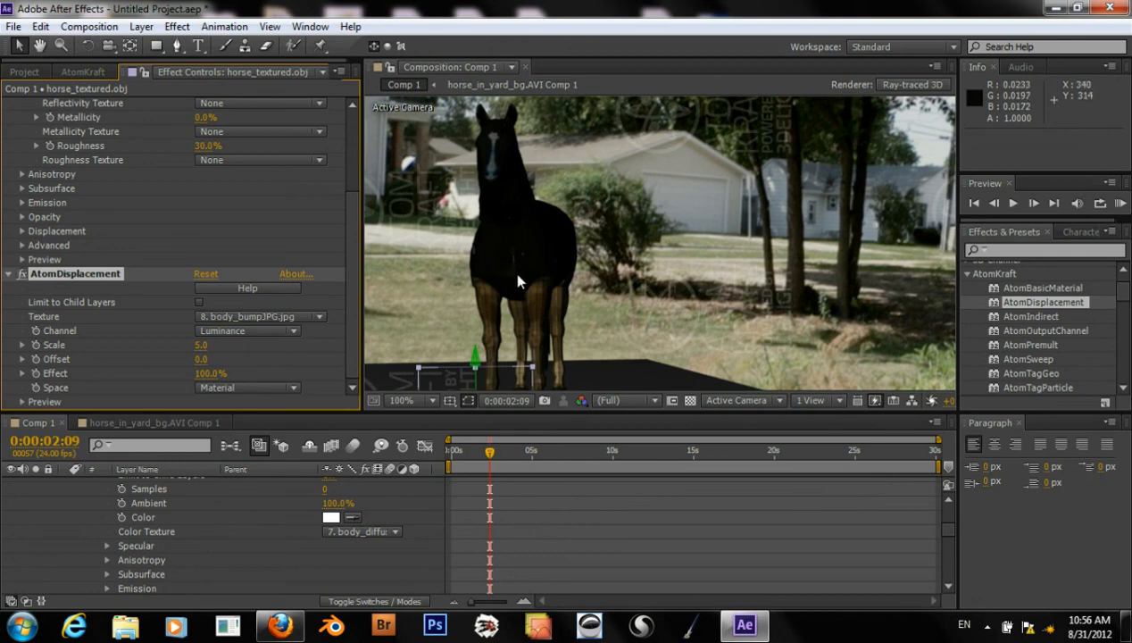
pyautogui.moveTo(536, 275)
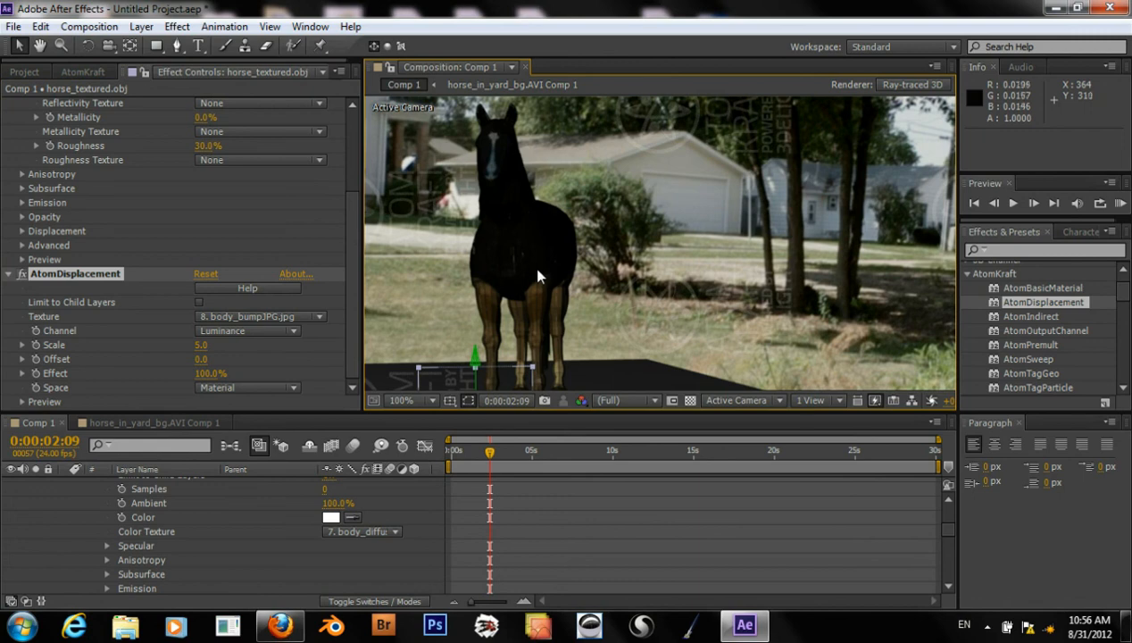
pyautogui.moveTo(514, 283)
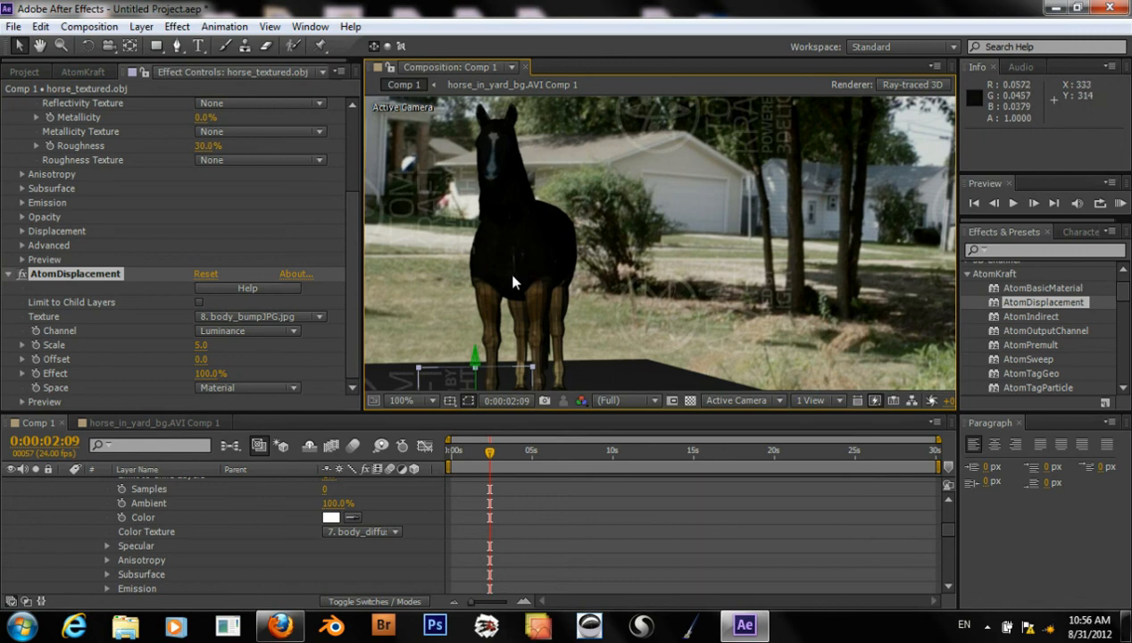
pyautogui.moveTo(425, 311)
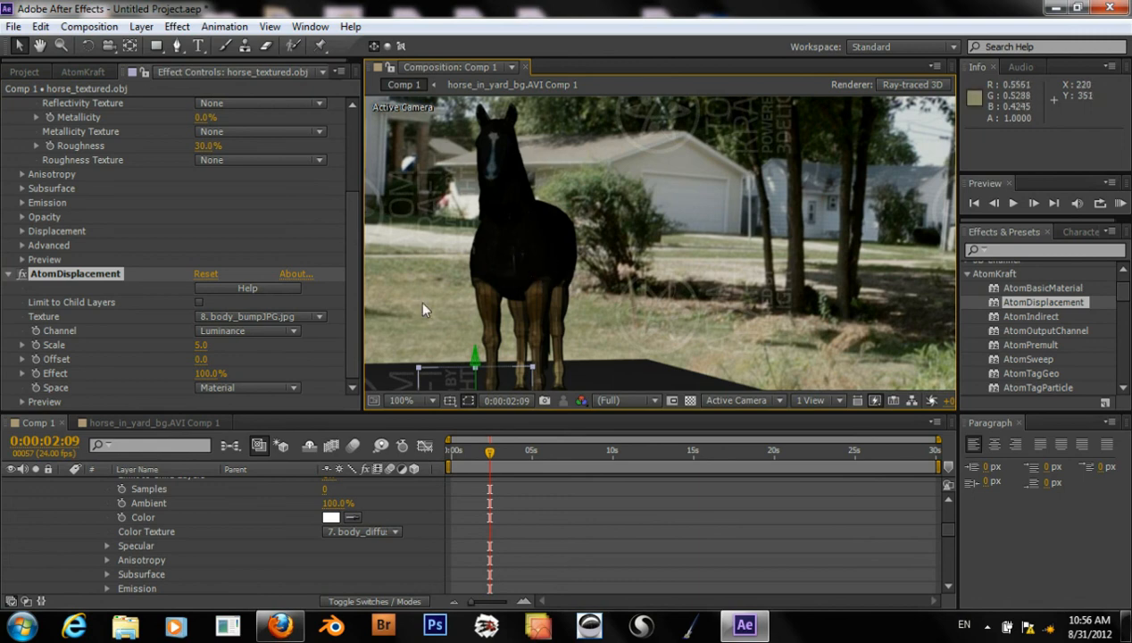
pyautogui.moveTo(128, 295)
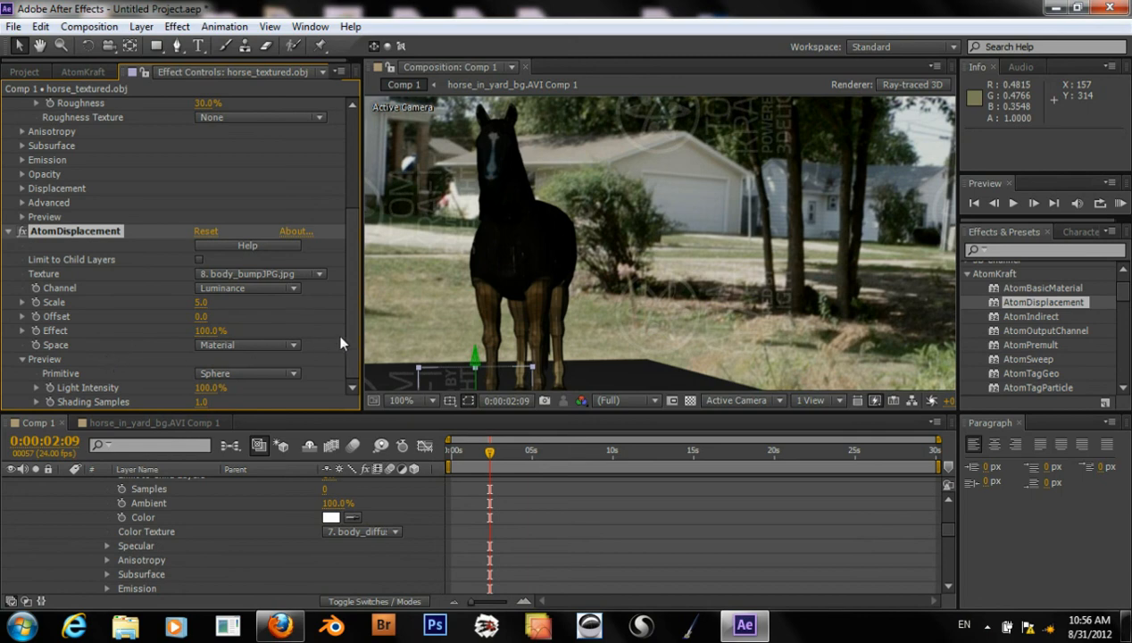
pyautogui.moveTo(96, 368)
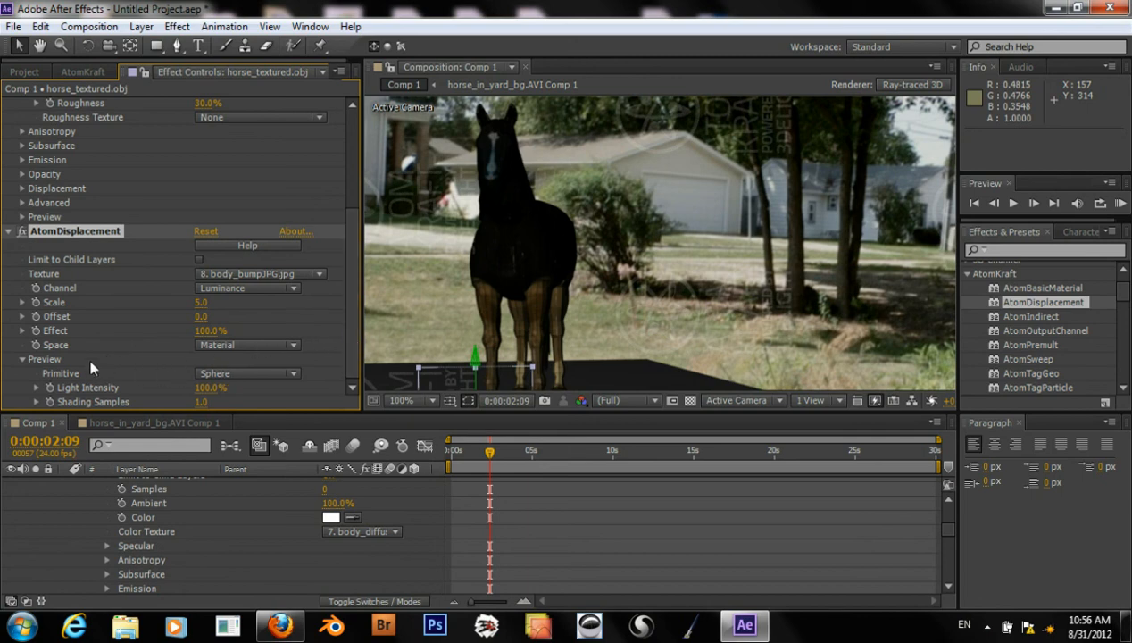
pyautogui.moveTo(222, 361)
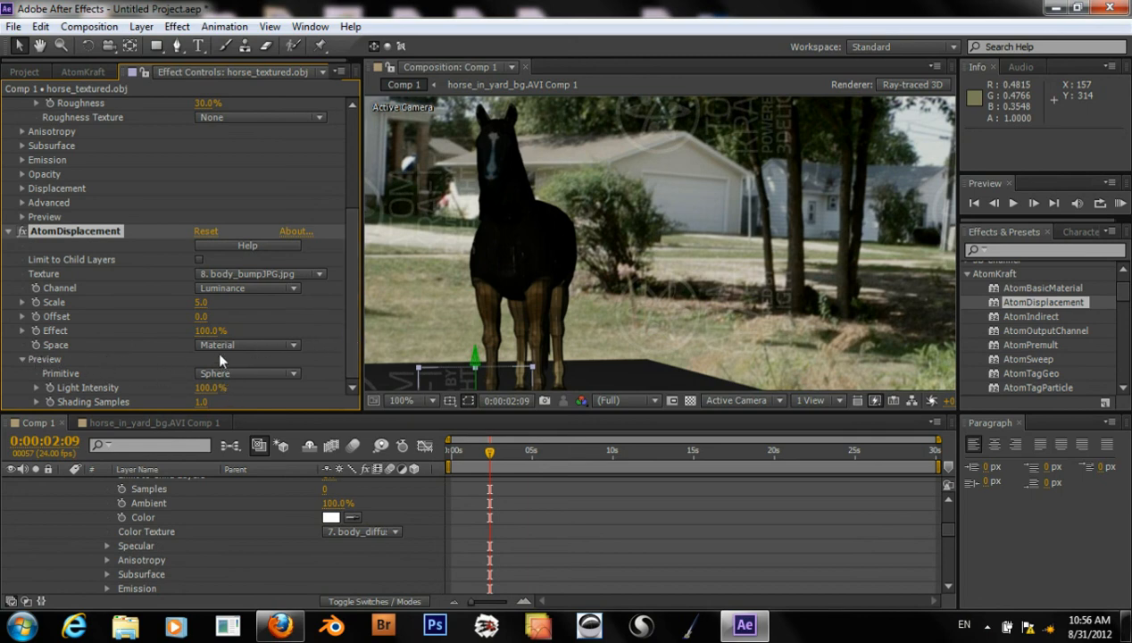
# Set AtomDisplacement effect to 80% and its space to World (via Geometry)
pyautogui.doubleClick(207, 330)
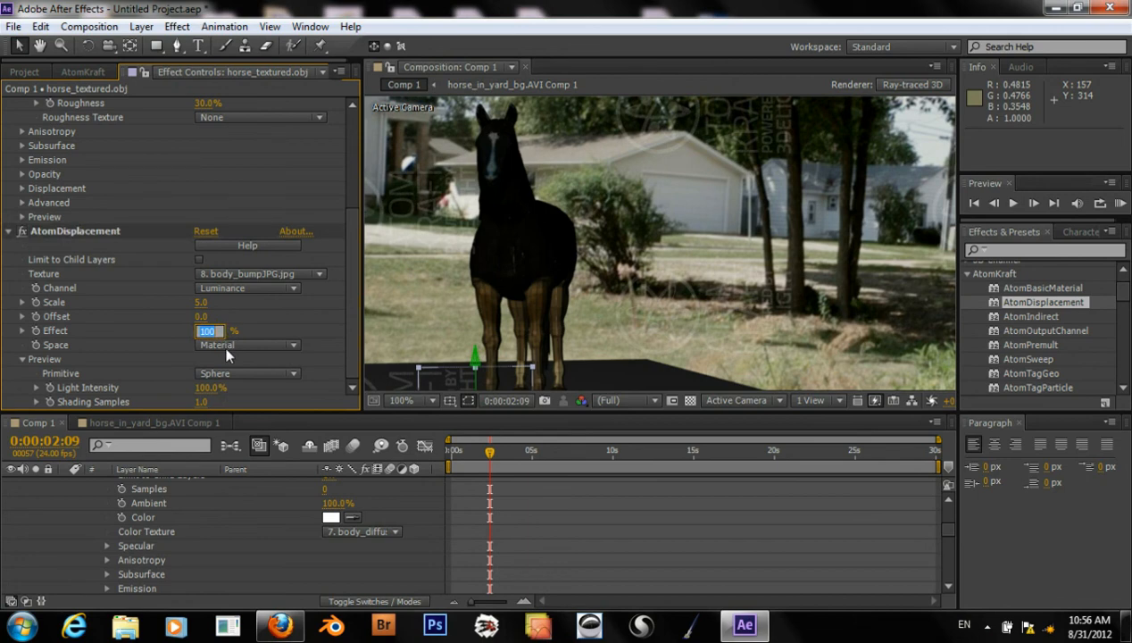
pyautogui.write('80.0%')
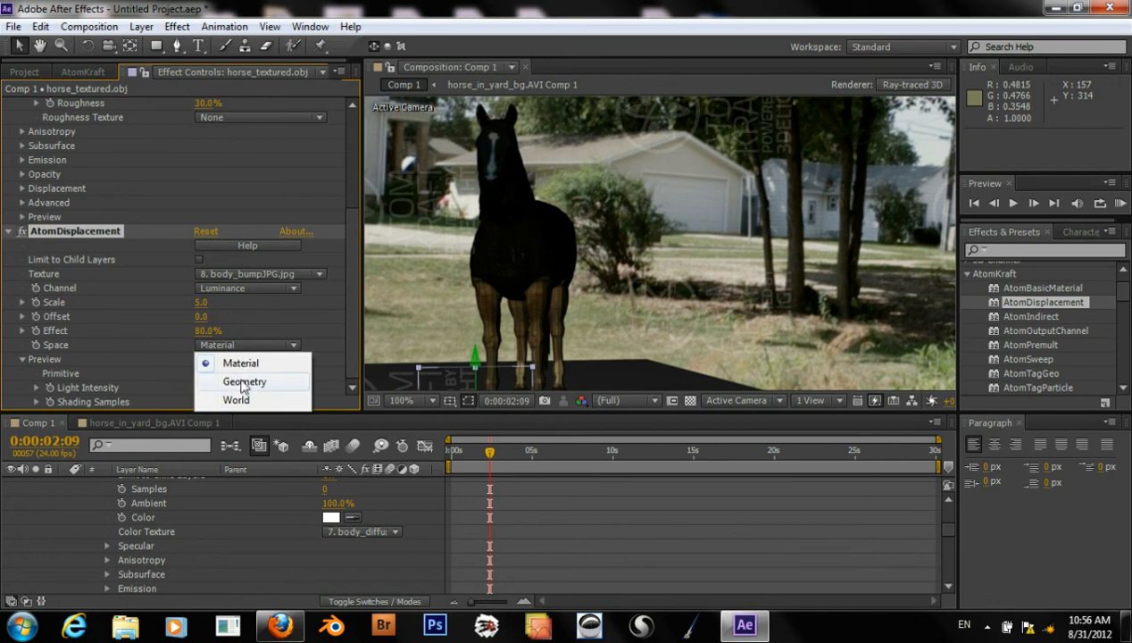
pyautogui.click(245, 382)
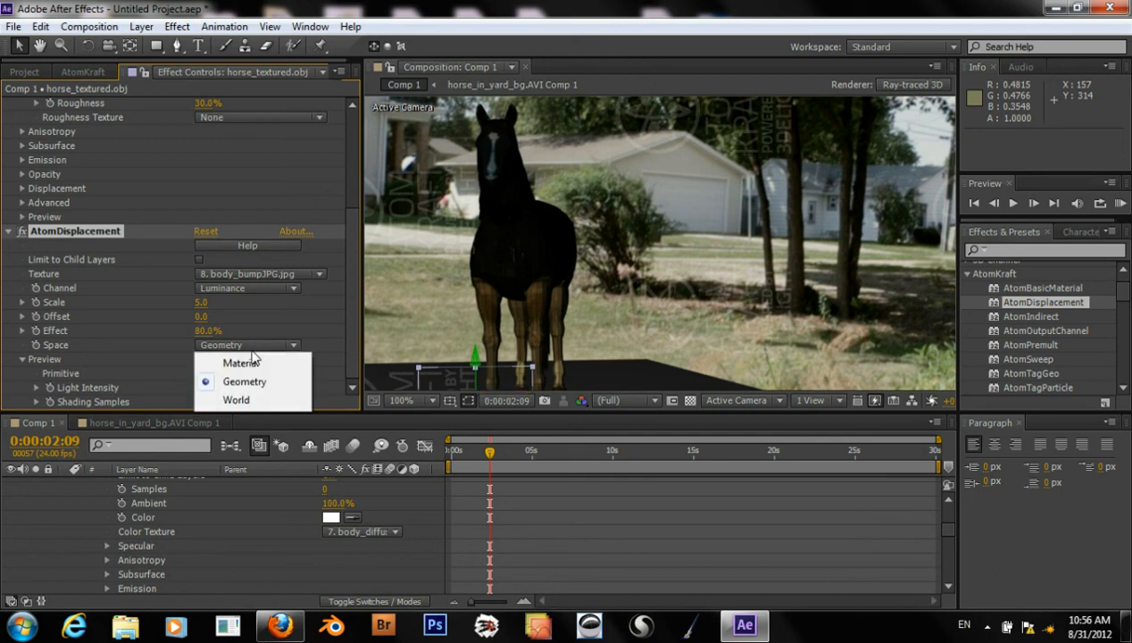
pyautogui.click(236, 400)
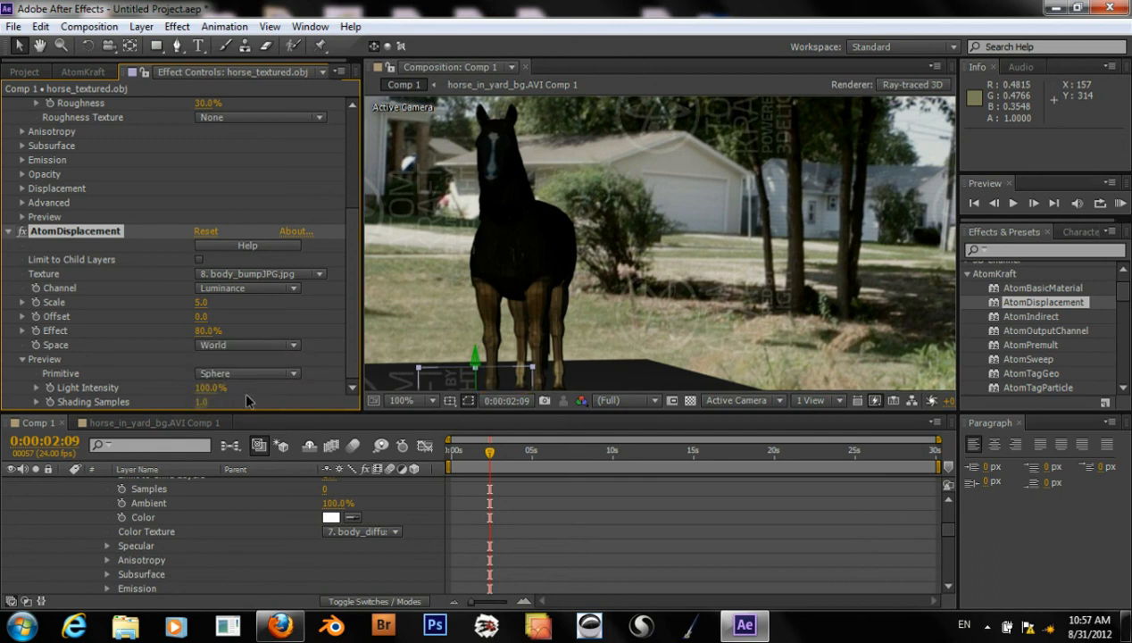